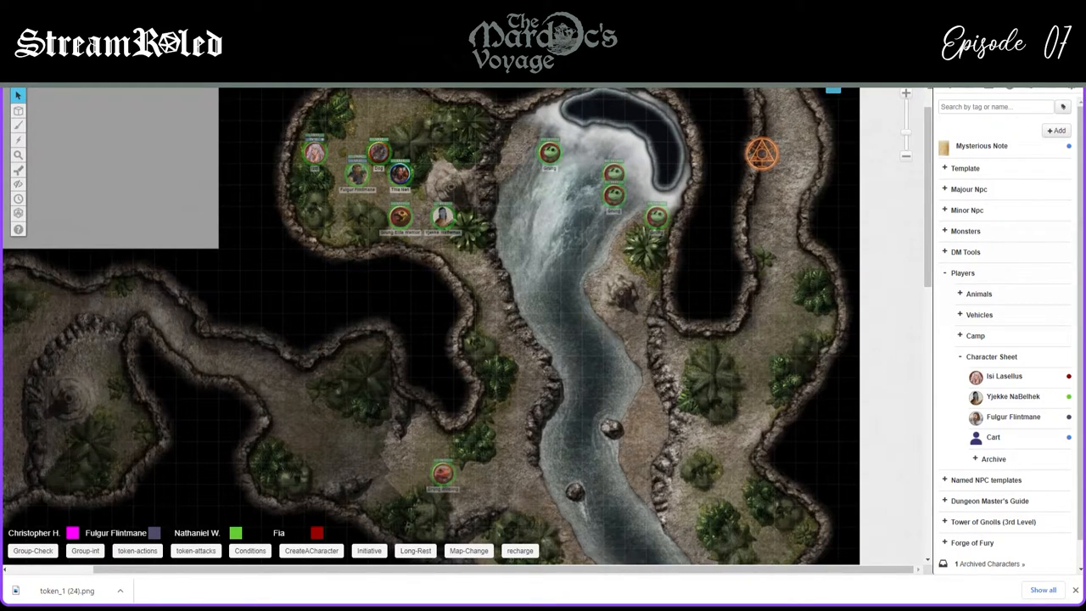
{"action": "mouse_move", "coordinate": [484, 358]}
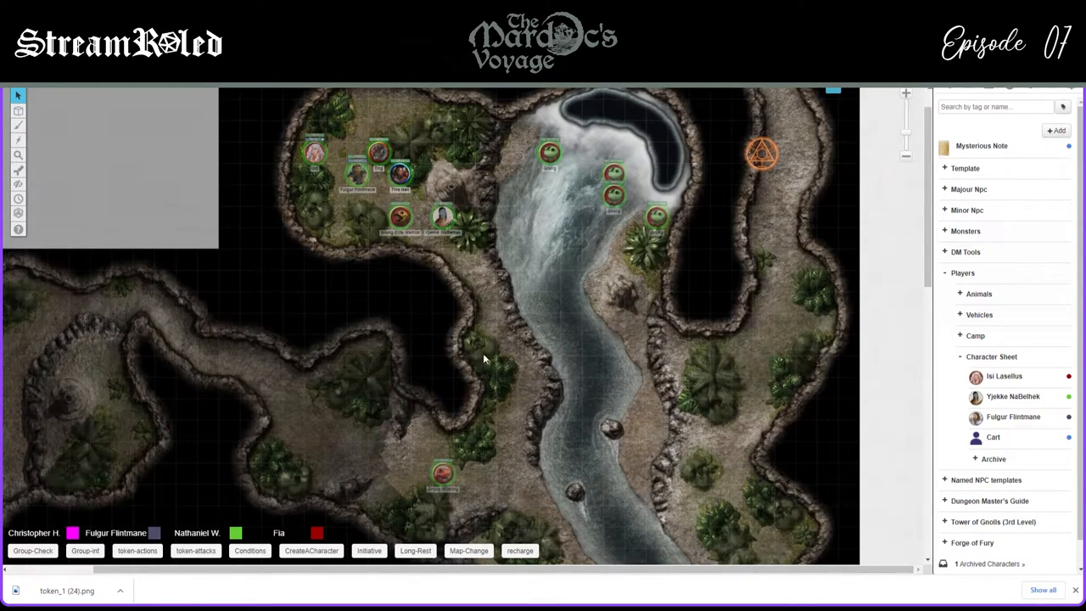
{"action": "mouse_move", "coordinate": [356, 356]}
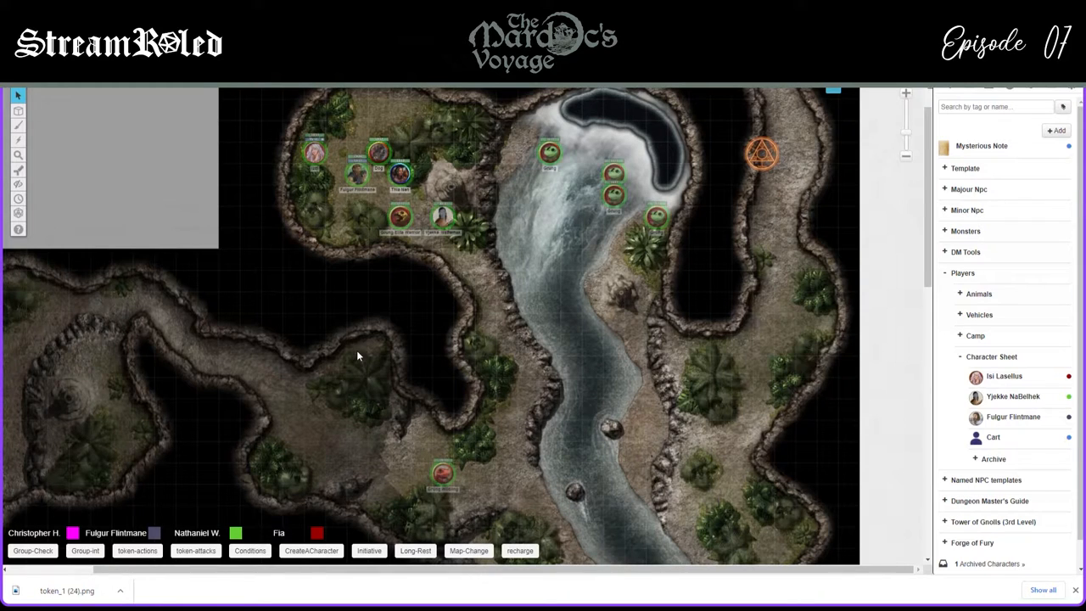
{"action": "mouse_move", "coordinate": [354, 350]}
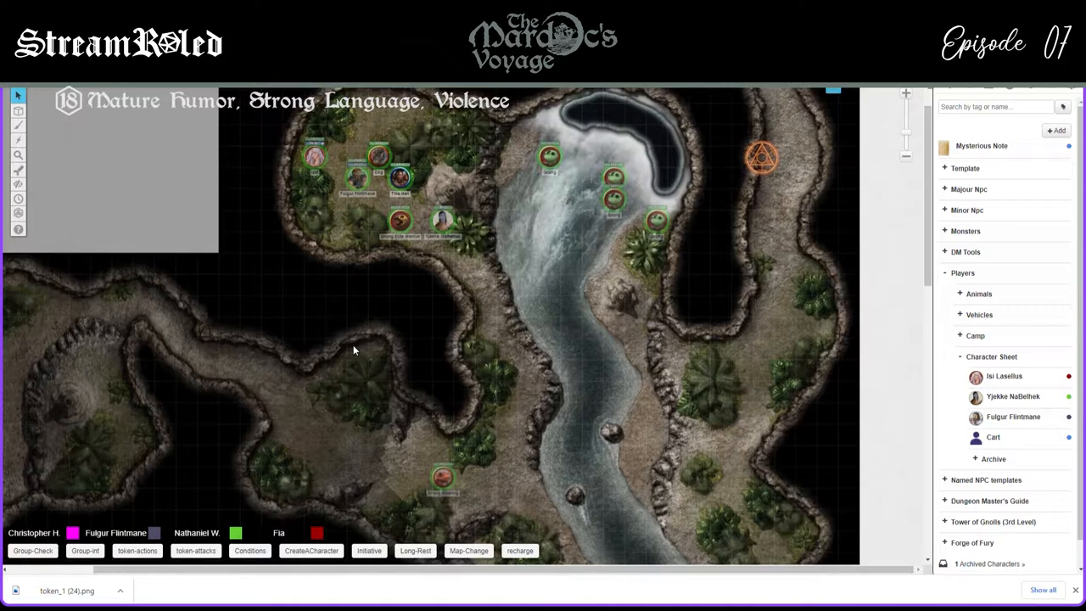
Select a token to show its Initiative, recharge, resistance and save actions, and pan the map south
{"action": "scroll", "scroll_direction": "down", "scroll_amount": 3}
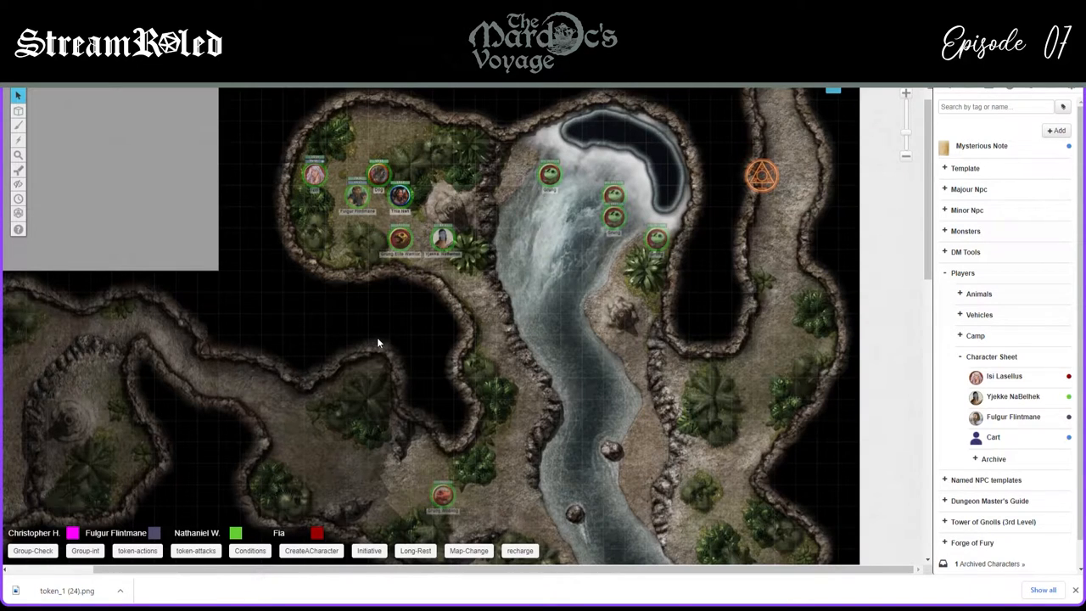
{"action": "mouse_move", "coordinate": [534, 363]}
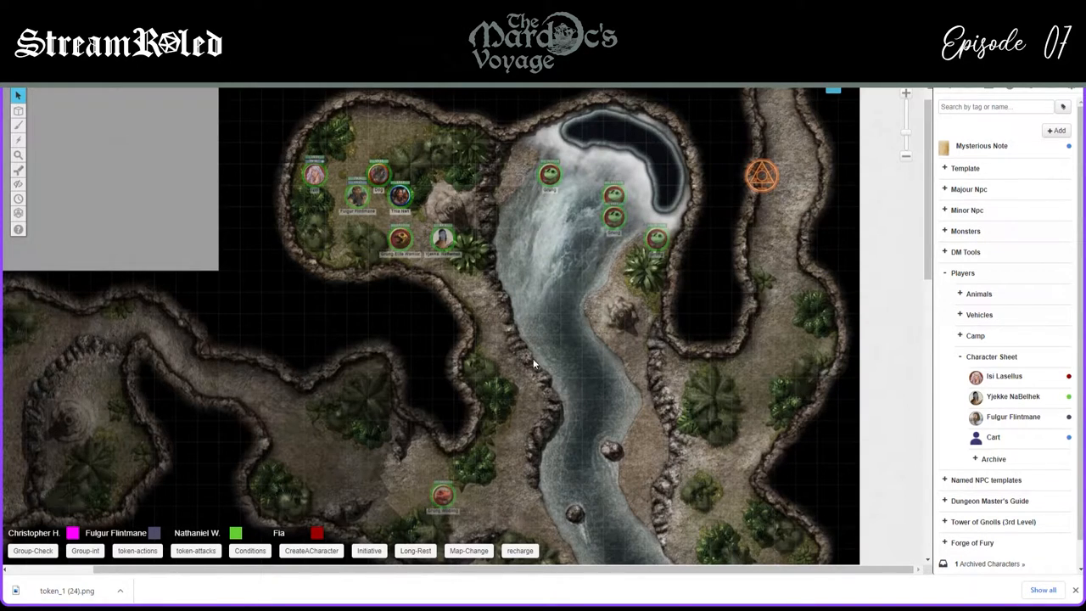
{"action": "scroll", "scroll_direction": "down", "scroll_amount": 3}
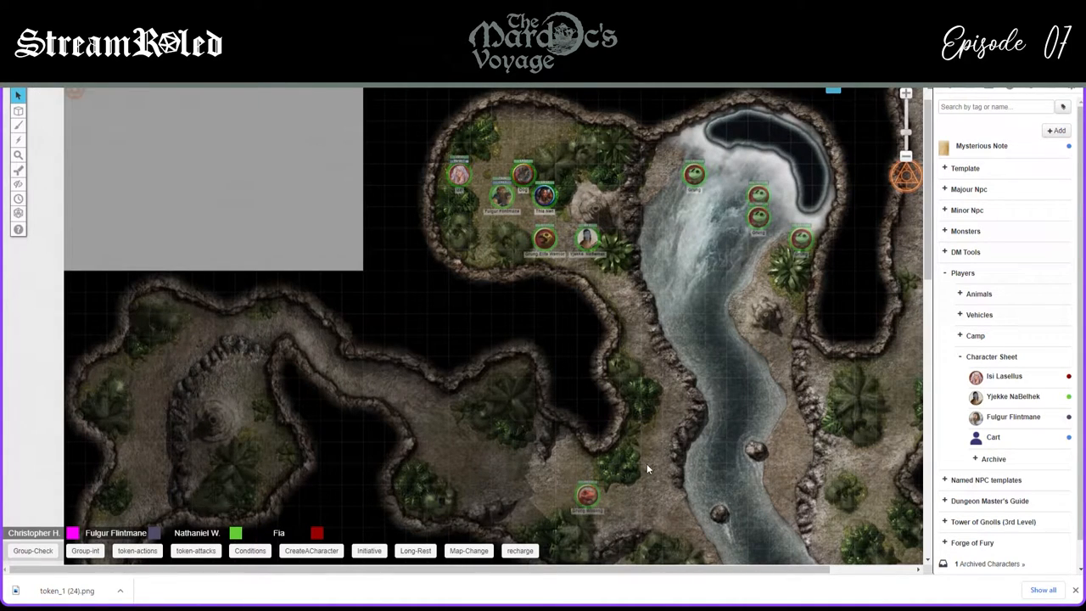
{"action": "mouse_move", "coordinate": [641, 466]}
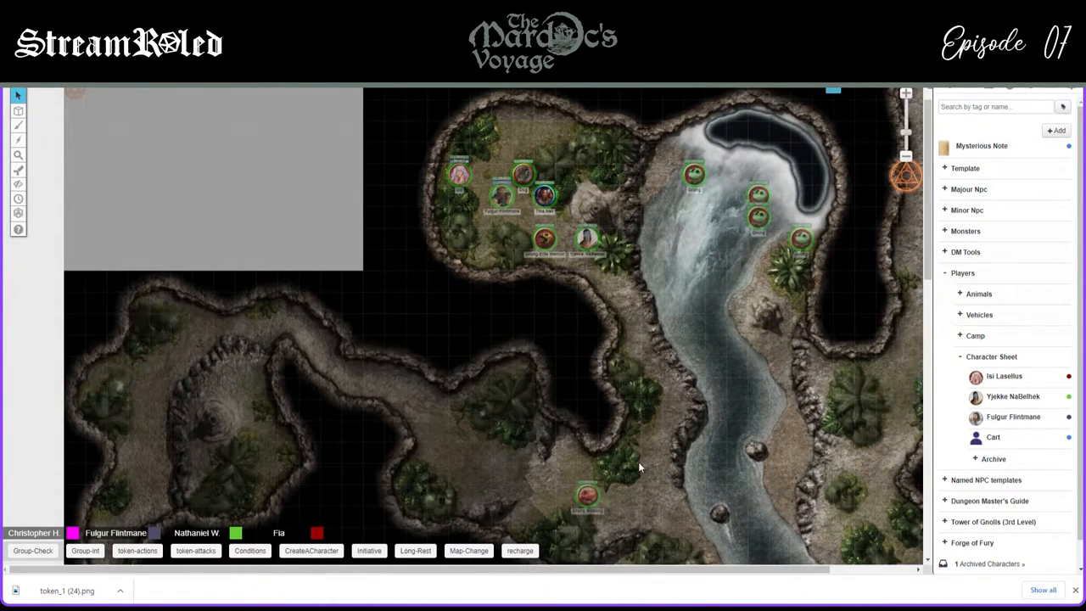
{"action": "mouse_move", "coordinate": [632, 464]}
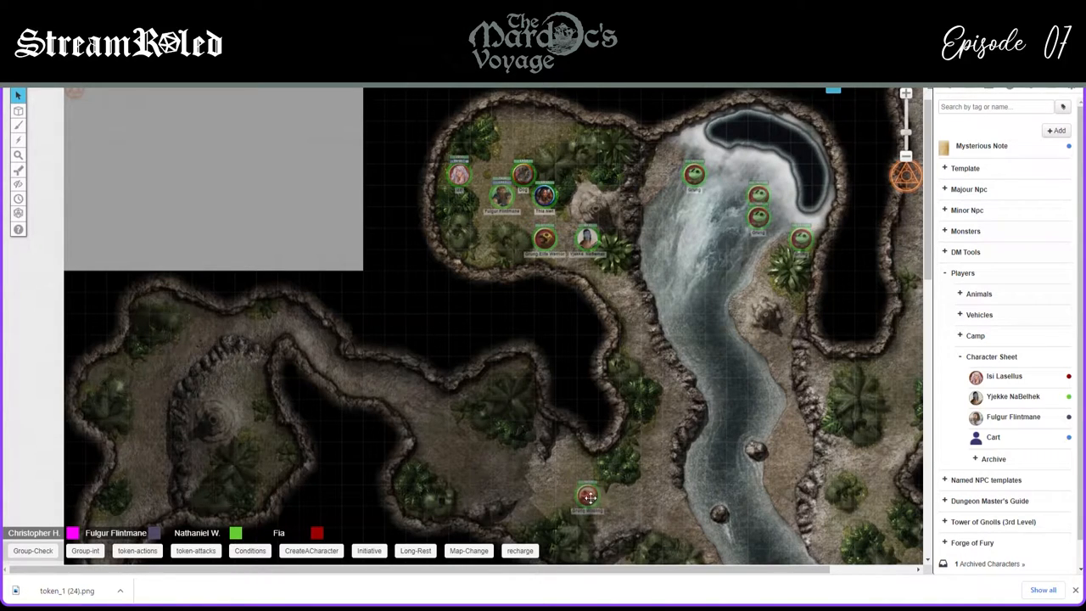
{"action": "mouse_move", "coordinate": [590, 479]}
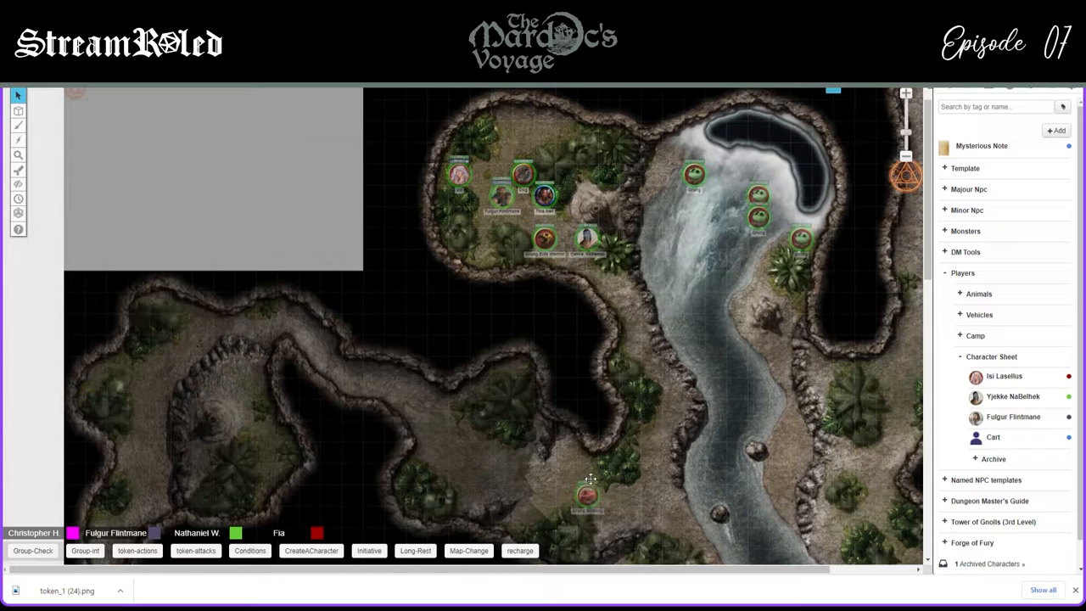
{"action": "mouse_move", "coordinate": [638, 422]}
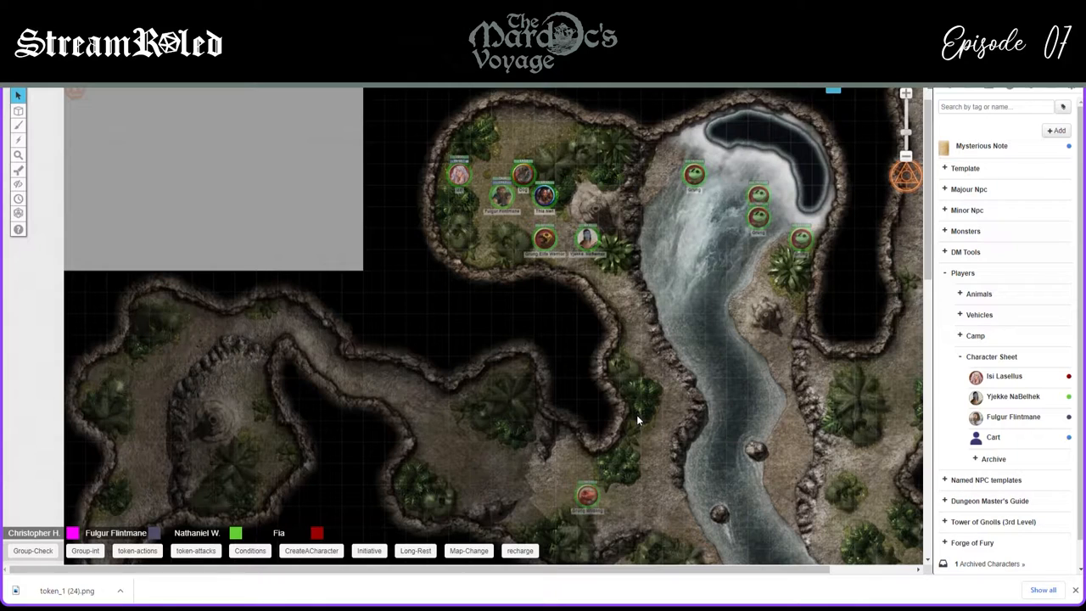
{"action": "mouse_move", "coordinate": [619, 330]}
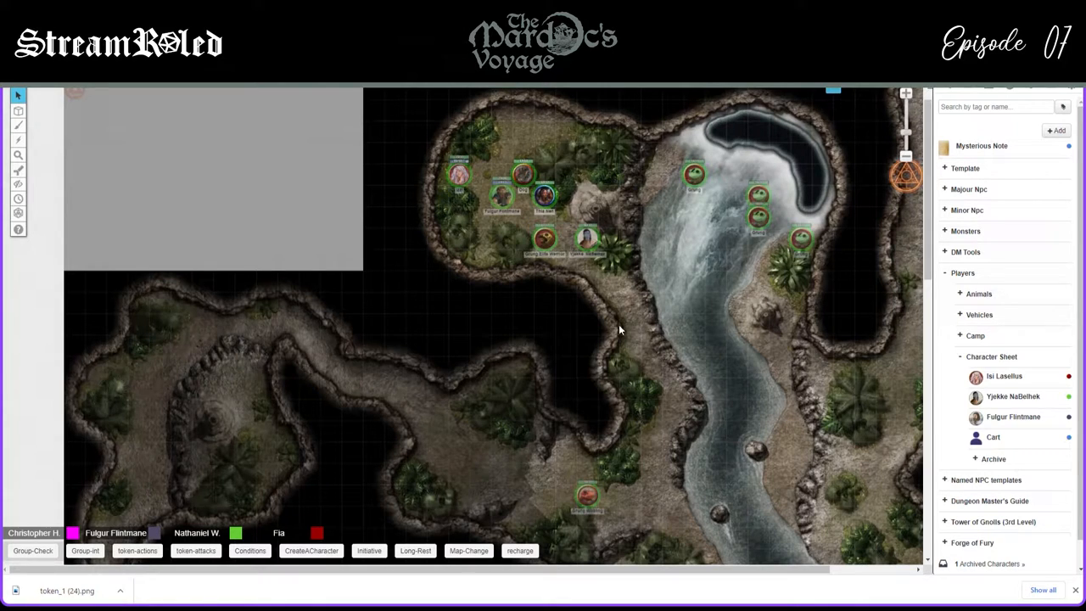
{"action": "mouse_move", "coordinate": [607, 318]}
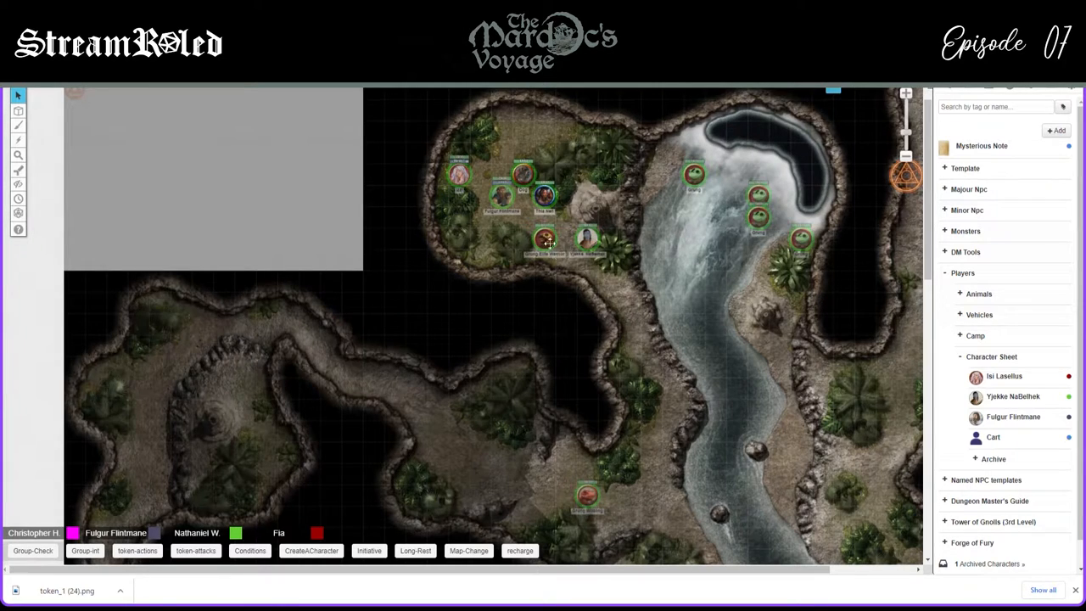
{"action": "left_click_drag", "start_coordinate": [546, 240], "coordinate": [626, 294]}
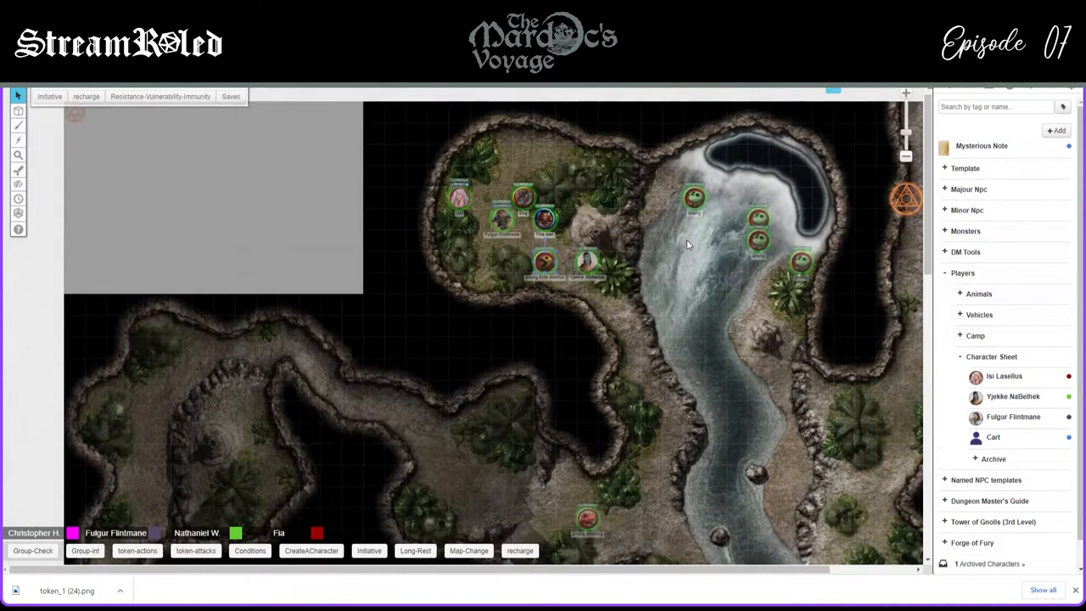
{"action": "mouse_move", "coordinate": [832, 89]}
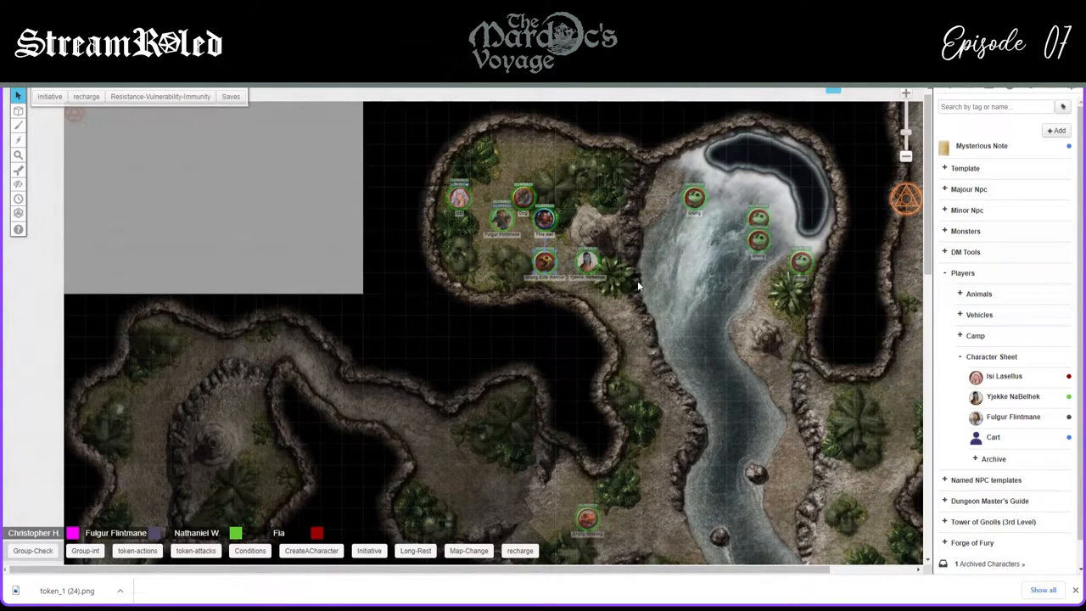
{"action": "mouse_move", "coordinate": [624, 310]}
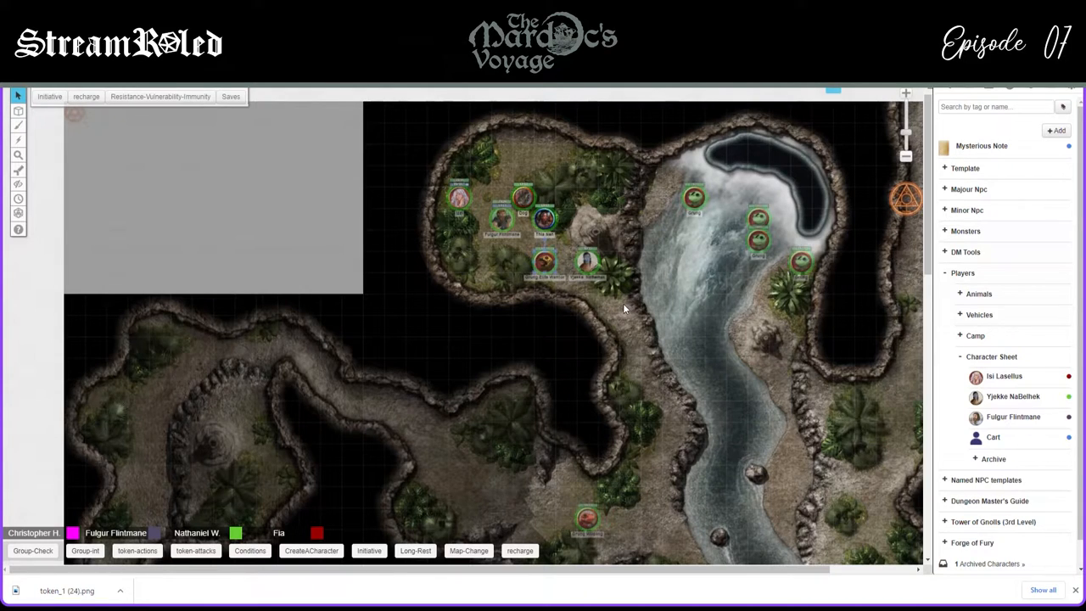
{"action": "mouse_move", "coordinate": [596, 339]}
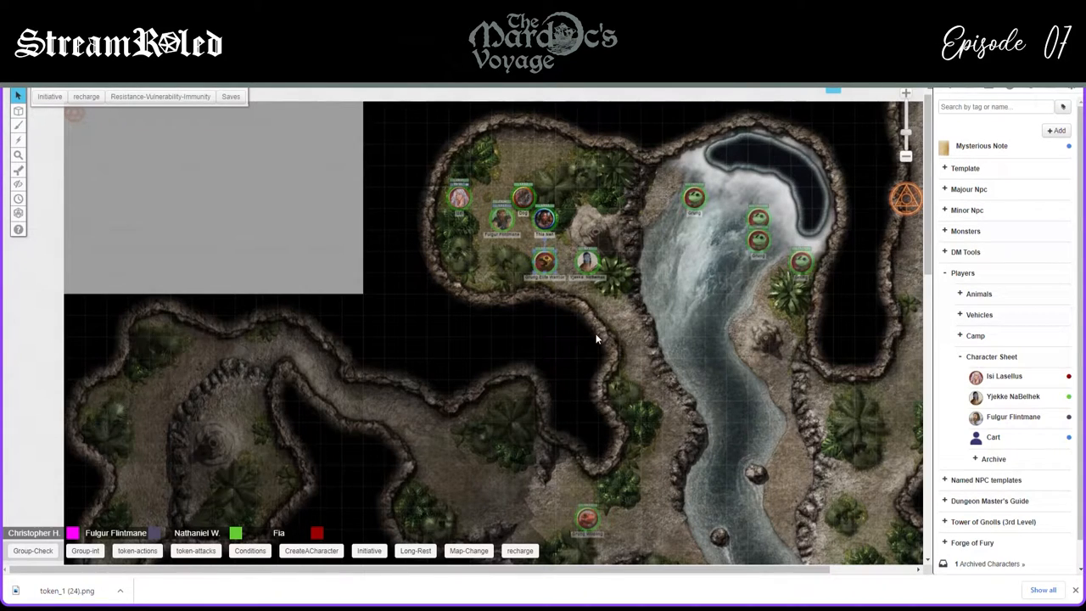
{"action": "mouse_move", "coordinate": [591, 347]}
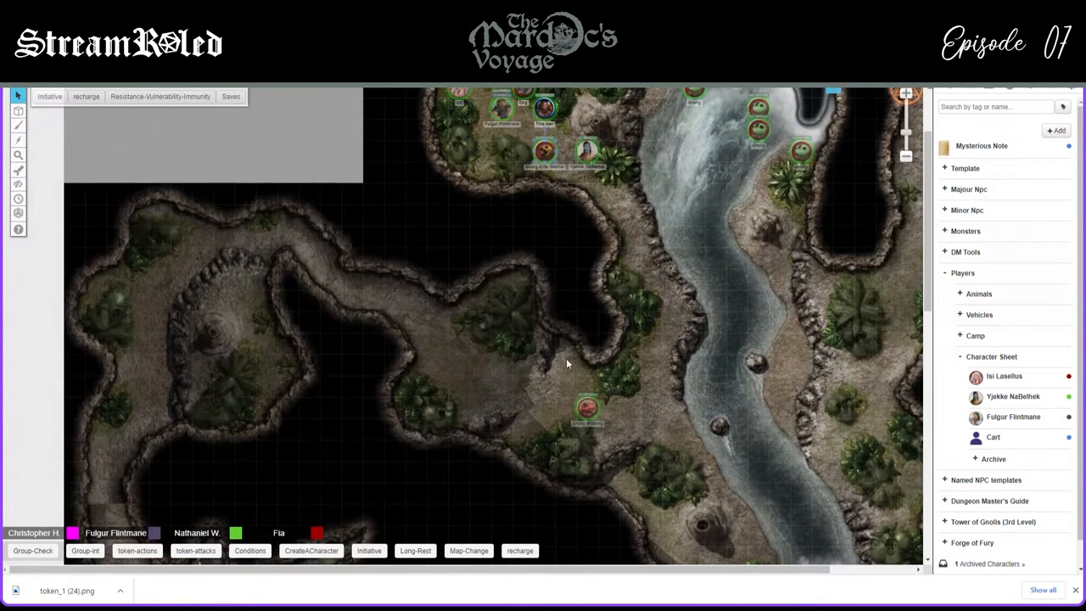
{"action": "mouse_move", "coordinate": [534, 386]}
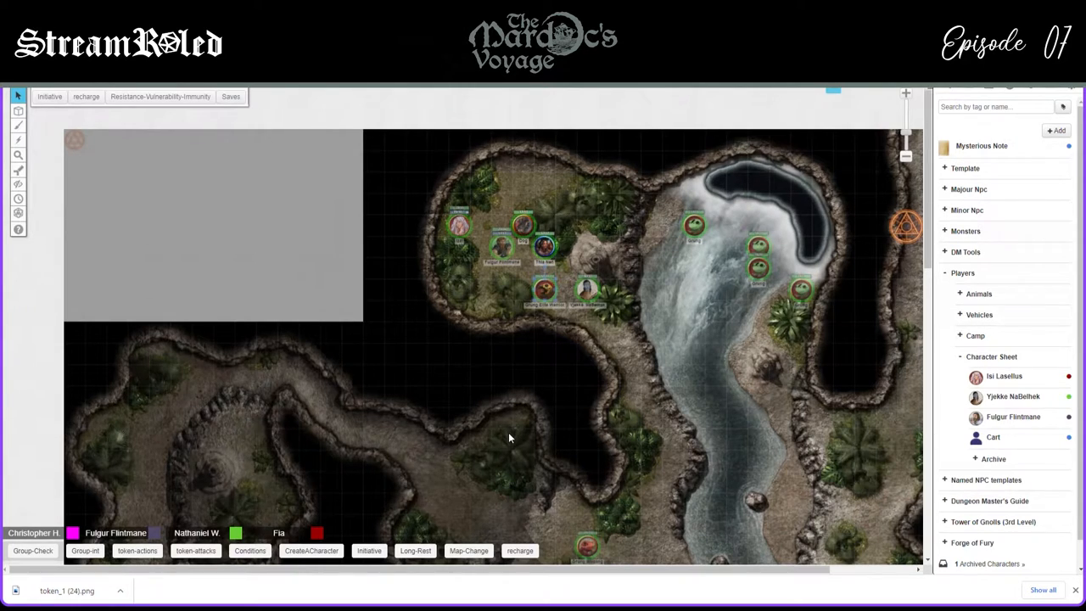
Scroll the map view down toward the lower token
{"action": "scroll", "scroll_direction": "down", "scroll_amount": 3}
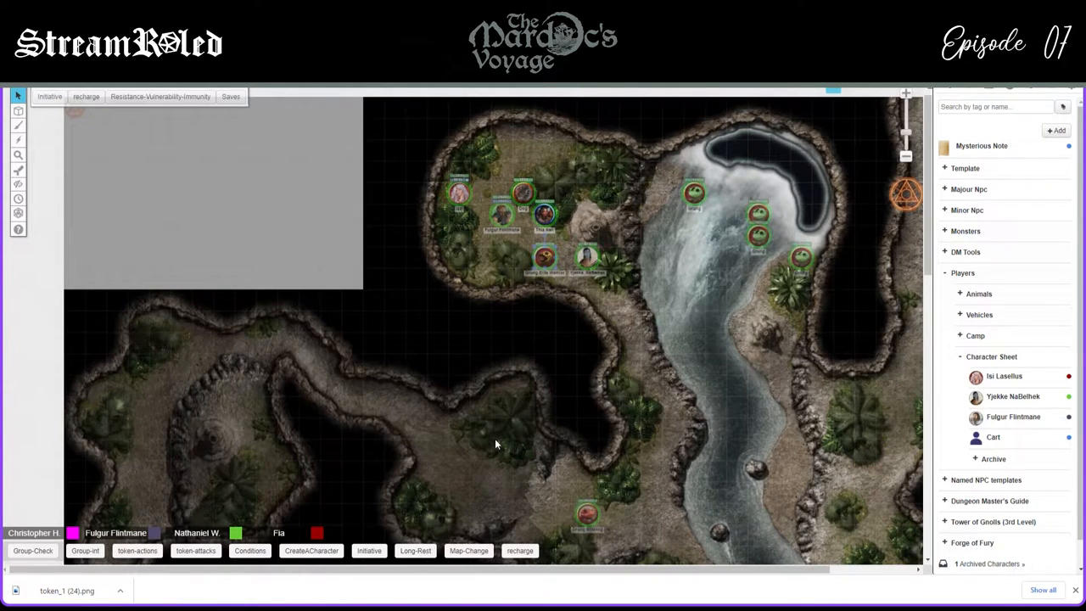
{"action": "mouse_move", "coordinate": [834, 98]}
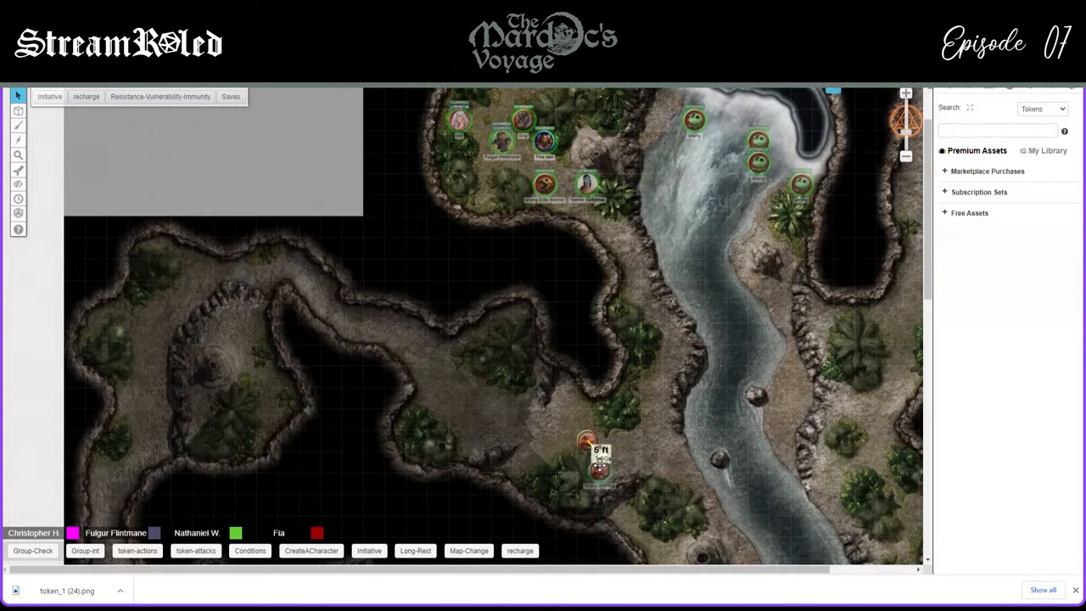
{"action": "left_click_drag", "start_coordinate": [598, 463], "coordinate": [615, 483]}
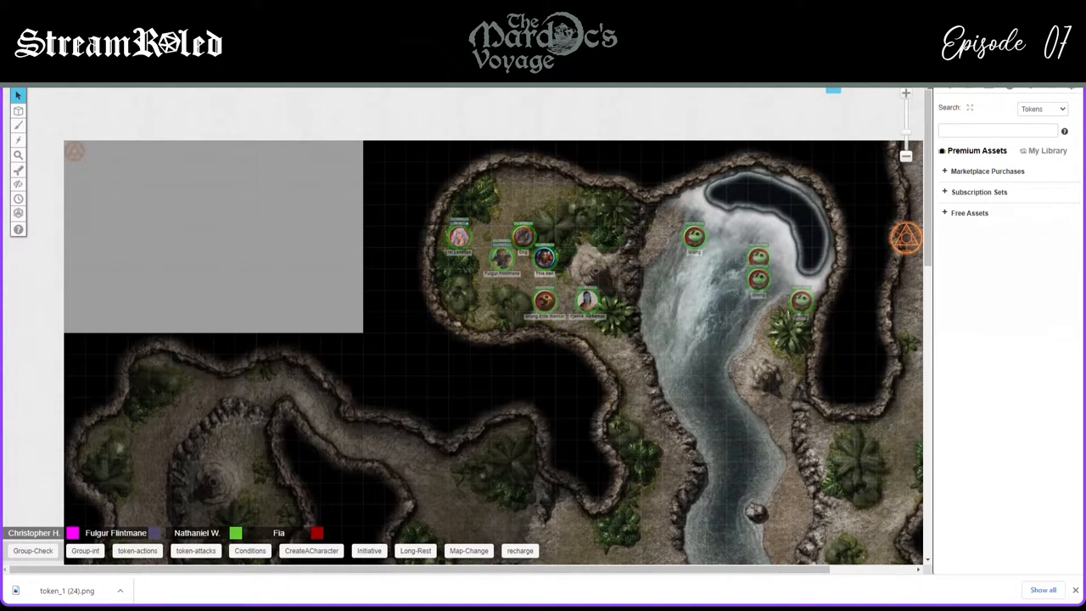
Drag a hero token out of the party group down toward the riverbank
{"action": "left_click_drag", "start_coordinate": [585, 302], "coordinate": [608, 343]}
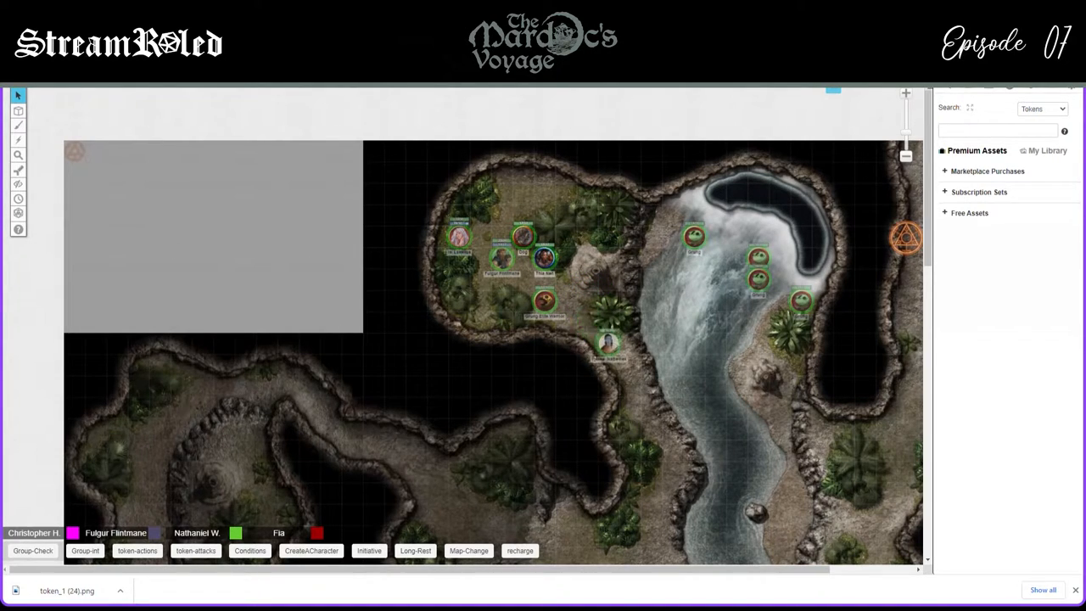
{"action": "scroll", "scroll_direction": "down", "scroll_amount": 3}
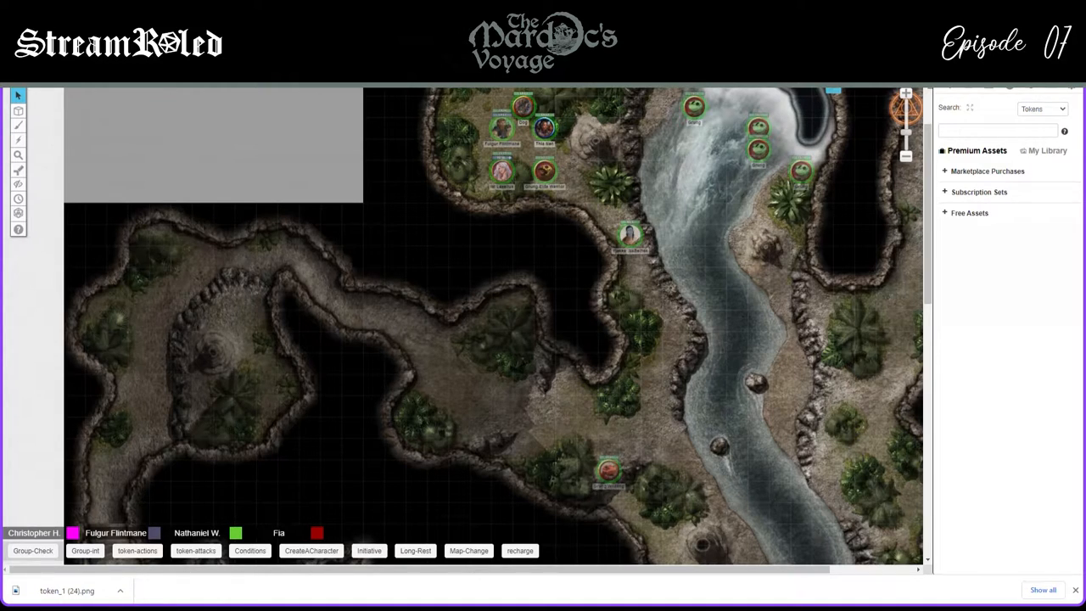
{"action": "mouse_move", "coordinate": [339, 356]}
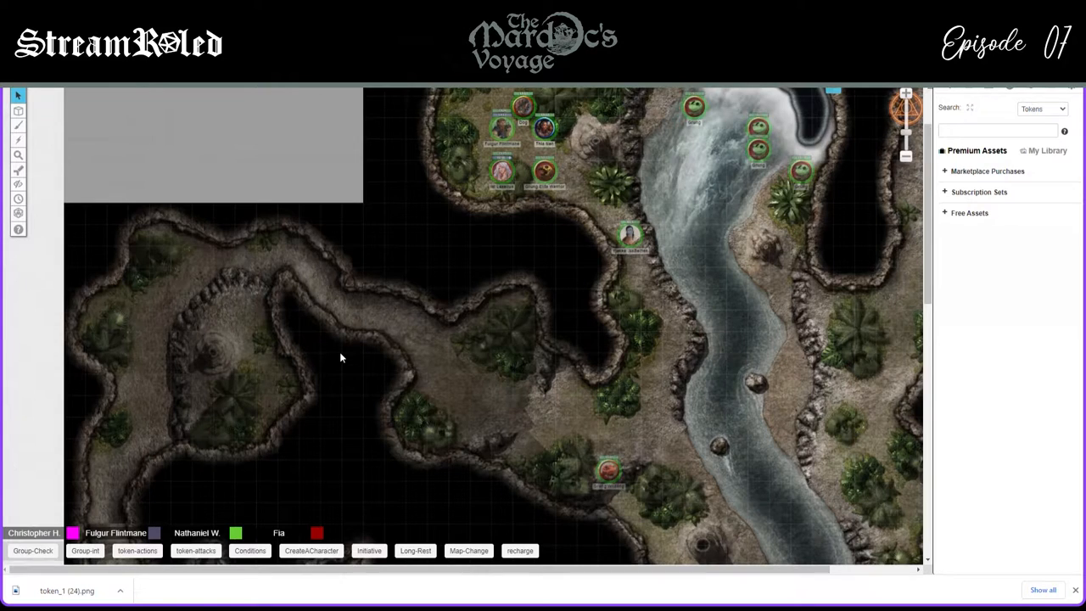
{"action": "mouse_move", "coordinate": [632, 203]}
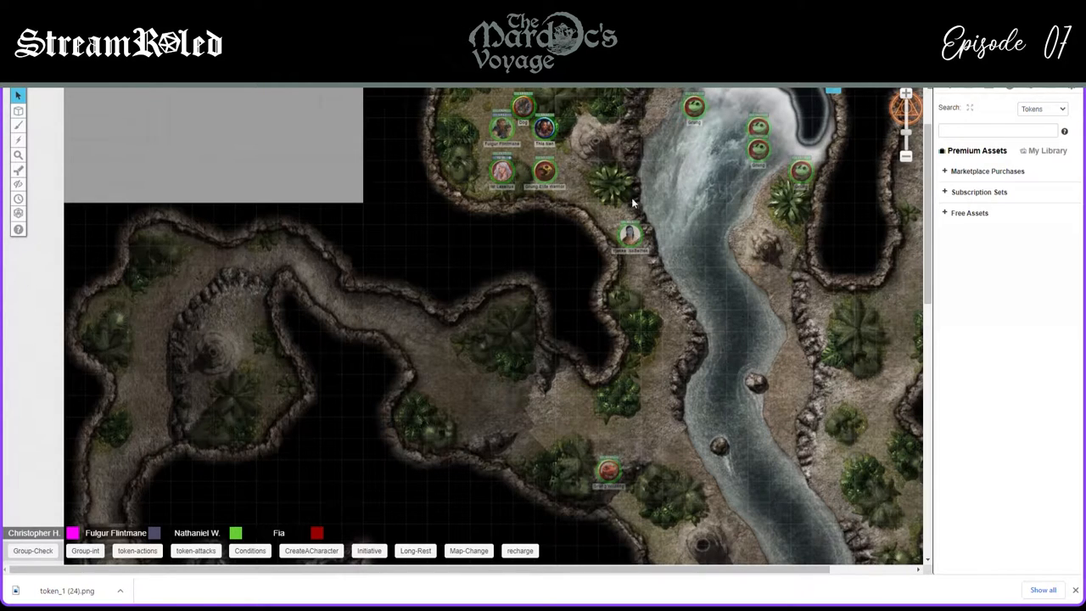
{"action": "mouse_move", "coordinate": [5, 519]}
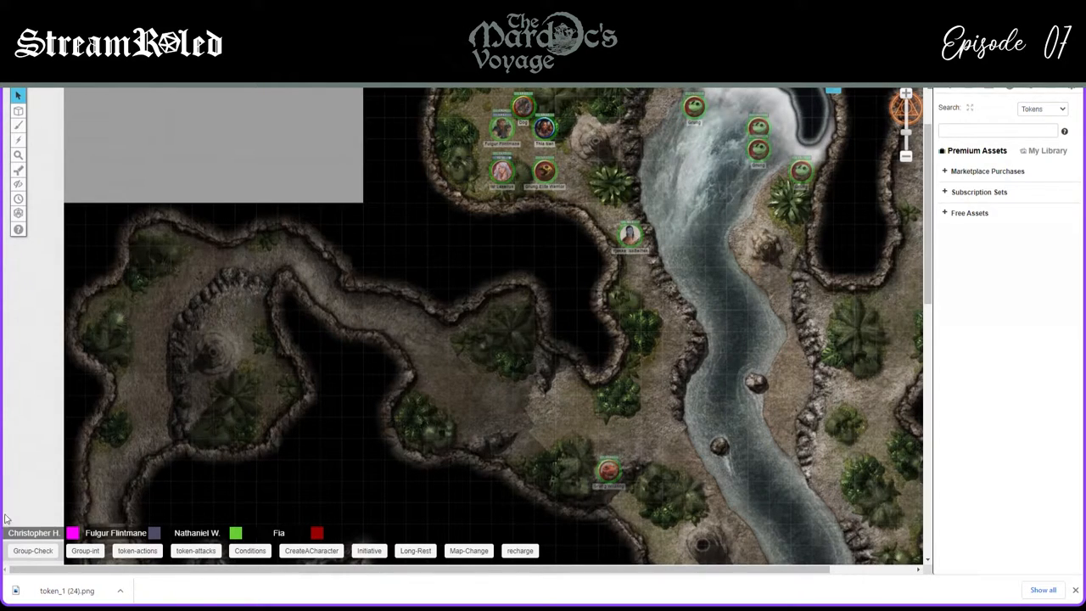
{"action": "mouse_move", "coordinate": [175, 457]}
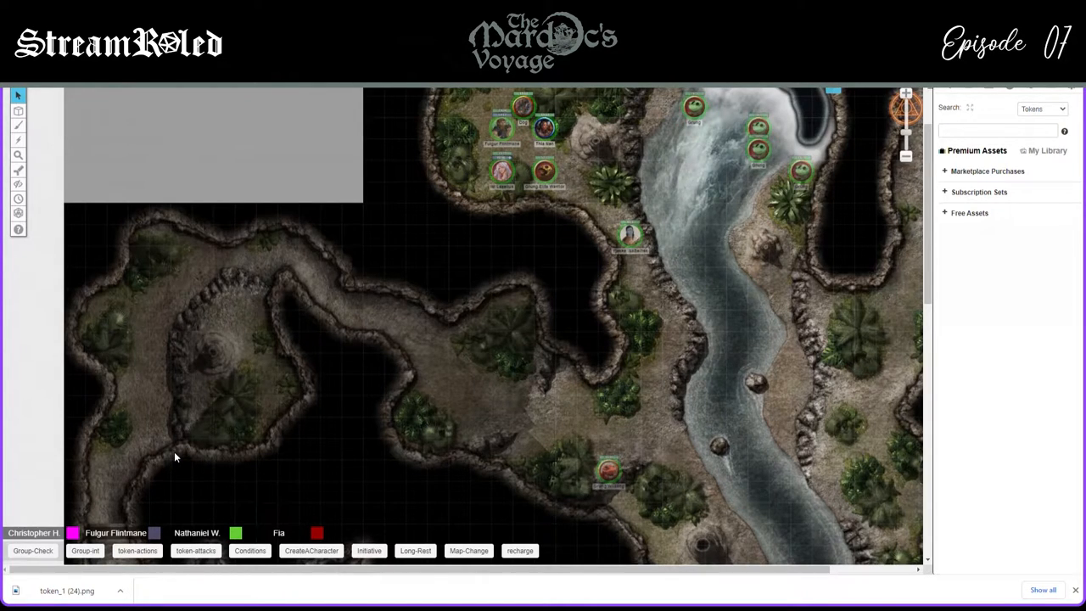
{"action": "mouse_move", "coordinate": [93, 447]}
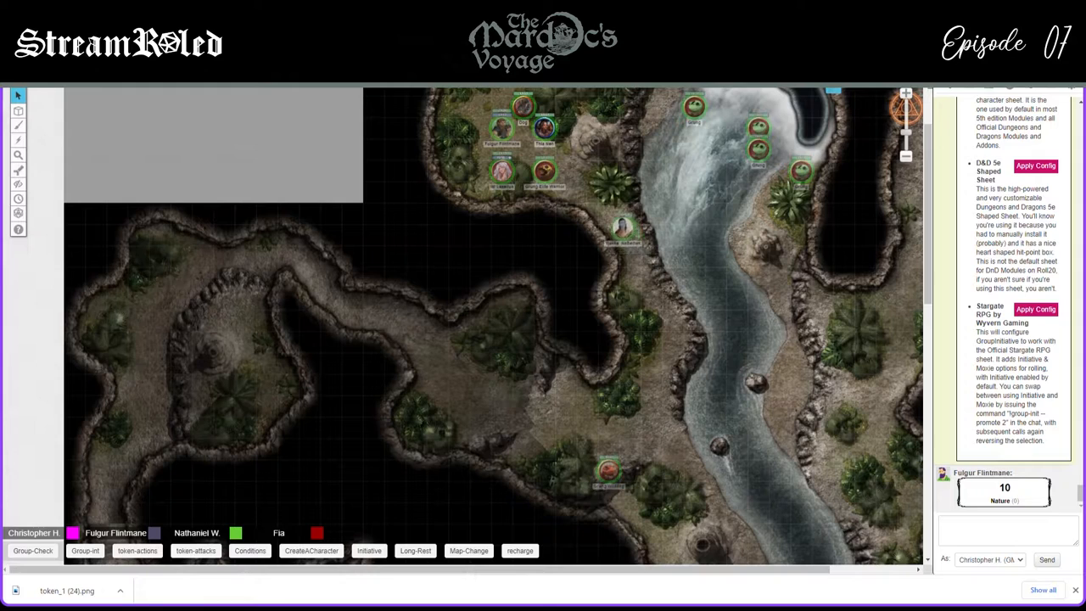
Open Thia Nen's character sheet showing her level 2 Rogue stats and 17 hit points
{"action": "left_click_drag", "start_coordinate": [624, 229], "coordinate": [585, 191]}
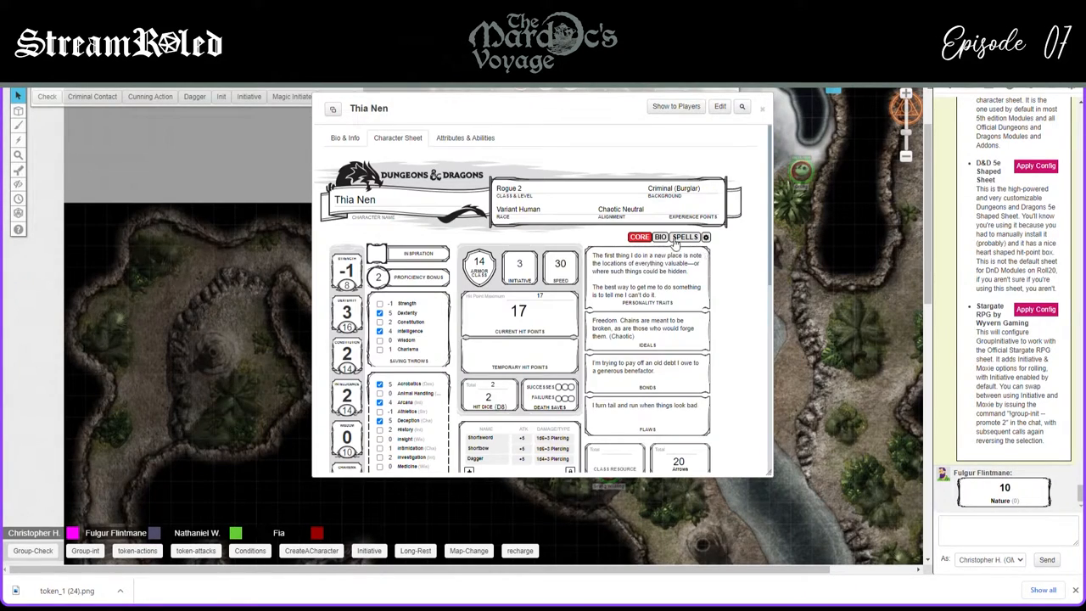
Check Thia Nen's Spells tab, then close her character sheet
{"action": "left_click", "coordinate": [685, 237]}
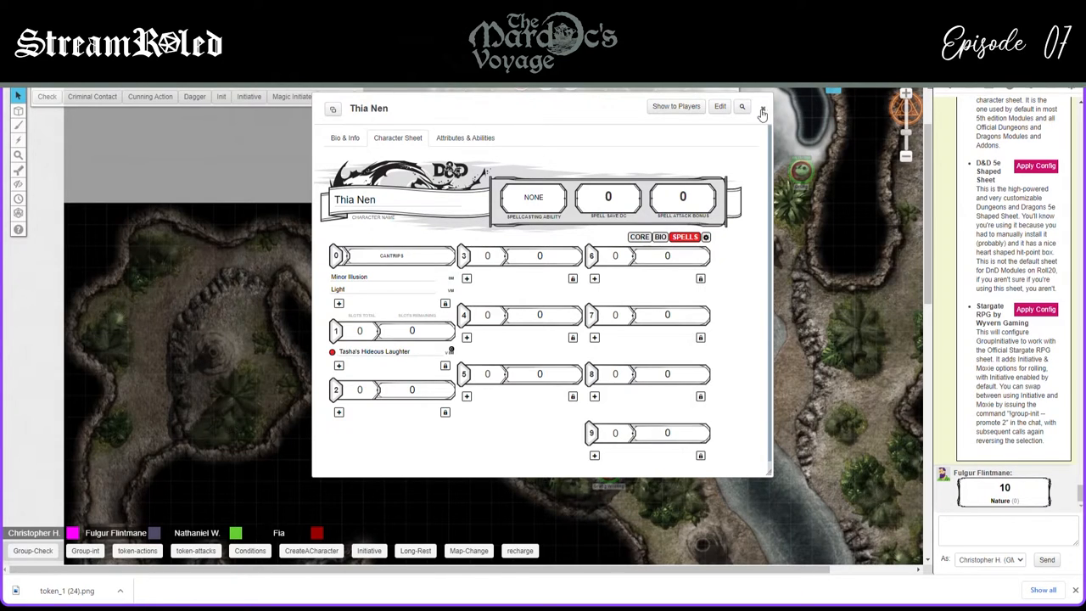
{"action": "left_click", "coordinate": [762, 110]}
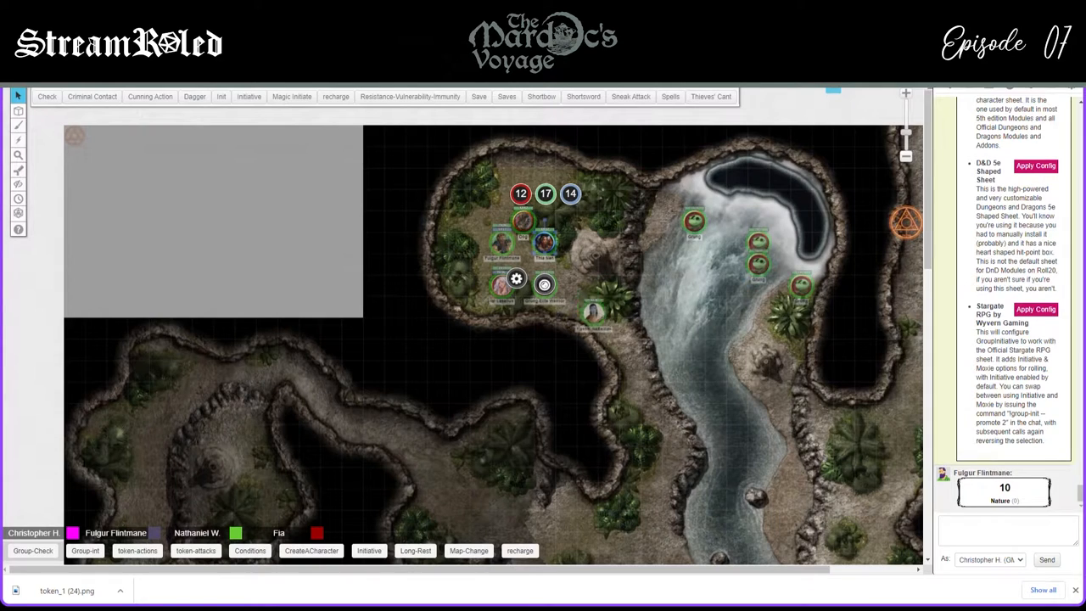
Move the selected party tokens onto the lower-left rocky ledge
{"action": "left_click_drag", "start_coordinate": [594, 314], "coordinate": [607, 327]}
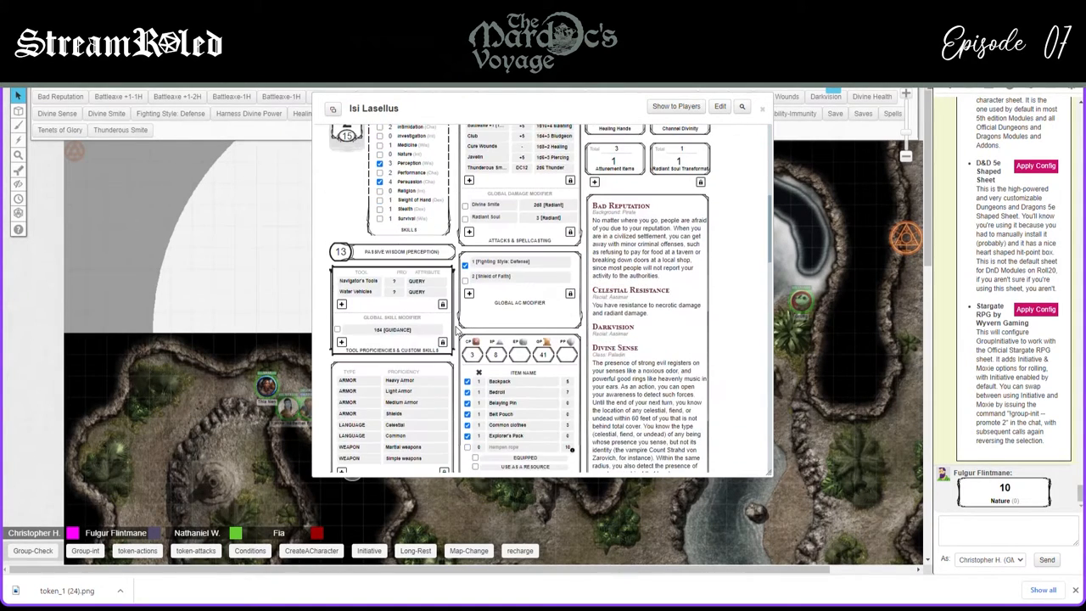
Scroll through Isi Lasellus's character sheet and close it
{"action": "scroll", "scroll_direction": "down", "scroll_amount": 3}
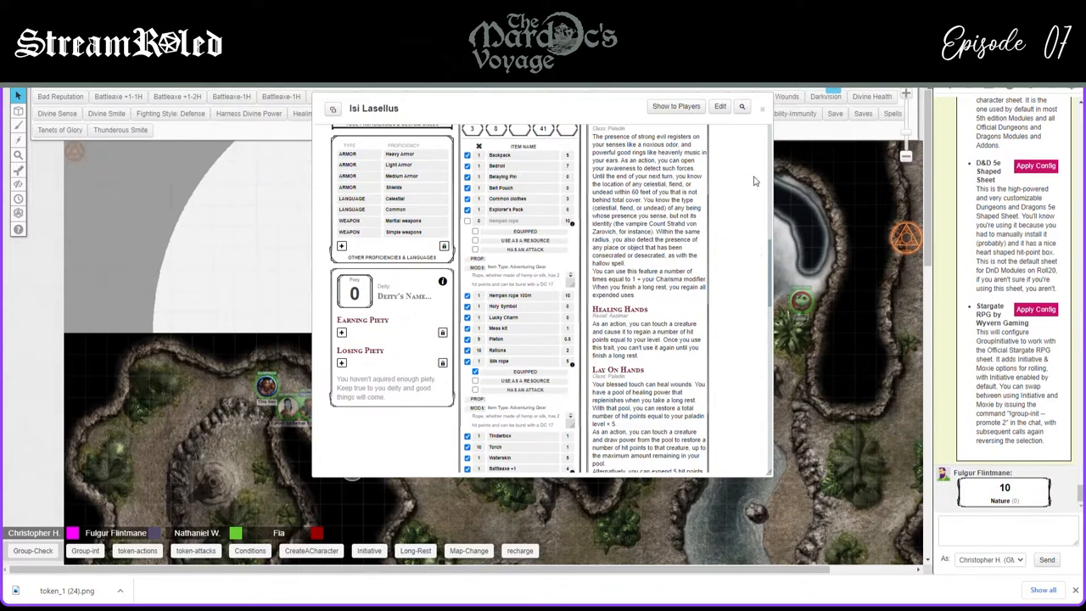
{"action": "left_click", "coordinate": [761, 108]}
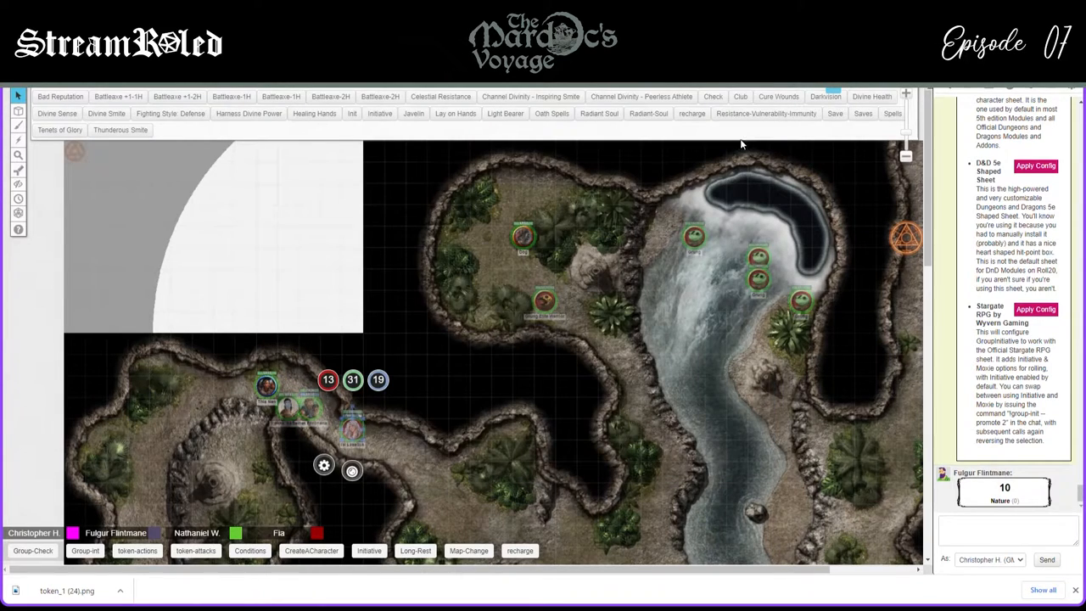
{"action": "mouse_move", "coordinate": [742, 143]}
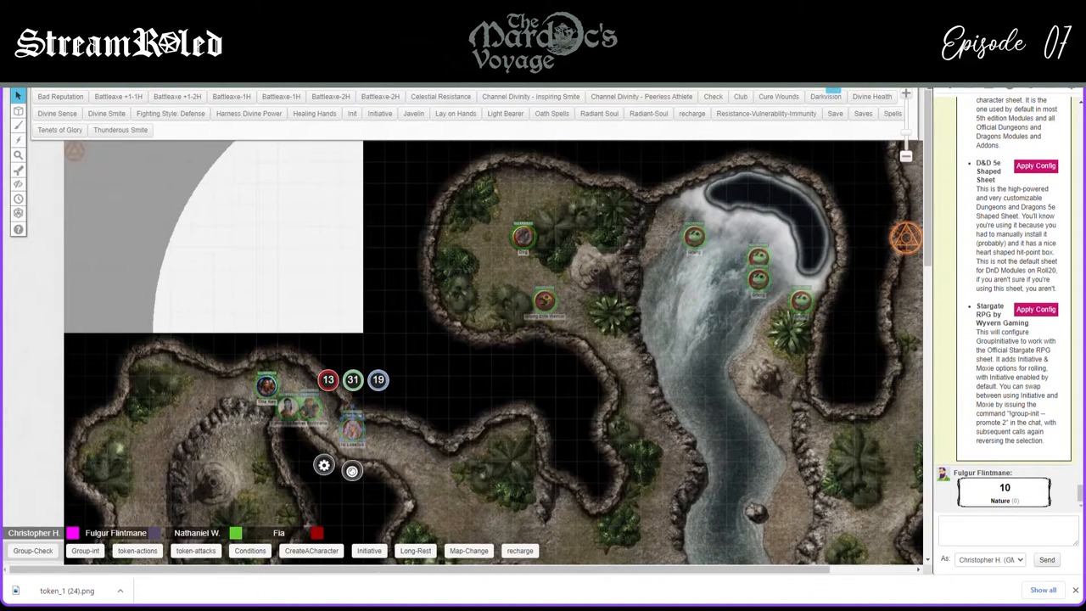
{"action": "scroll", "scroll_direction": "down", "scroll_amount": 3}
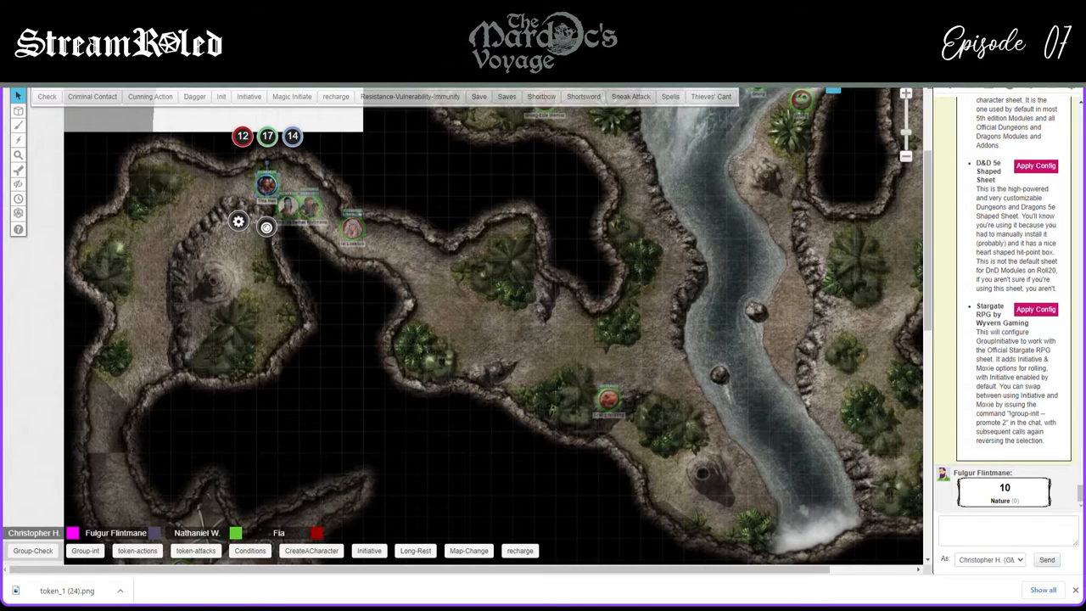
{"action": "mouse_move", "coordinate": [283, 592]}
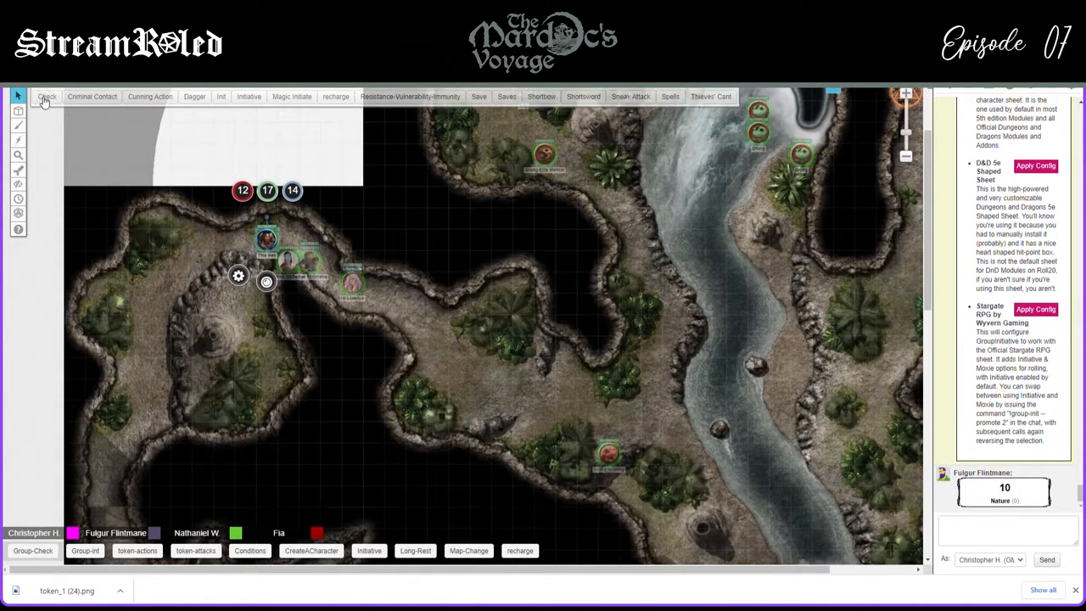
Submit the group Stealth check, posting rolls of 25/16 and 18/12 to chat
{"action": "left_click", "coordinate": [47, 96]}
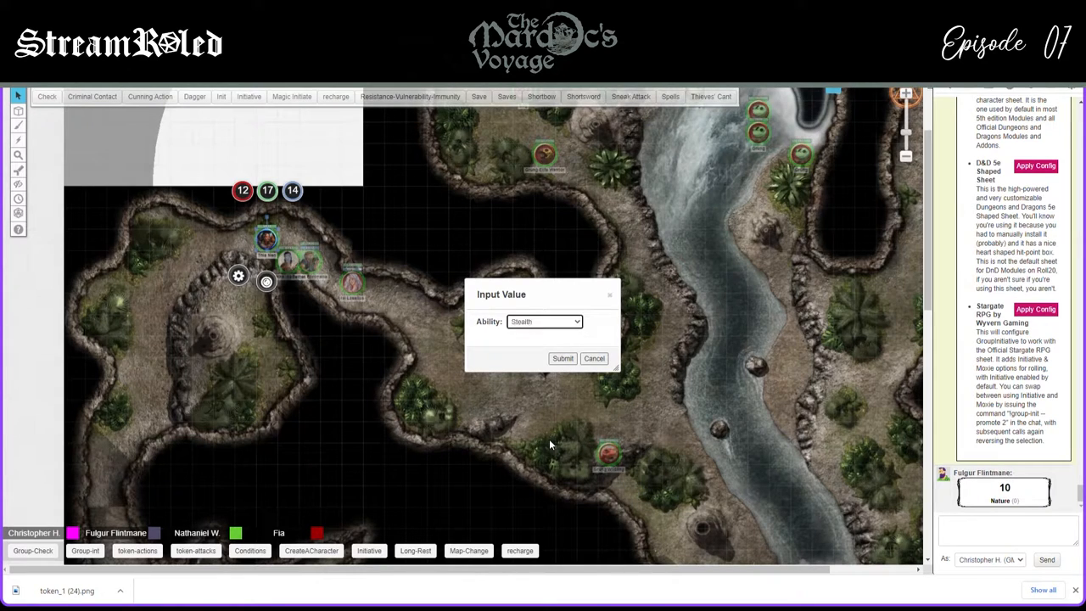
{"action": "left_click", "coordinate": [563, 358]}
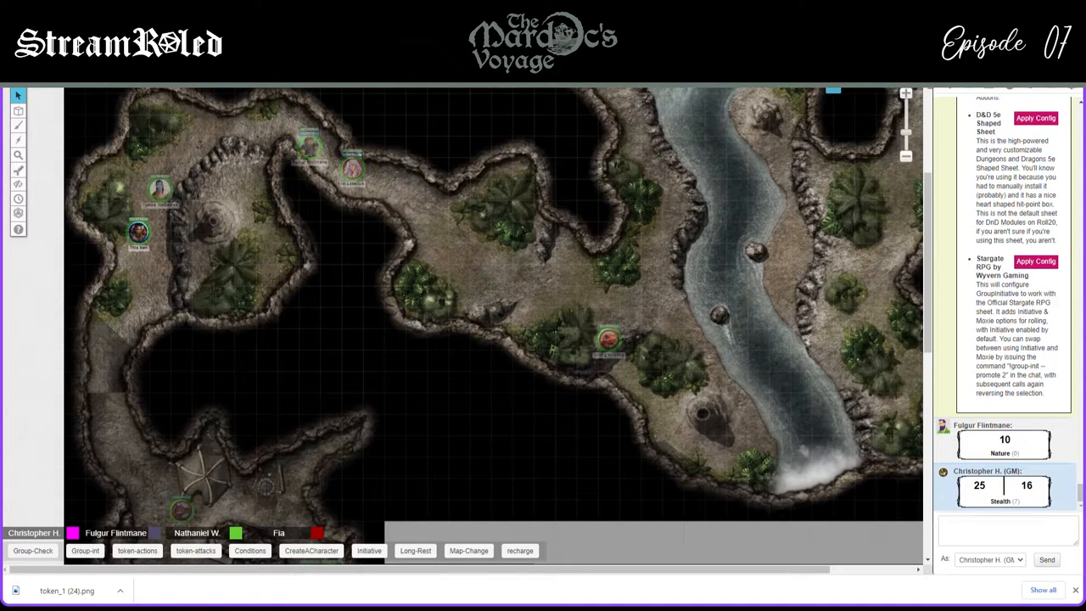
{"action": "scroll", "scroll_direction": "down", "scroll_amount": 3}
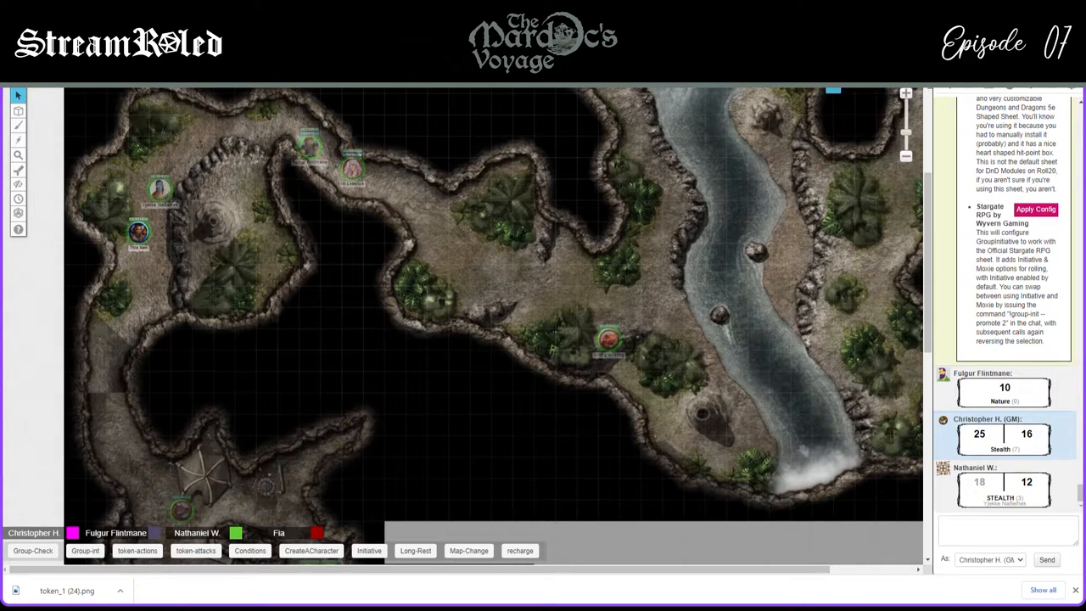
{"action": "mouse_move", "coordinate": [352, 319]}
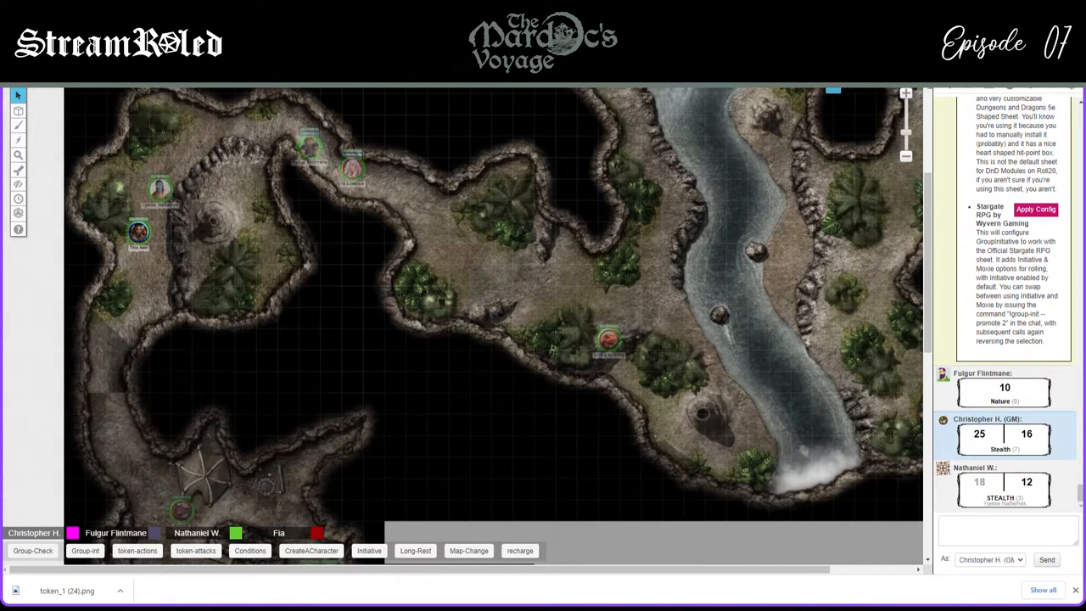
Drag a hero token west along the upper cave ledge
{"action": "left_click_drag", "start_coordinate": [310, 149], "coordinate": [203, 136]}
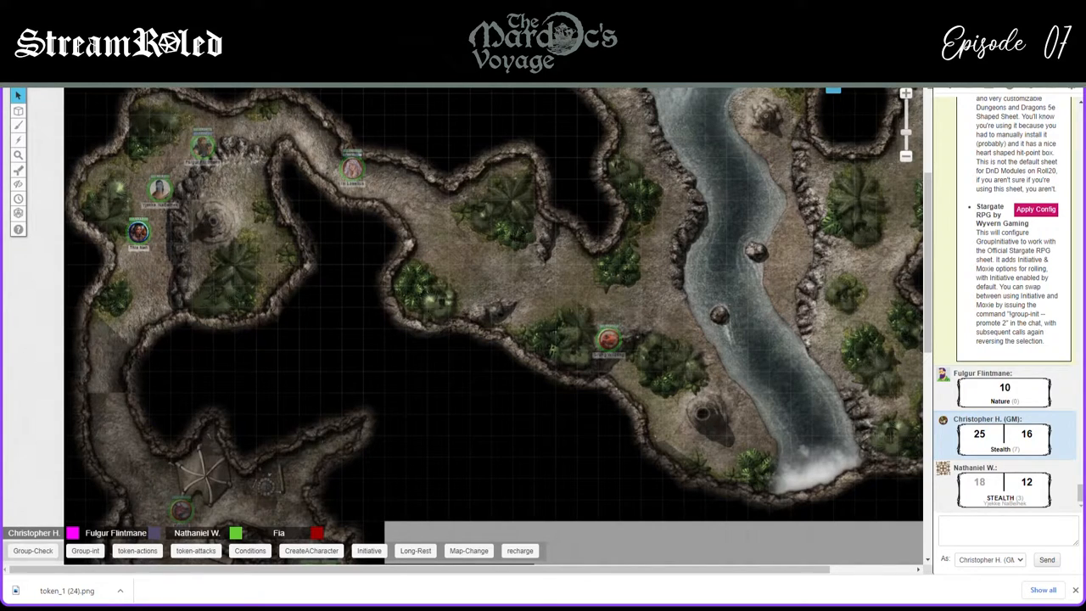
{"action": "mouse_move", "coordinate": [323, 276]}
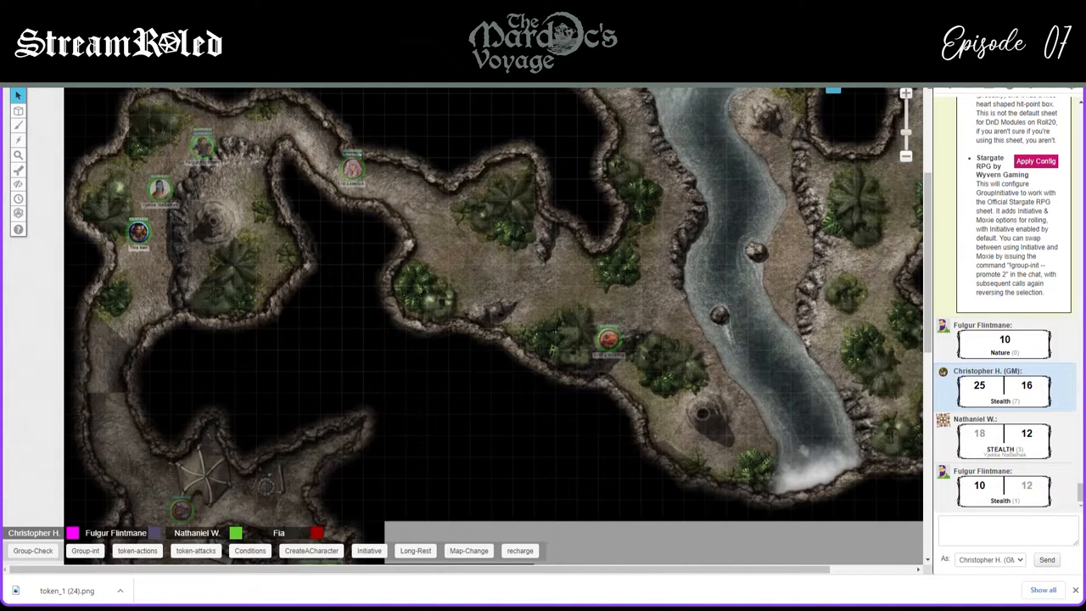
{"action": "mouse_move", "coordinate": [335, 208]}
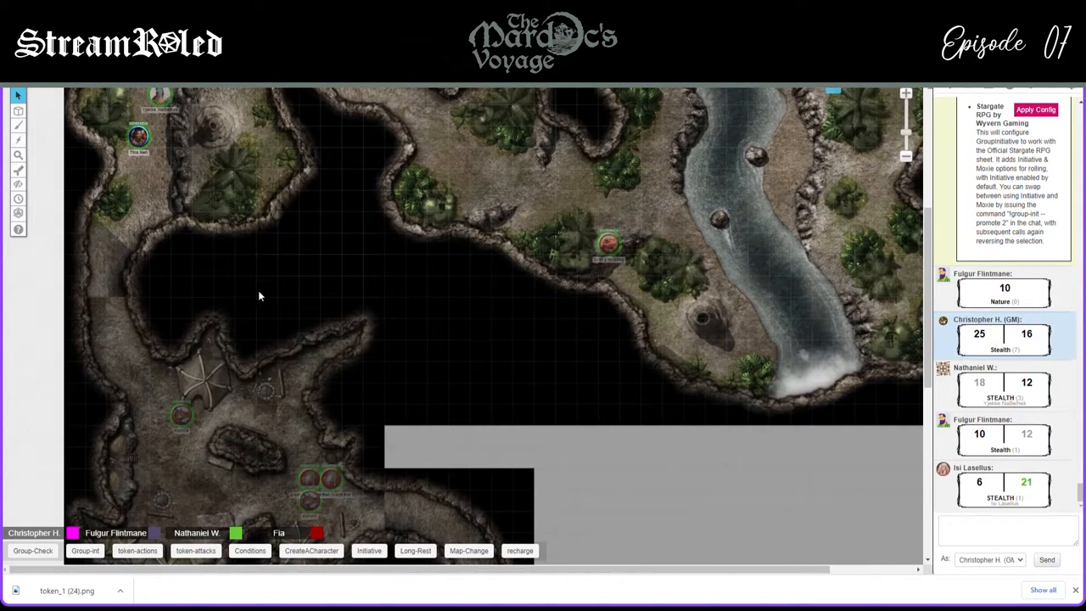
{"action": "mouse_move", "coordinate": [237, 311]}
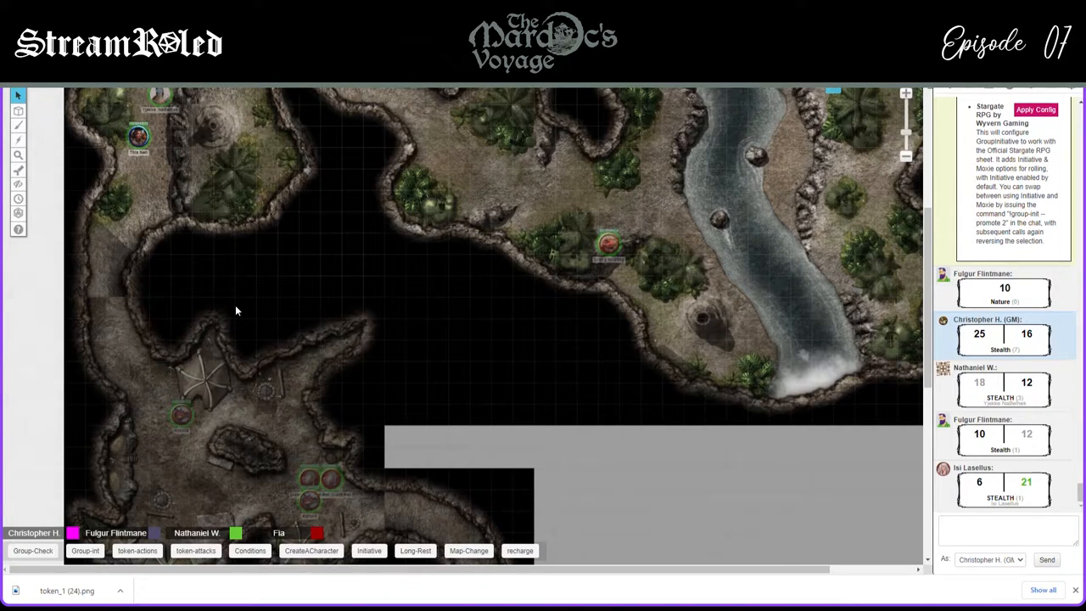
Select a party token to begin regrouping on the upper-left clifftop
{"action": "left_click", "coordinate": [18, 110]}
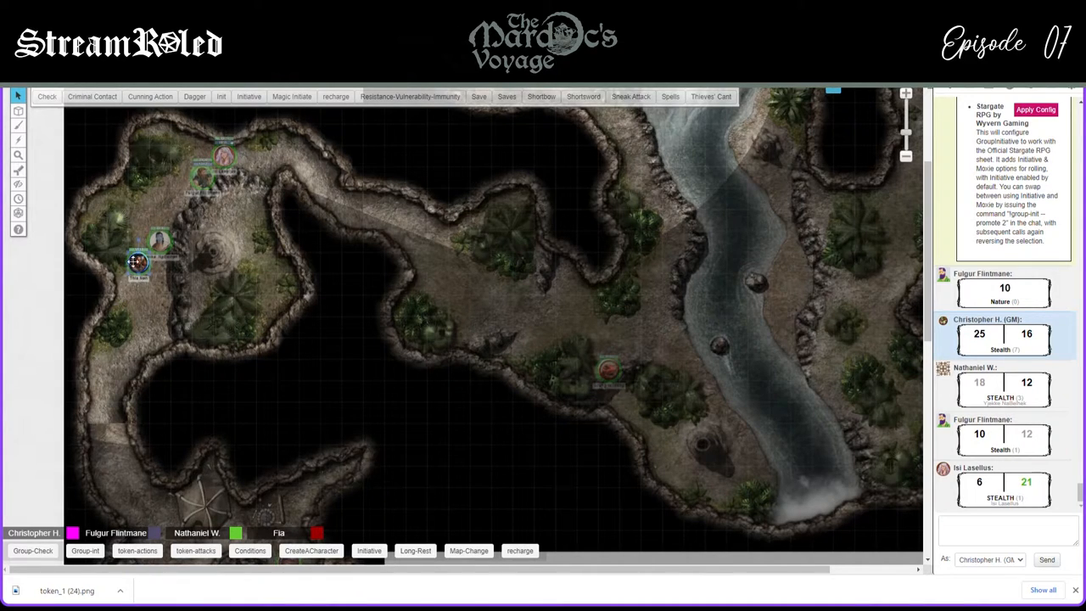
Move Thia Nen's token down the western ledge and roll a Stealth check (17 and 27)
{"action": "left_click_drag", "start_coordinate": [138, 263], "coordinate": [123, 352]}
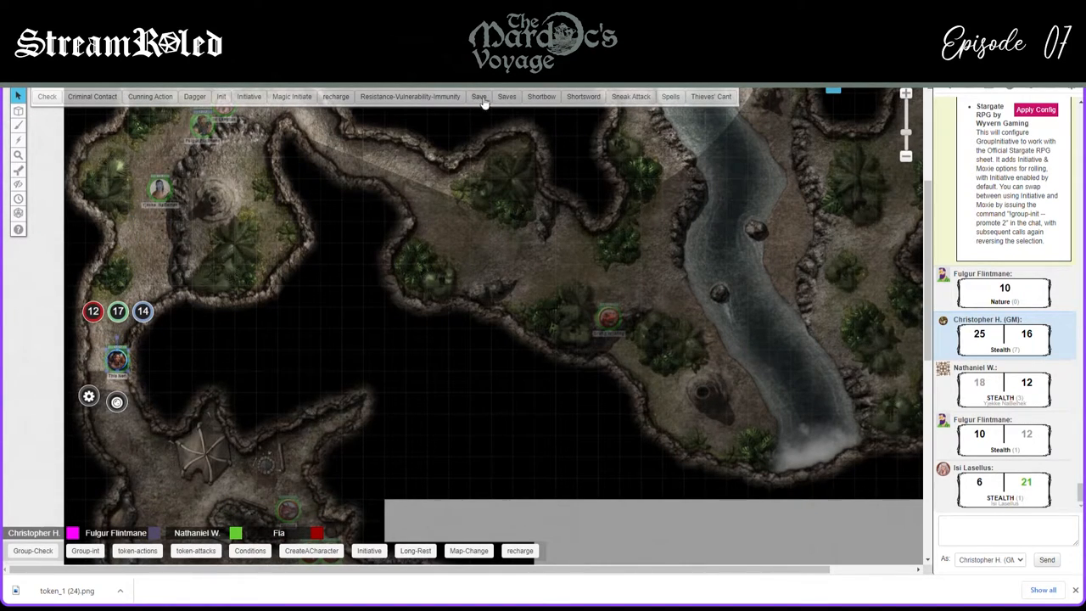
{"action": "left_click", "coordinate": [47, 96]}
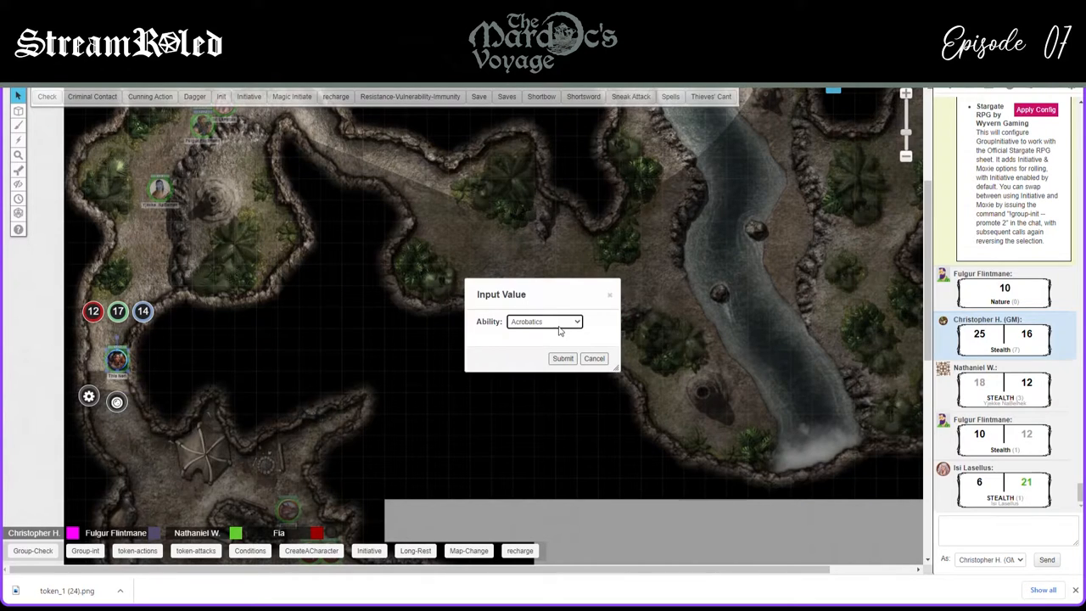
{"action": "left_click", "coordinate": [543, 321]}
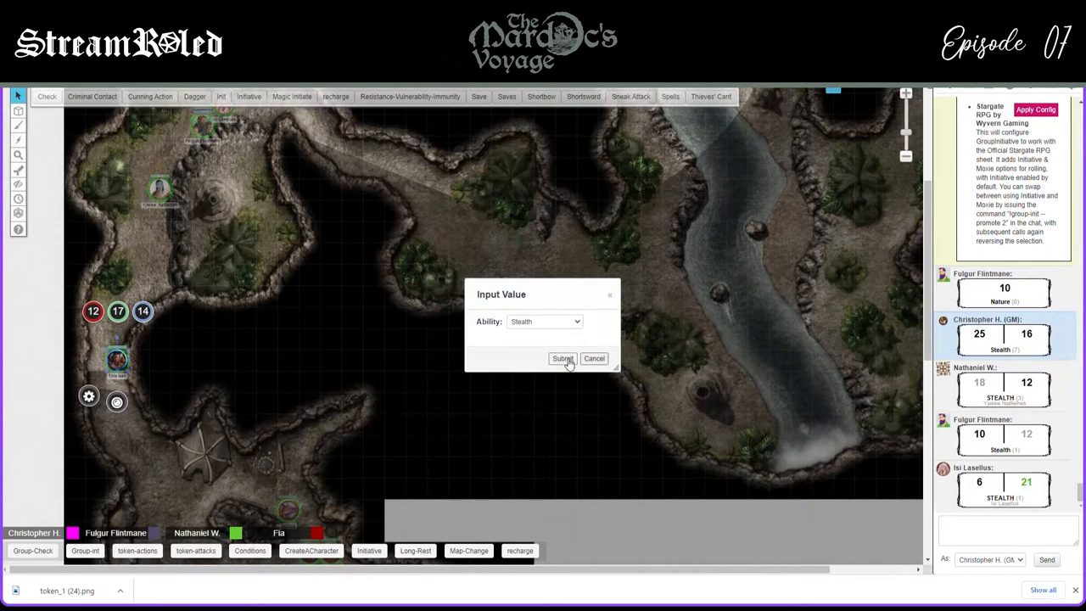
{"action": "left_click", "coordinate": [562, 358]}
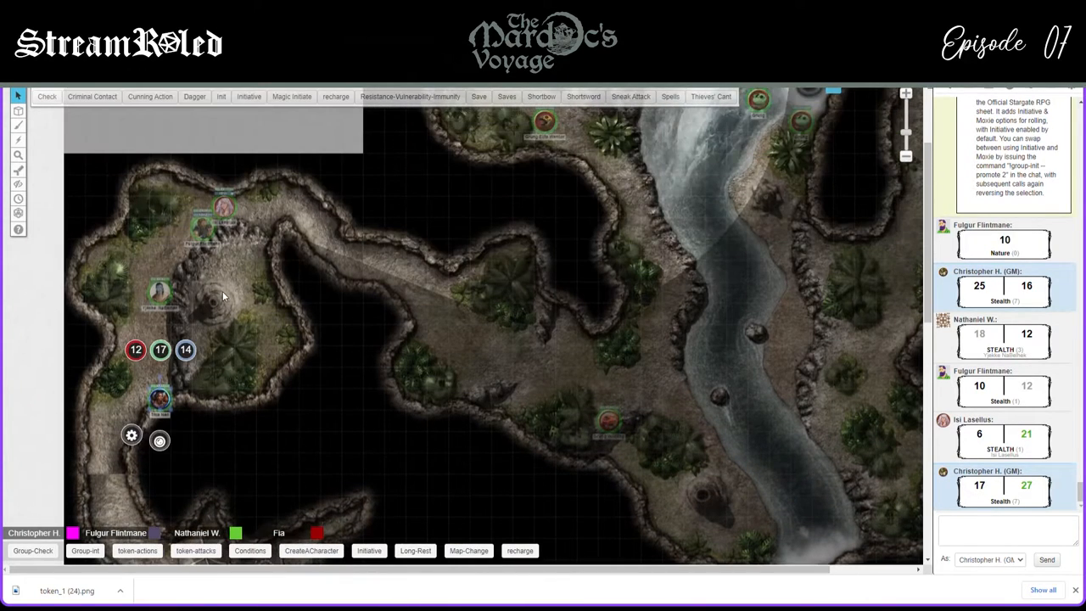
Scroll chat as Stealth rolls of 14/17 and 14/6 come in
{"action": "scroll", "scroll_direction": "down", "scroll_amount": 3}
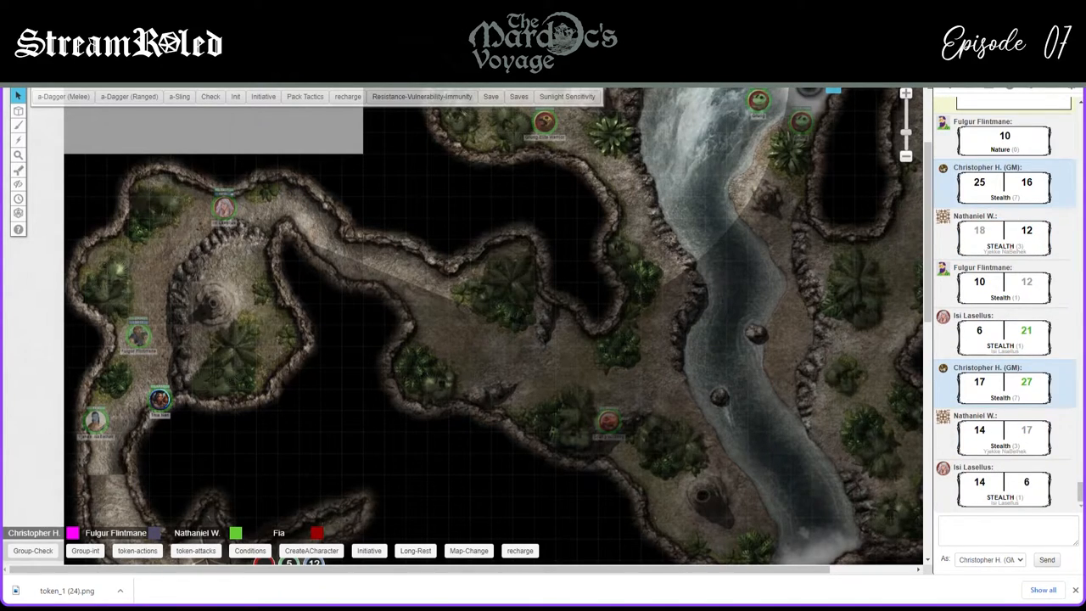
{"action": "left_click", "coordinate": [225, 206]}
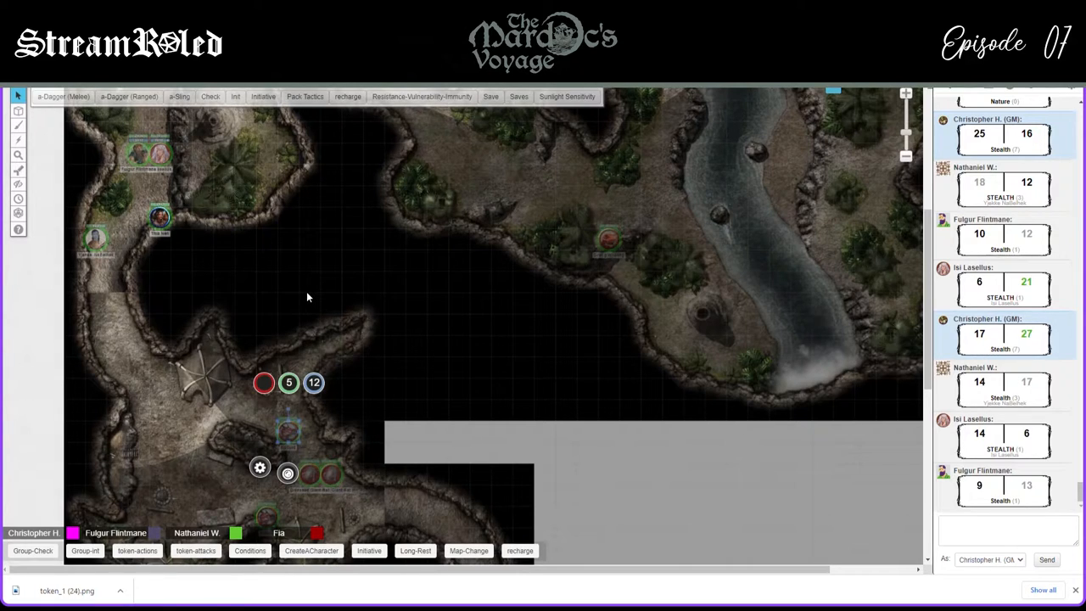
{"action": "mouse_move", "coordinate": [199, 259]}
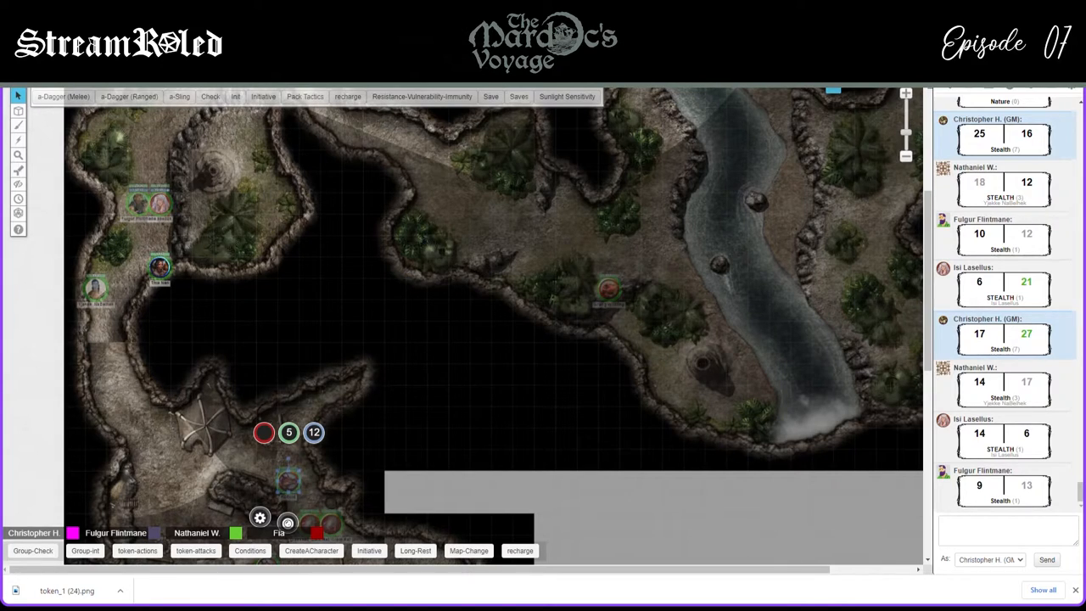
{"action": "mouse_move", "coordinate": [202, 328]}
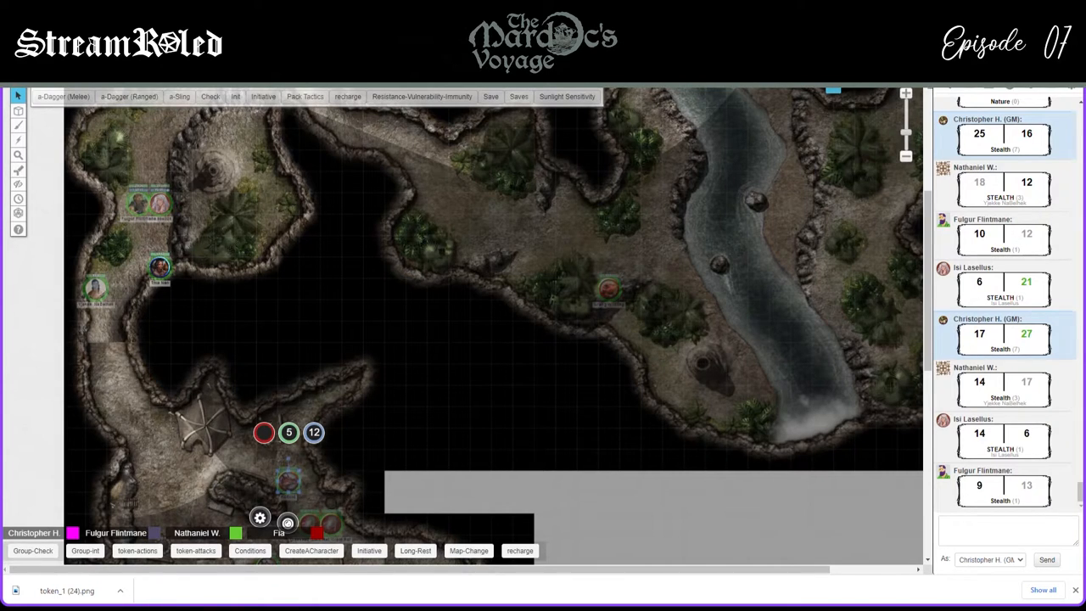
Select a token on the map near the lower cave camp
{"action": "left_click", "coordinate": [161, 204]}
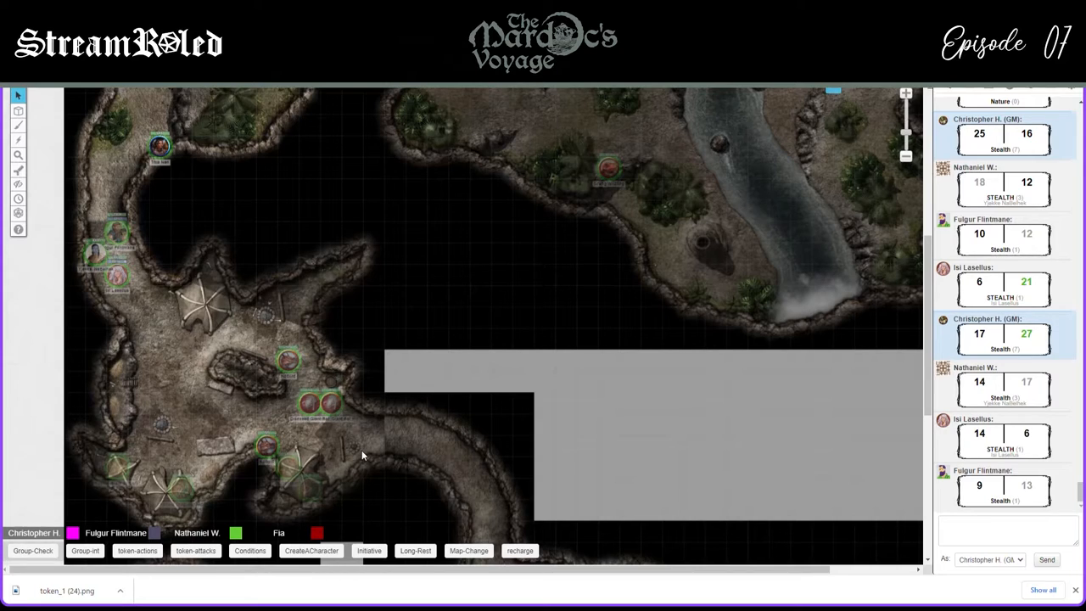
{"action": "mouse_move", "coordinate": [118, 209]}
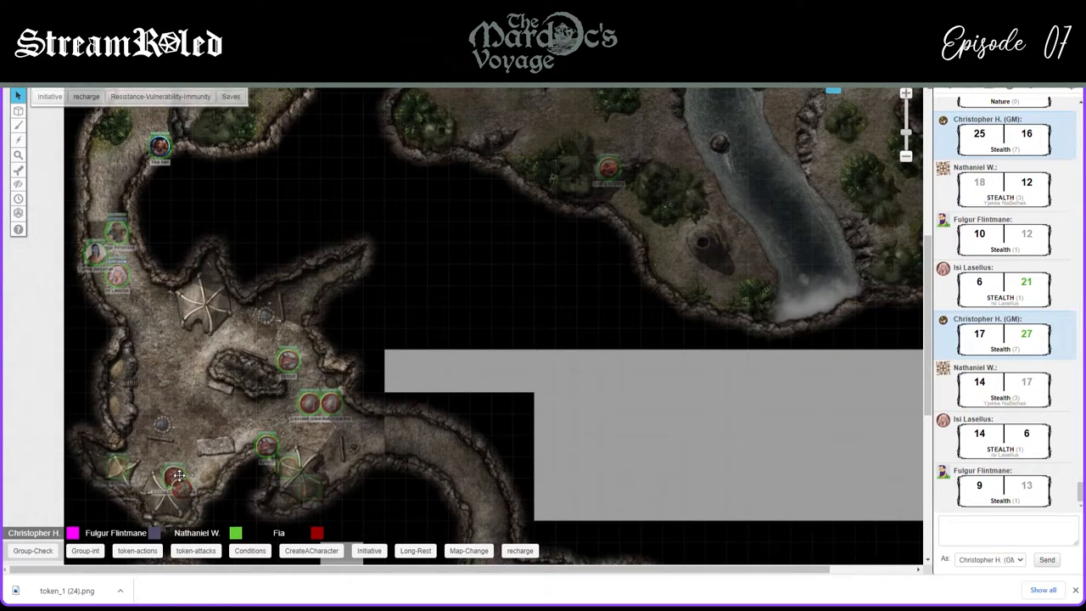
{"action": "left_click", "coordinate": [159, 467]}
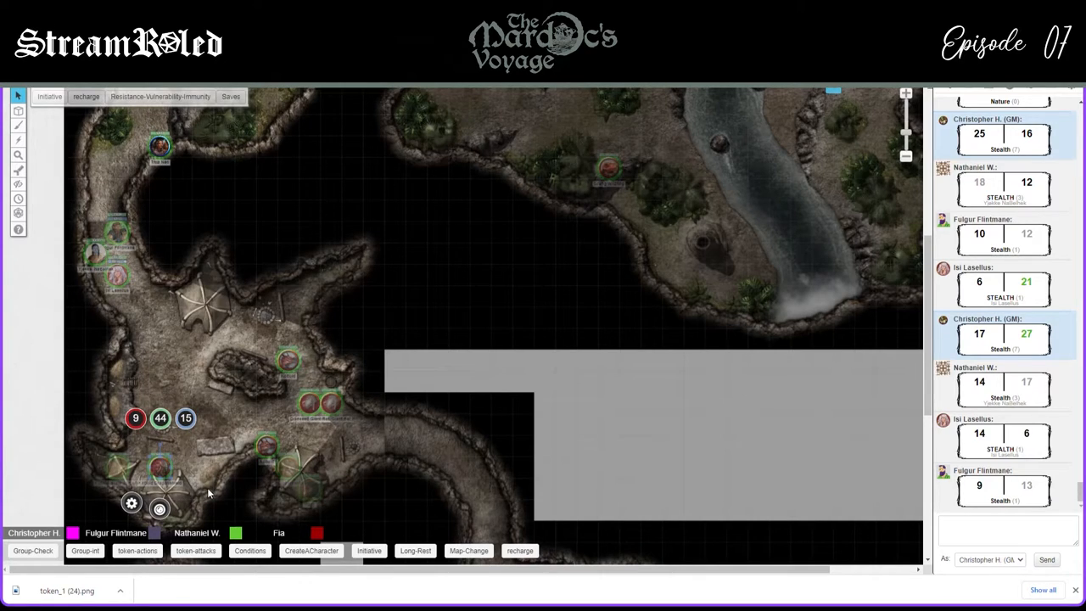
{"action": "mouse_move", "coordinate": [212, 503]}
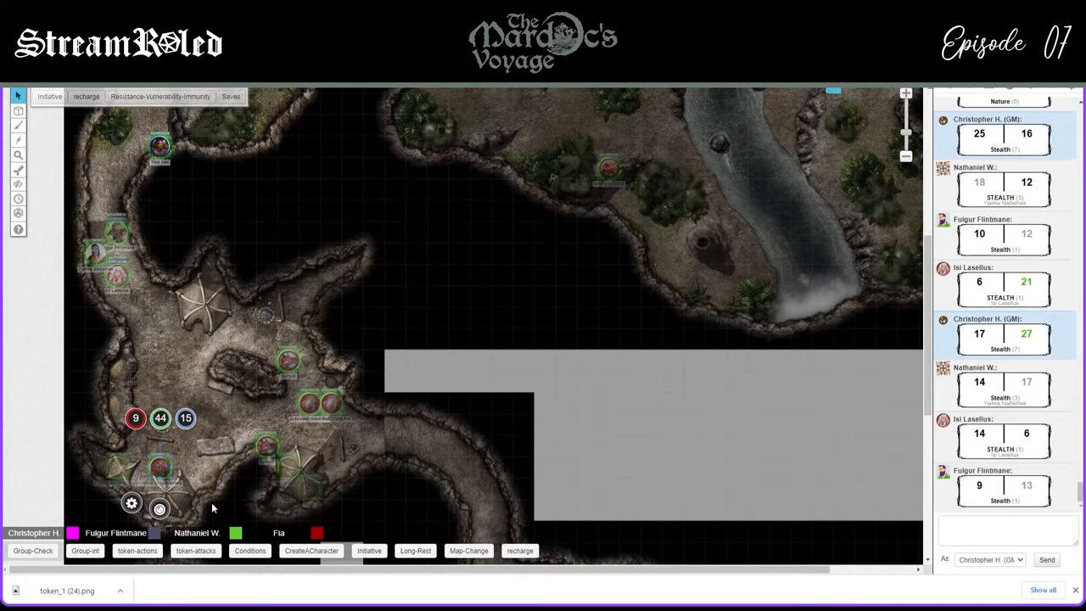
{"action": "mouse_move", "coordinate": [243, 361]}
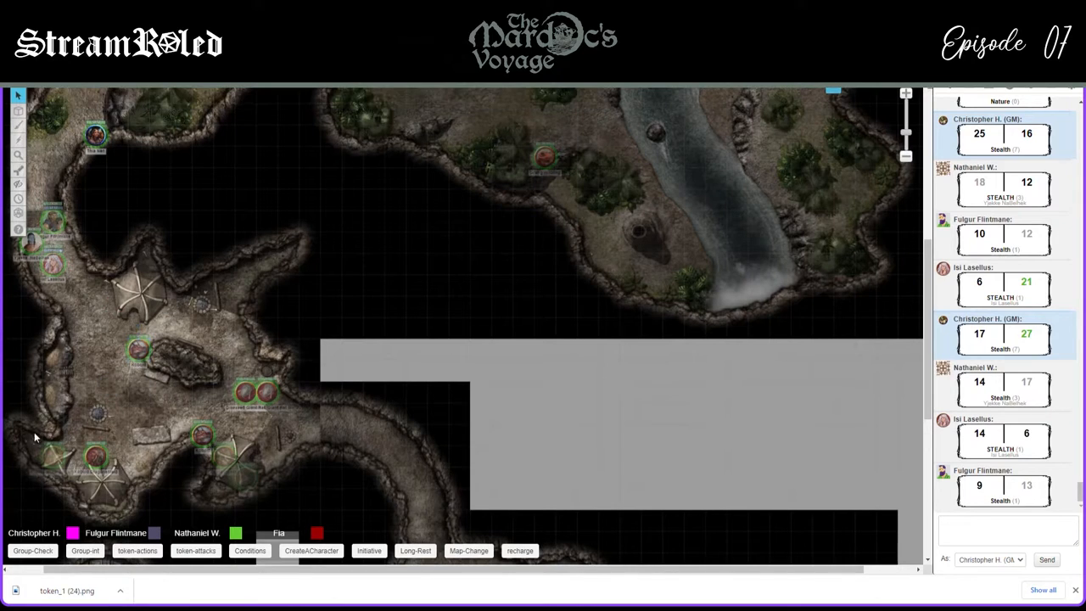
{"action": "left_click", "coordinate": [18, 110]}
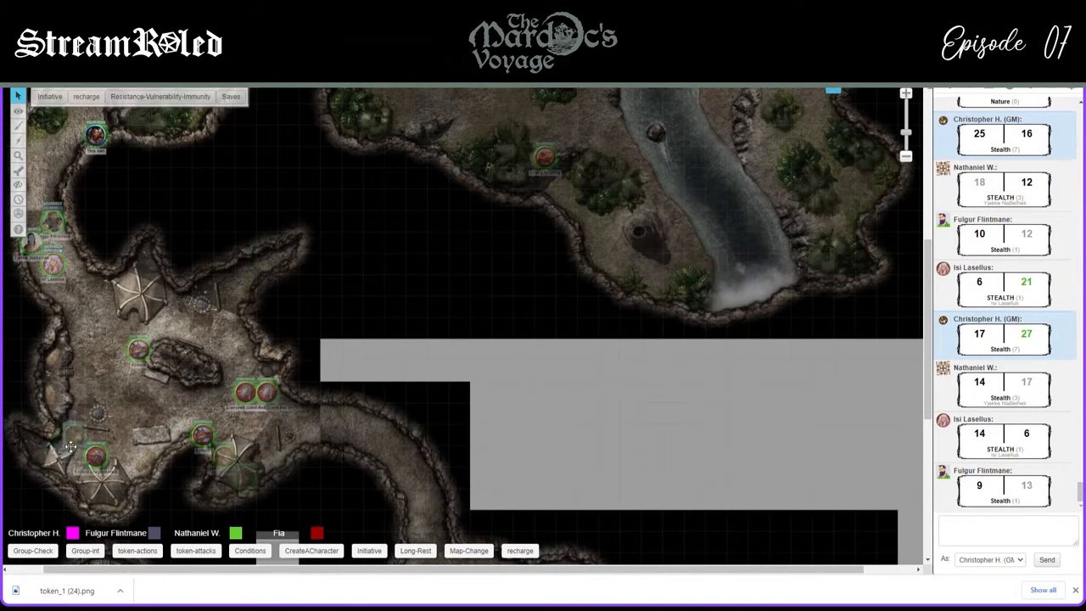
Move the hidden lower-left creature token from the GM layer to the Token Layer
{"action": "right_click", "coordinate": [96, 458]}
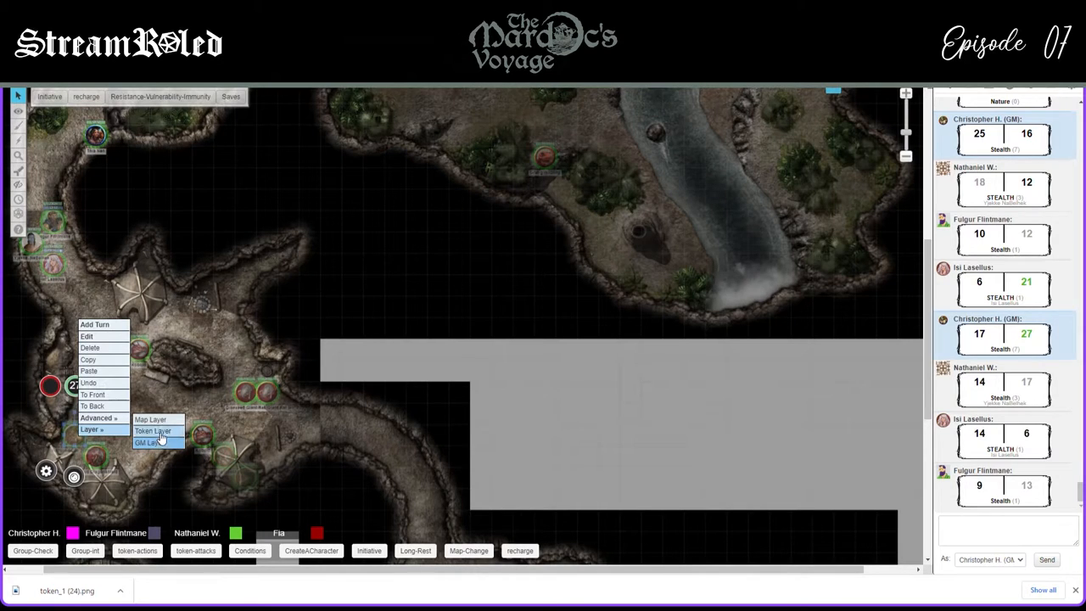
{"action": "left_click", "coordinate": [153, 430]}
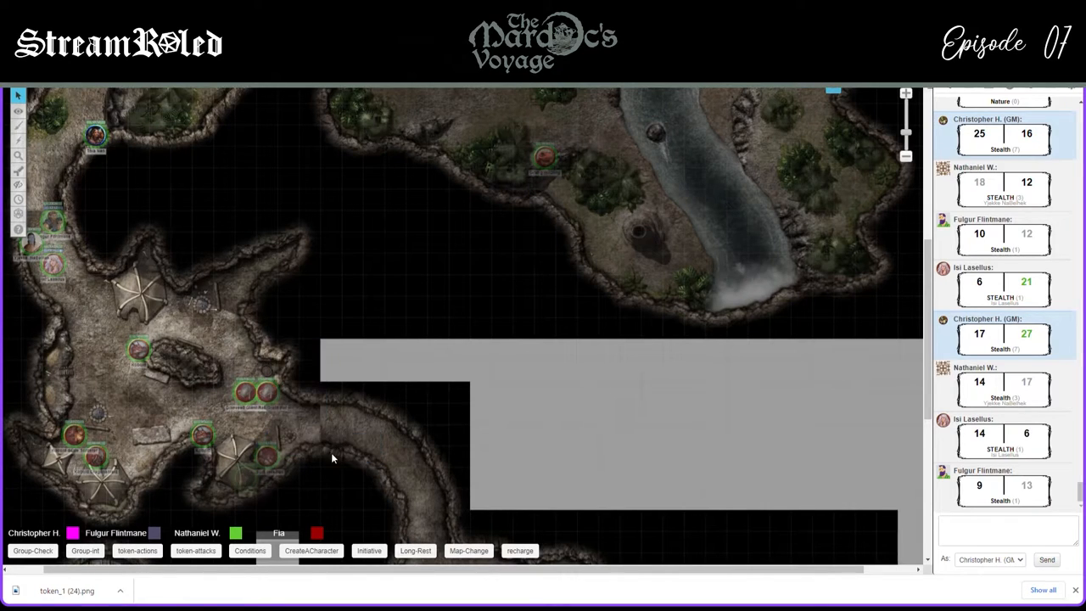
Reveal the hidden creature at the cave bottom by moving it to the Token Layer
{"action": "right_click", "coordinate": [263, 432]}
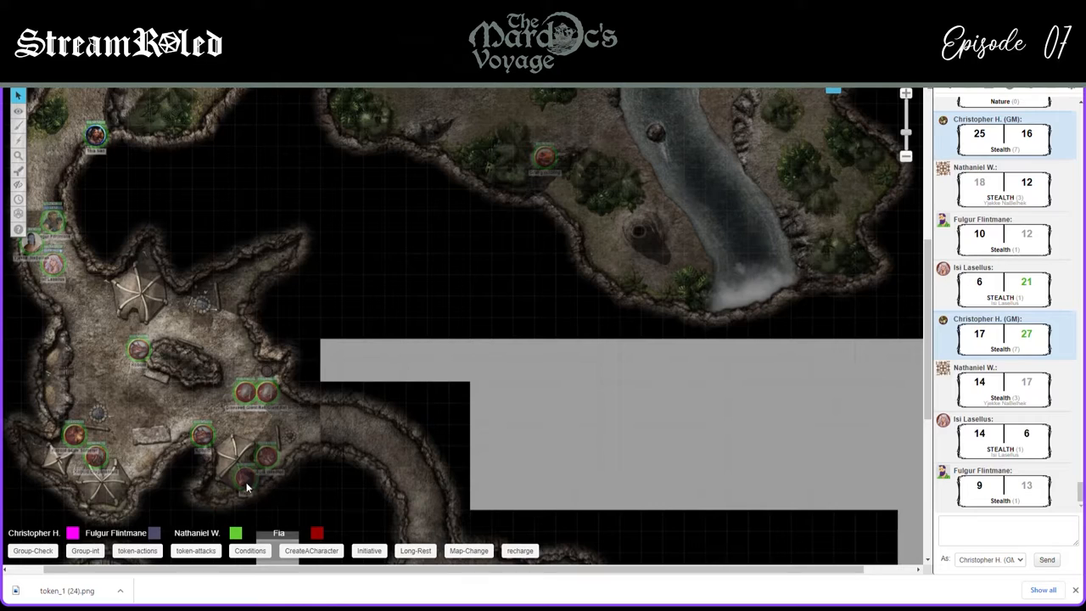
{"action": "left_click", "coordinate": [18, 112]}
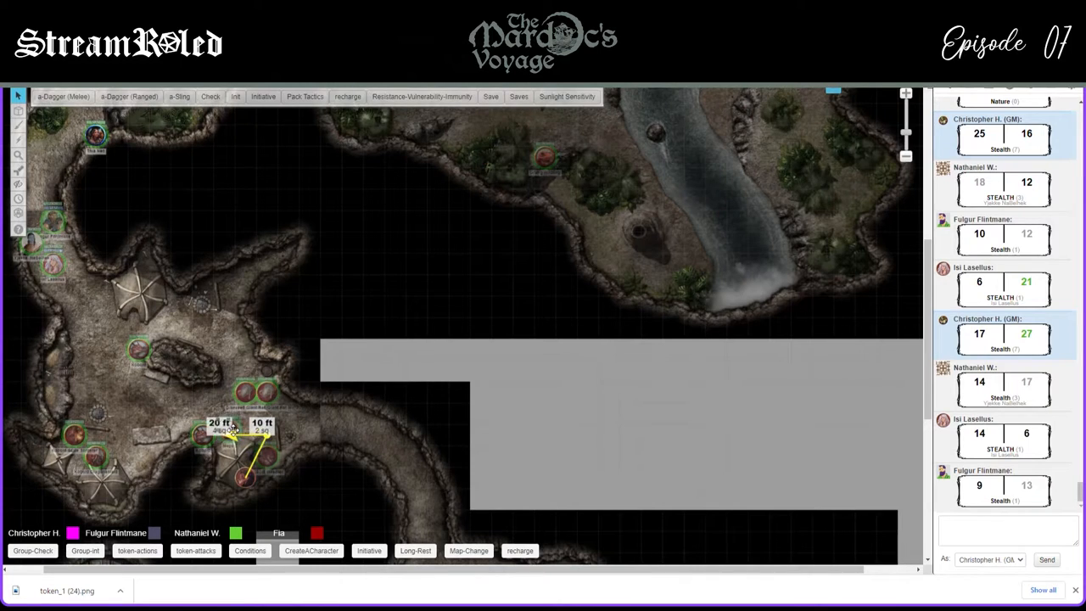
{"action": "left_click_drag", "start_coordinate": [229, 437], "coordinate": [178, 412]}
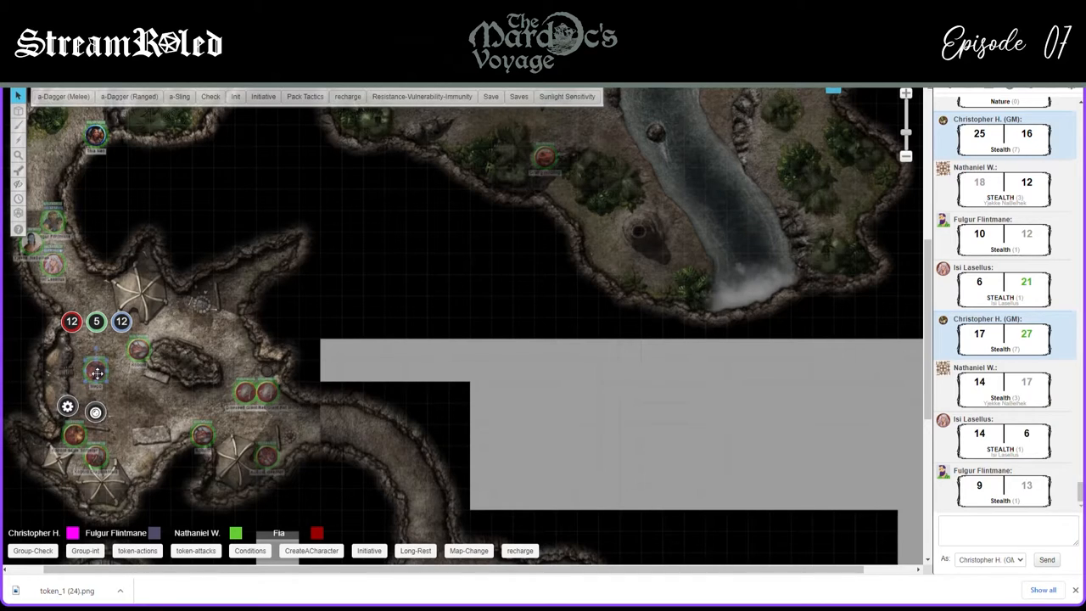
{"action": "mouse_move", "coordinate": [274, 369]}
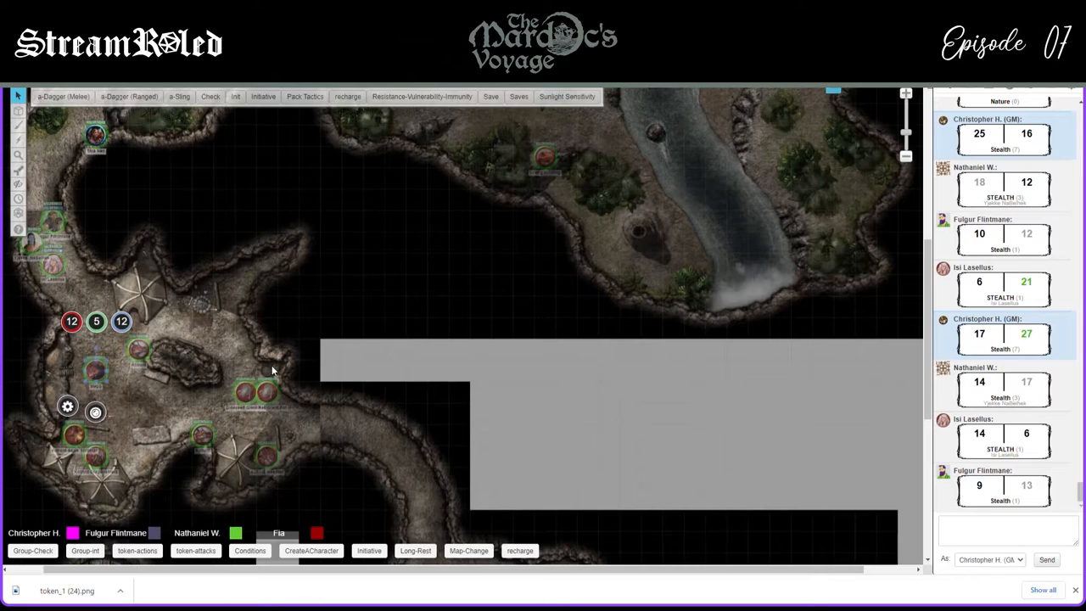
{"action": "mouse_move", "coordinate": [353, 428]}
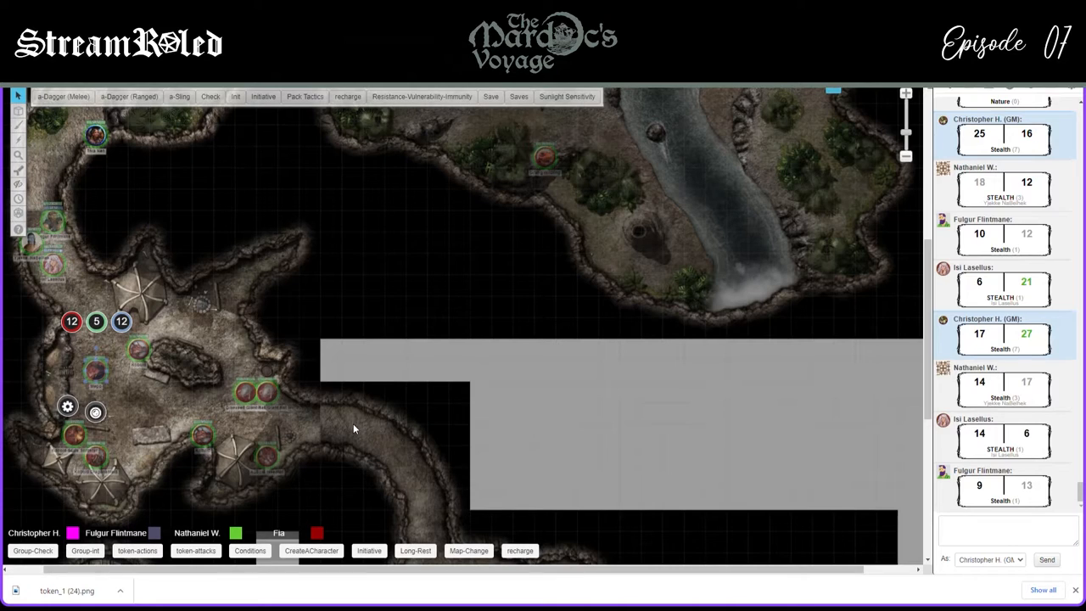
{"action": "mouse_move", "coordinate": [343, 415]}
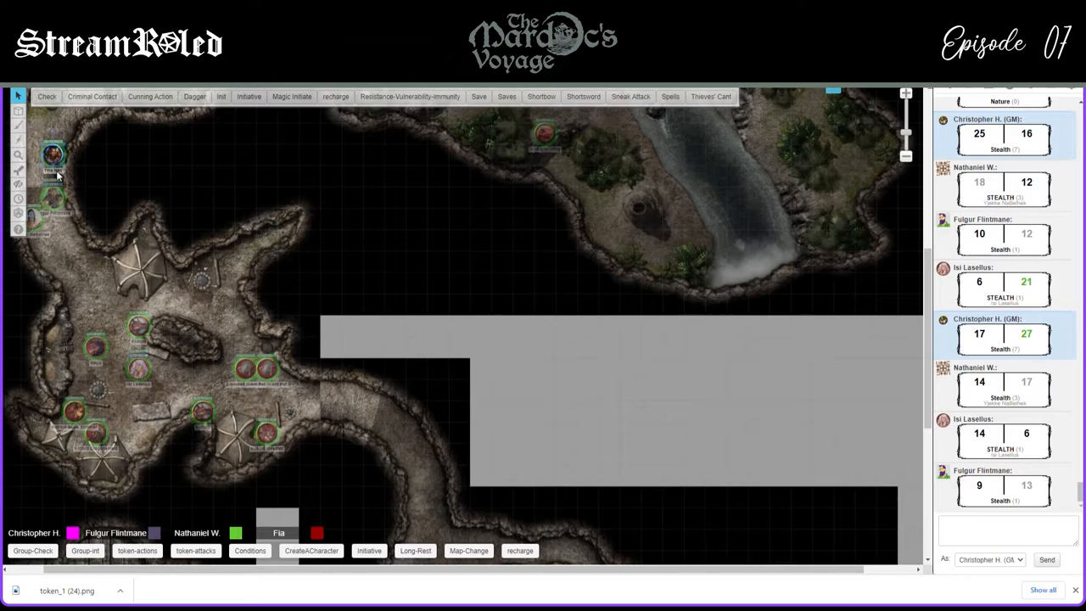
Pan the map down to show the stone crypt ruins south of the cave
{"action": "left_click_drag", "start_coordinate": [52, 152], "coordinate": [91, 305]}
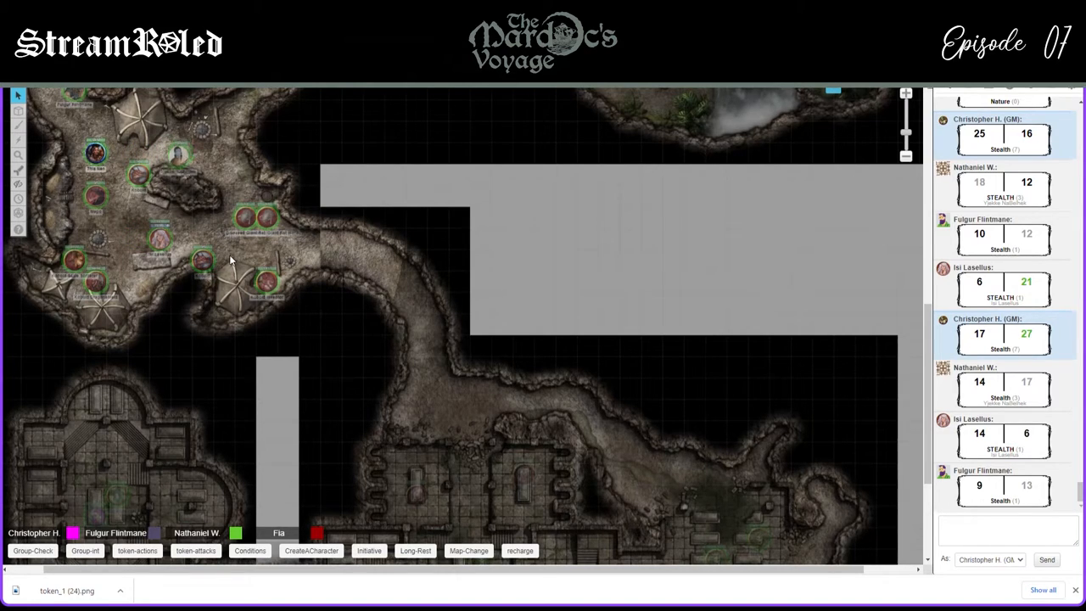
Open a character token's action menu, then close it
{"action": "left_click", "coordinate": [18, 124]}
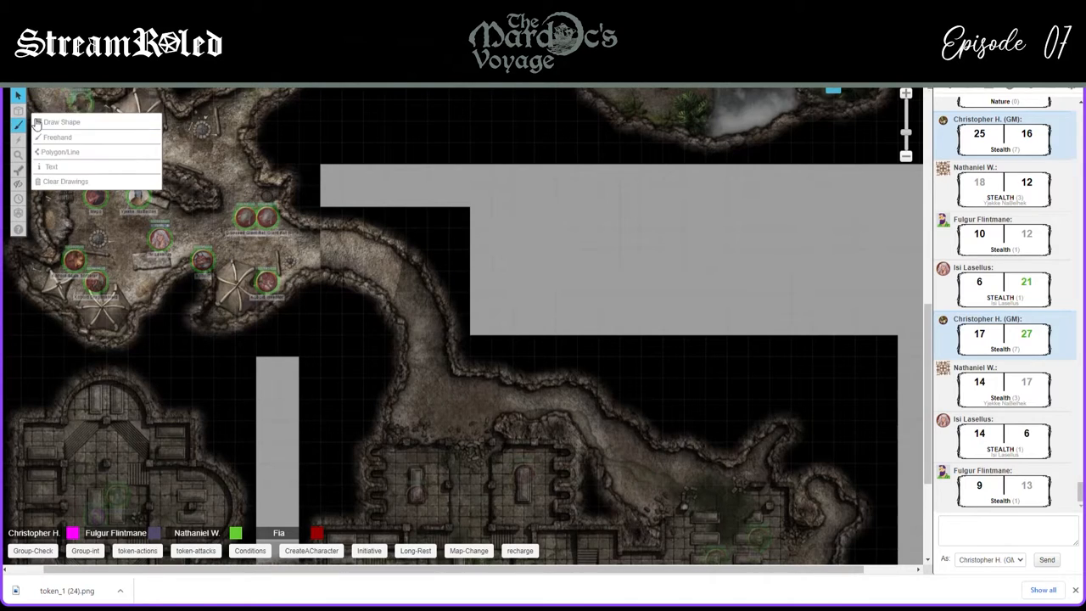
{"action": "right_click", "coordinate": [267, 238]}
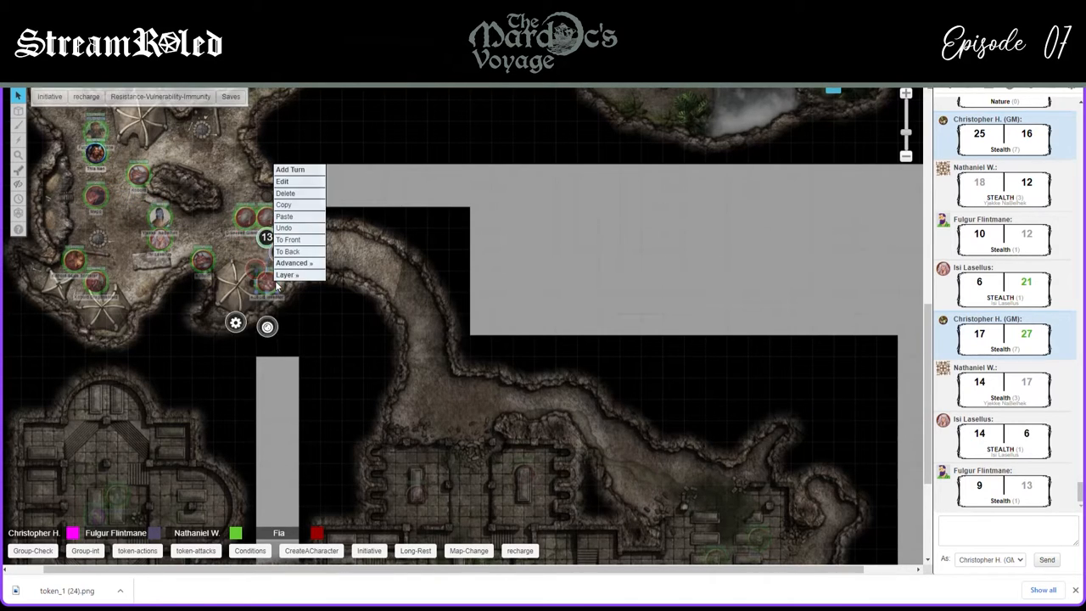
{"action": "left_click", "coordinate": [346, 323]}
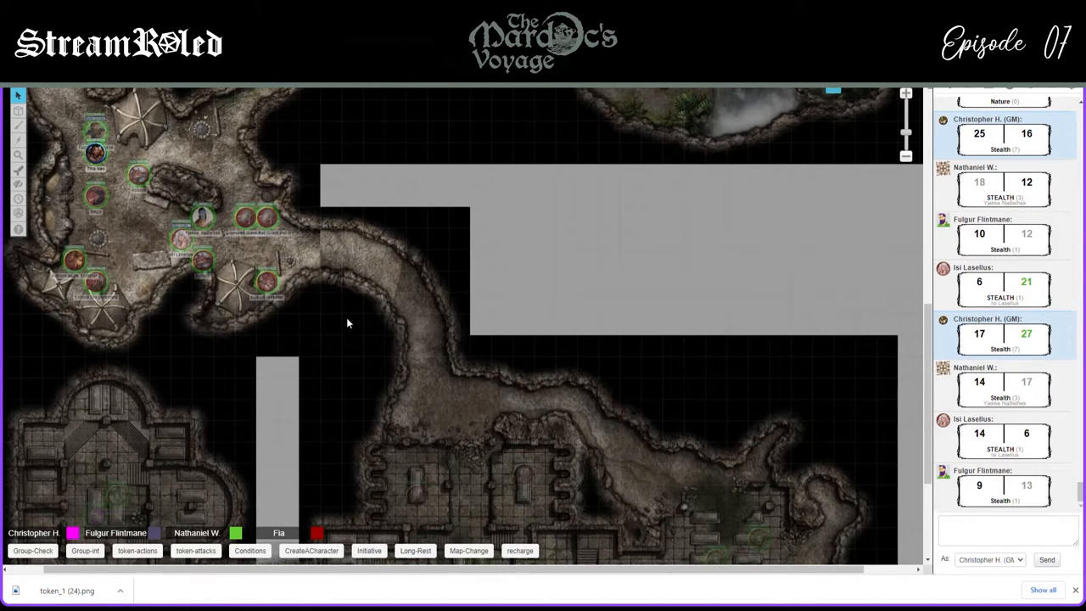
{"action": "mouse_move", "coordinate": [333, 295]}
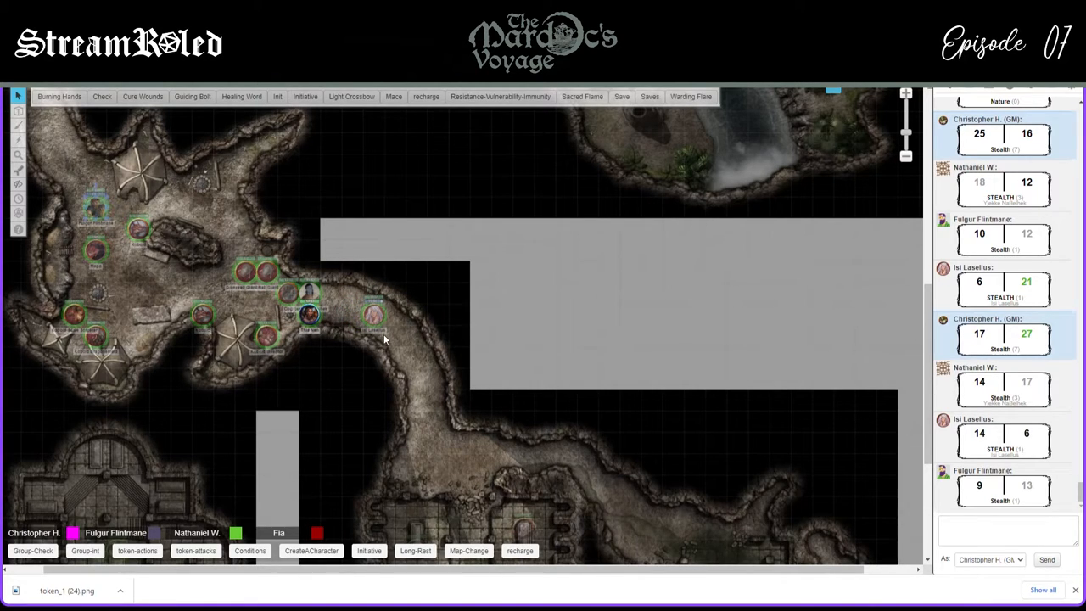
Scroll the map, right-click a token, and pick up a party token in the passage
{"action": "scroll", "scroll_direction": "down", "scroll_amount": 3}
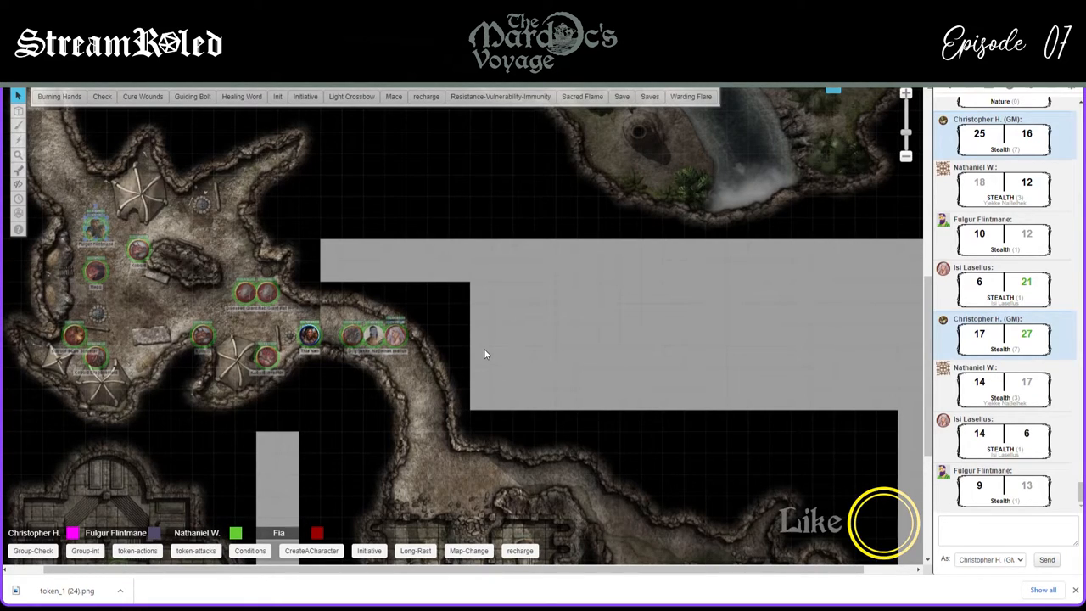
{"action": "mouse_move", "coordinate": [466, 352]}
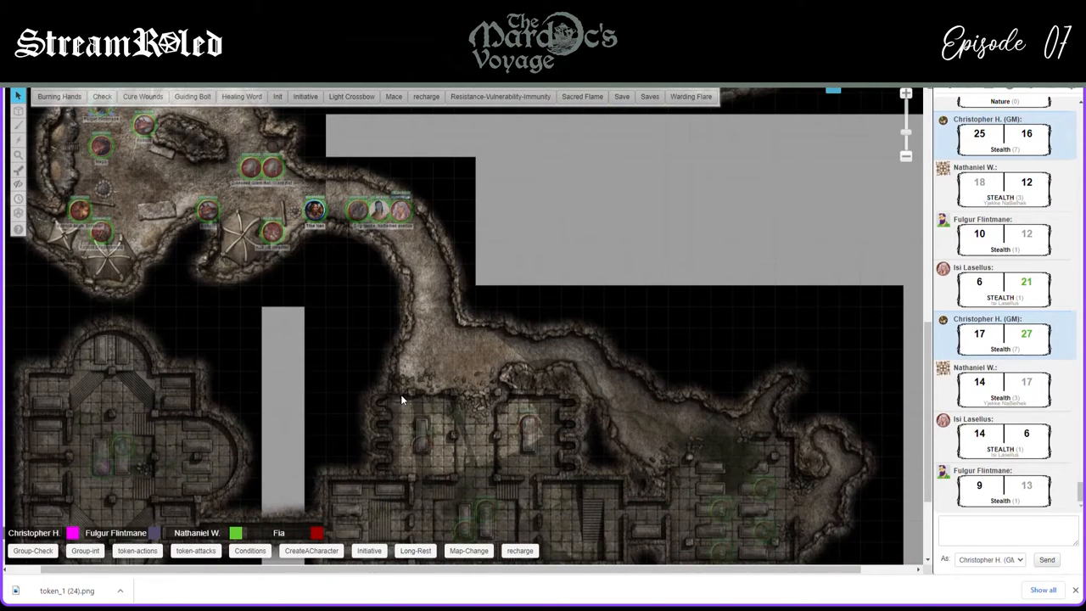
{"action": "mouse_move", "coordinate": [399, 400]}
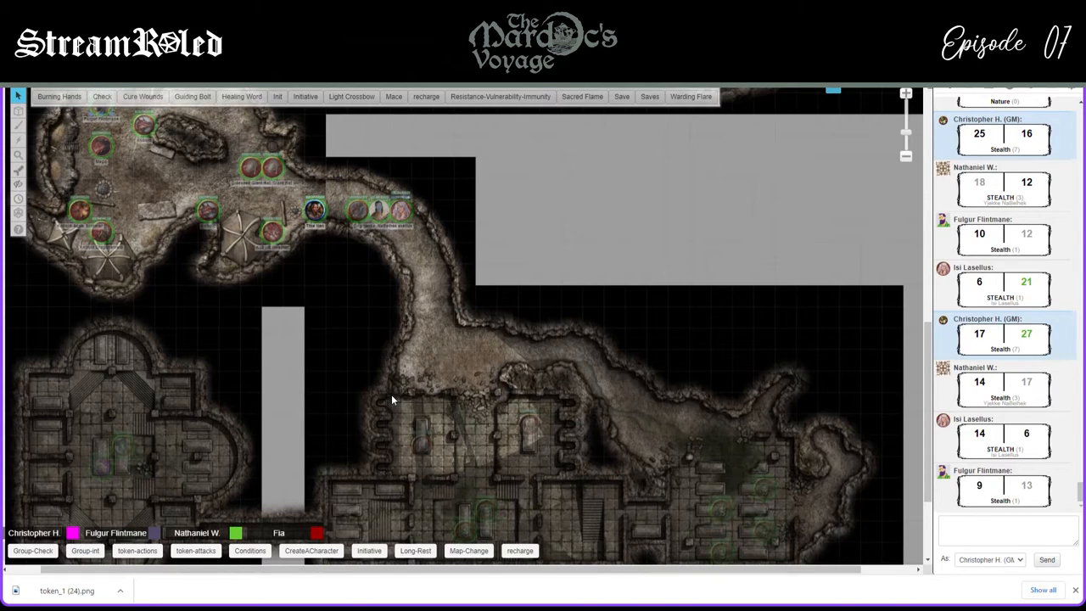
{"action": "mouse_move", "coordinate": [388, 407]}
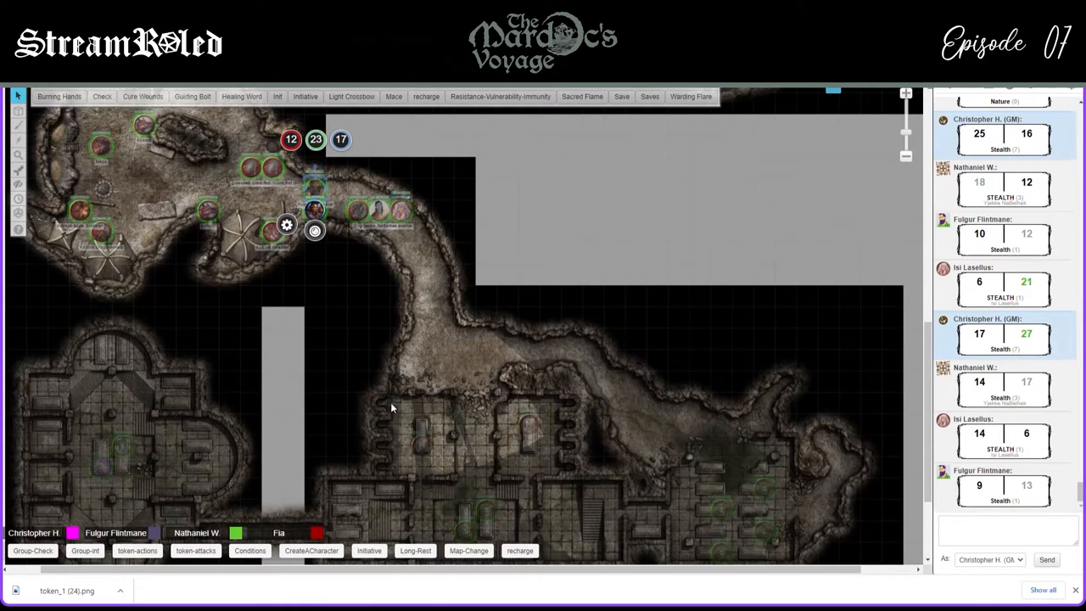
{"action": "mouse_move", "coordinate": [428, 410]}
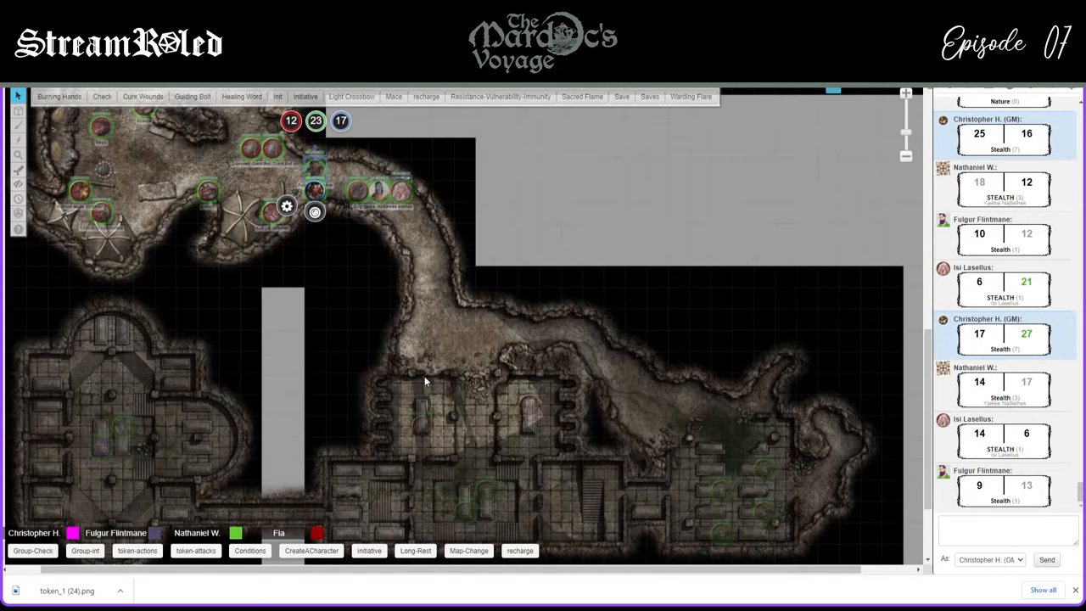
{"action": "mouse_move", "coordinate": [418, 385]}
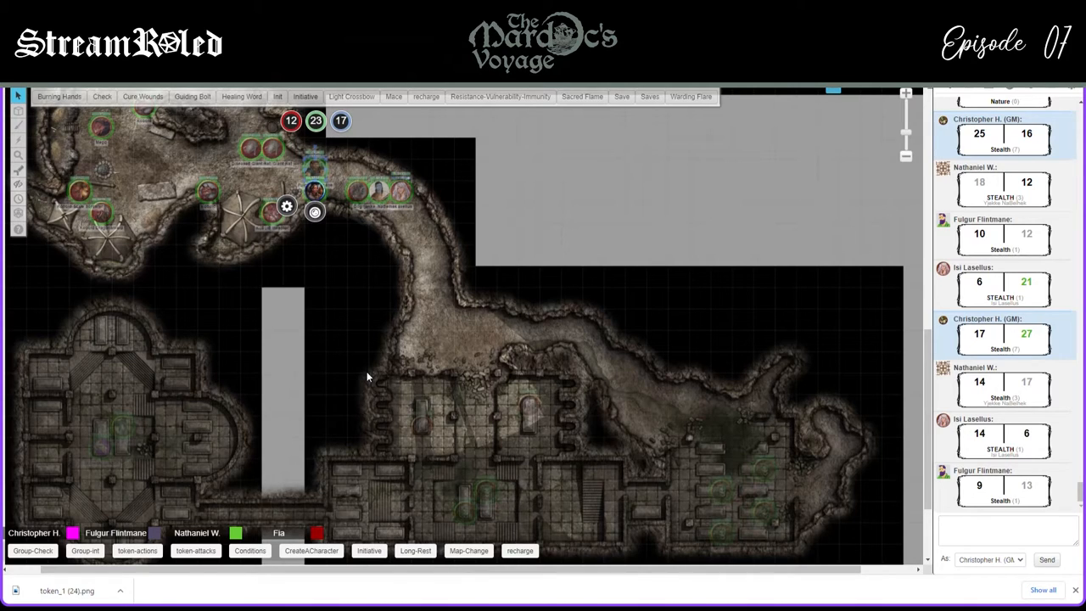
{"action": "mouse_move", "coordinate": [347, 190]}
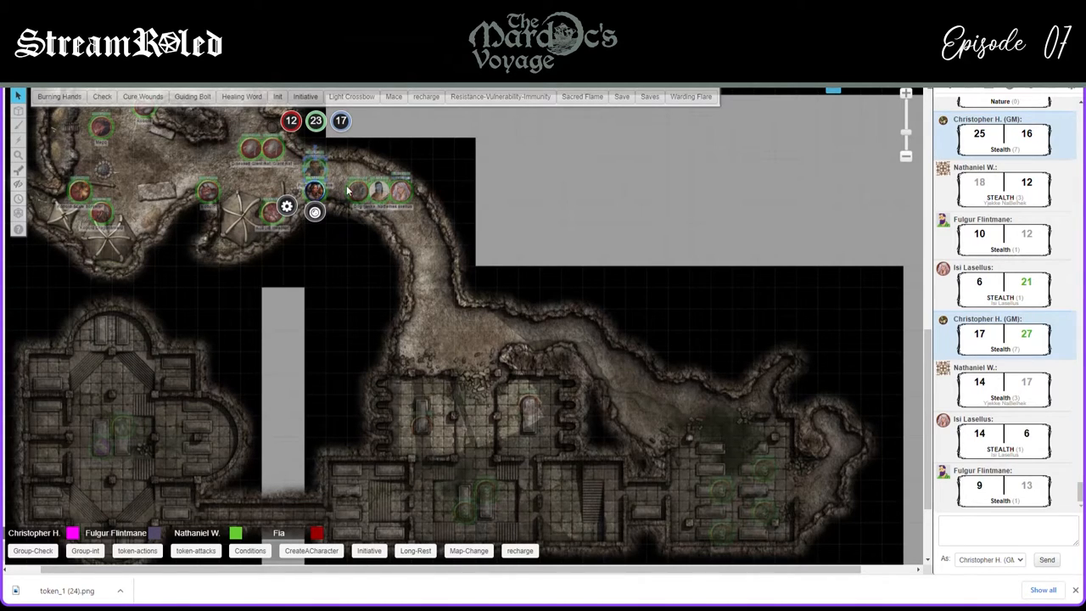
{"action": "right_click", "coordinate": [348, 191]}
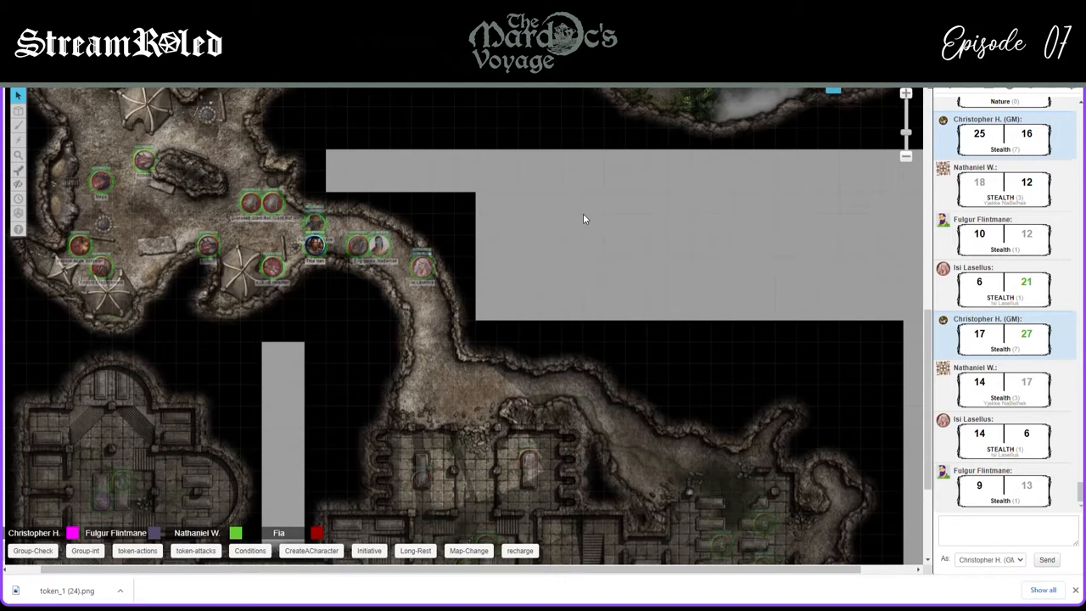
{"action": "scroll", "scroll_direction": "down", "scroll_amount": 3}
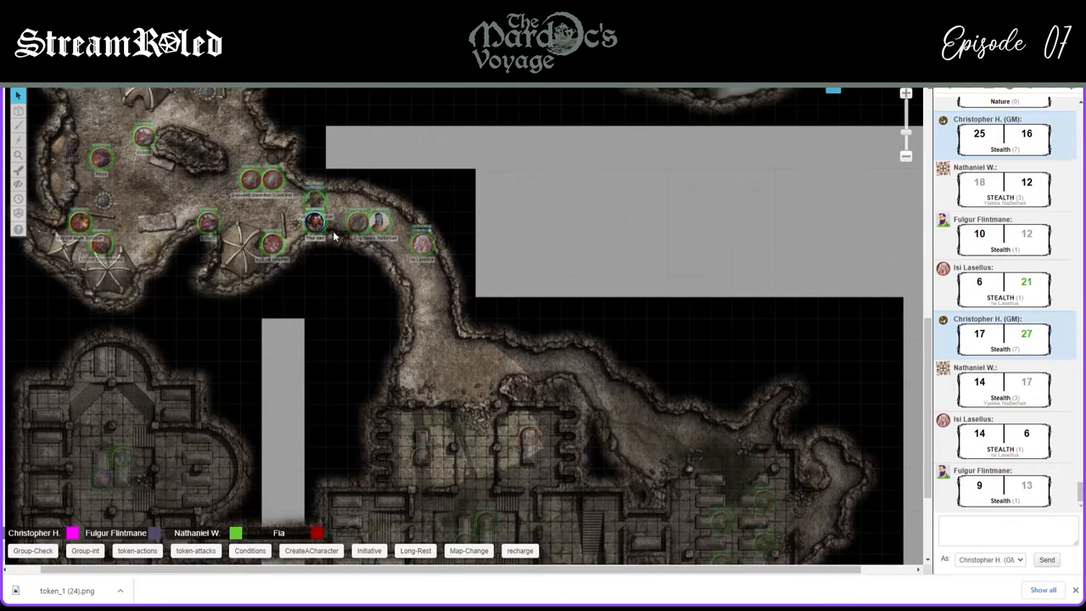
{"action": "left_click", "coordinate": [314, 222]}
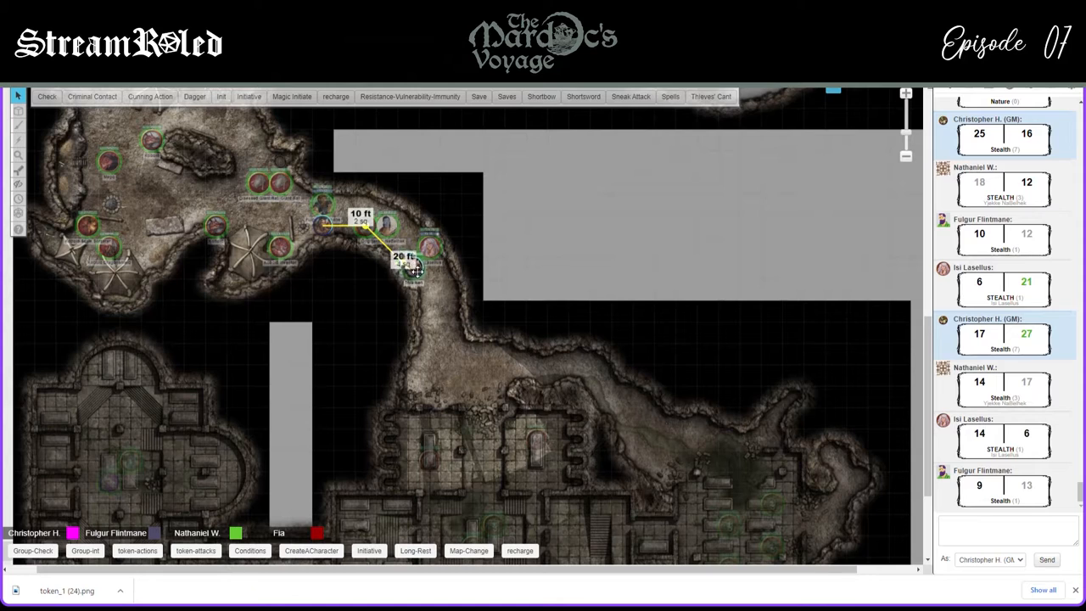
Move the party token 20 ft down the passage toward the crypt entrance
{"action": "left_click_drag", "start_coordinate": [412, 267], "coordinate": [433, 310]}
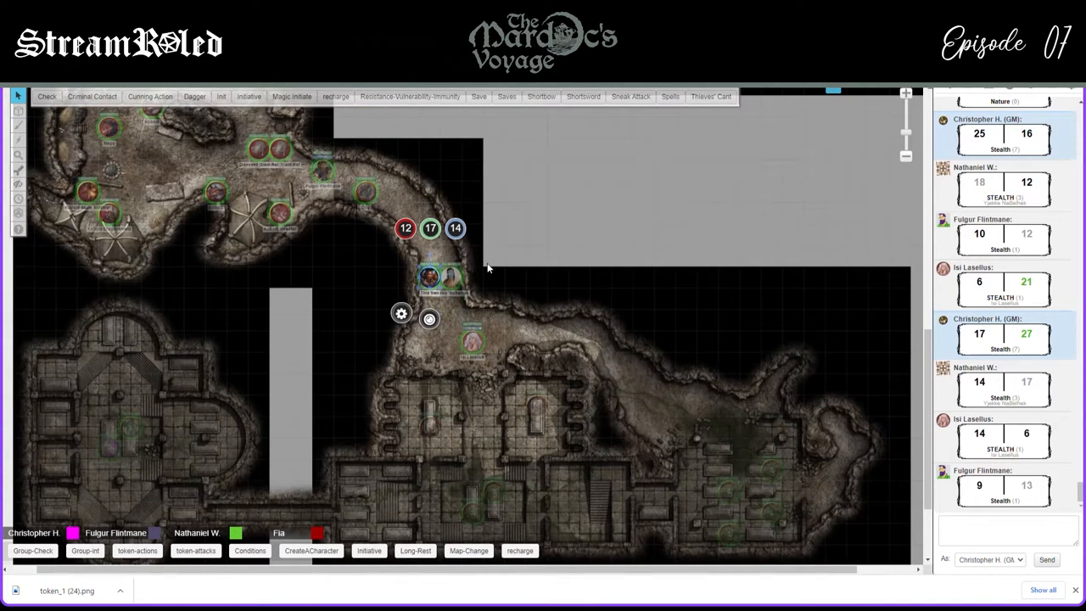
{"action": "mouse_move", "coordinate": [559, 295]}
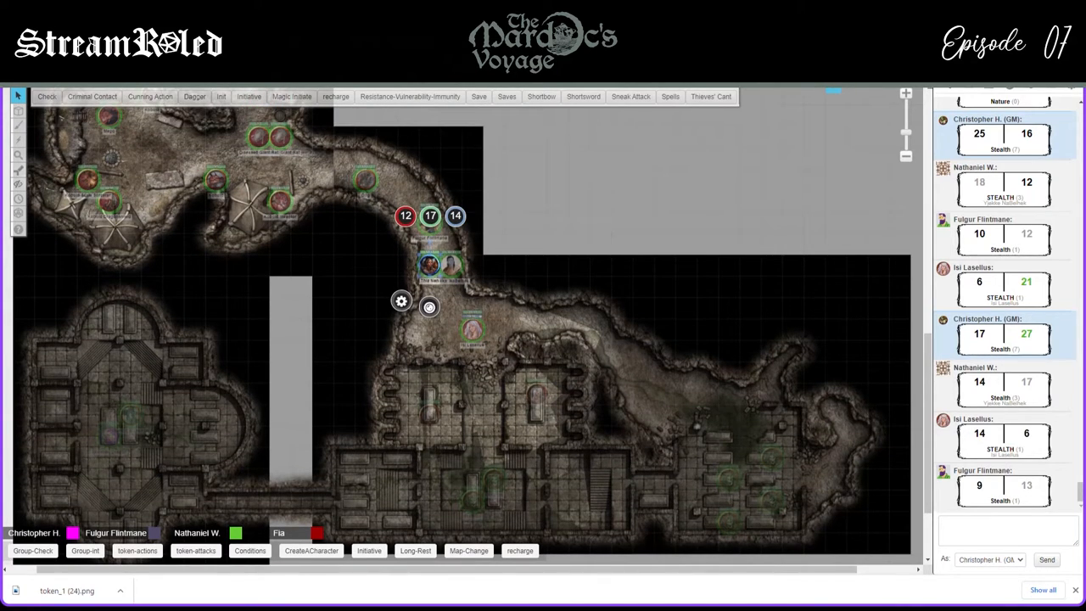
{"action": "scroll", "scroll_direction": "down", "scroll_amount": 3}
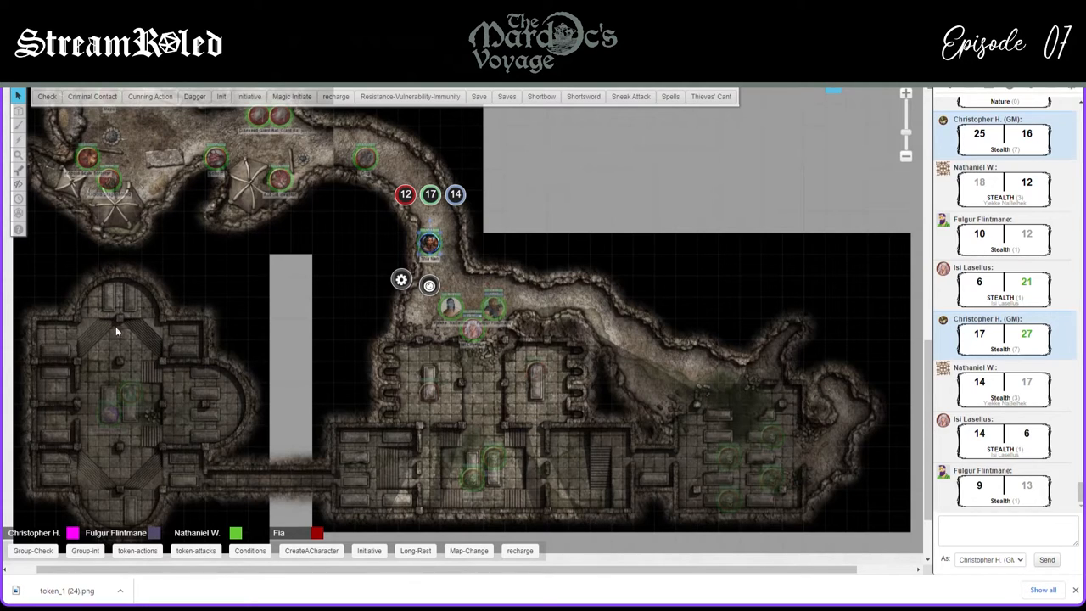
{"action": "mouse_move", "coordinate": [430, 453]}
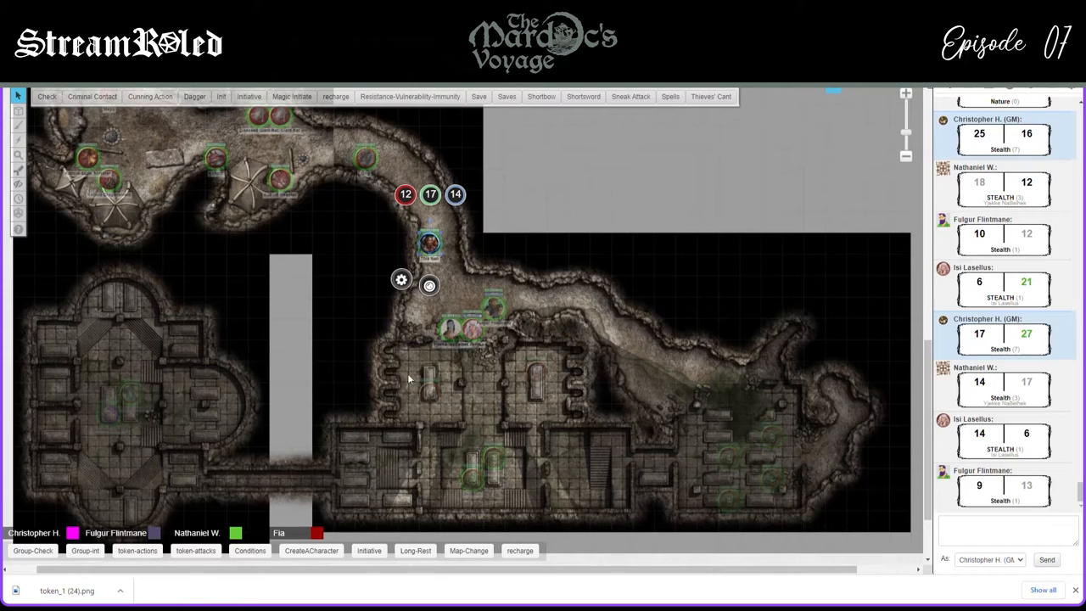
{"action": "mouse_move", "coordinate": [562, 366]}
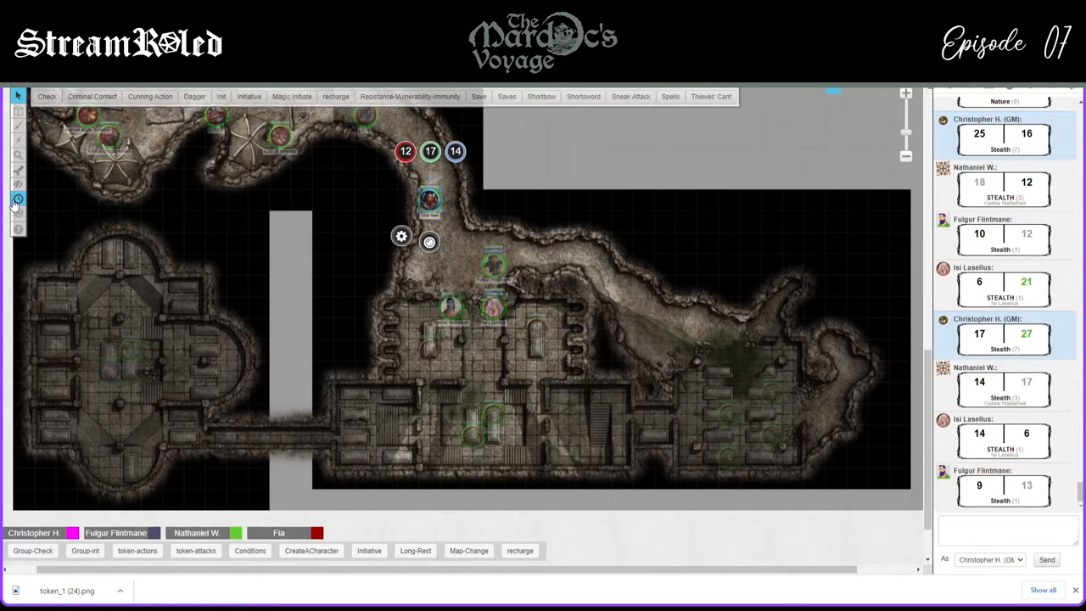
Open the Turn Order tracker from the left toolbar
{"action": "left_click", "coordinate": [17, 199]}
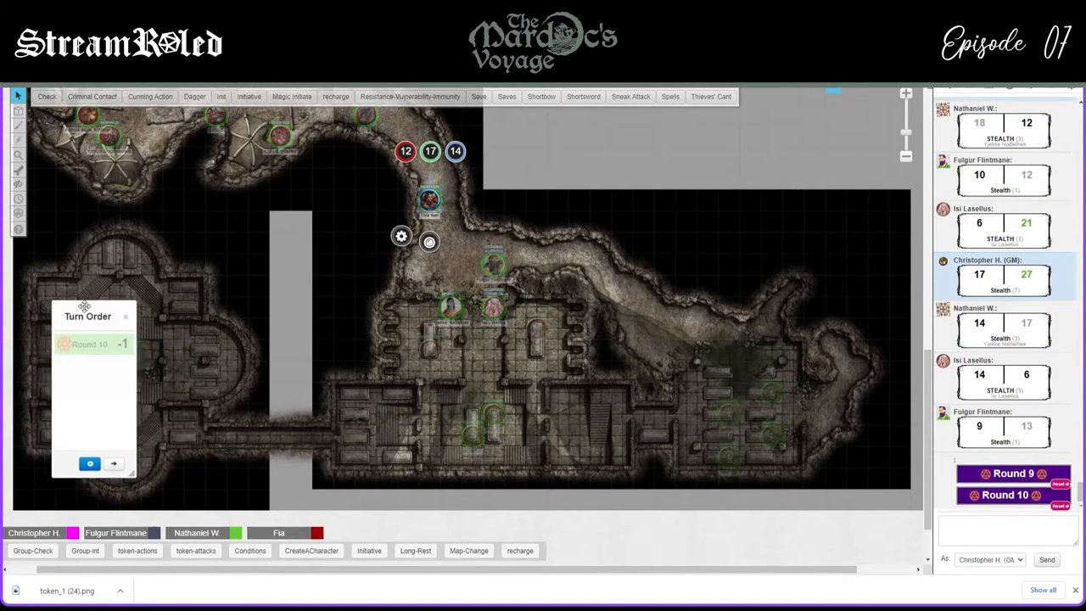
{"action": "left_click", "coordinate": [17, 111]}
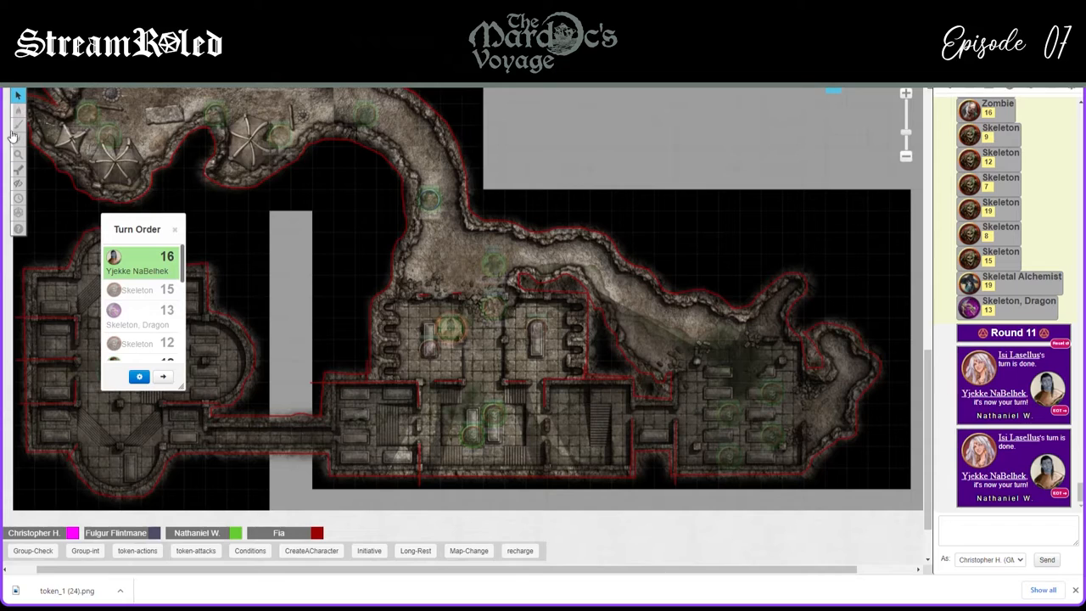
Move Yjekke NaBelhek's token into the crypt halls and advance the turn to the Skeleton at 15
{"action": "left_click", "coordinate": [17, 126]}
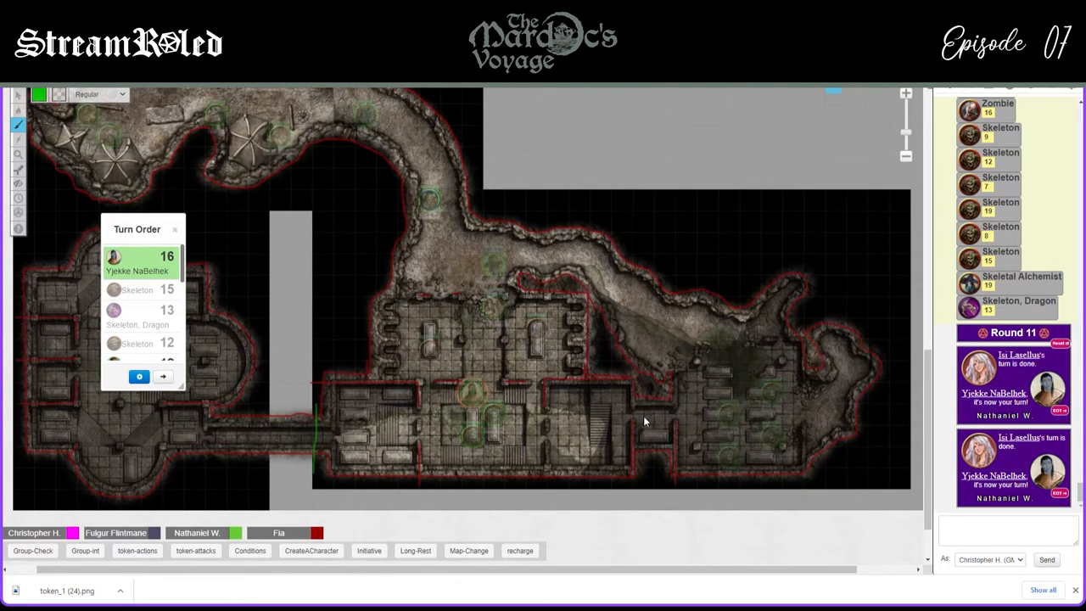
{"action": "left_click", "coordinate": [17, 111]}
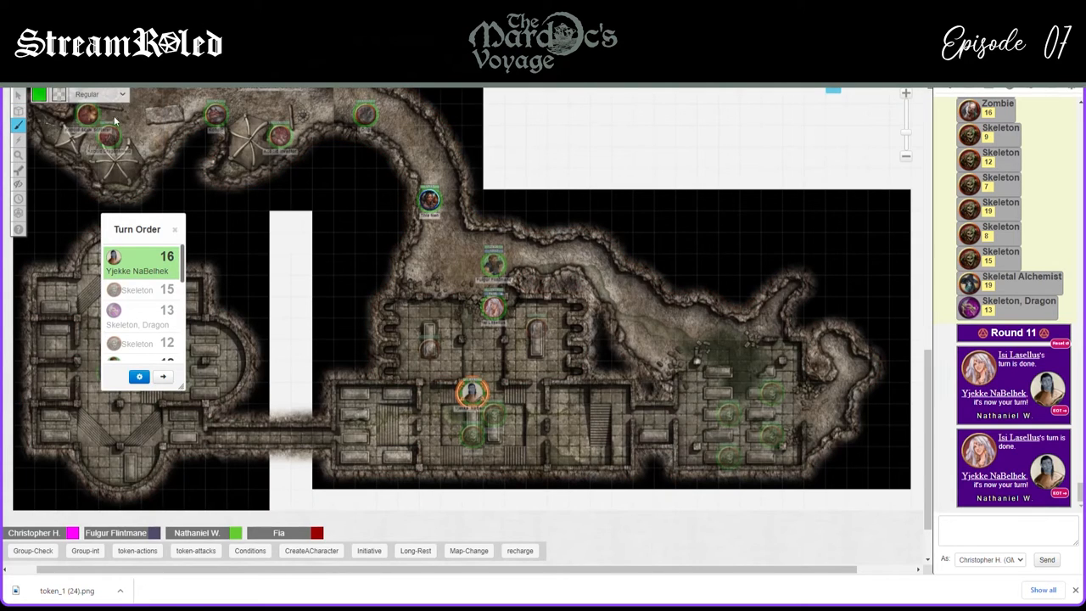
{"action": "left_click", "coordinate": [18, 111]}
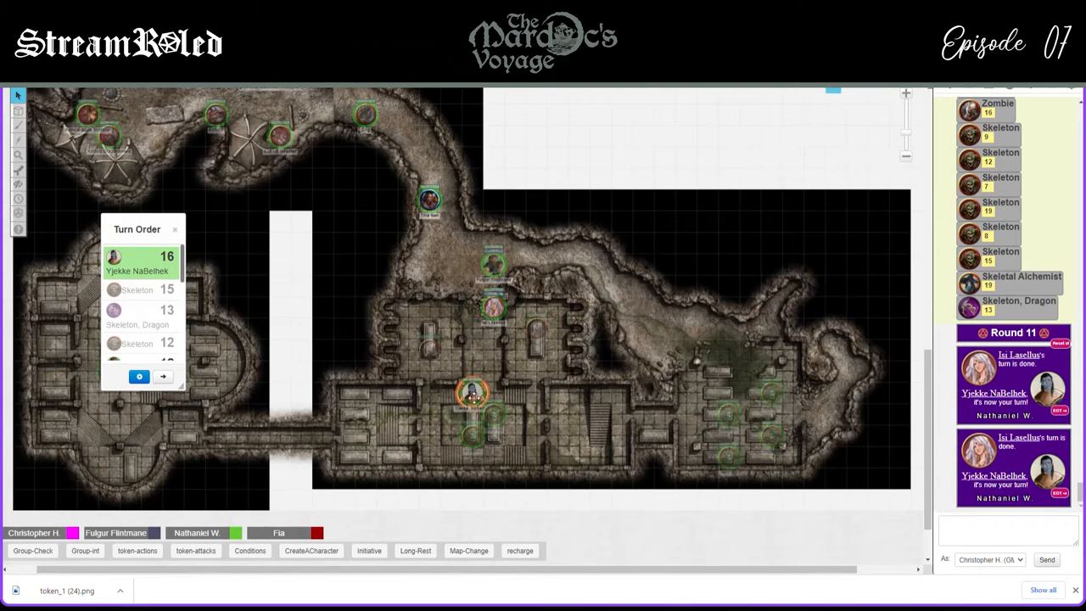
{"action": "left_click", "coordinate": [472, 396]}
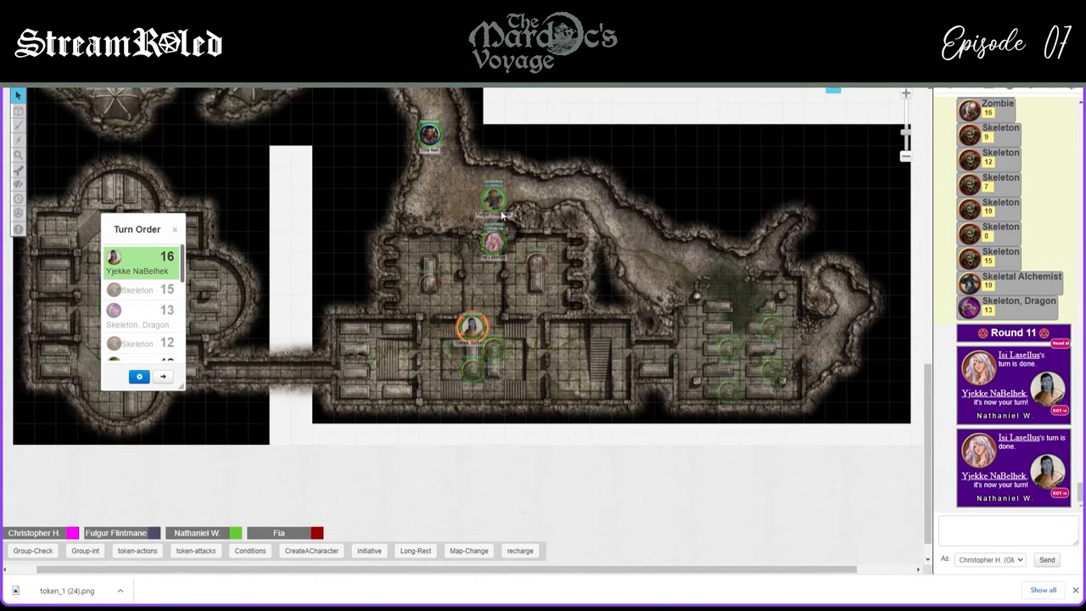
{"action": "left_click", "coordinate": [429, 131]}
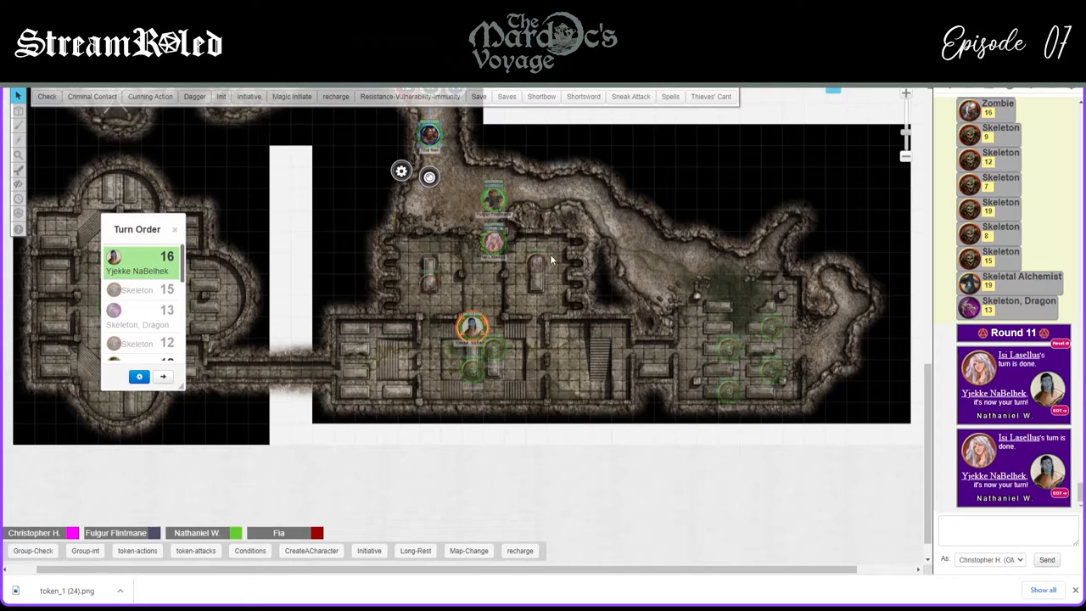
{"action": "left_click", "coordinate": [472, 327]}
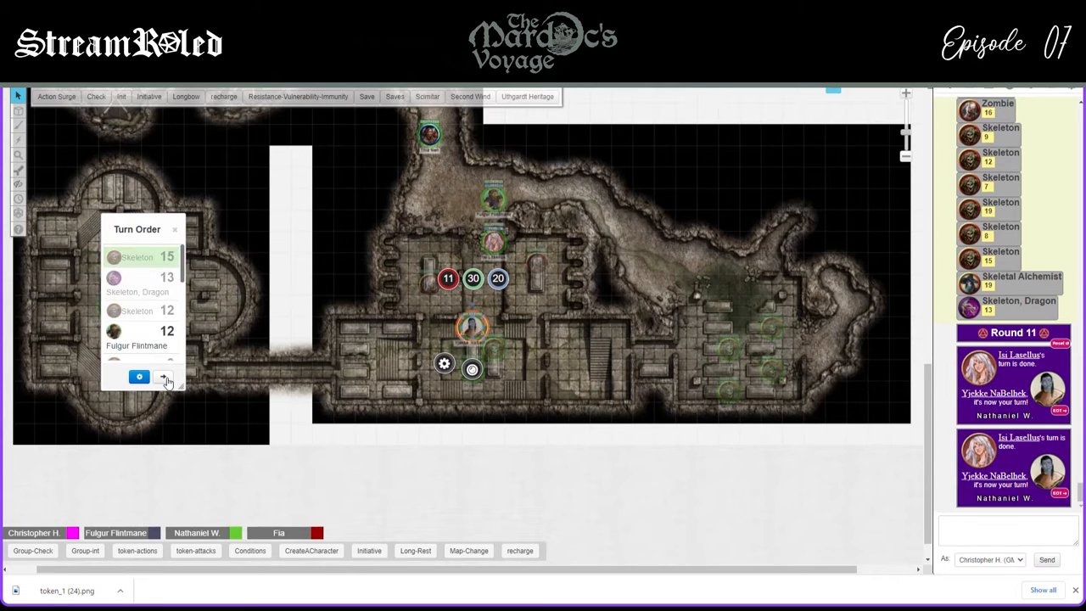
Advance the turn to Fulgur Flintmane at 12 and draw a line across the western corridor doorway
{"action": "left_click", "coordinate": [163, 376]}
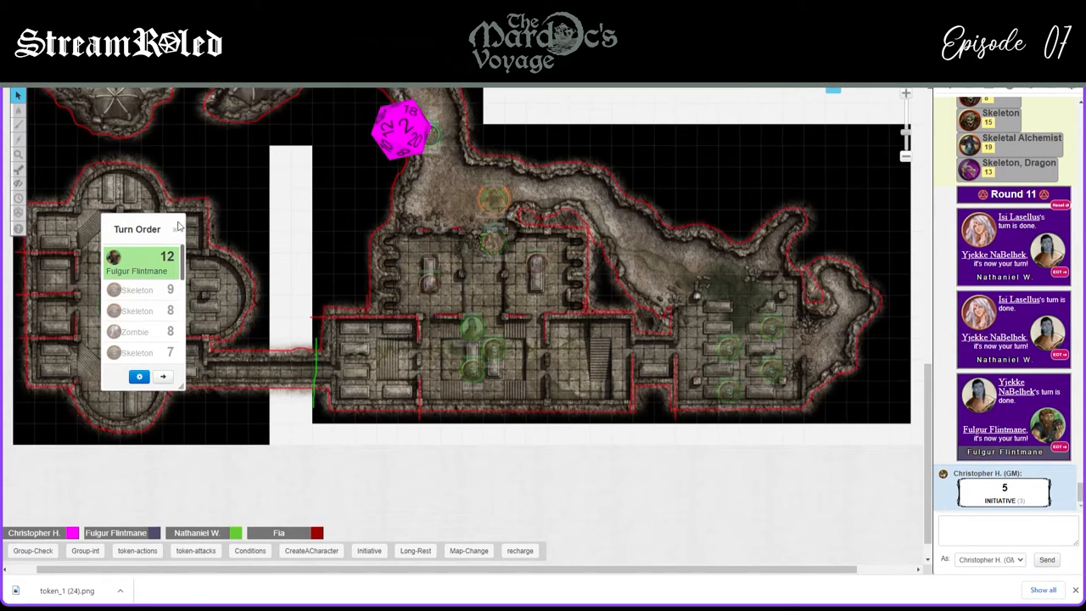
{"action": "mouse_move", "coordinate": [310, 362]}
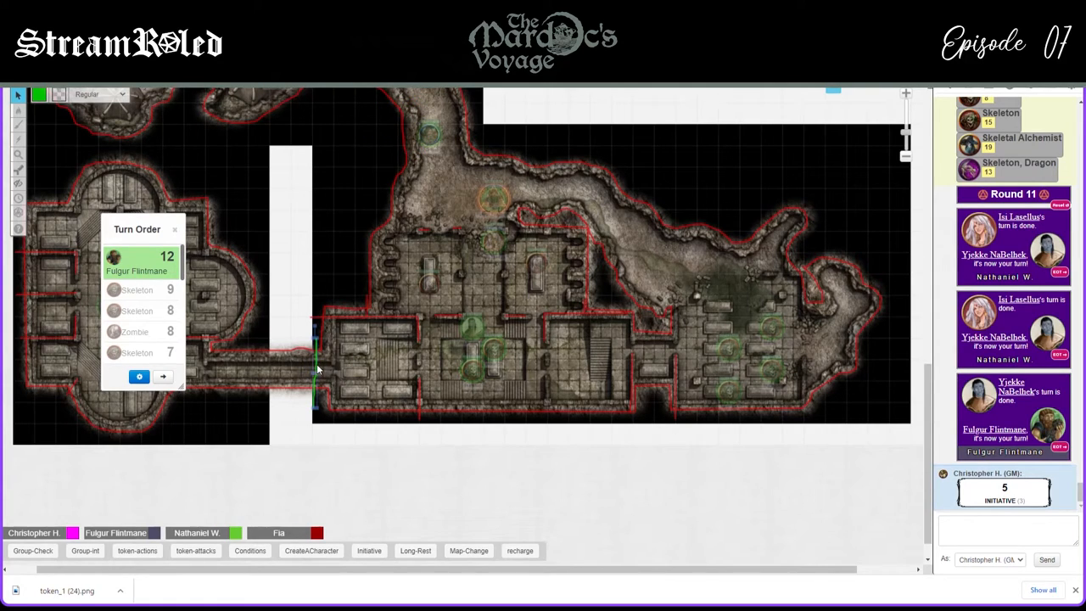
{"action": "mouse_move", "coordinate": [336, 381]}
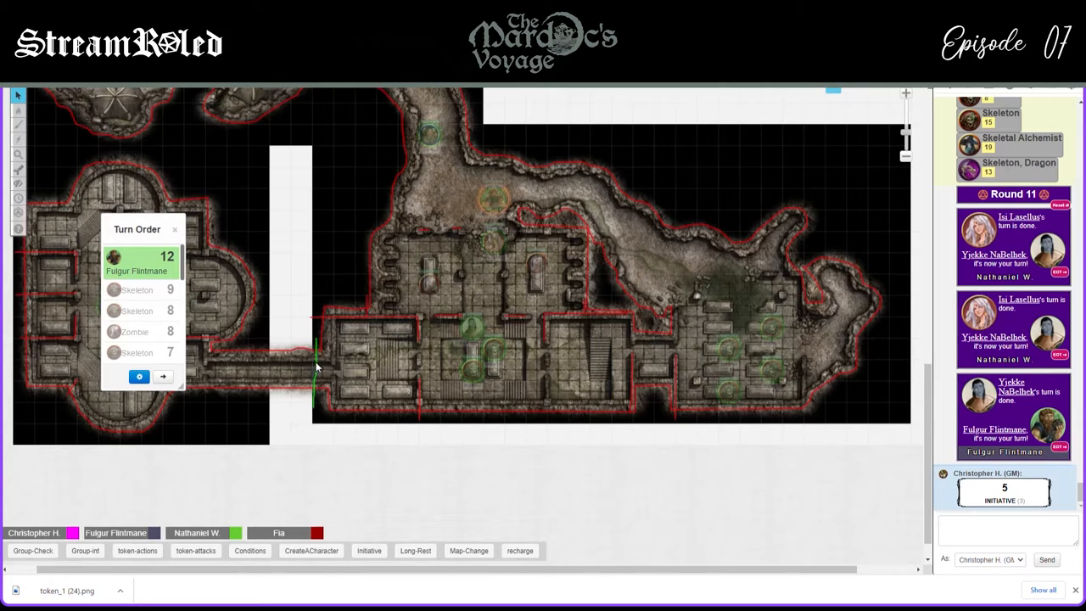
{"action": "left_click_drag", "start_coordinate": [314, 369], "coordinate": [496, 204]}
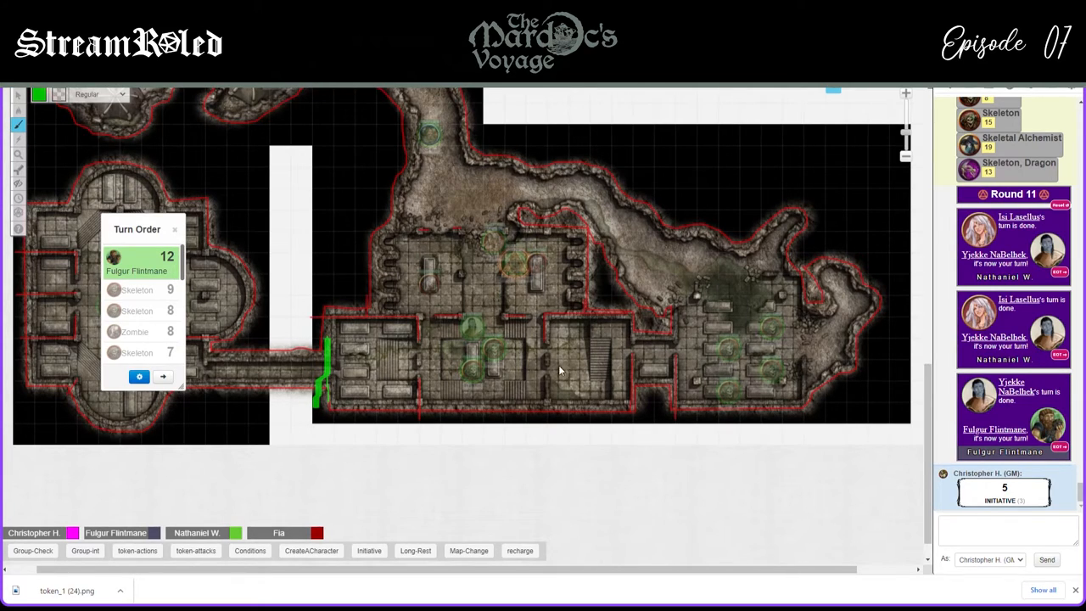
{"action": "left_click", "coordinate": [17, 124]}
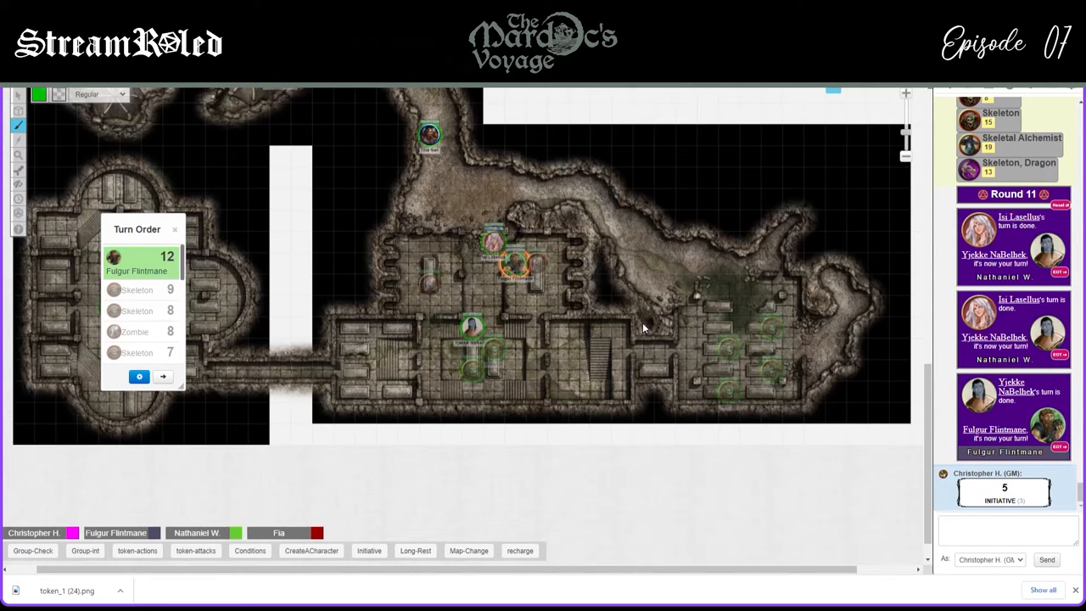
{"action": "mouse_move", "coordinate": [653, 341]}
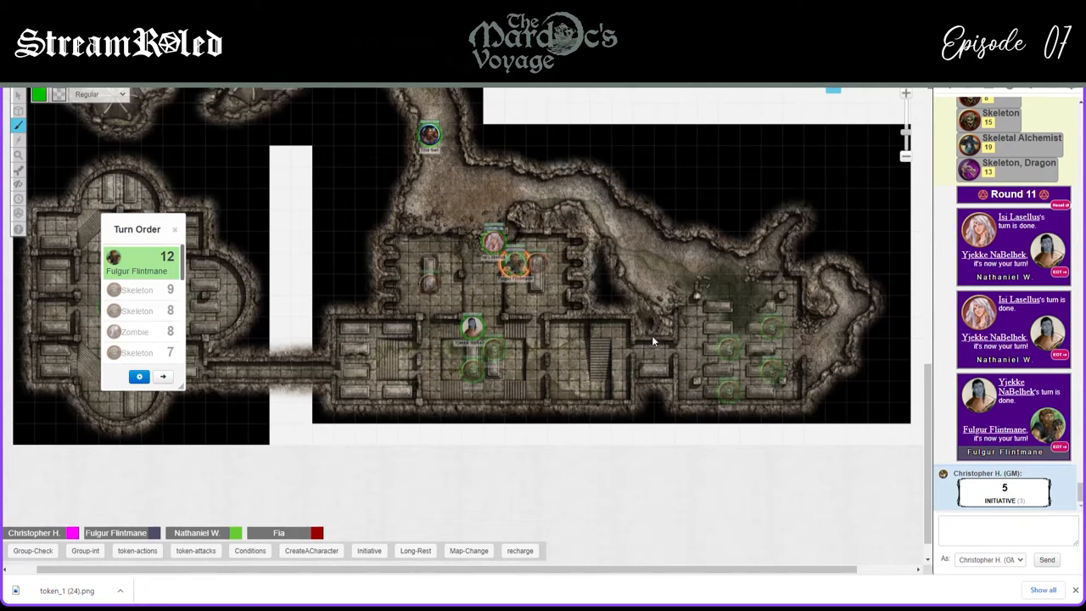
{"action": "mouse_move", "coordinate": [653, 341]}
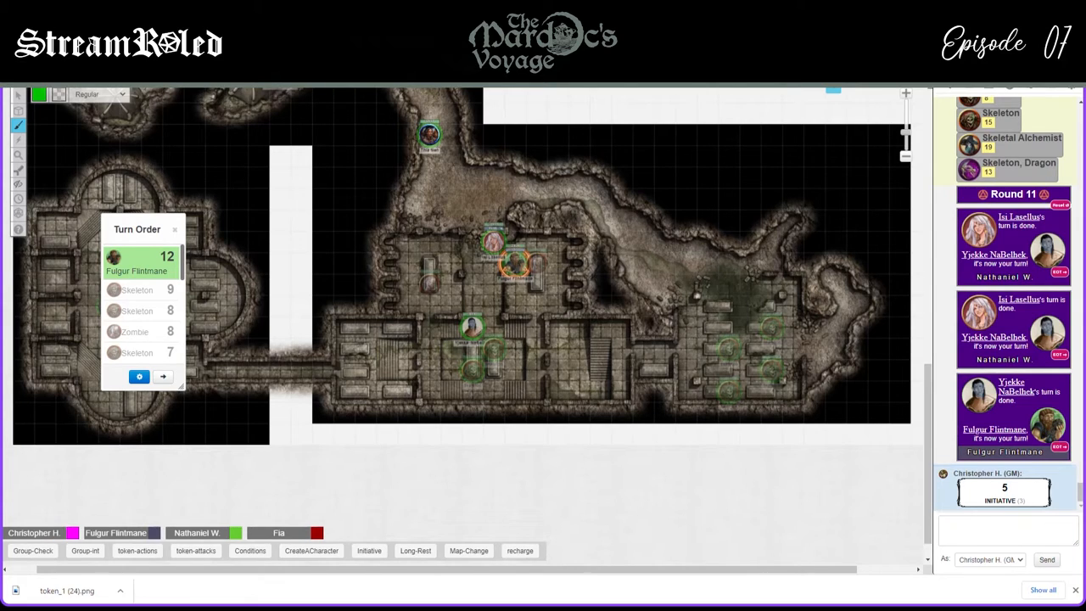
{"action": "mouse_move", "coordinate": [287, 509]}
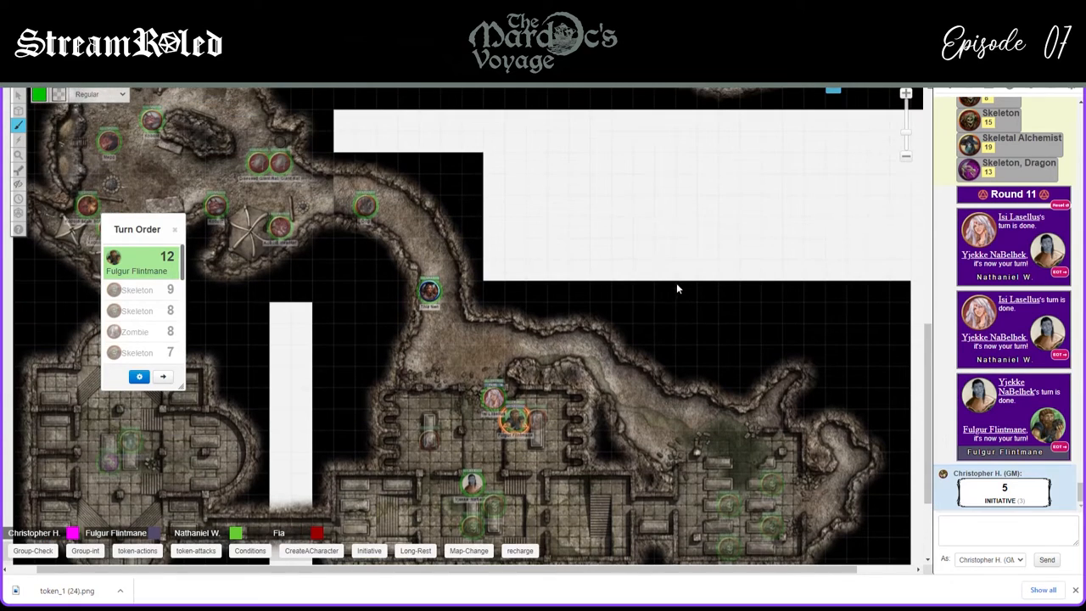
Show the game pages list, scroll it, and drag across the page thumbnails
{"action": "left_click", "coordinate": [17, 108]}
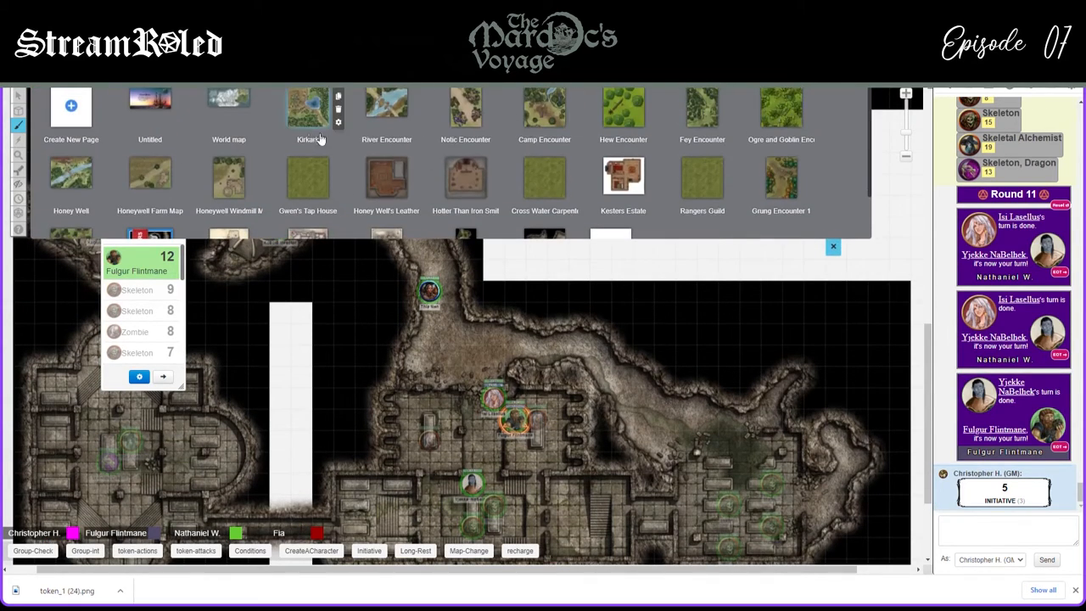
{"action": "scroll", "scroll_direction": "down", "scroll_amount": 3}
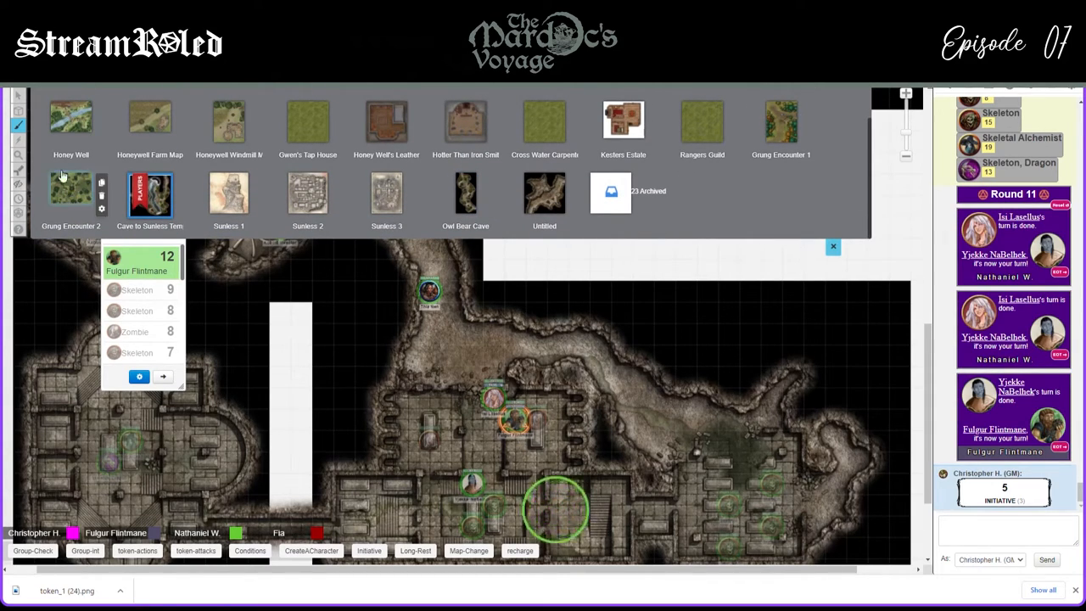
{"action": "left_click_drag", "start_coordinate": [556, 509], "coordinate": [406, 499]}
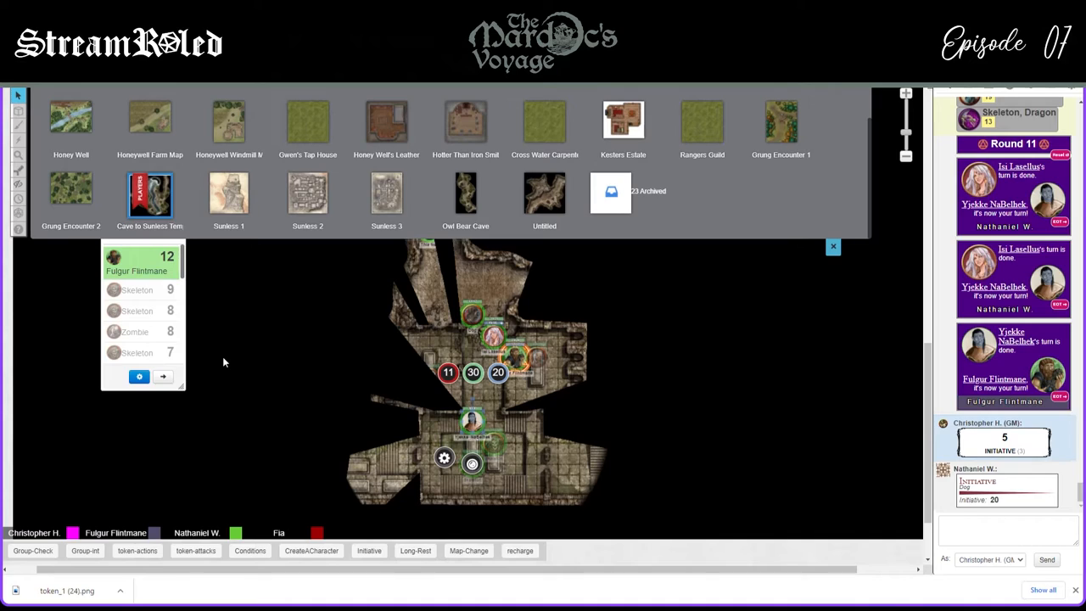
{"action": "mouse_move", "coordinate": [486, 387]}
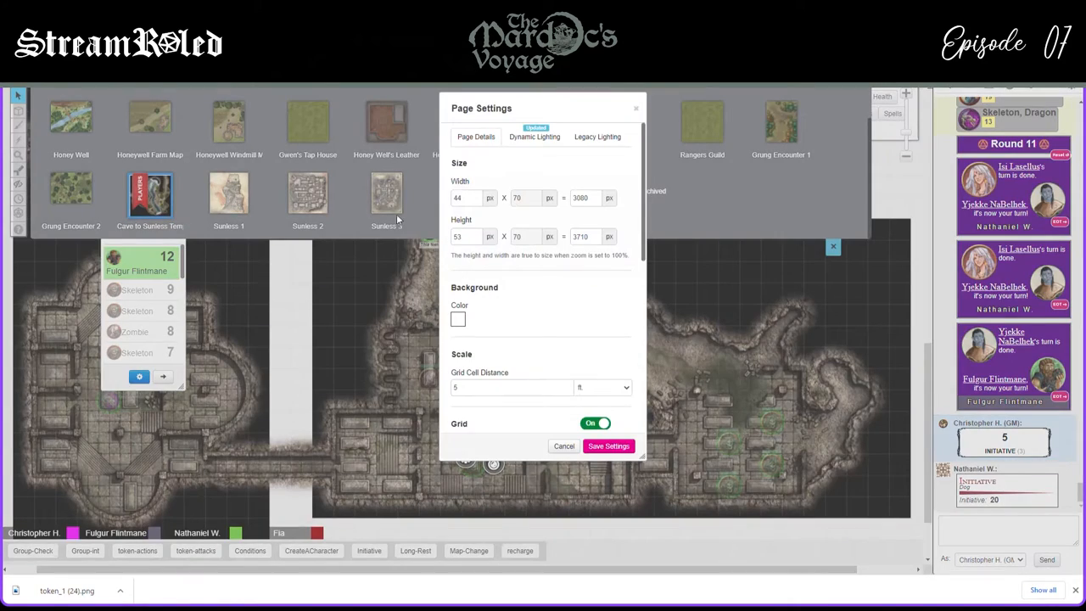
Make the crypt page background black and save the page settings
{"action": "left_click", "coordinate": [458, 319]}
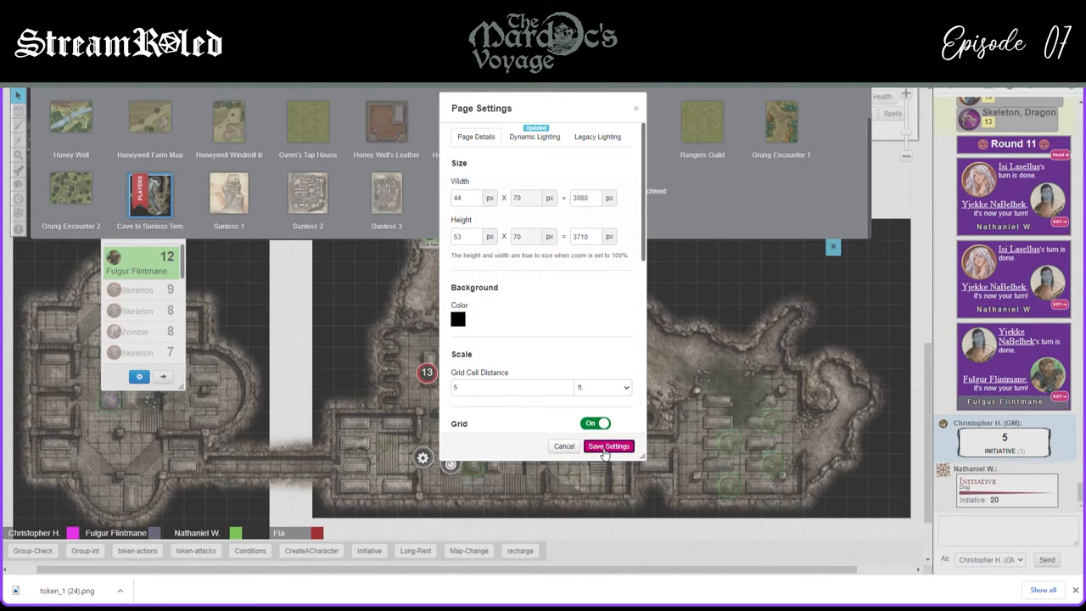
{"action": "left_click", "coordinate": [608, 445]}
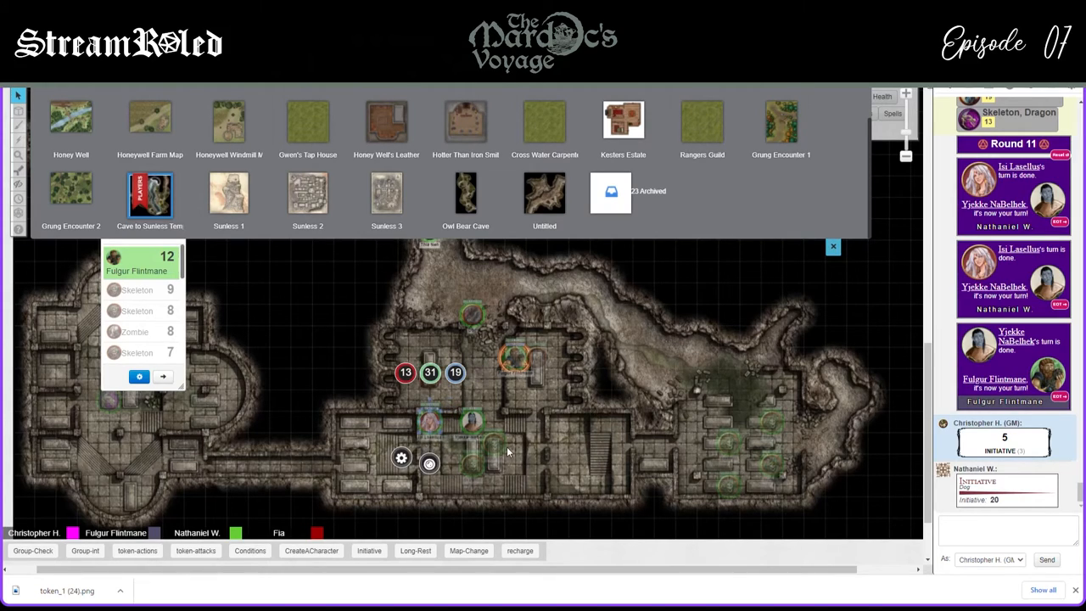
{"action": "mouse_move", "coordinate": [409, 435]}
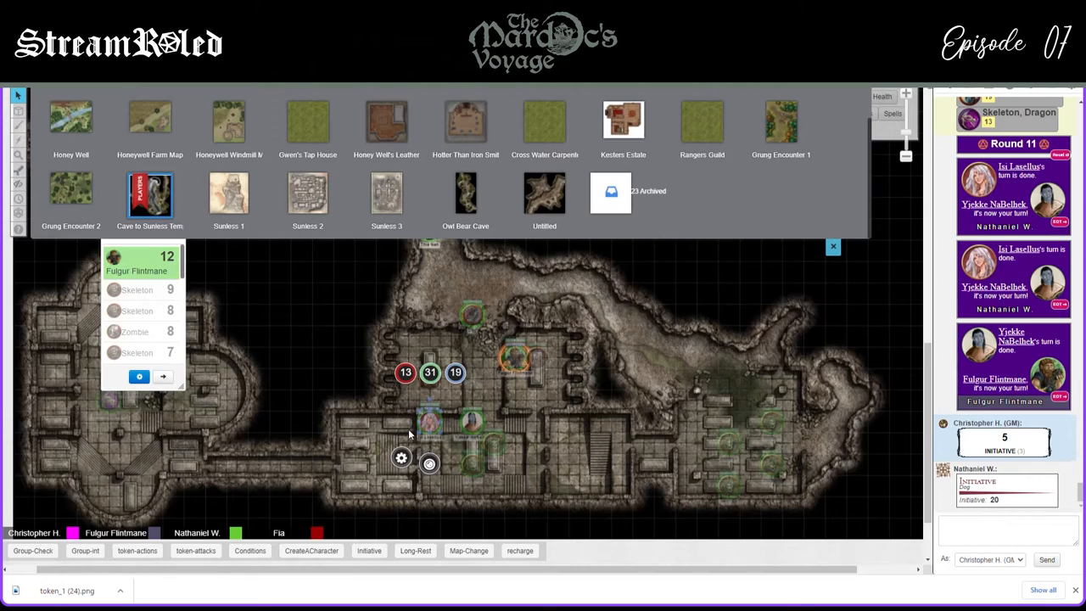
{"action": "mouse_move", "coordinate": [357, 495]}
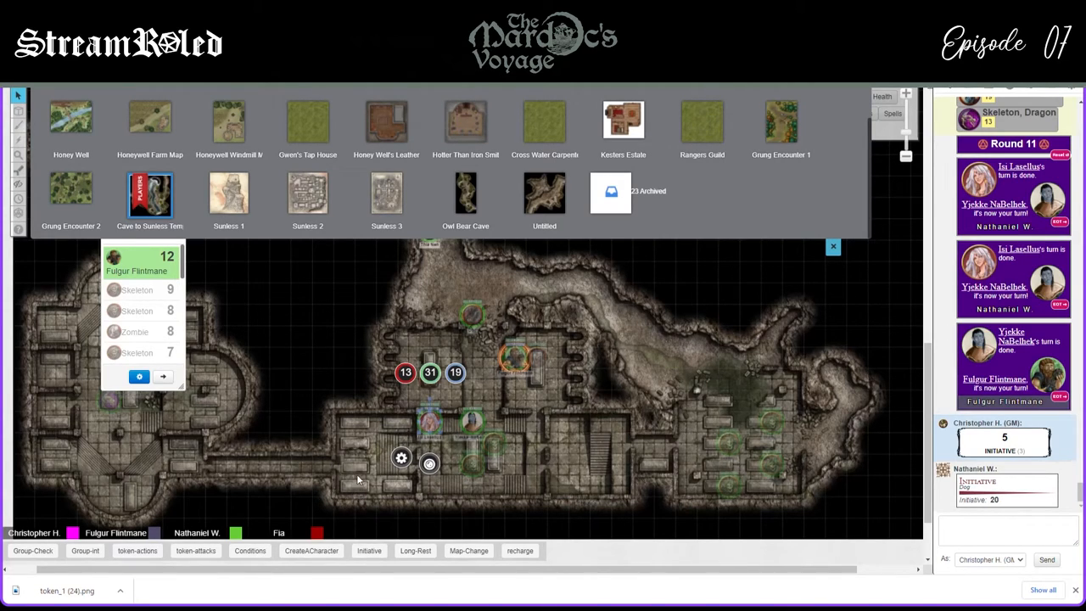
{"action": "mouse_move", "coordinate": [445, 470]}
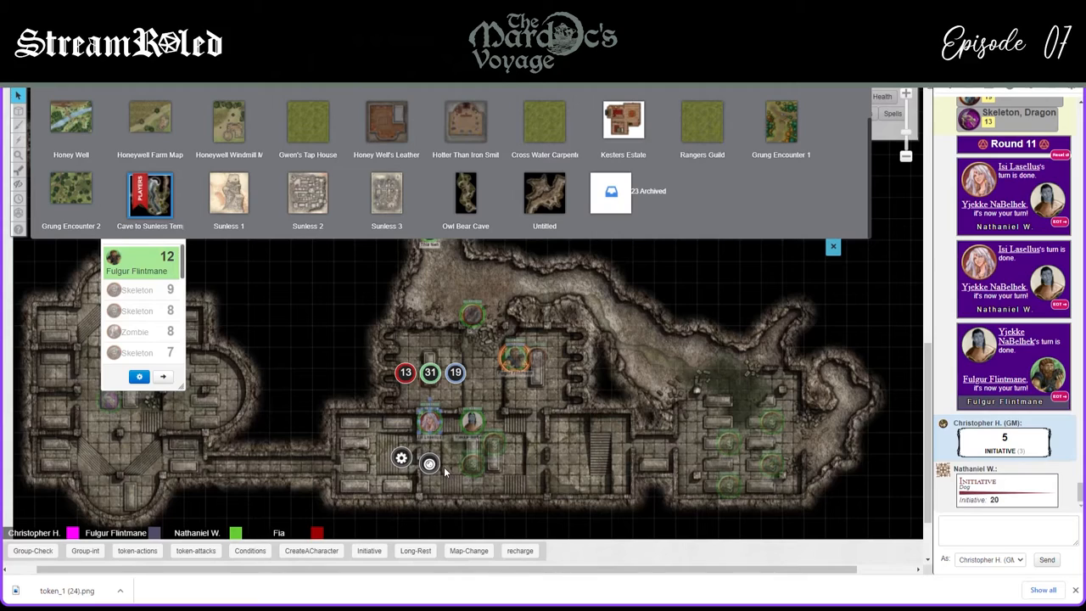
{"action": "mouse_move", "coordinate": [375, 452]}
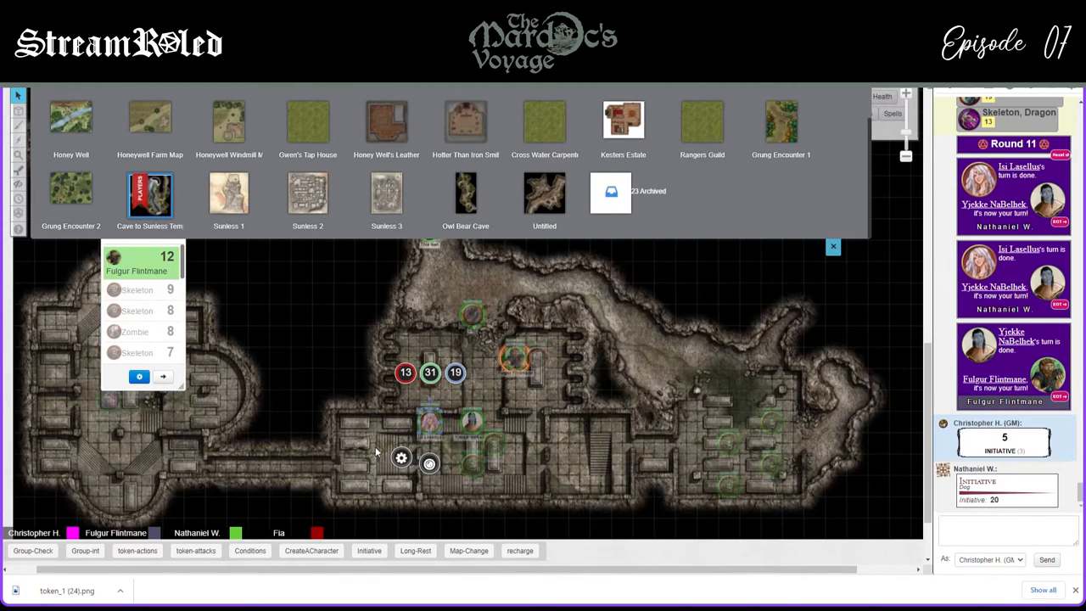
{"action": "mouse_move", "coordinate": [288, 473]}
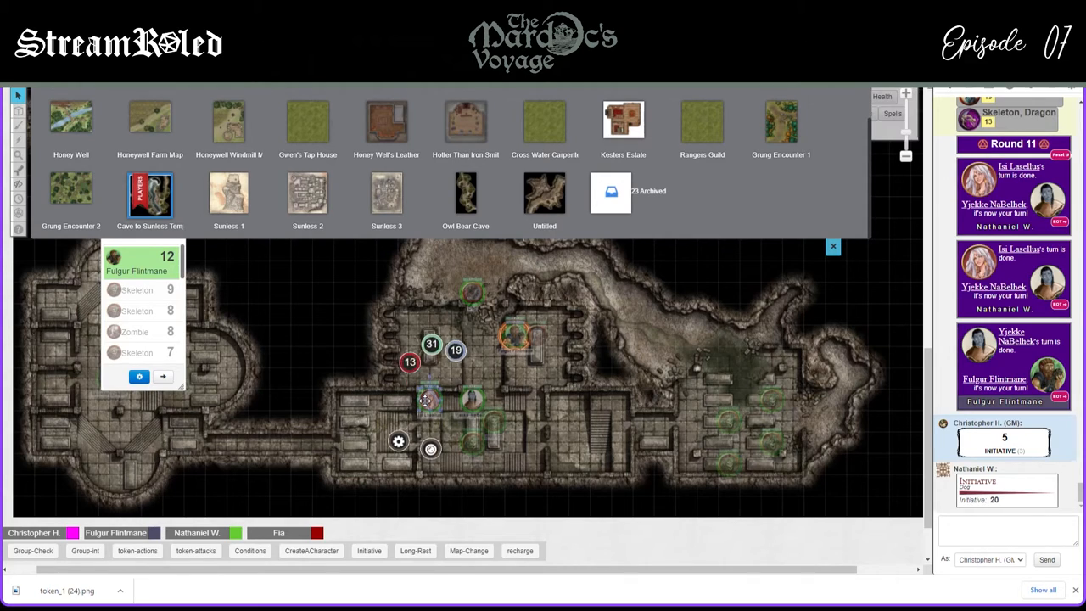
Nudge a character token slightly to a new spot on the crypt map
{"action": "left_click_drag", "start_coordinate": [409, 362], "coordinate": [405, 351]}
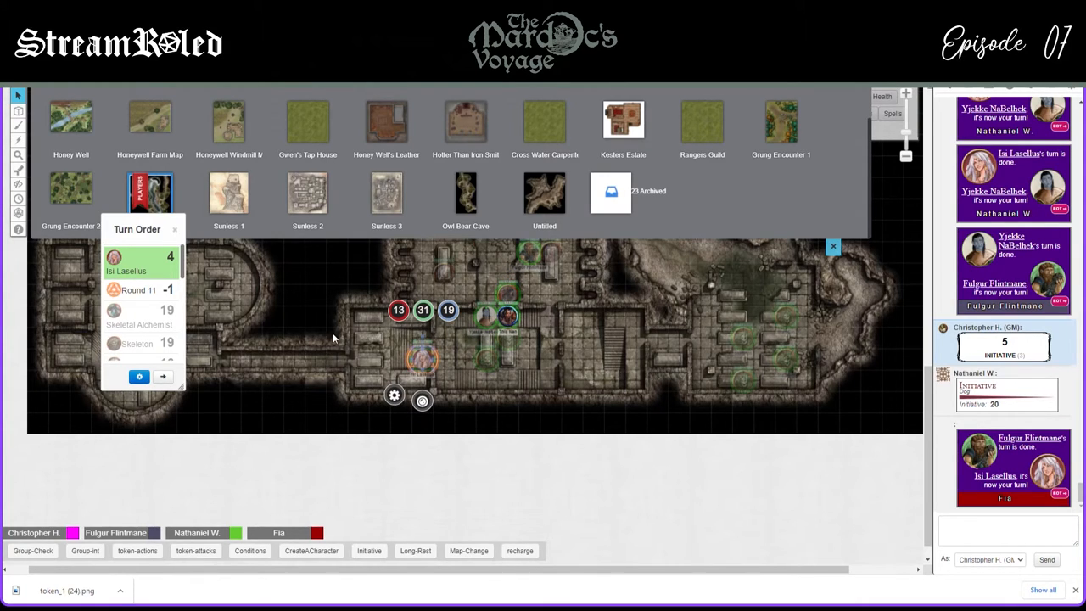
{"action": "mouse_move", "coordinate": [344, 380]}
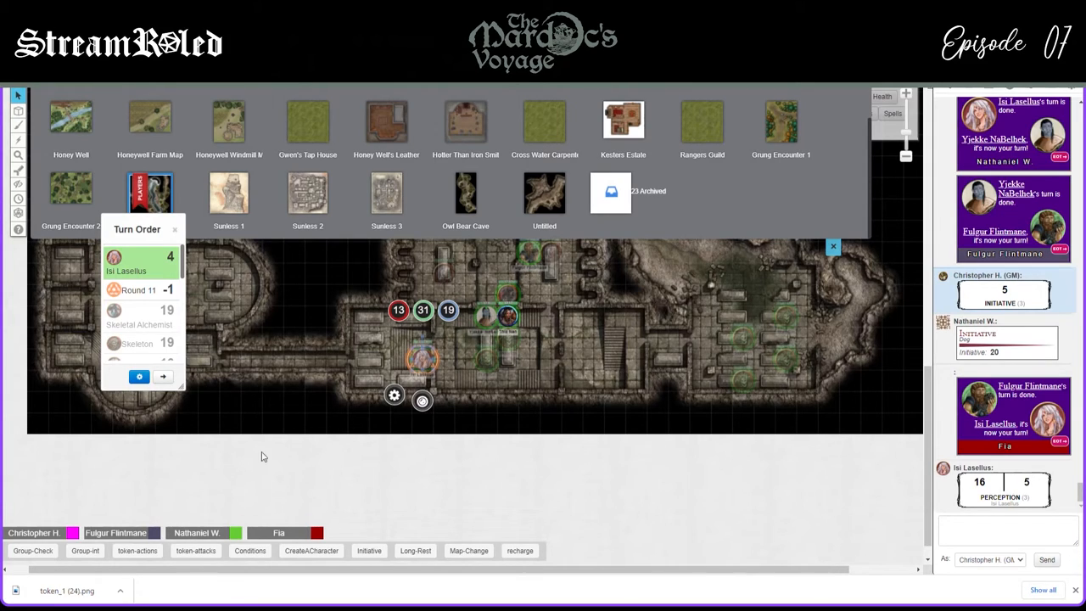
{"action": "mouse_move", "coordinate": [362, 357]}
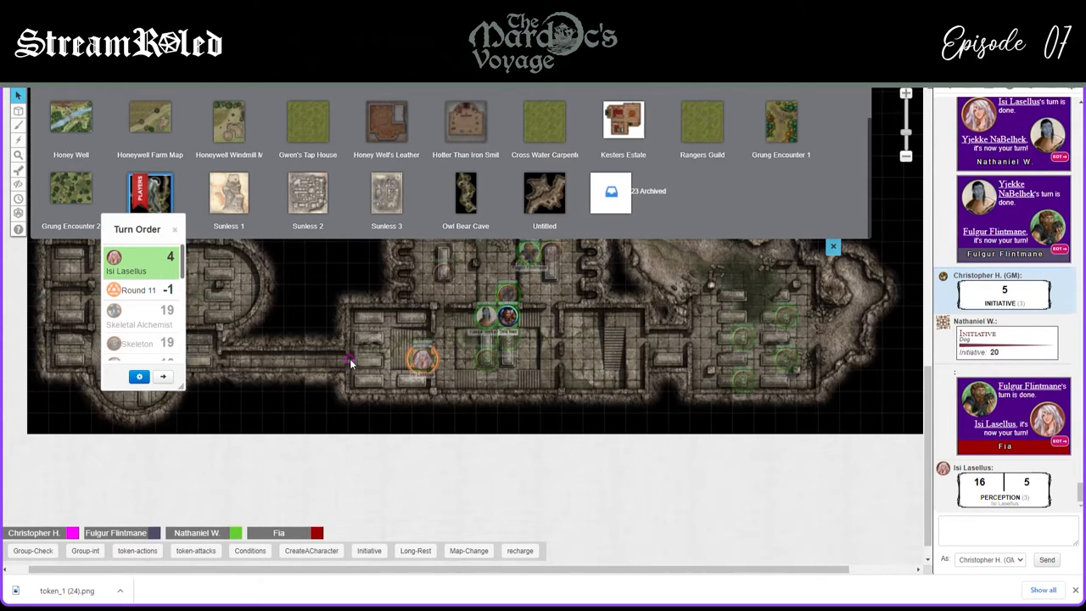
Clear the map selection and end Isi Lasellus's turn, bringing up the Round 11 marker
{"action": "left_click", "coordinate": [349, 358]}
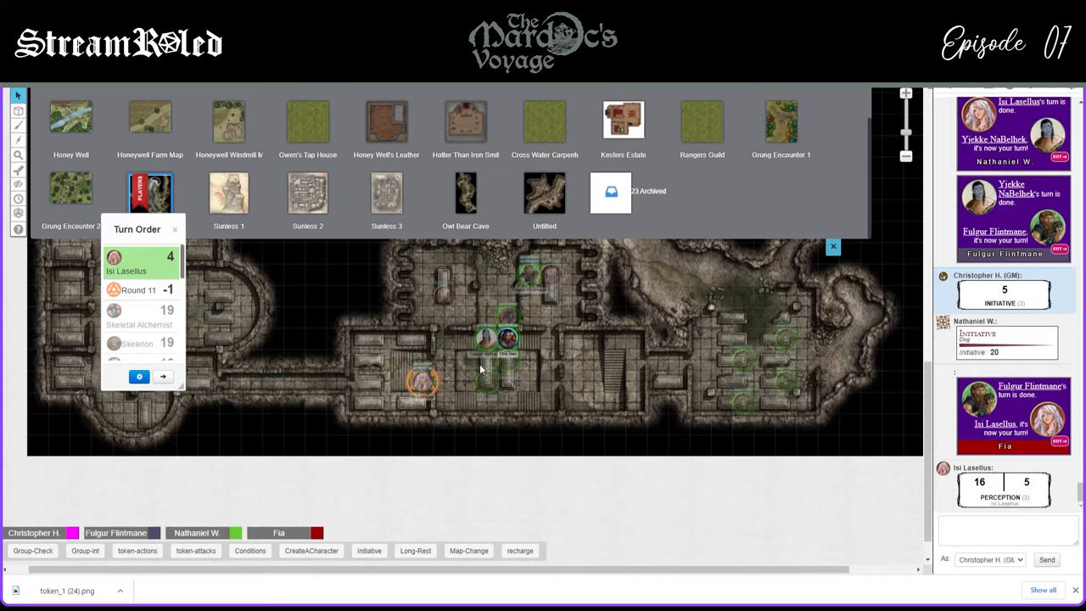
{"action": "mouse_move", "coordinate": [331, 380]}
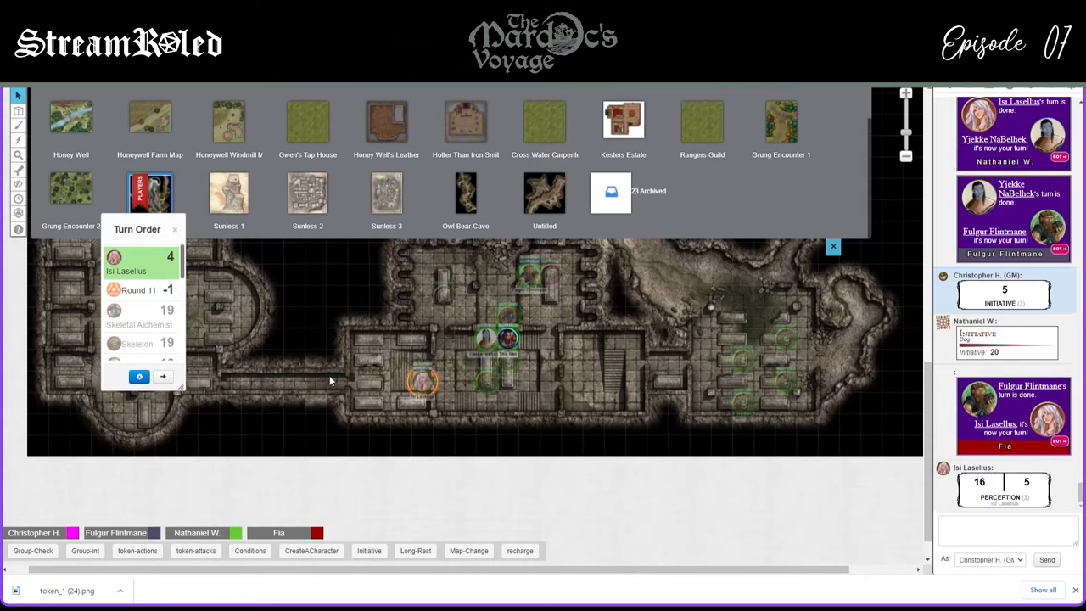
{"action": "mouse_move", "coordinate": [514, 396]}
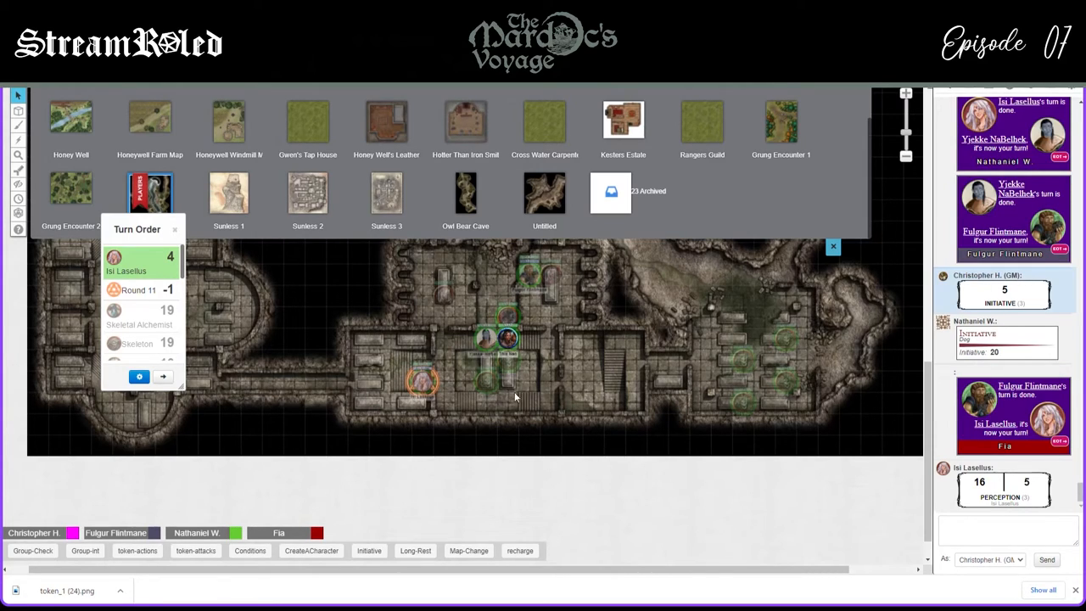
{"action": "mouse_move", "coordinate": [439, 392]}
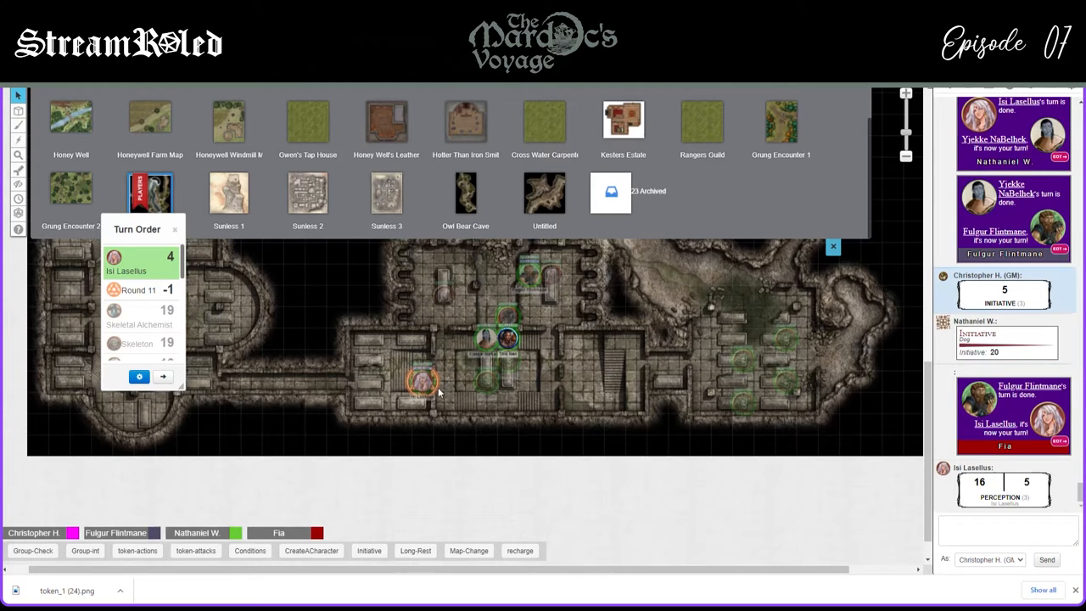
{"action": "mouse_move", "coordinate": [509, 413]}
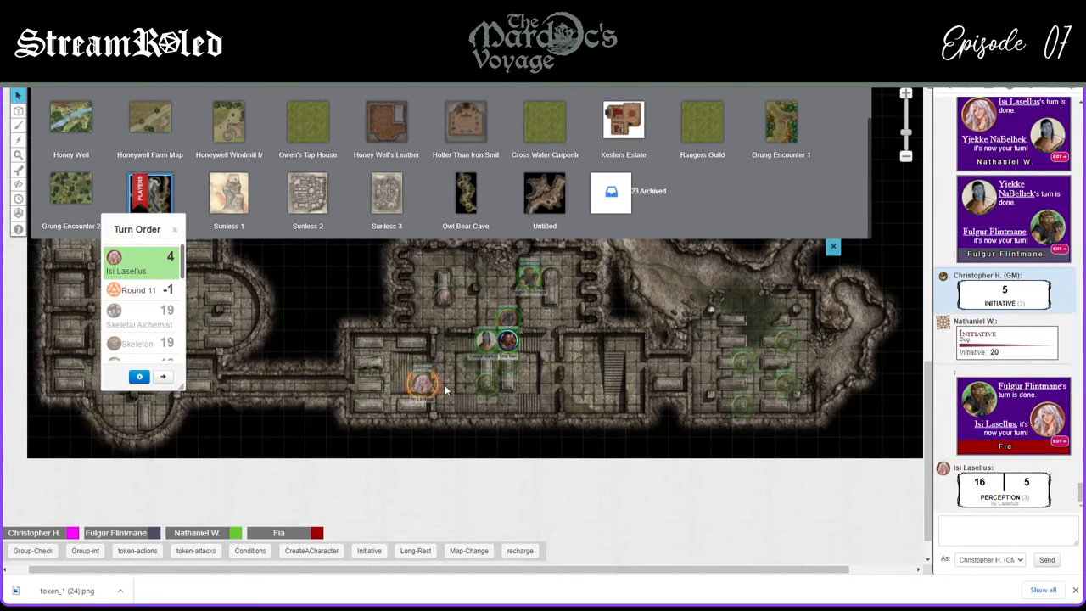
{"action": "left_click", "coordinate": [163, 375]}
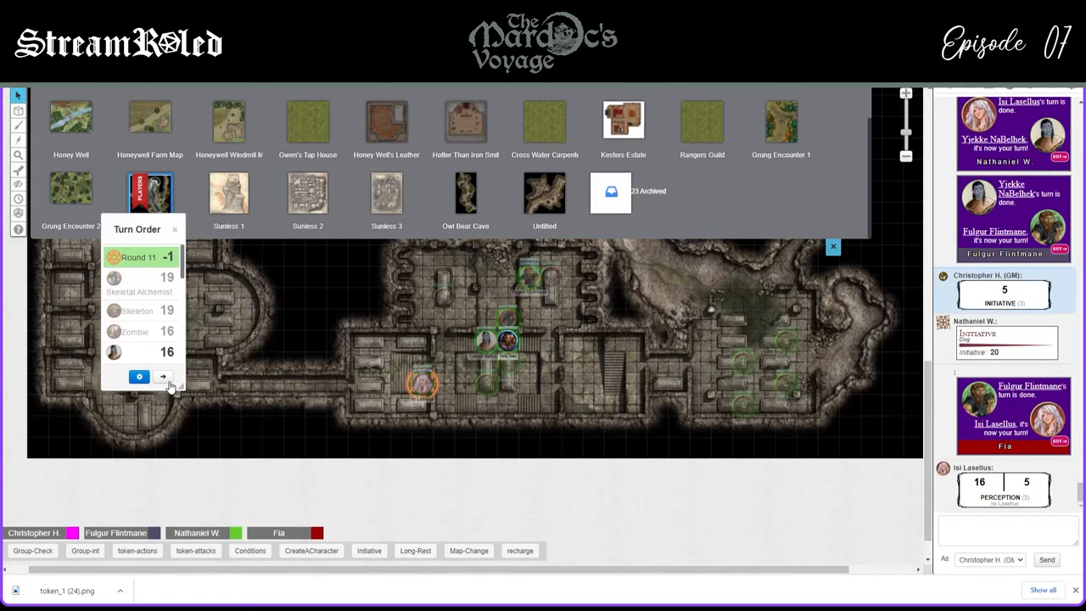
Advance the Turn Order into Round 12 and scroll down the tracker list
{"action": "left_click", "coordinate": [162, 376]}
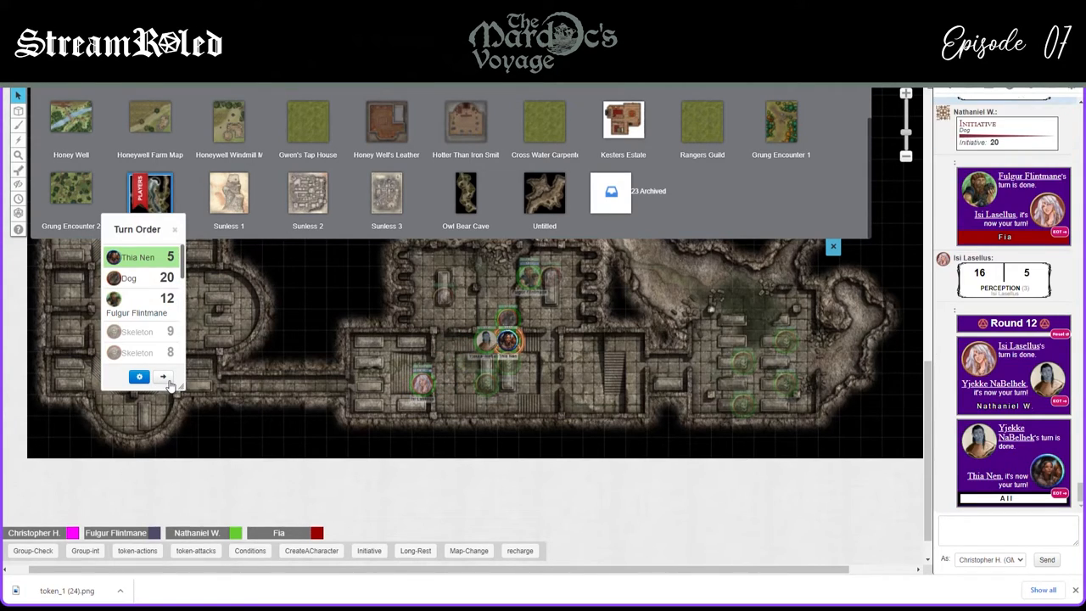
{"action": "mouse_move", "coordinate": [453, 348]}
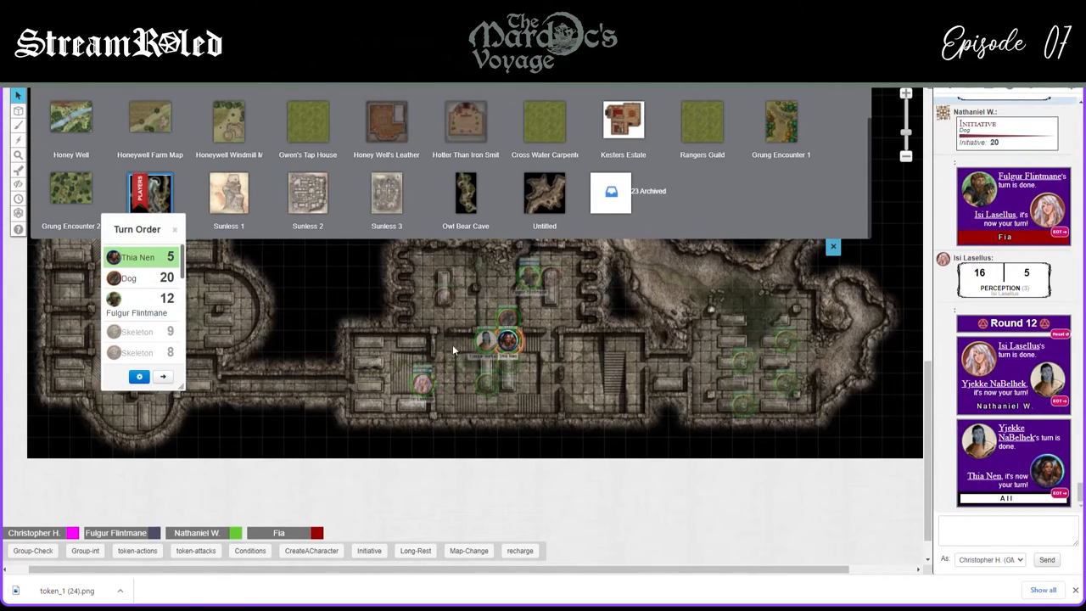
{"action": "mouse_move", "coordinate": [704, 477]}
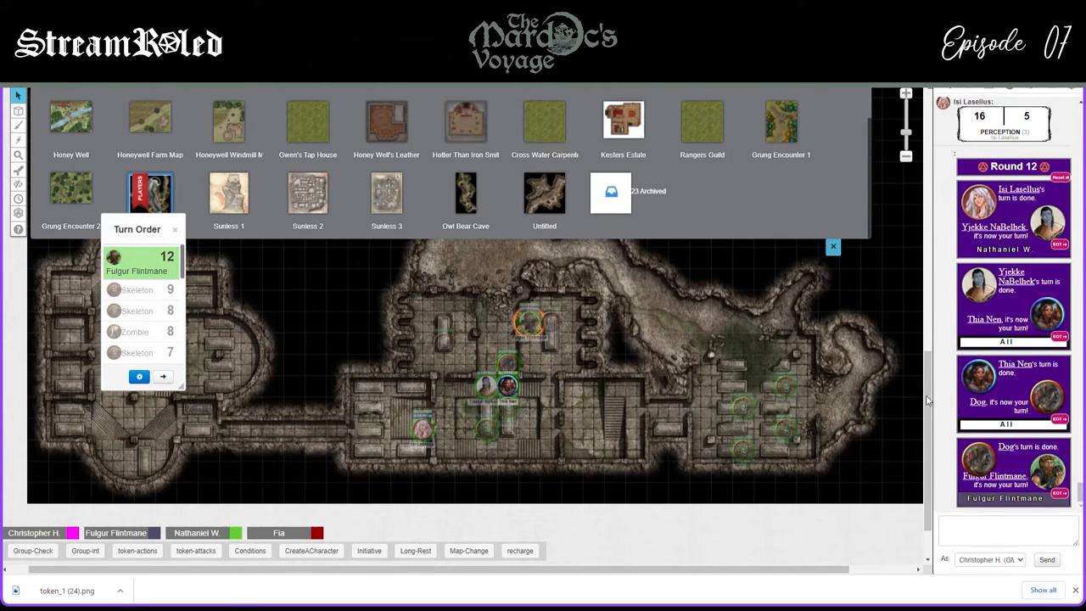
{"action": "mouse_move", "coordinate": [458, 350]}
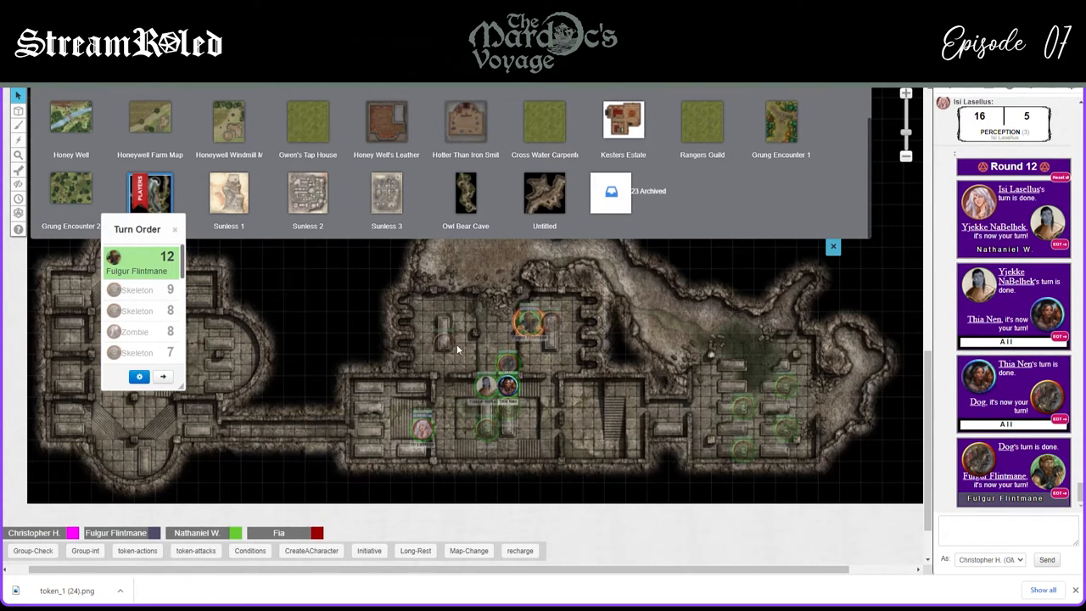
{"action": "mouse_move", "coordinate": [560, 356]}
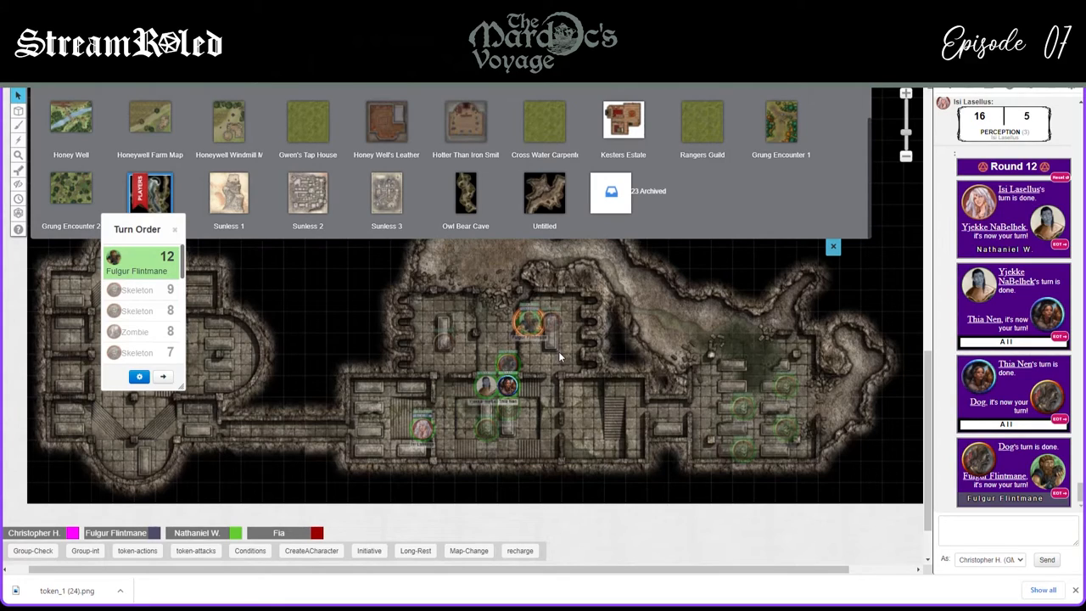
{"action": "mouse_move", "coordinate": [560, 434]}
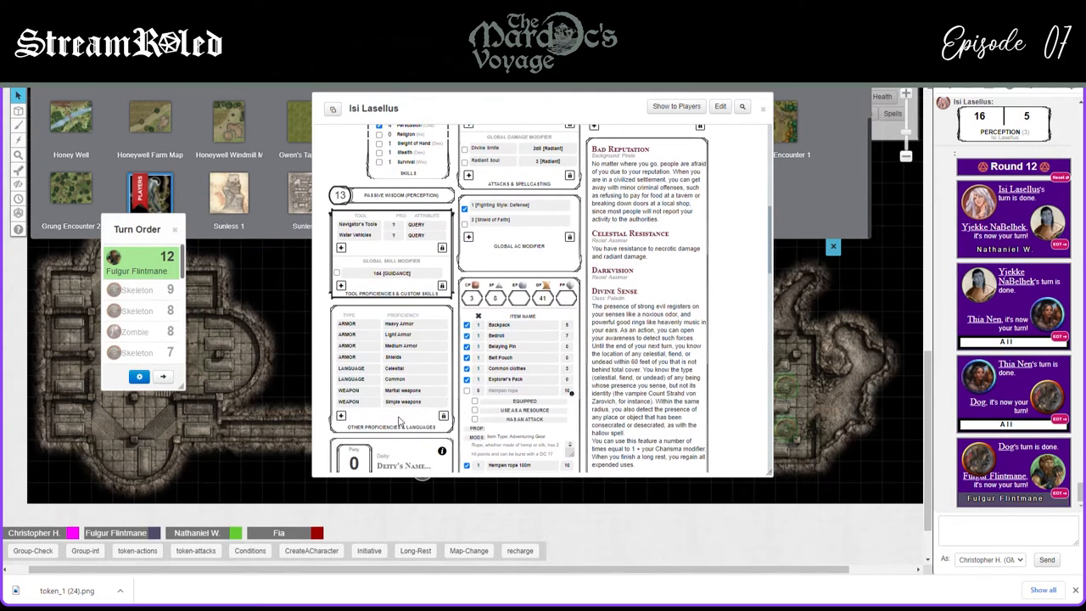
{"action": "scroll", "scroll_direction": "down", "scroll_amount": 3}
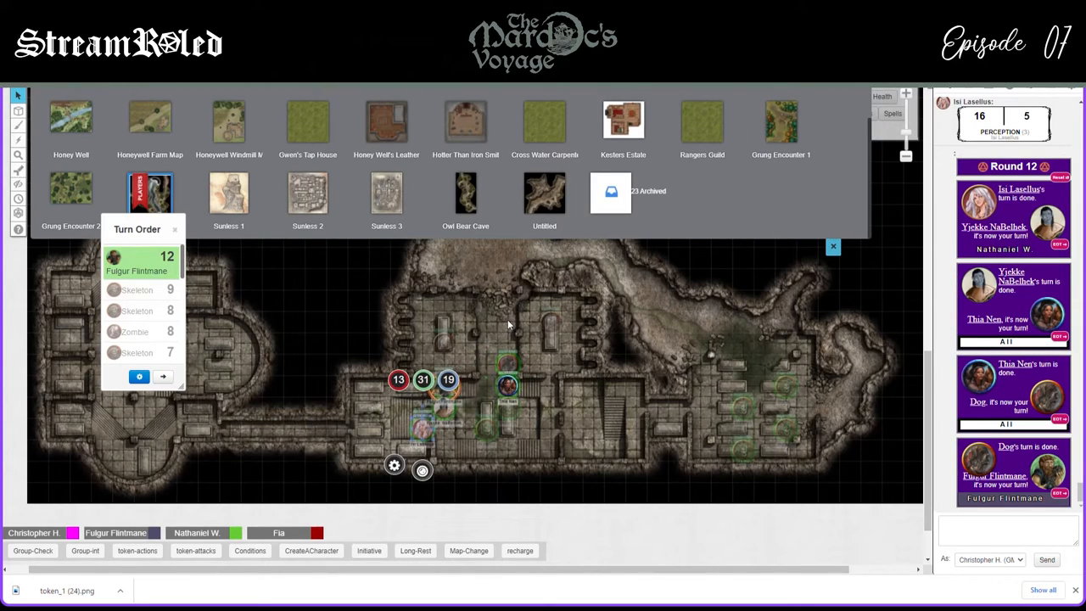
{"action": "mouse_move", "coordinate": [415, 450]}
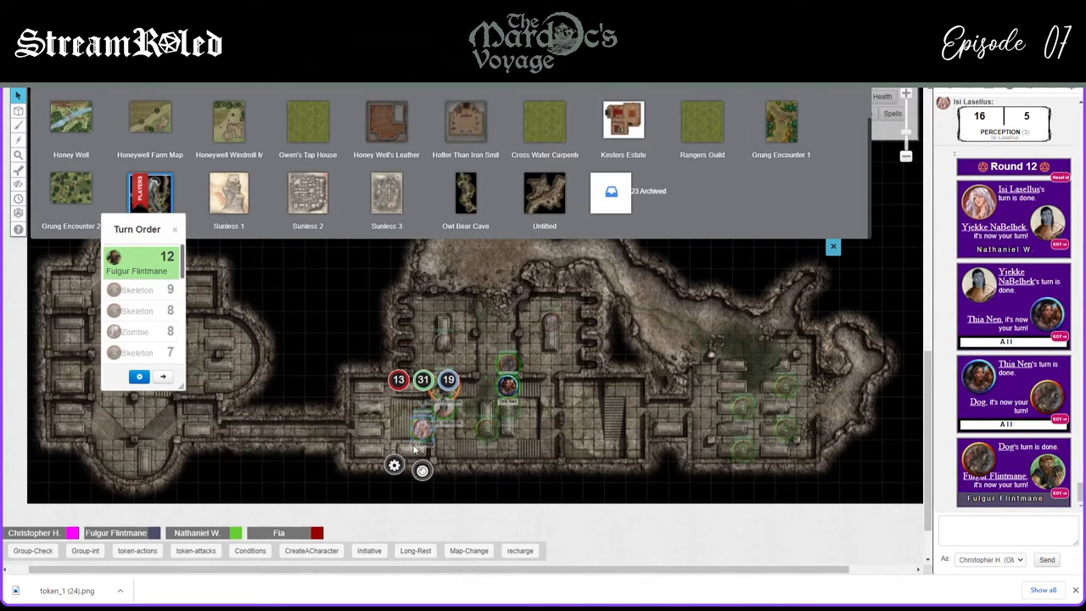
{"action": "mouse_move", "coordinate": [365, 430]}
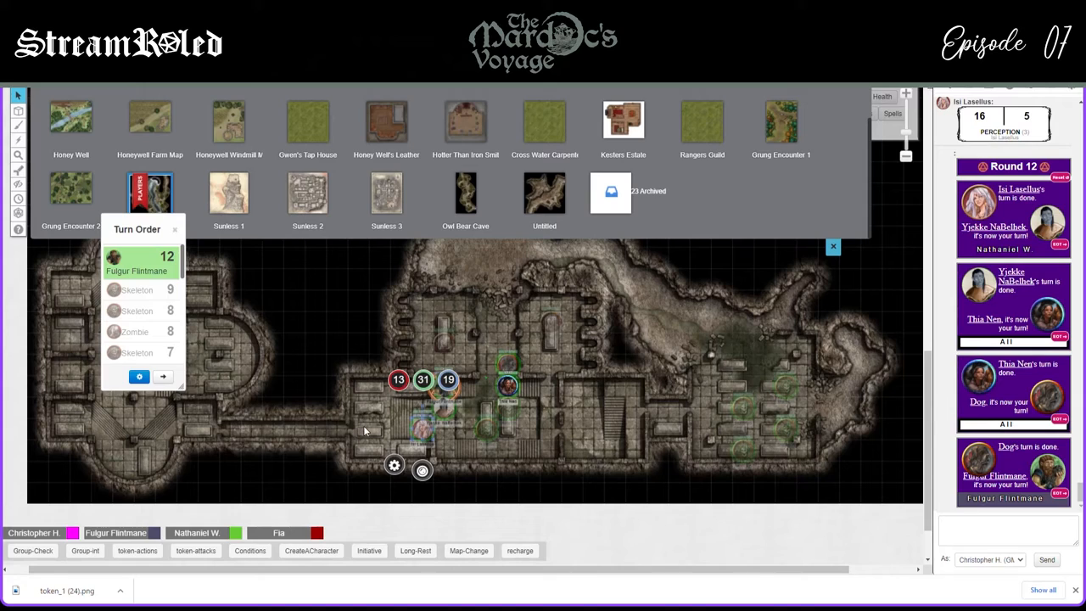
{"action": "mouse_move", "coordinate": [556, 333]}
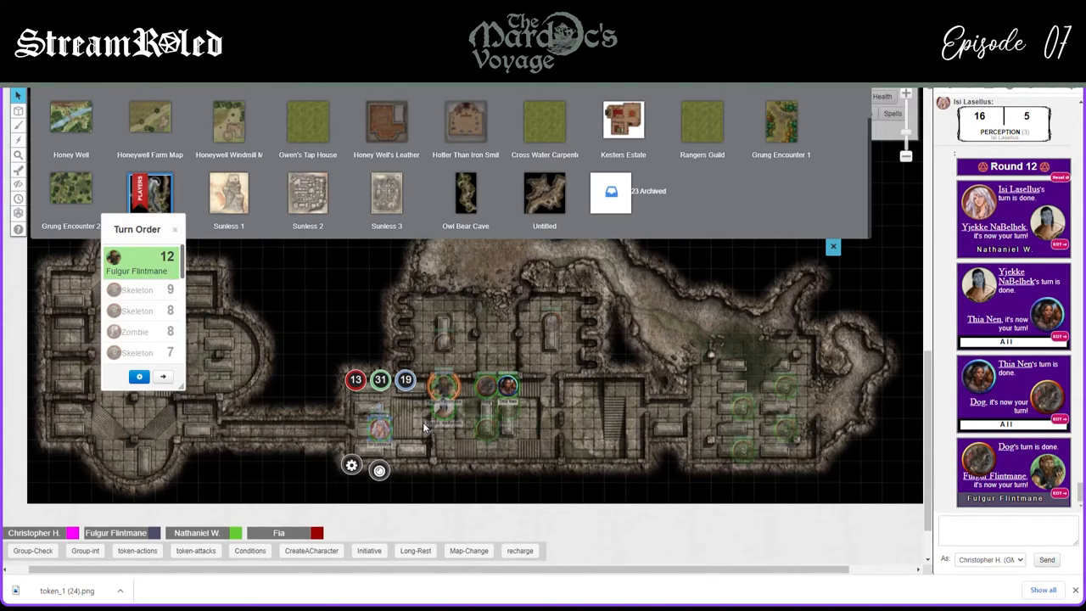
{"action": "mouse_move", "coordinate": [511, 298]}
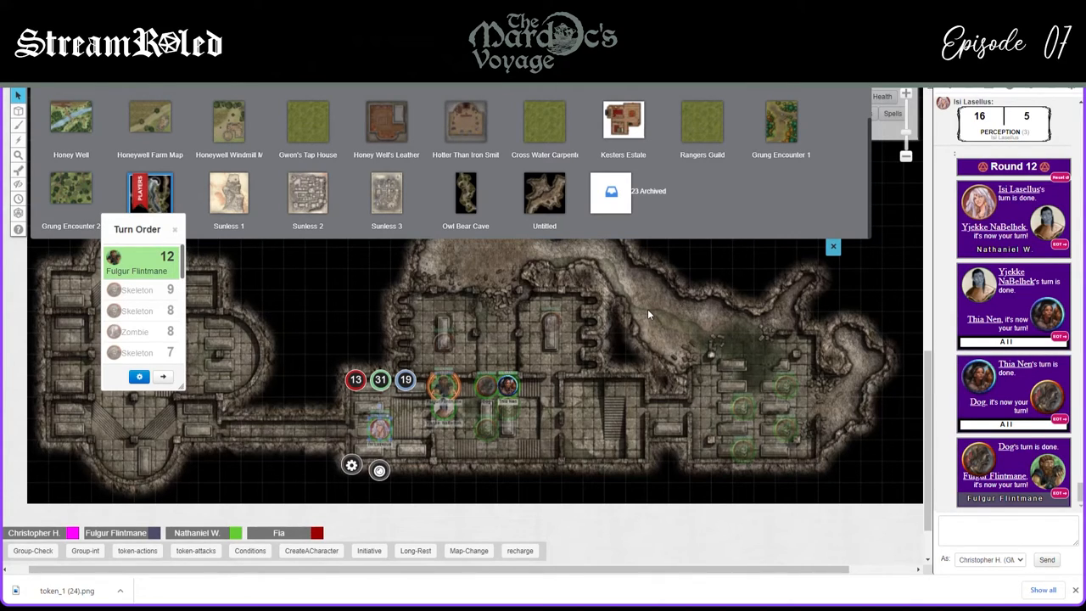
{"action": "mouse_move", "coordinate": [403, 403]}
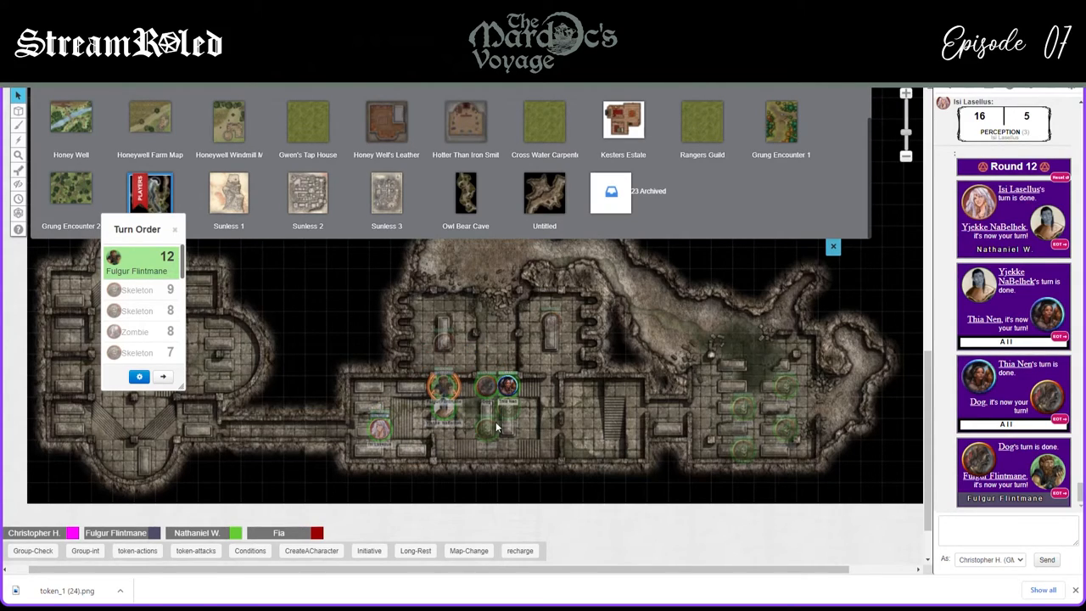
{"action": "mouse_move", "coordinate": [289, 346]}
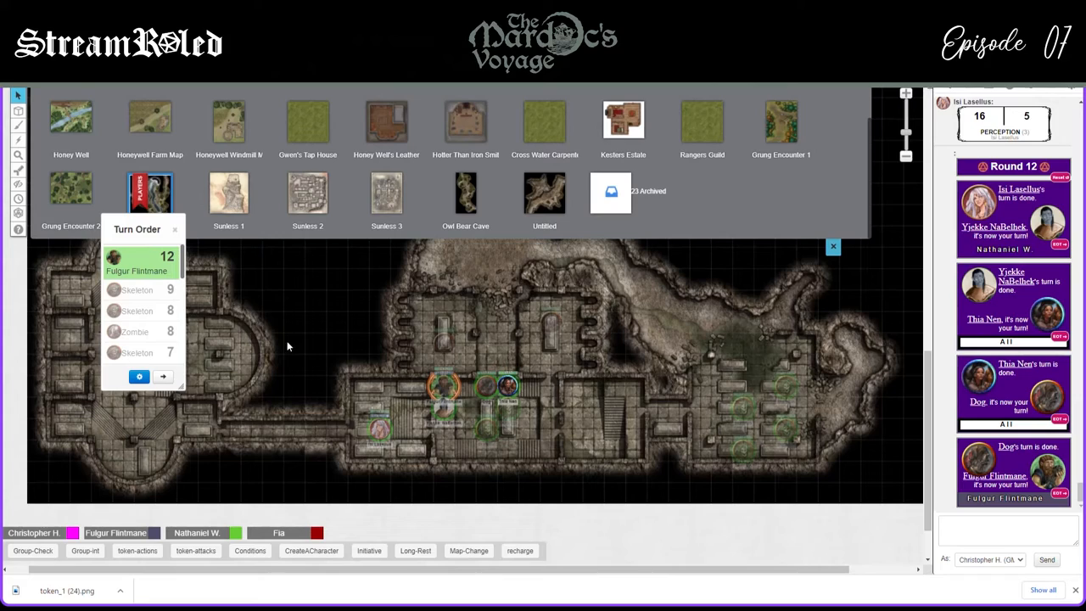
{"action": "mouse_move", "coordinate": [301, 338]}
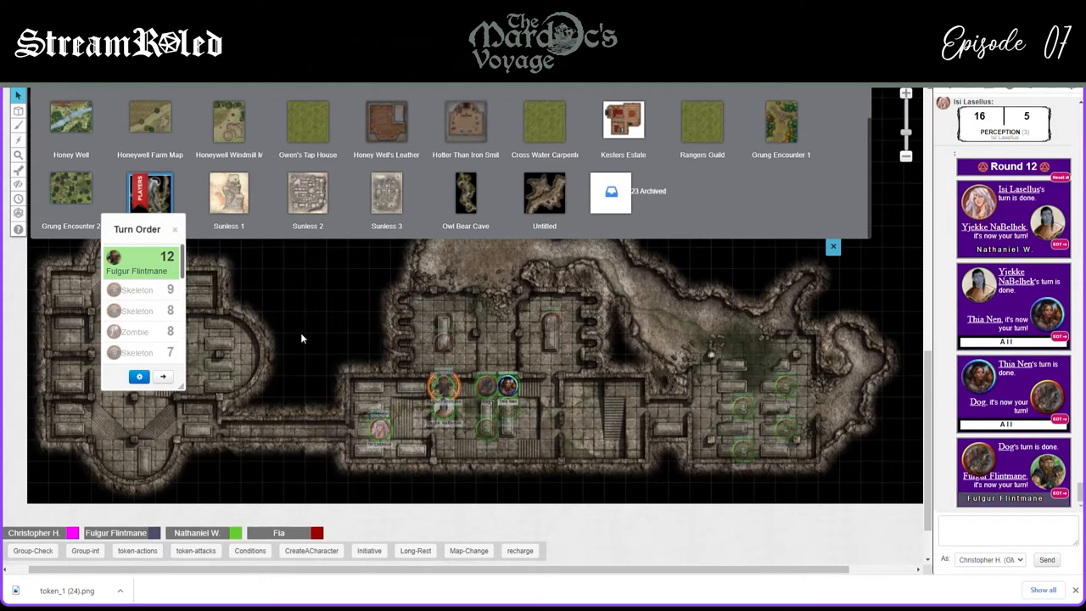
{"action": "mouse_move", "coordinate": [457, 341]}
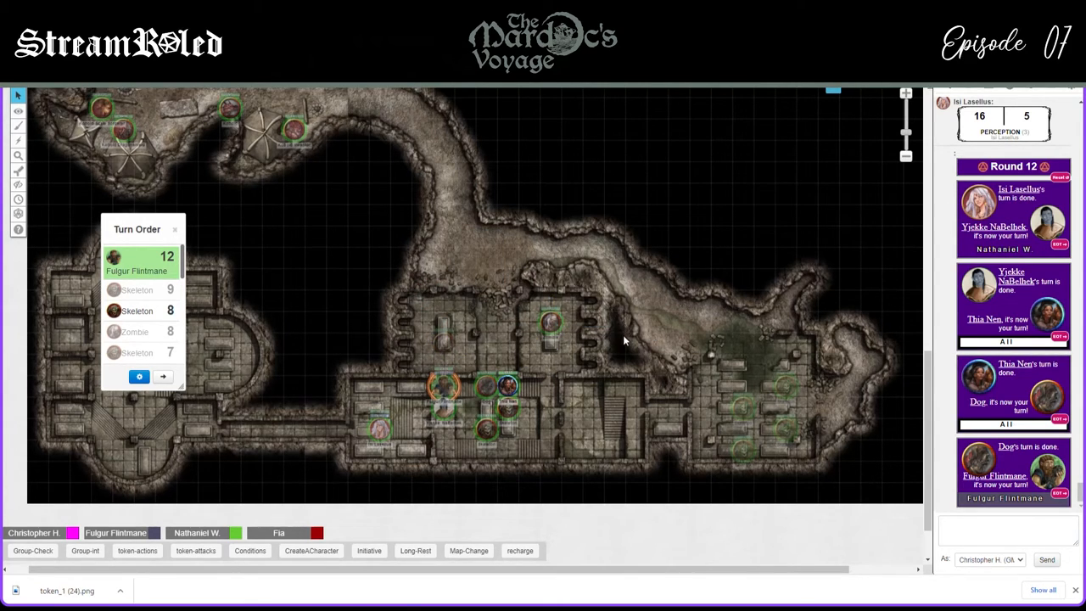
{"action": "mouse_move", "coordinate": [496, 447]}
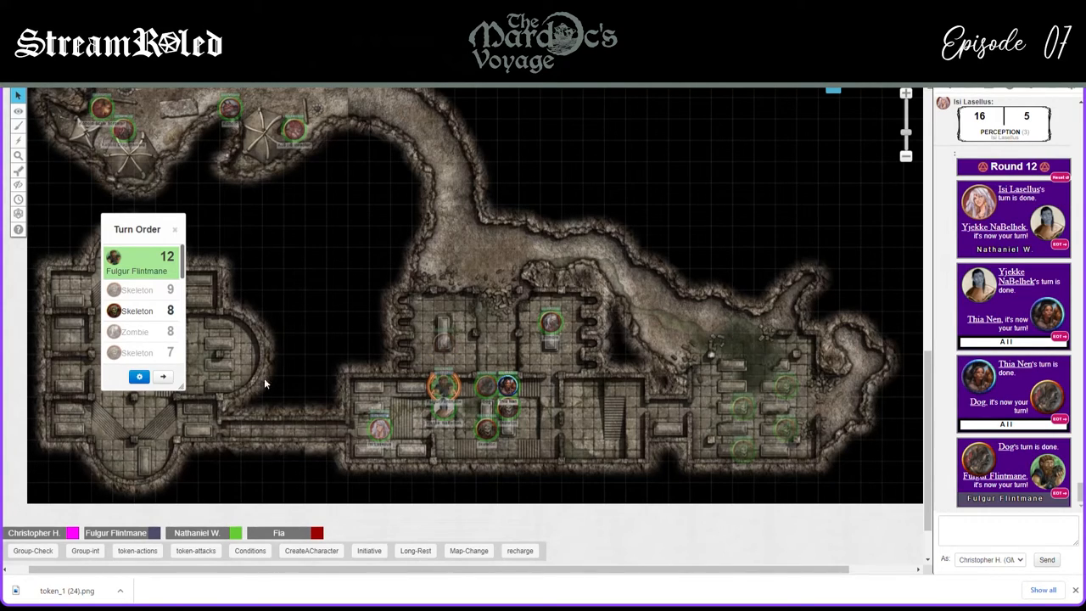
{"action": "mouse_move", "coordinate": [606, 410]}
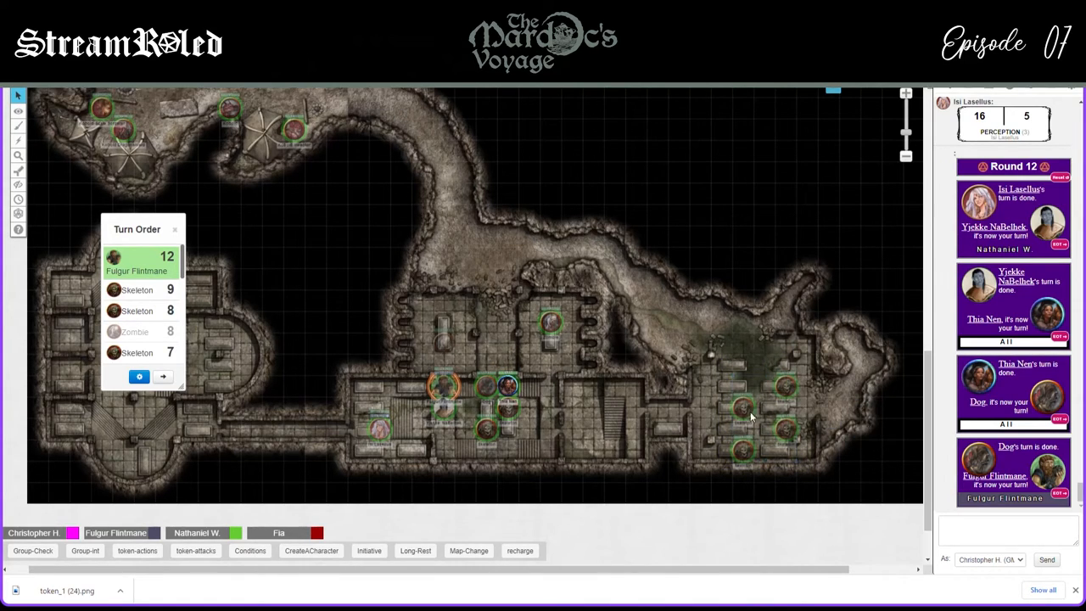
{"action": "mouse_move", "coordinate": [512, 367]}
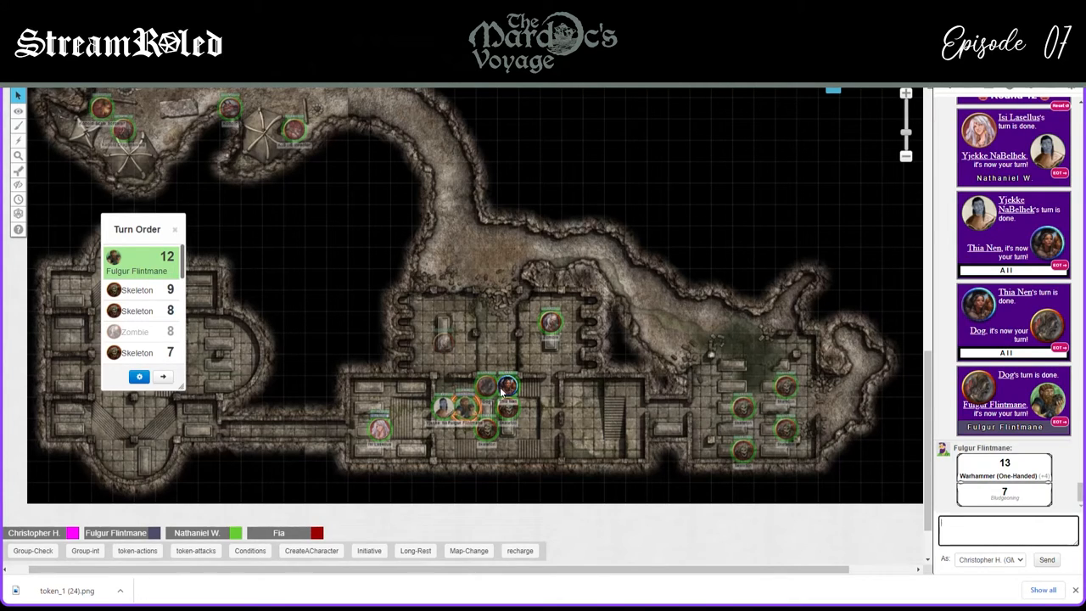
End Fulgur Flintmane's turn and the first skeleton's turn, leaving the Skeleton on 8 up
{"action": "left_click", "coordinate": [18, 155]}
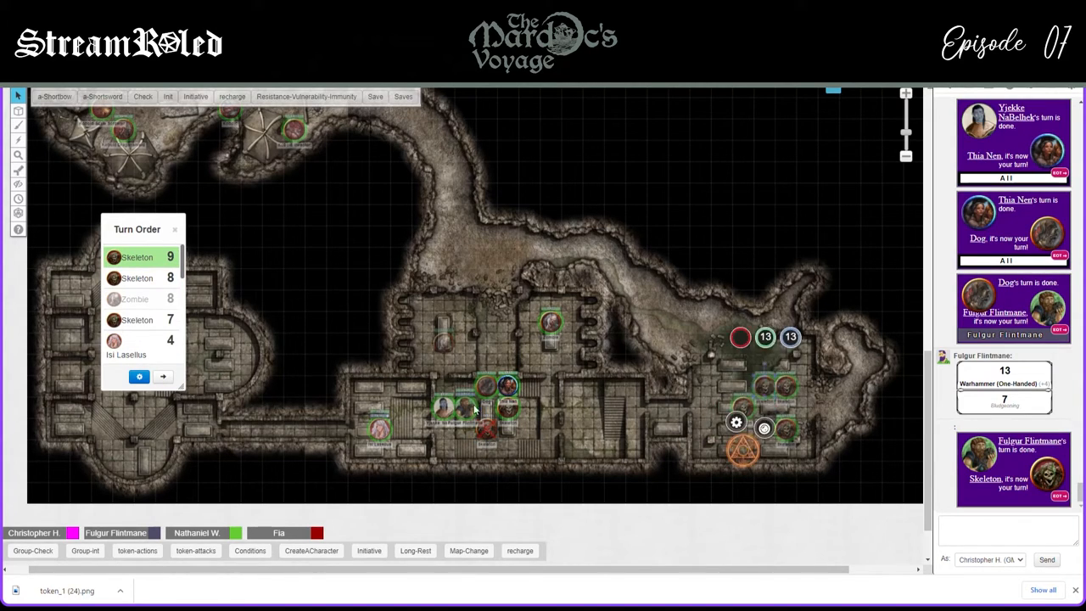
{"action": "left_click", "coordinate": [163, 375]}
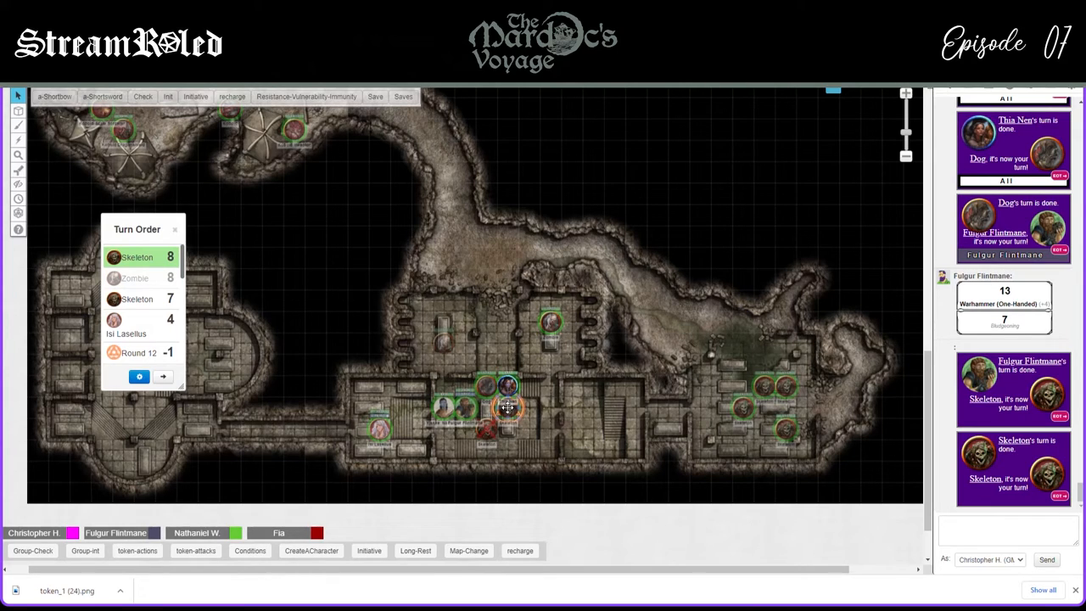
{"action": "mouse_move", "coordinate": [441, 334]}
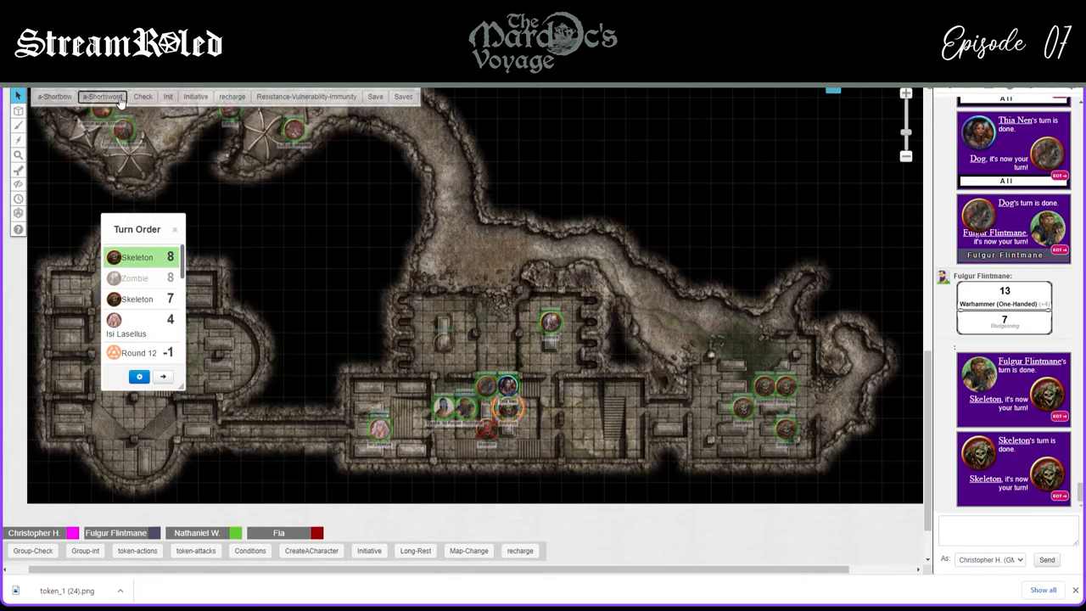
Roll two skeleton shortsword attacks: 21 for 3 piercing and 6 for 7 piercing
{"action": "left_click", "coordinate": [102, 96]}
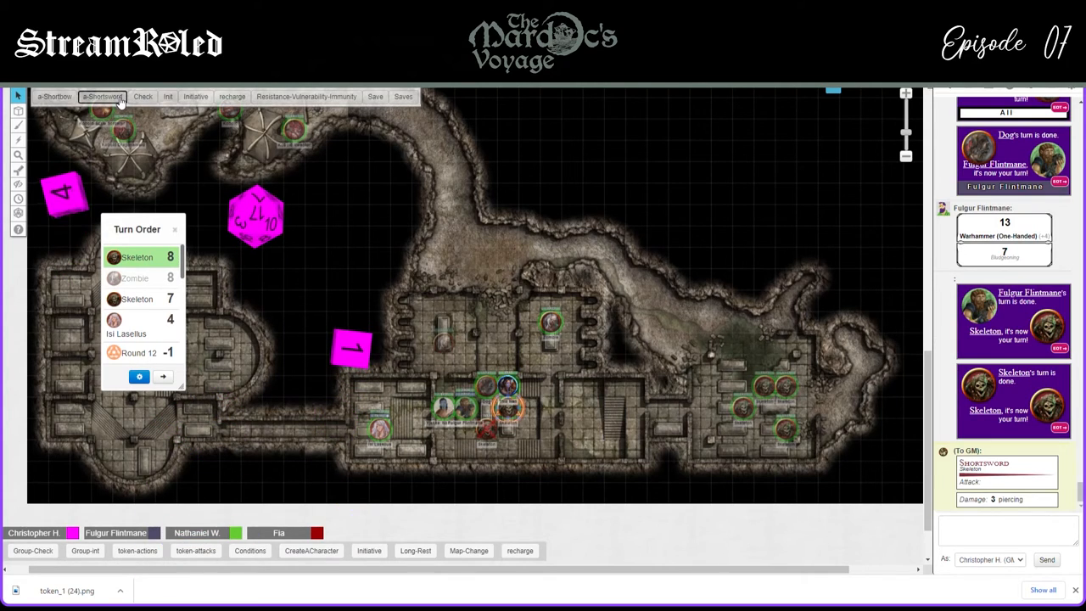
{"action": "left_click", "coordinate": [102, 96]}
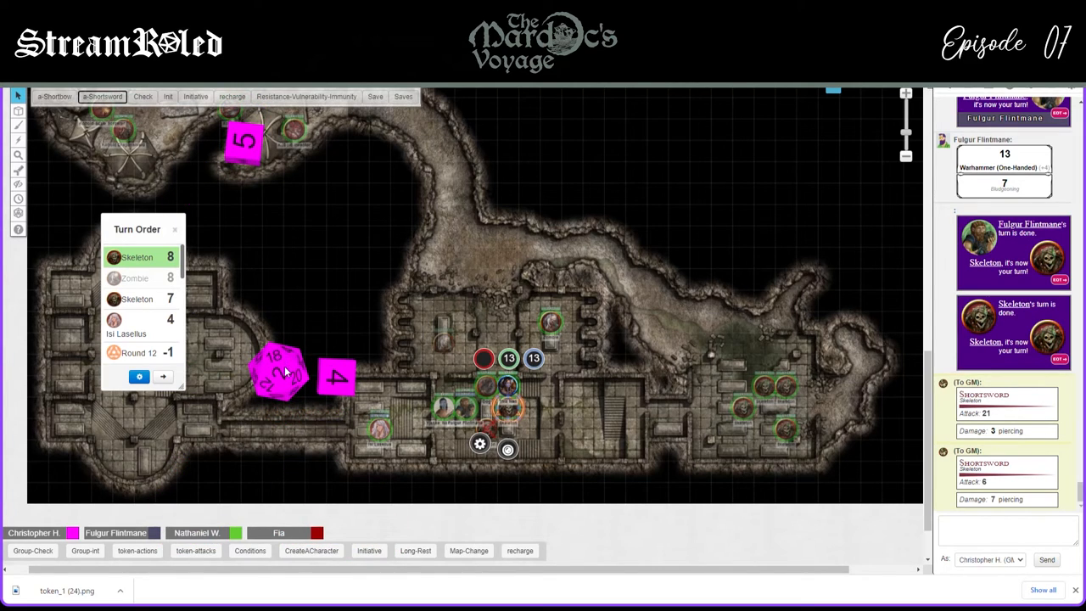
{"action": "mouse_move", "coordinate": [186, 327]}
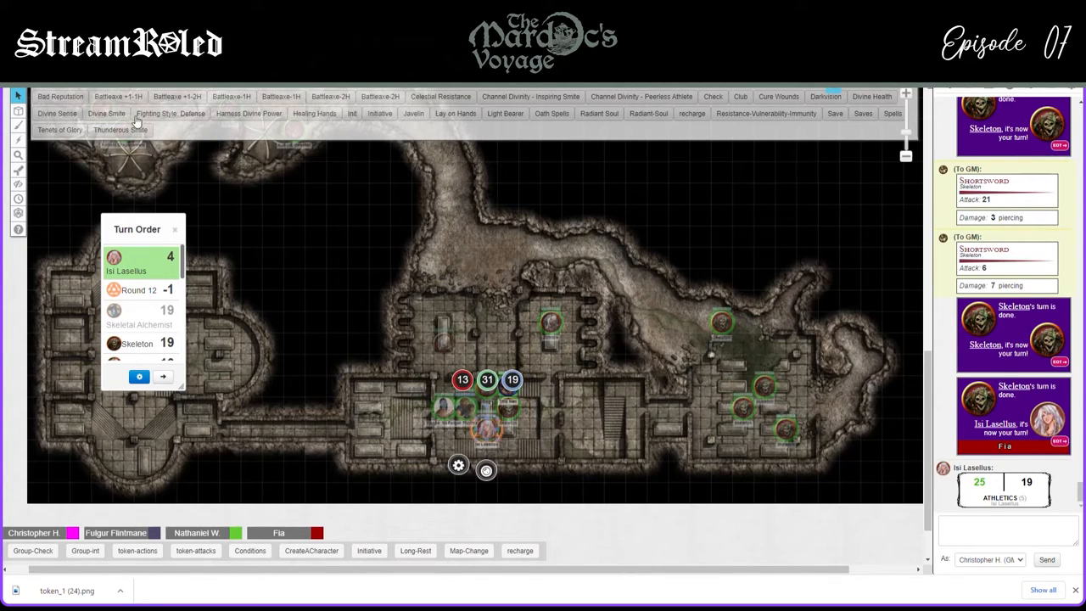
{"action": "mouse_move", "coordinate": [570, 380]}
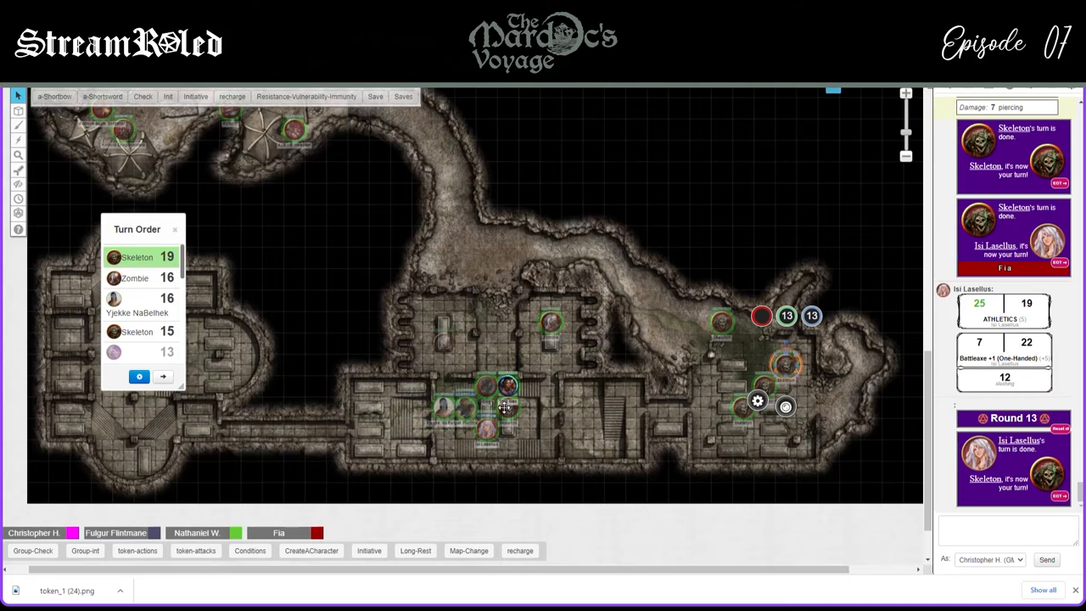
{"action": "mouse_move", "coordinate": [490, 422]}
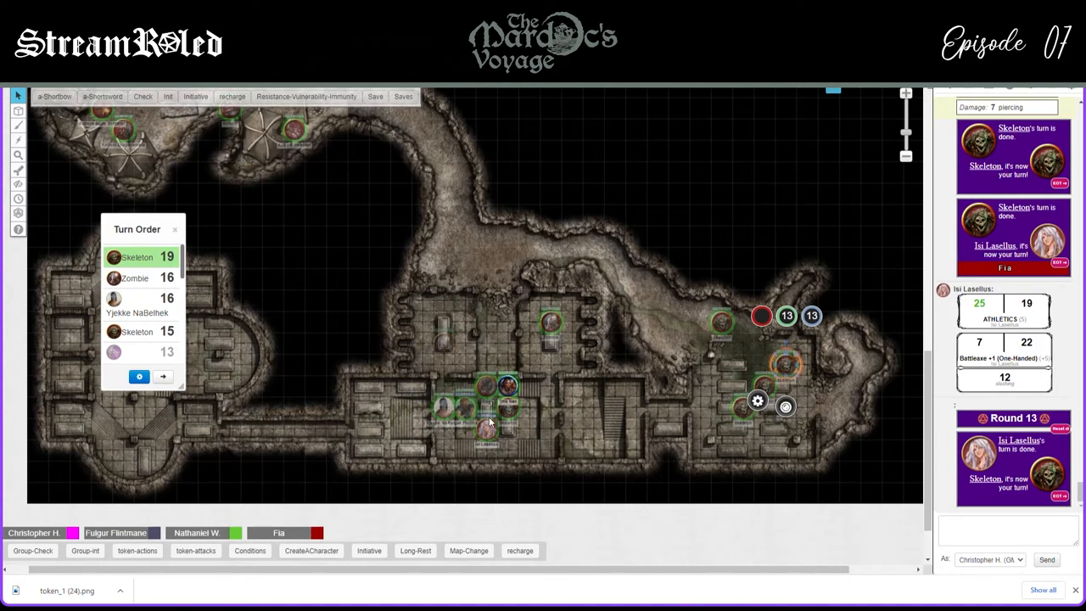
{"action": "mouse_move", "coordinate": [514, 420]}
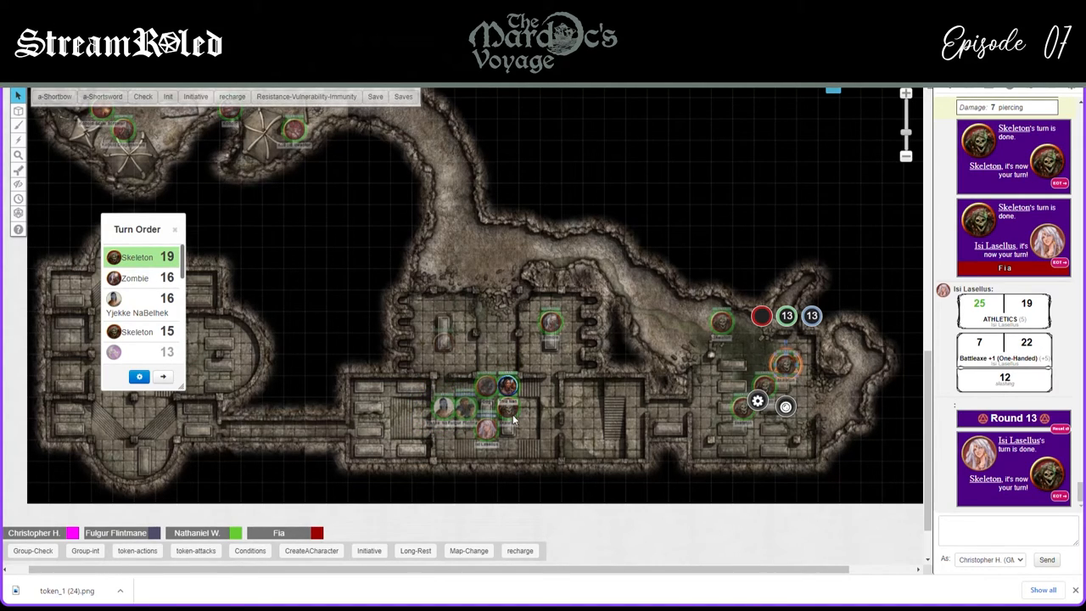
{"action": "mouse_move", "coordinate": [568, 387]}
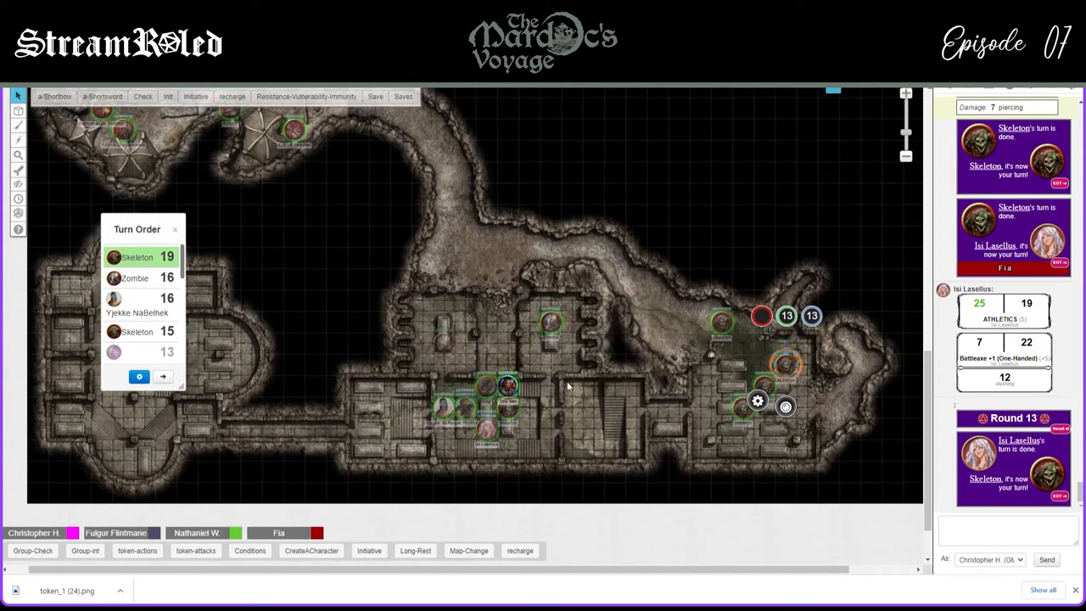
{"action": "mouse_move", "coordinate": [583, 412]}
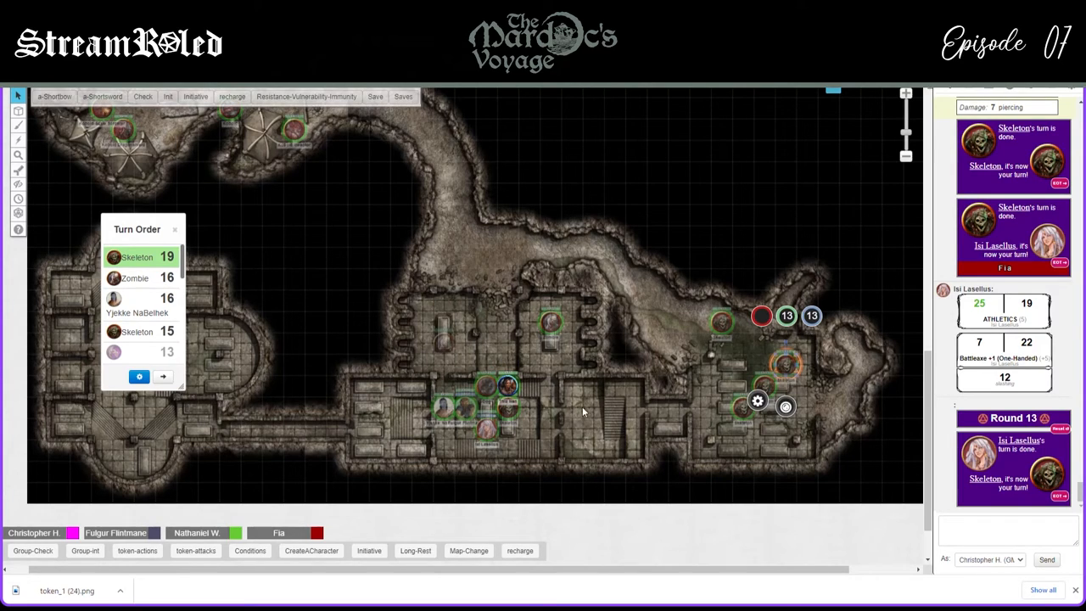
{"action": "mouse_move", "coordinate": [383, 388]}
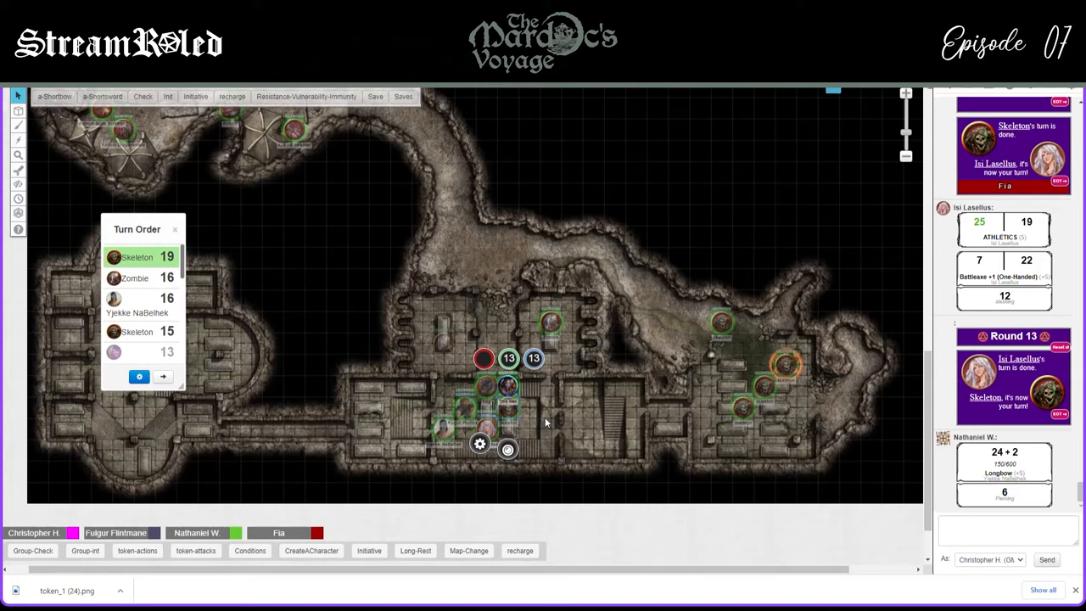
{"action": "mouse_move", "coordinate": [805, 369]}
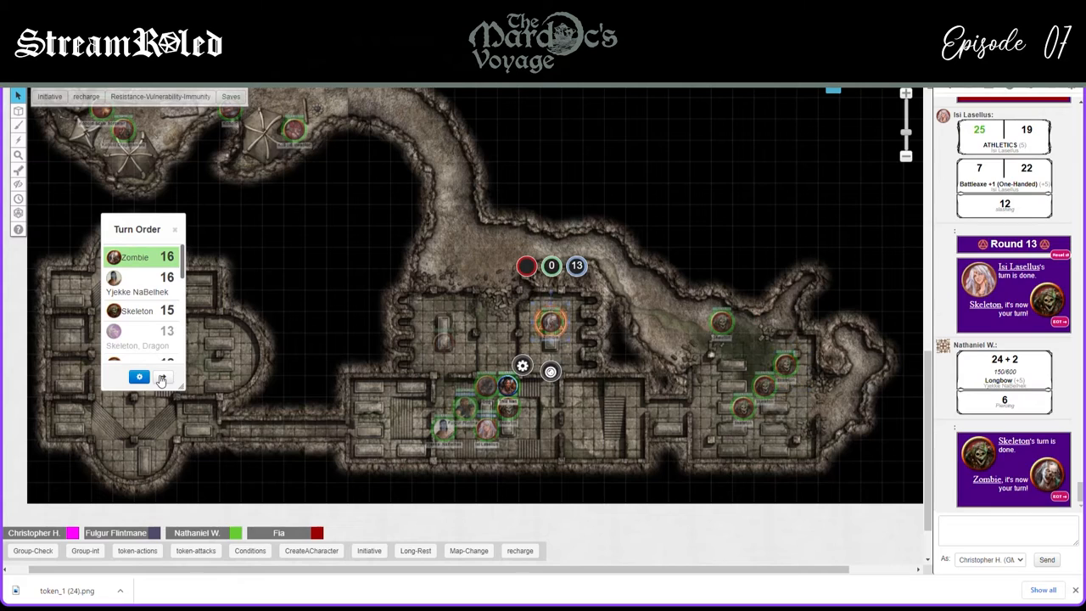
End the Zombie's turn in the Turn Order tracker
{"action": "left_click", "coordinate": [162, 376]}
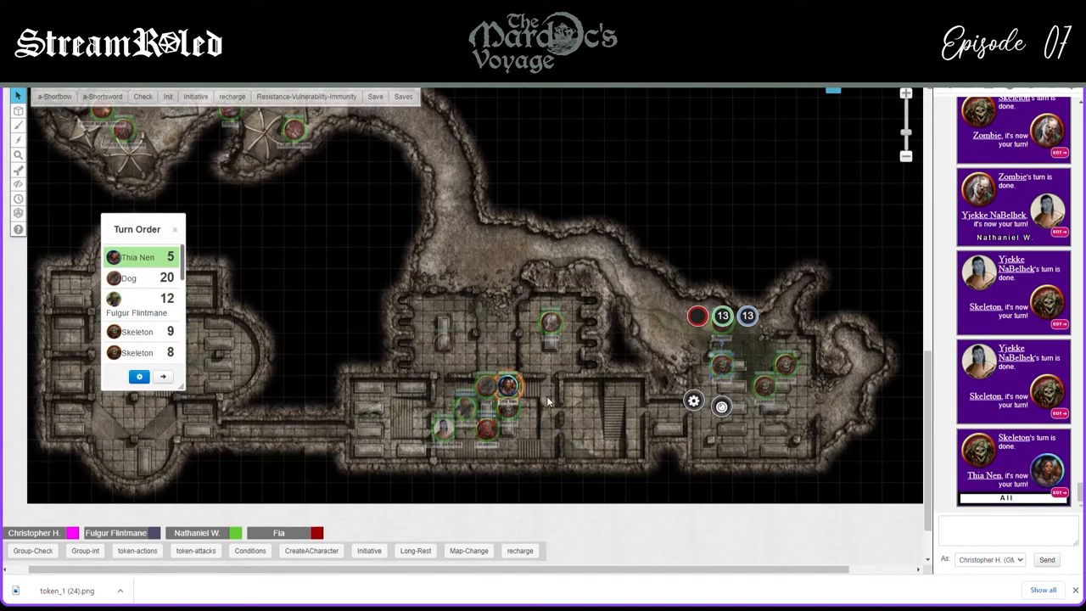
{"action": "mouse_move", "coordinate": [550, 401]}
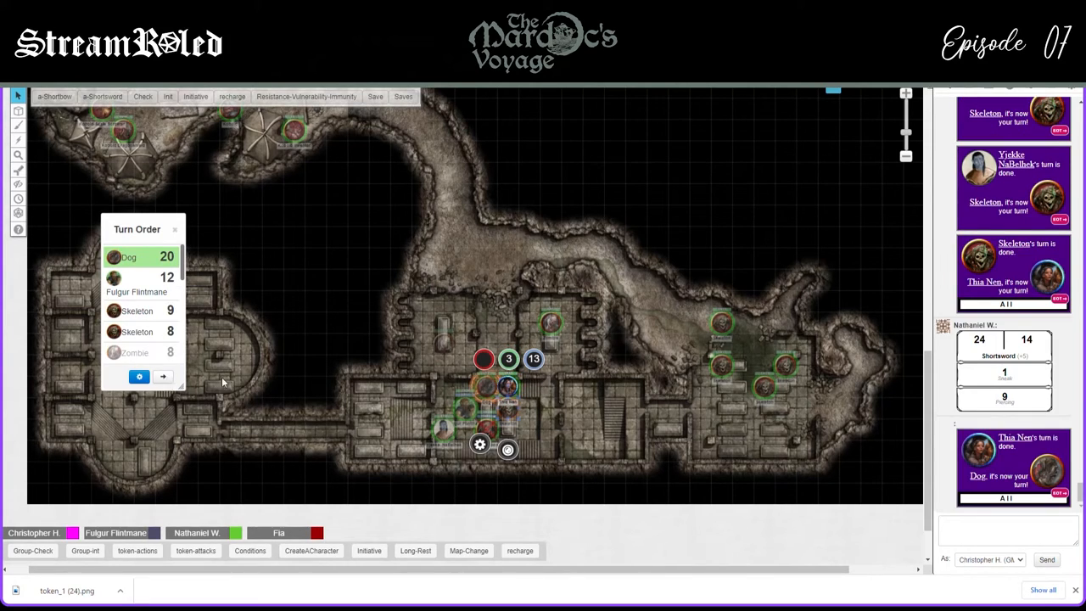
{"action": "mouse_move", "coordinate": [592, 477]}
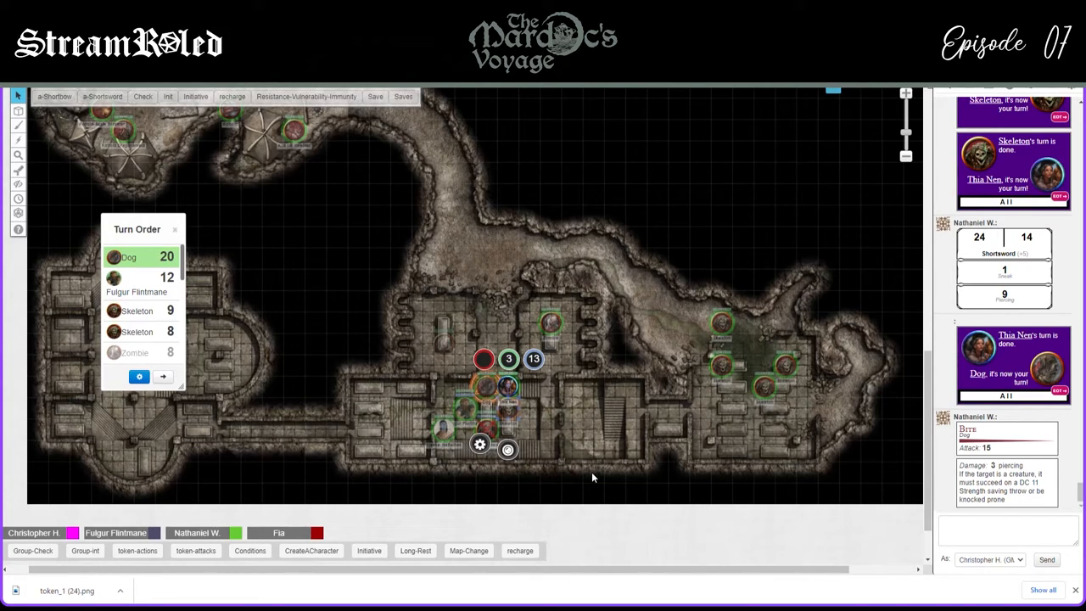
{"action": "mouse_move", "coordinate": [498, 421]}
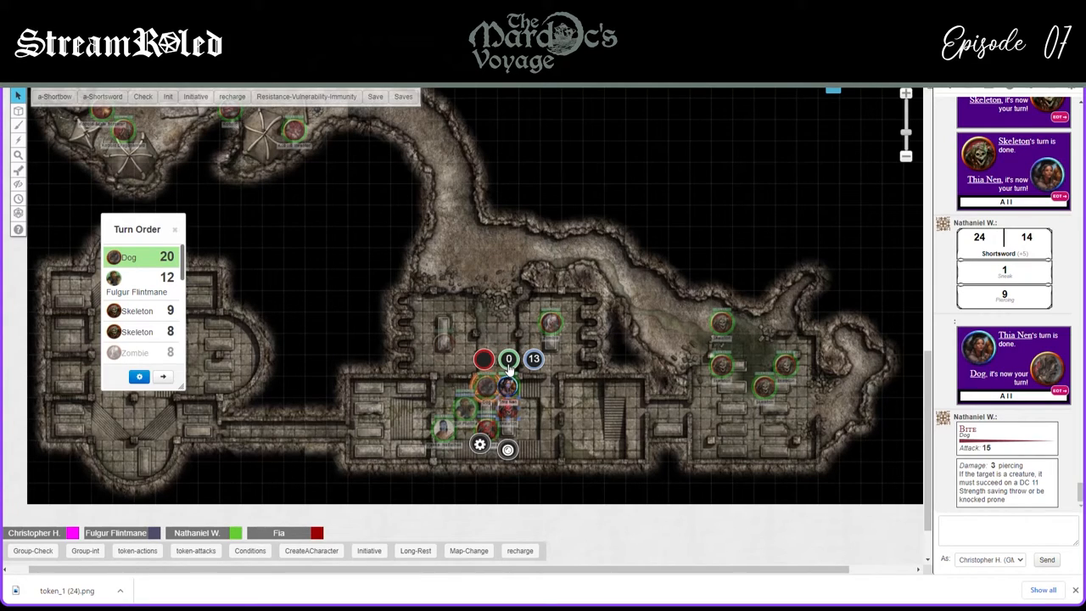
{"action": "mouse_move", "coordinate": [149, 414]}
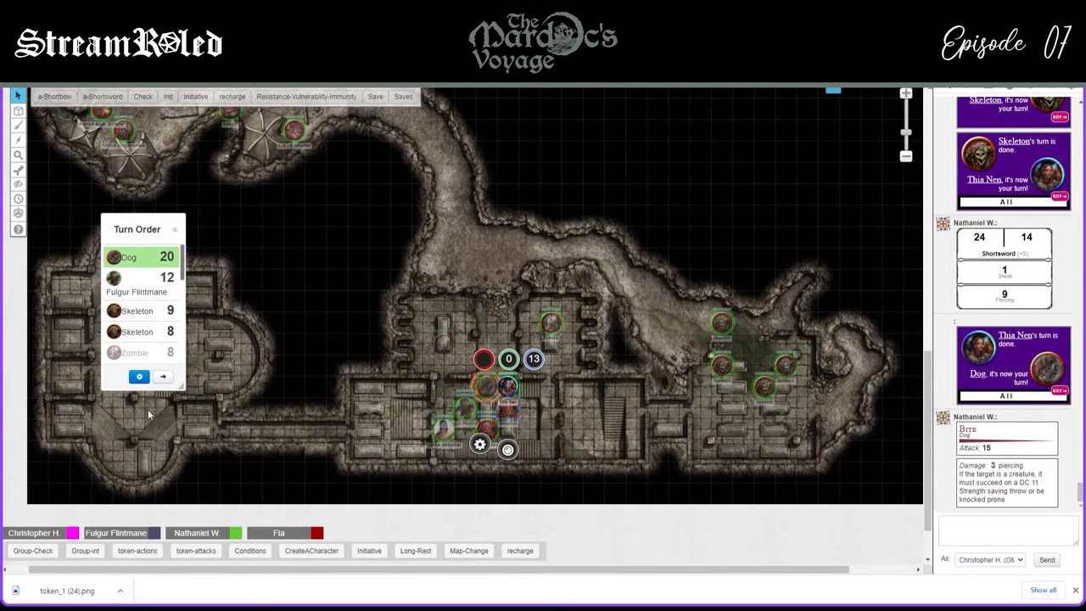
Advance the Turn Order from the Dog to Fulgur Flintmane at initiative 12
{"action": "left_click", "coordinate": [163, 376]}
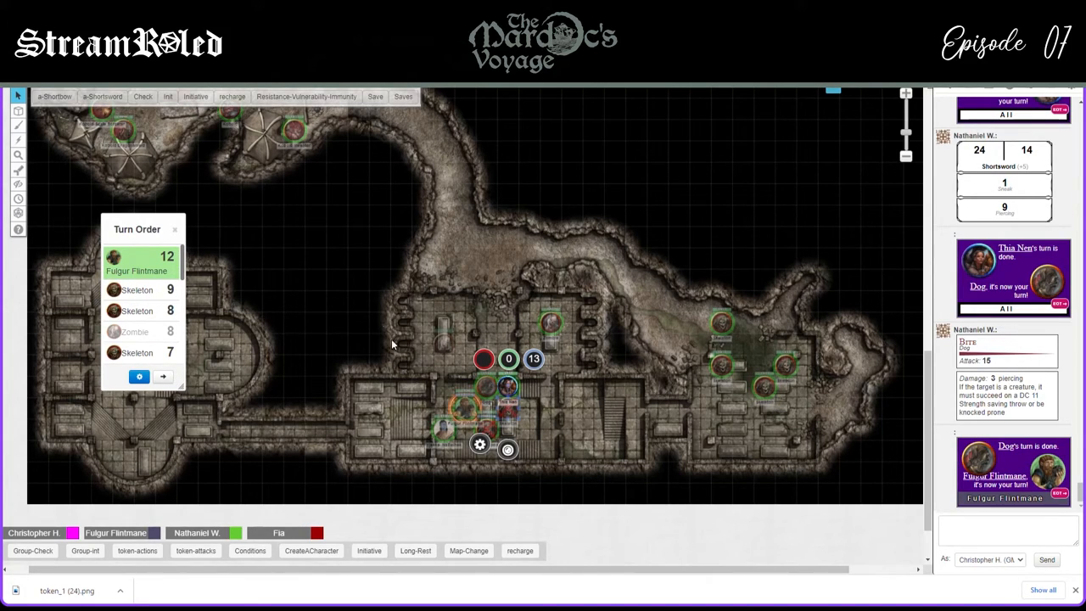
{"action": "mouse_move", "coordinate": [598, 362]}
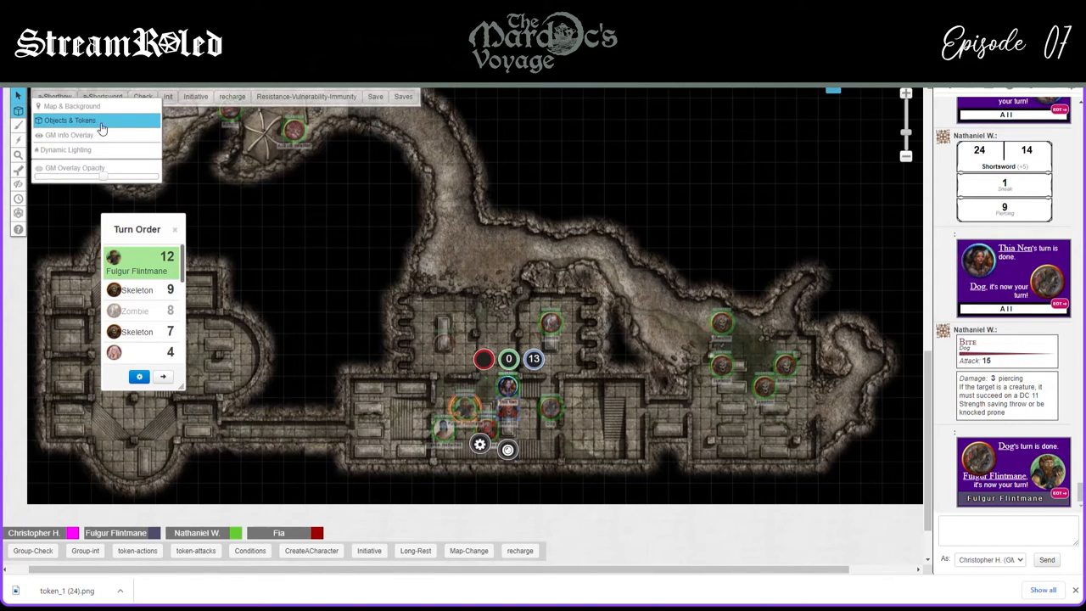
Back on the token layer, roll the Zombie's Dexterity saving throw, getting 13
{"action": "left_click", "coordinate": [71, 120]}
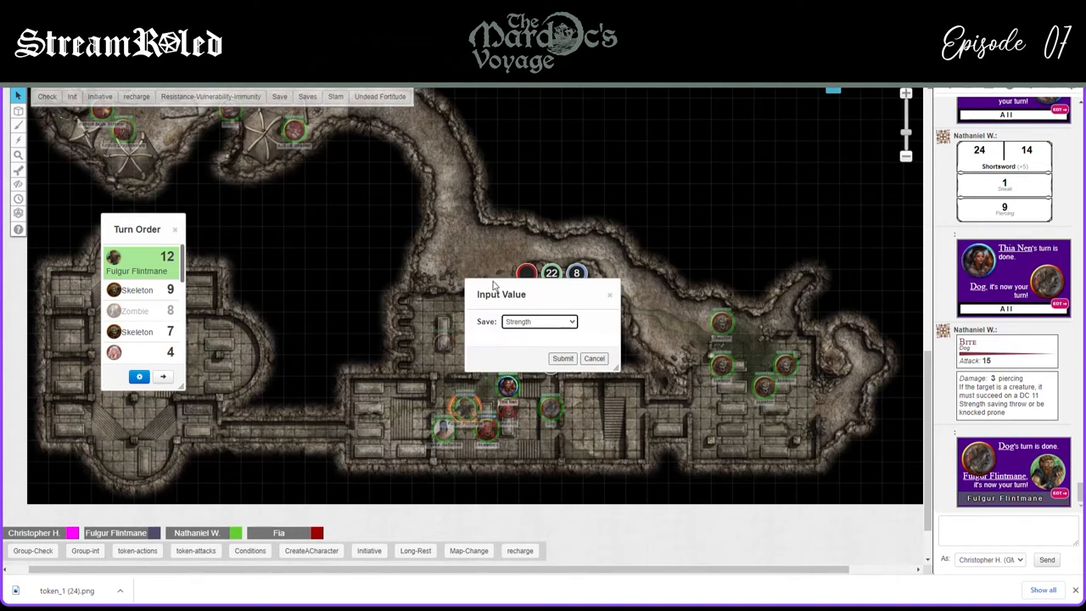
{"action": "left_click", "coordinate": [539, 320]}
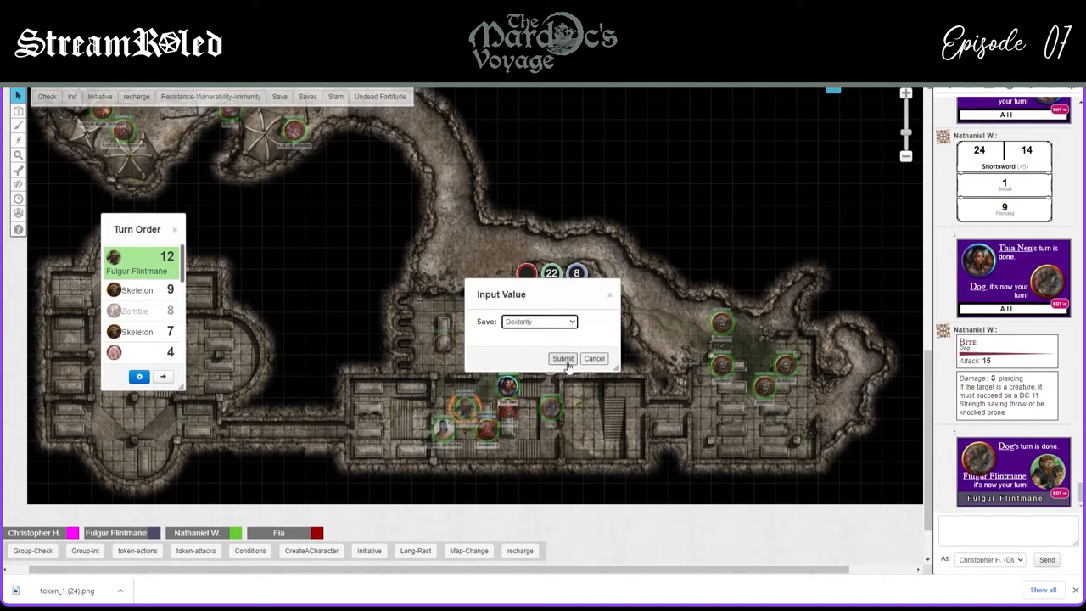
{"action": "left_click", "coordinate": [562, 358]}
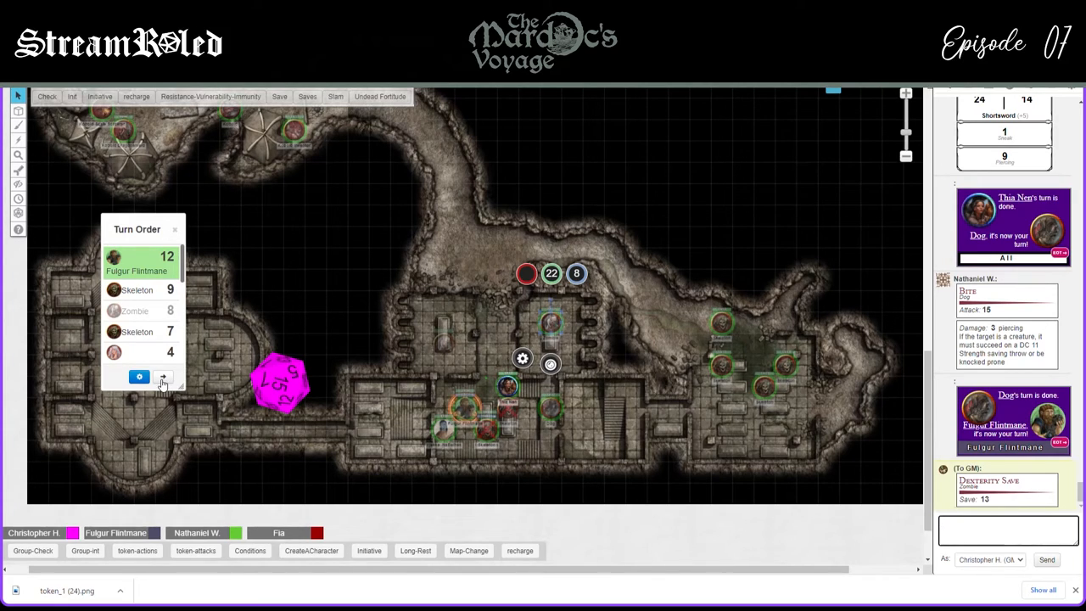
Advance past Fulgur and a Skeleton, reveal the hidden Zombie, and reach Skeleton (7)
{"action": "left_click", "coordinate": [163, 377]}
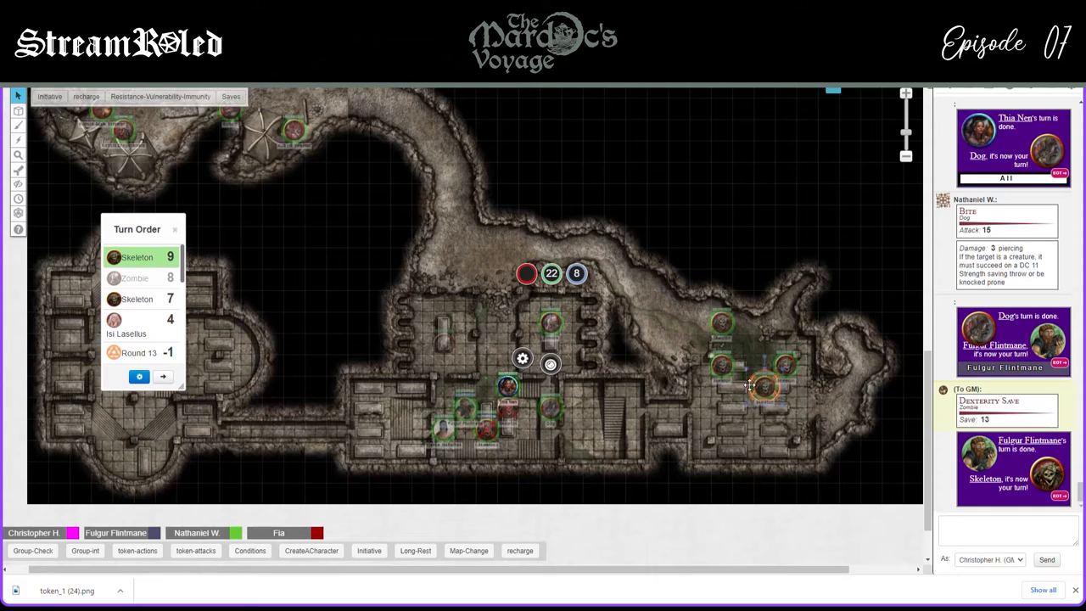
{"action": "left_click", "coordinate": [755, 386]}
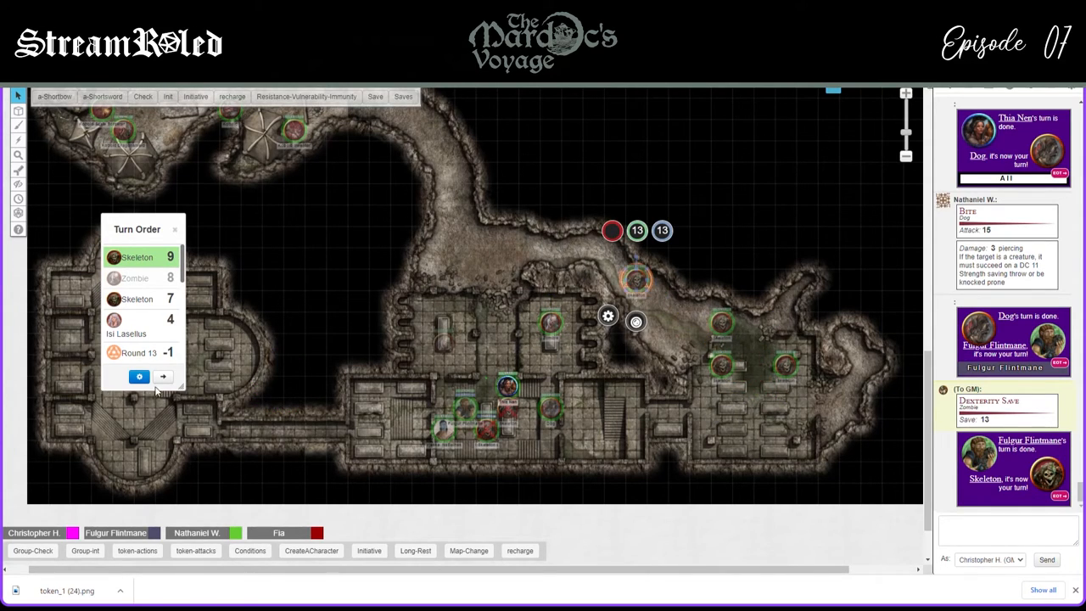
{"action": "left_click", "coordinate": [18, 111]}
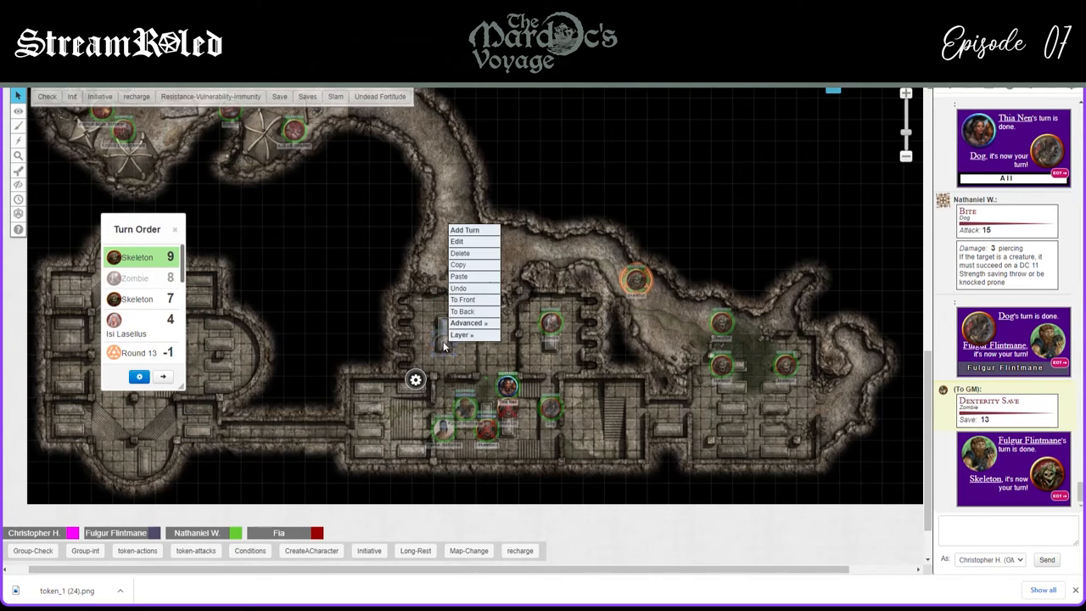
{"action": "left_click", "coordinate": [466, 323]}
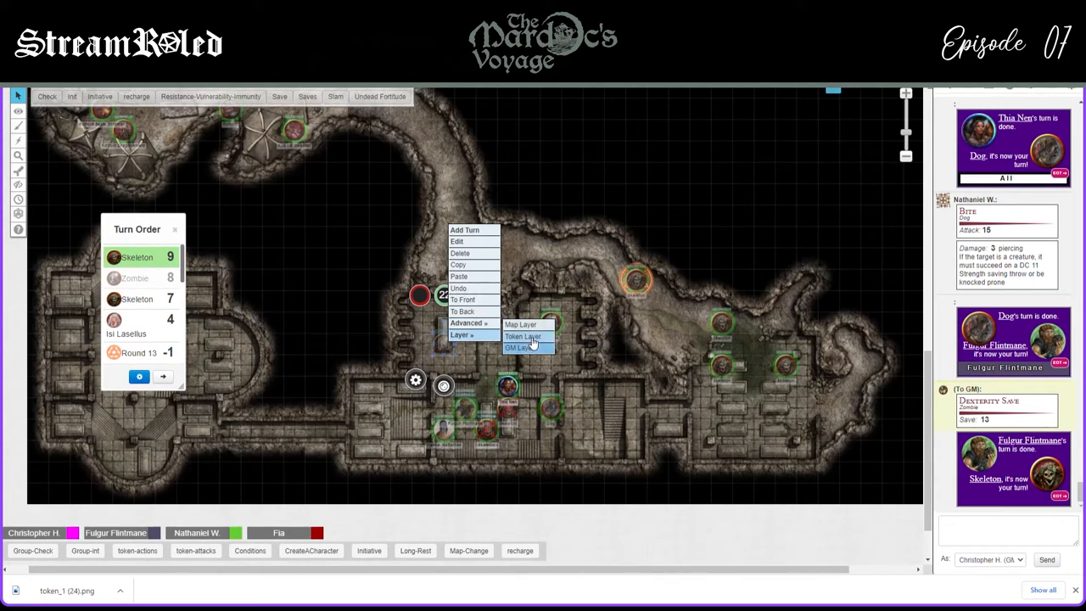
{"action": "left_click", "coordinate": [523, 336]}
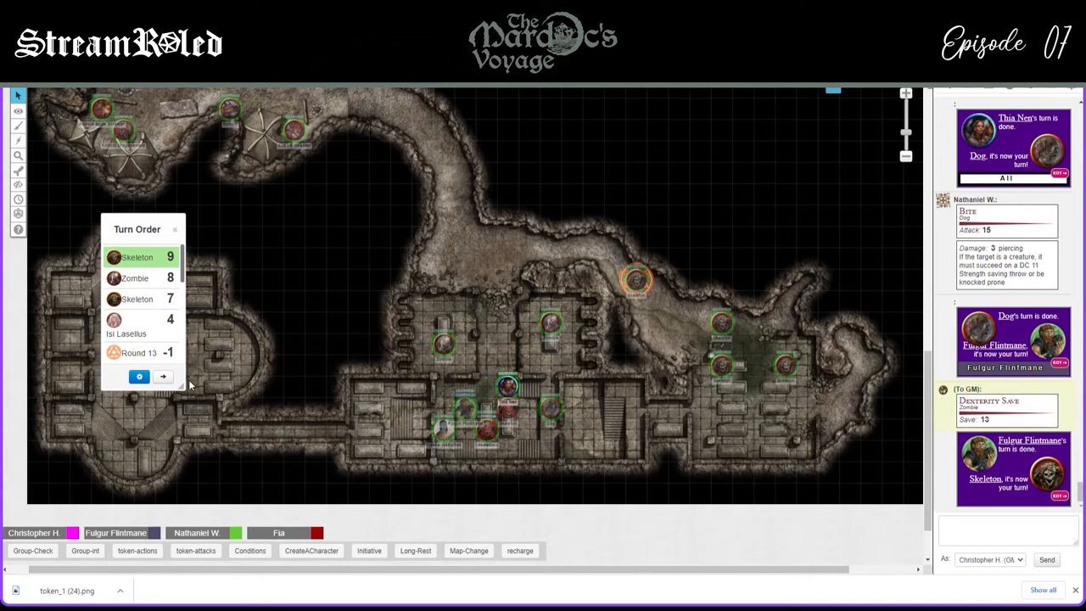
{"action": "left_click", "coordinate": [162, 376]}
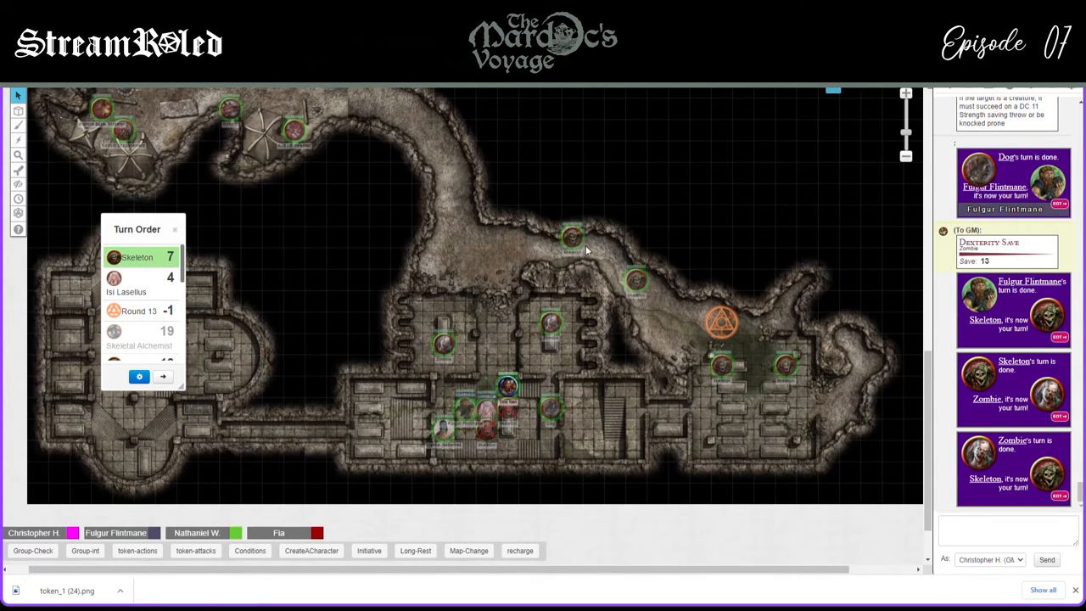
Select the skeleton on the rocky path and pass the turn to Isi Lasellus (4)
{"action": "left_click", "coordinate": [594, 236]}
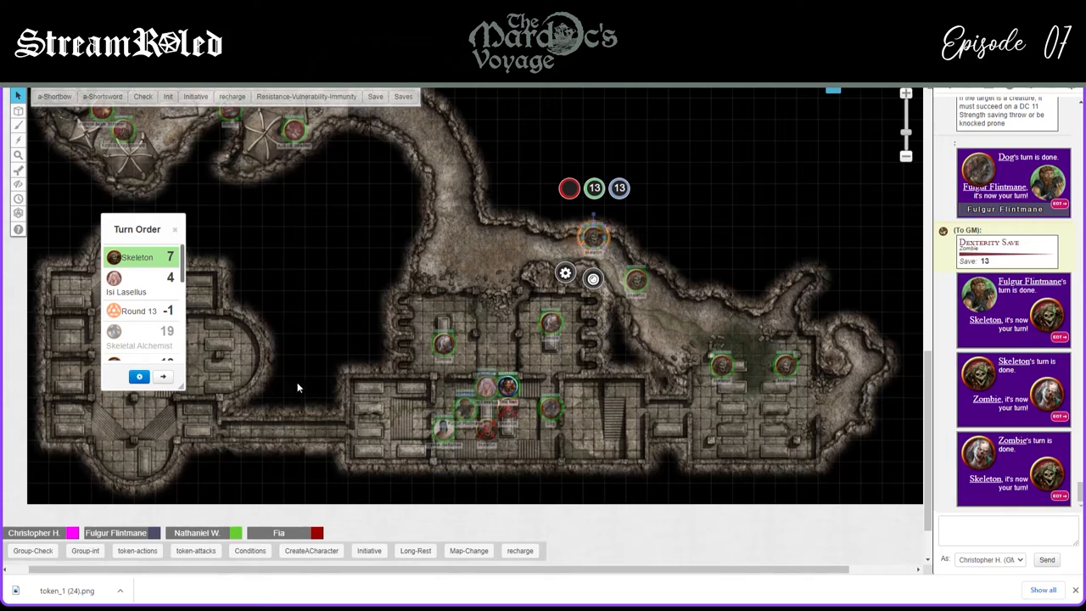
{"action": "left_click", "coordinate": [162, 375]}
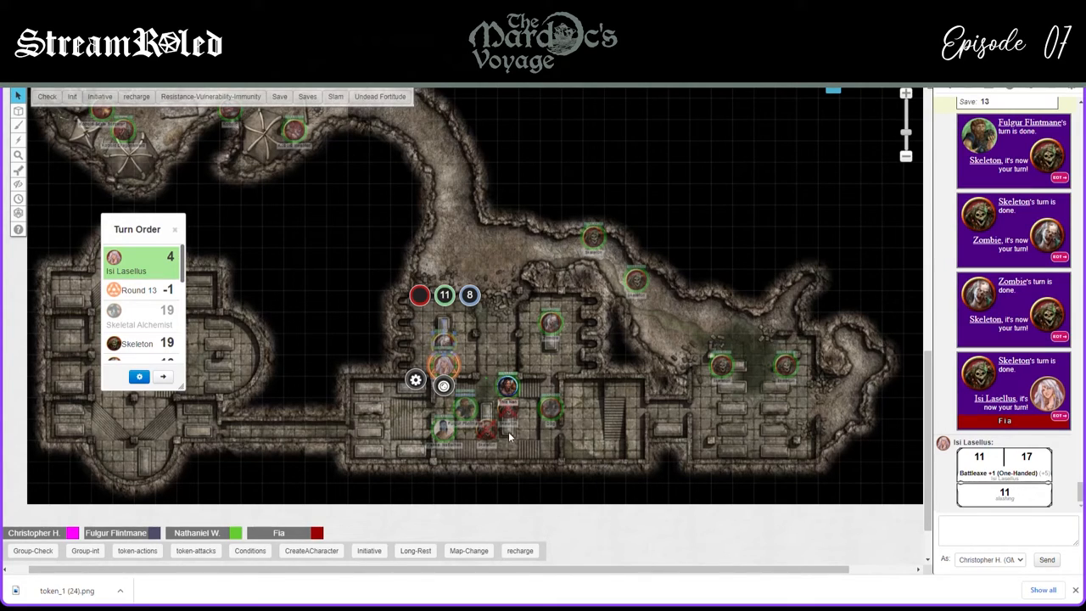
{"action": "mouse_move", "coordinate": [175, 387]}
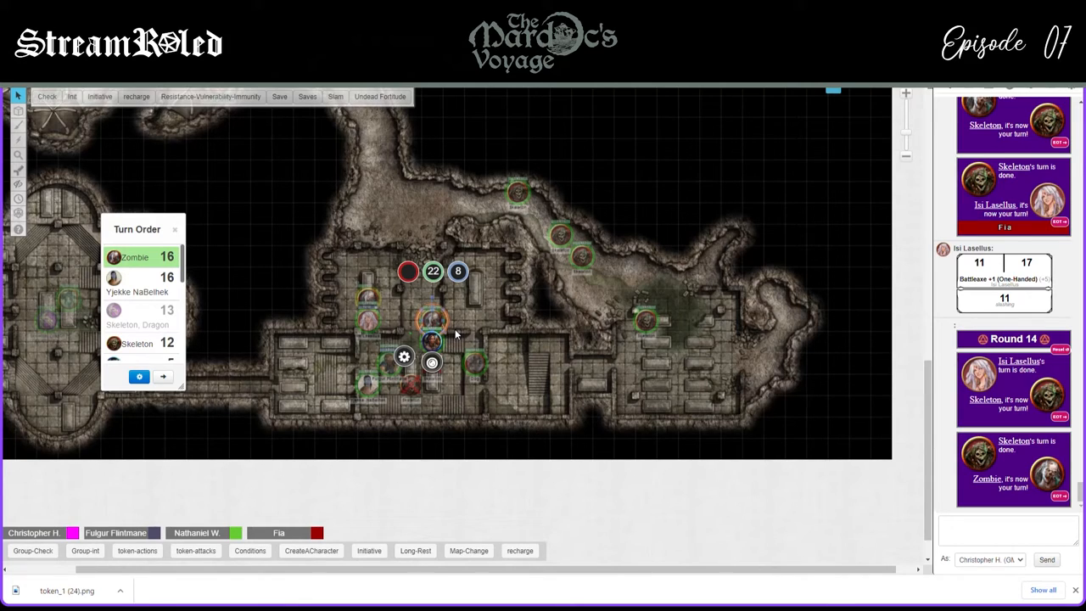
{"action": "mouse_move", "coordinate": [427, 311]}
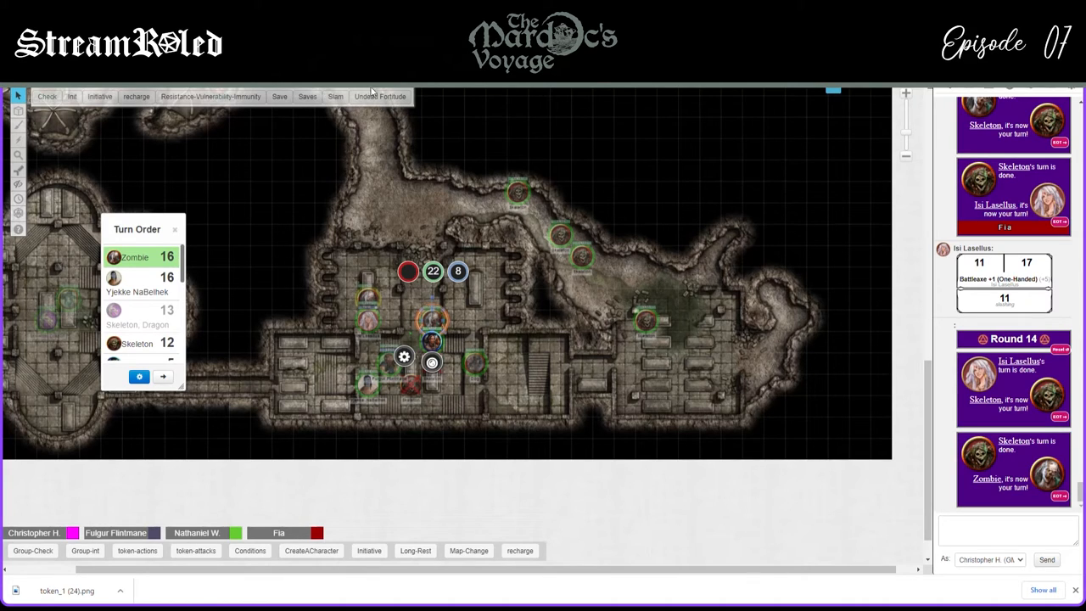
Roll the Zombie's slam attack: 14 to hit for 4 bludgeoning damage
{"action": "left_click", "coordinate": [335, 96]}
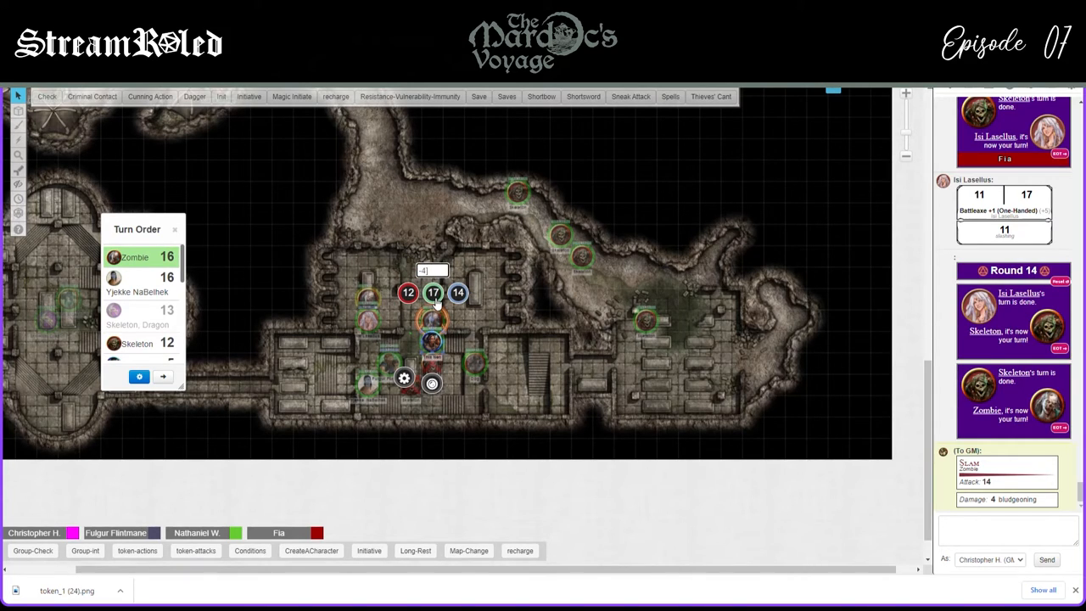
Apply the 4 slam damage and pass the turn to Yjekke NaBelhek at 16
{"action": "left_click", "coordinate": [162, 376]}
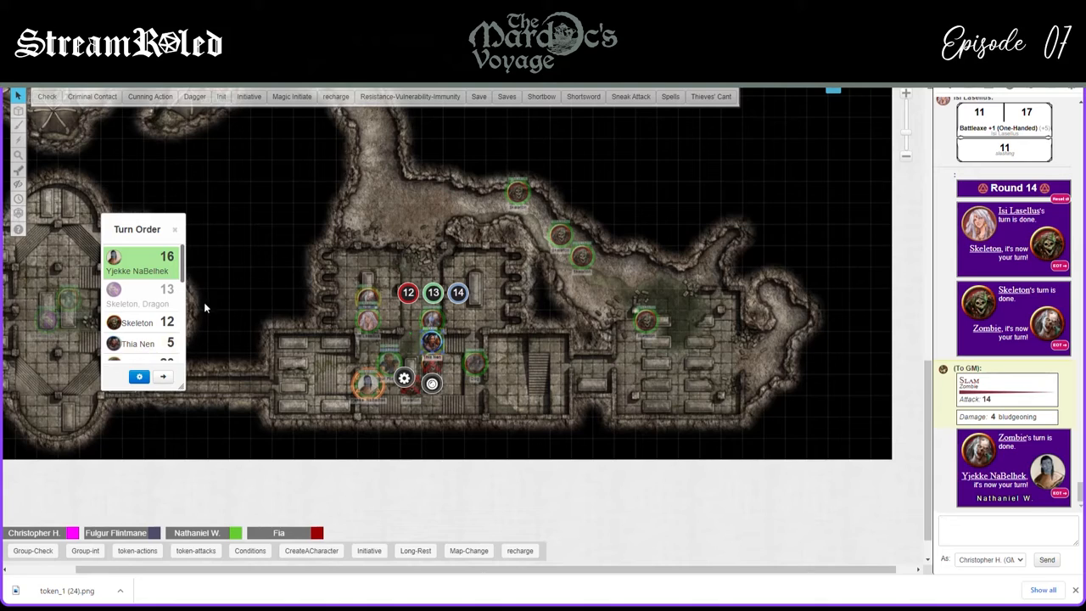
{"action": "mouse_move", "coordinate": [195, 320]}
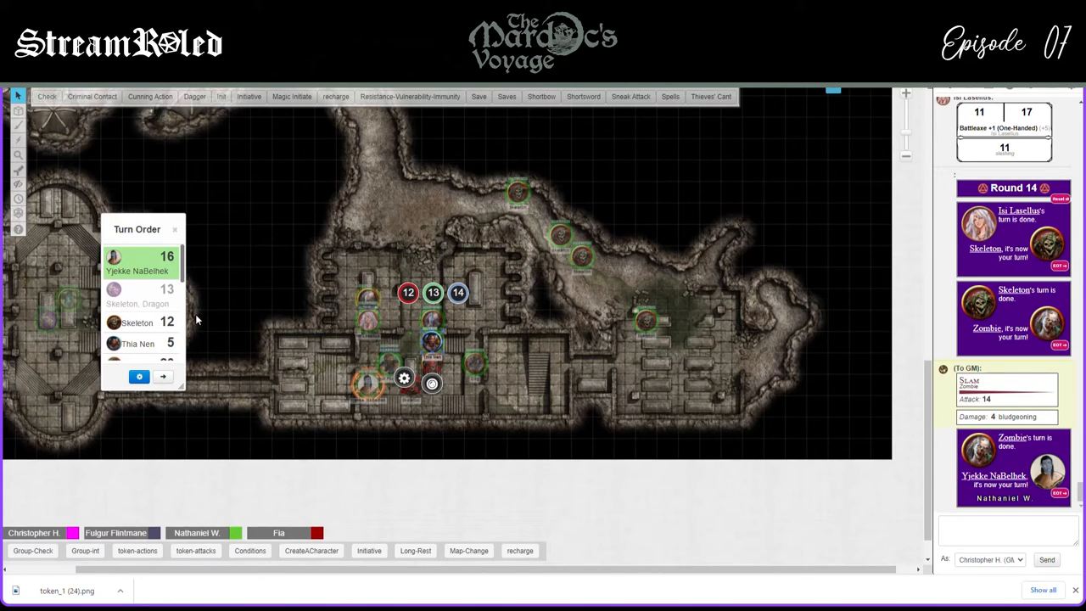
{"action": "mouse_move", "coordinate": [510, 402]}
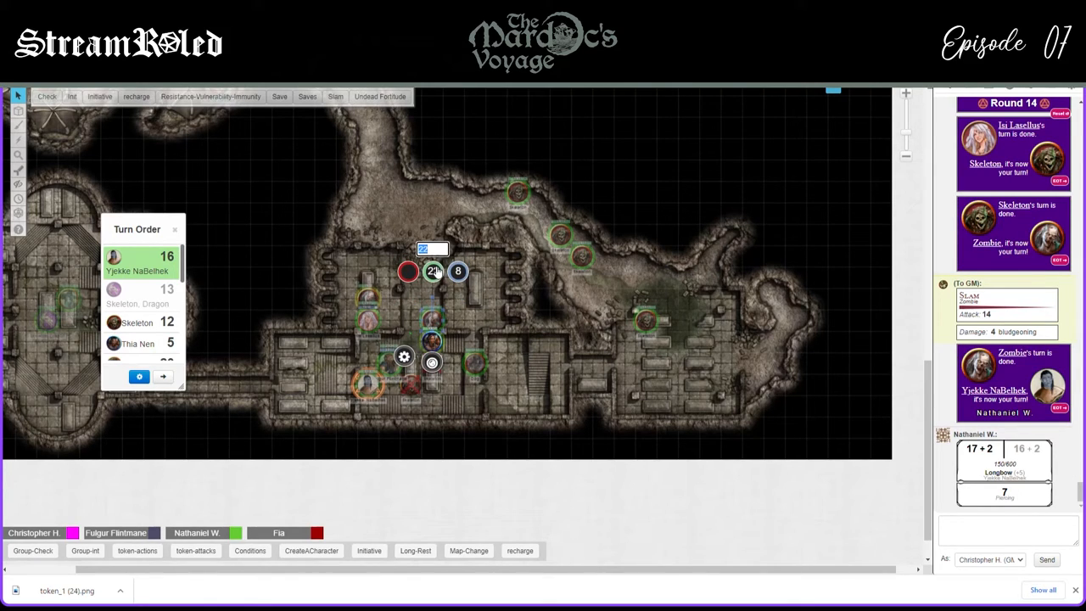
Subtract 7 longbow damage from the zombie, leaving it at 15 hit points
{"action": "type", "text": "7"}
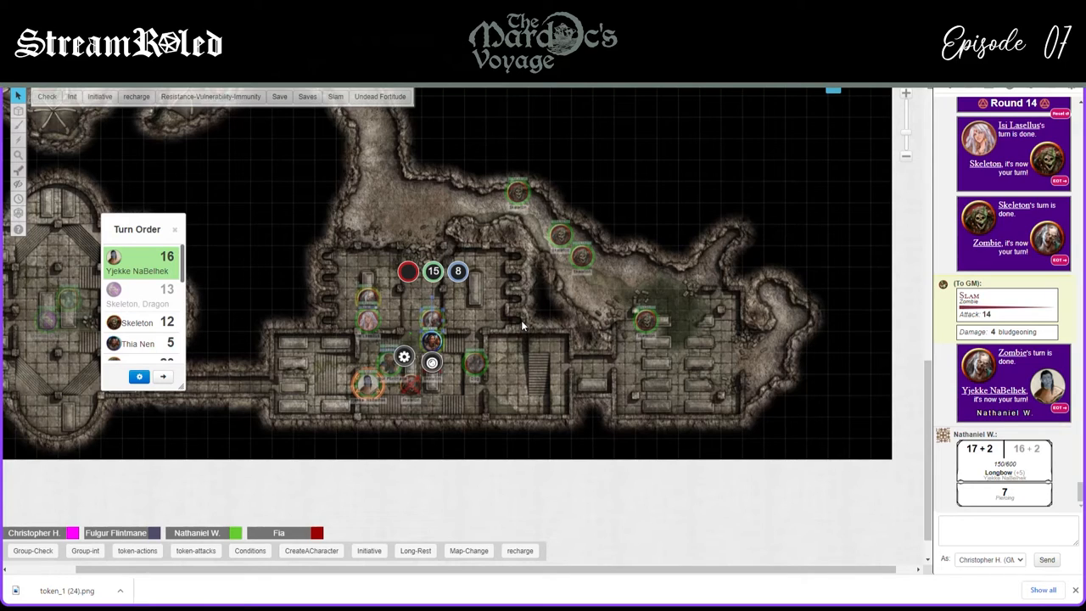
{"action": "mouse_move", "coordinate": [104, 408]}
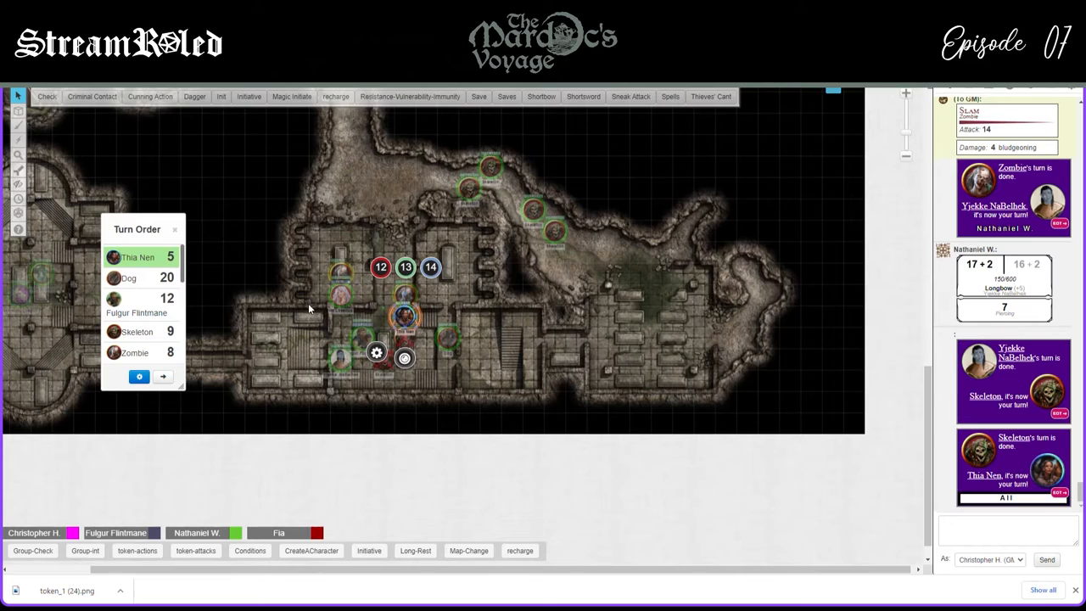
{"action": "mouse_move", "coordinate": [306, 309]}
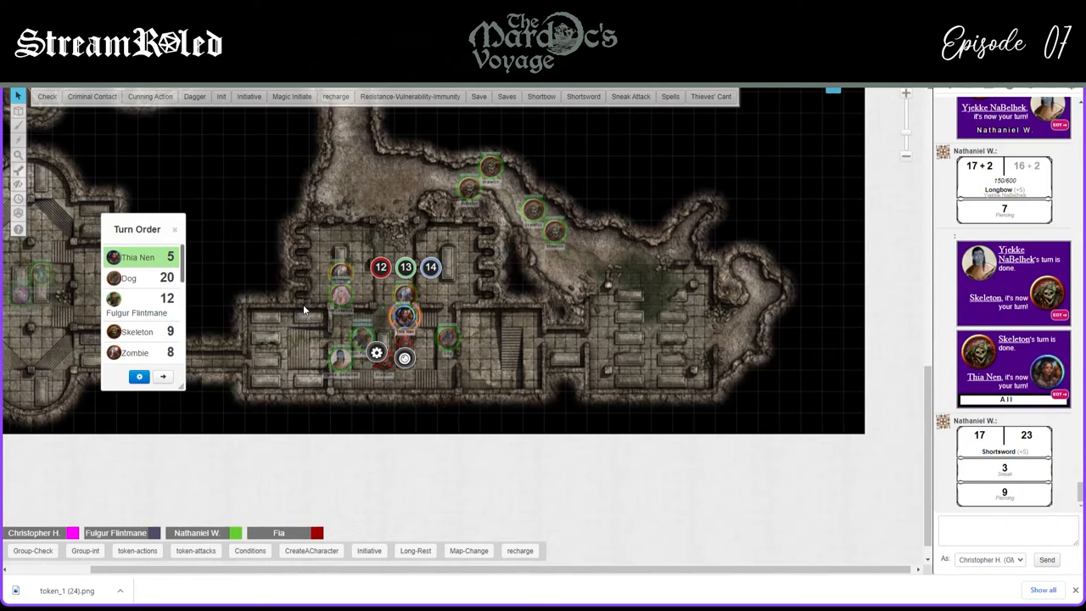
{"action": "mouse_move", "coordinate": [346, 293]}
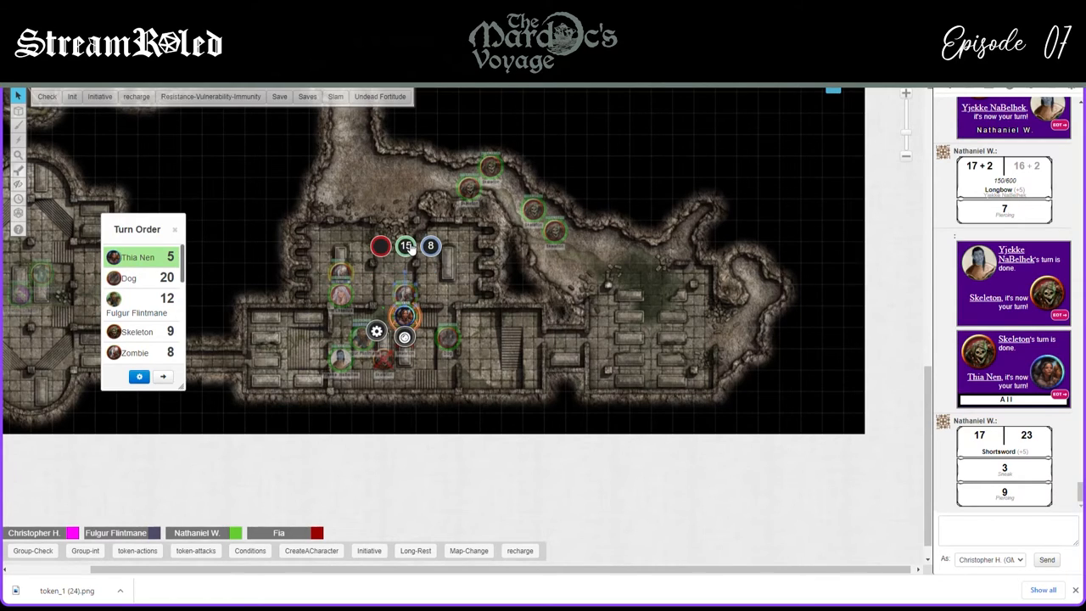
Reduce the zombie's hit points by 9 to 6 and pass the turn to Dog
{"action": "double_click", "coordinate": [406, 246]}
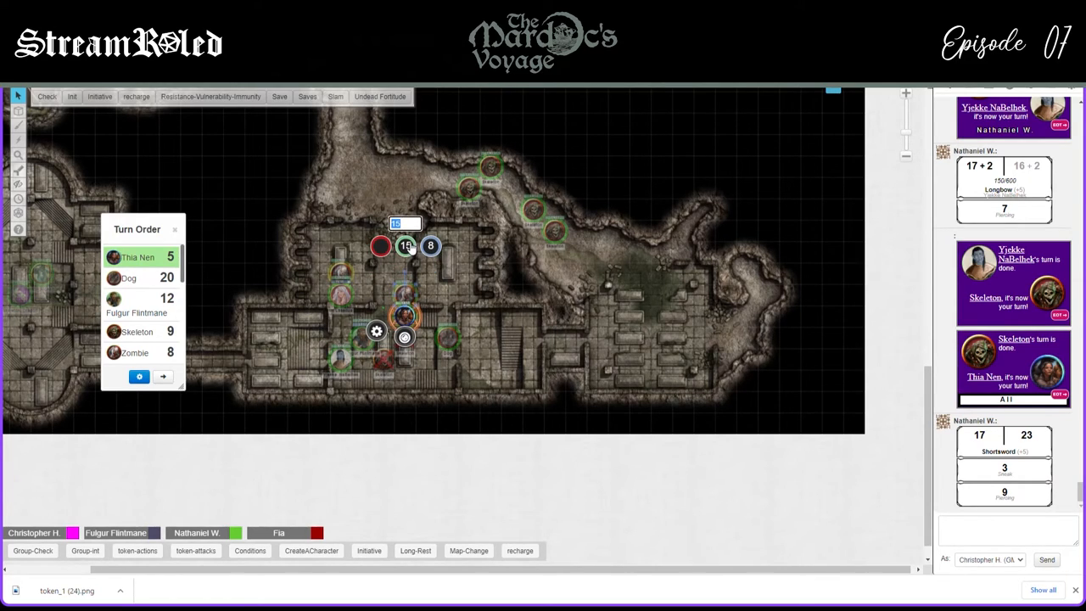
{"action": "type", "text": "-9"}
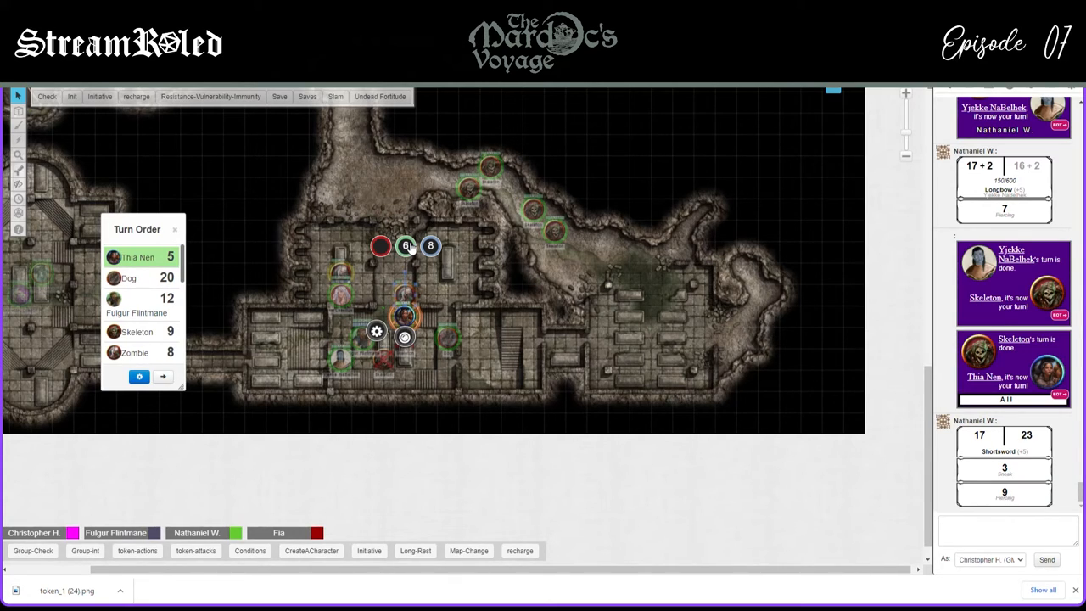
{"action": "left_click", "coordinate": [162, 376]}
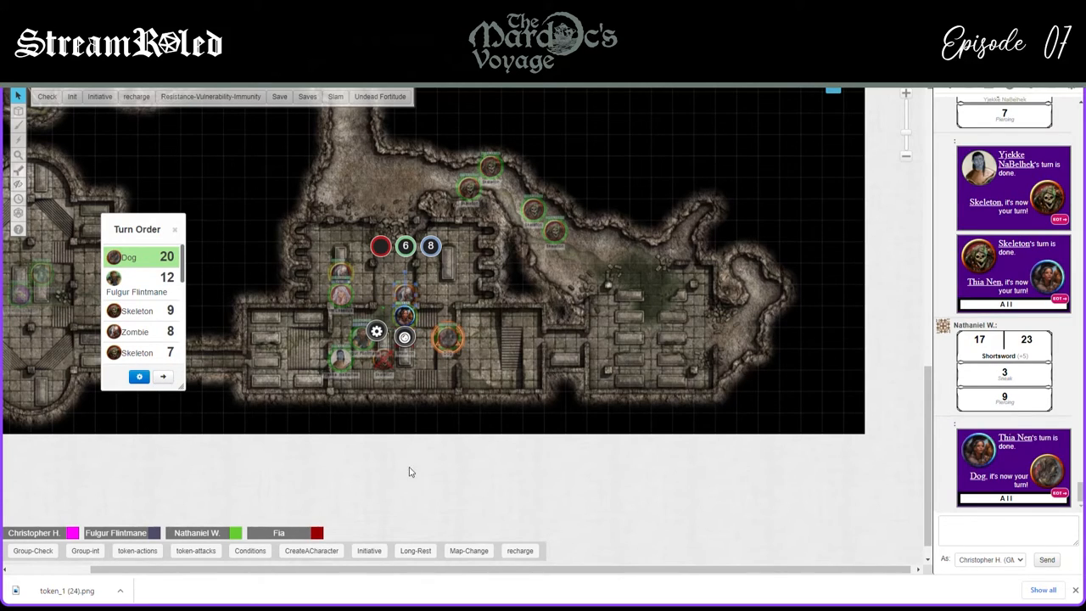
{"action": "mouse_move", "coordinate": [406, 472]}
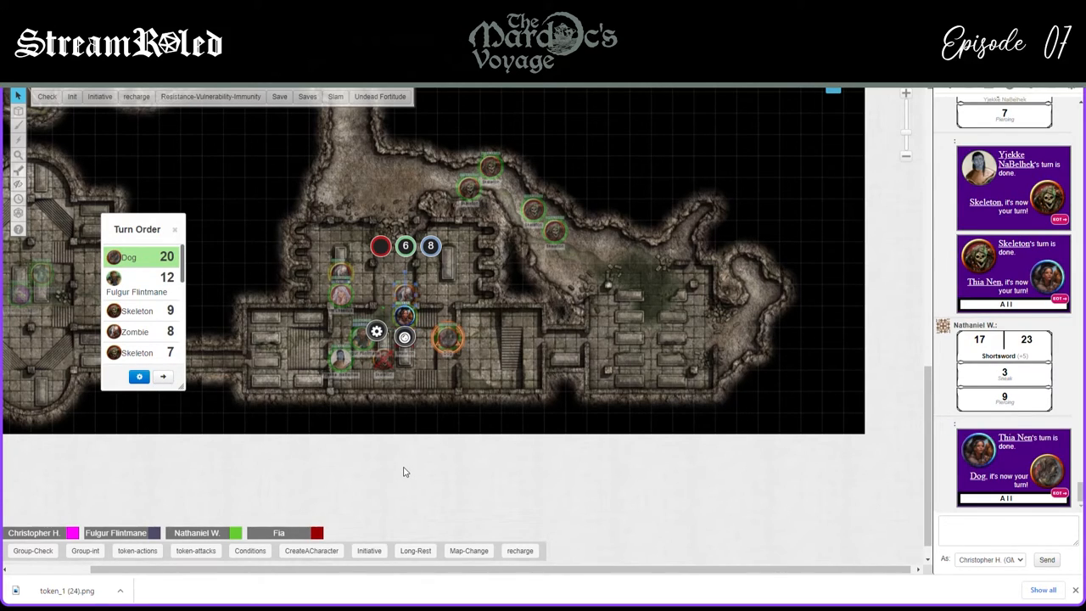
Move the dog beside the zombie, resolve the saving throws, and pass to Fulgur Flintmane
{"action": "left_click_drag", "start_coordinate": [405, 314], "coordinate": [446, 339]}
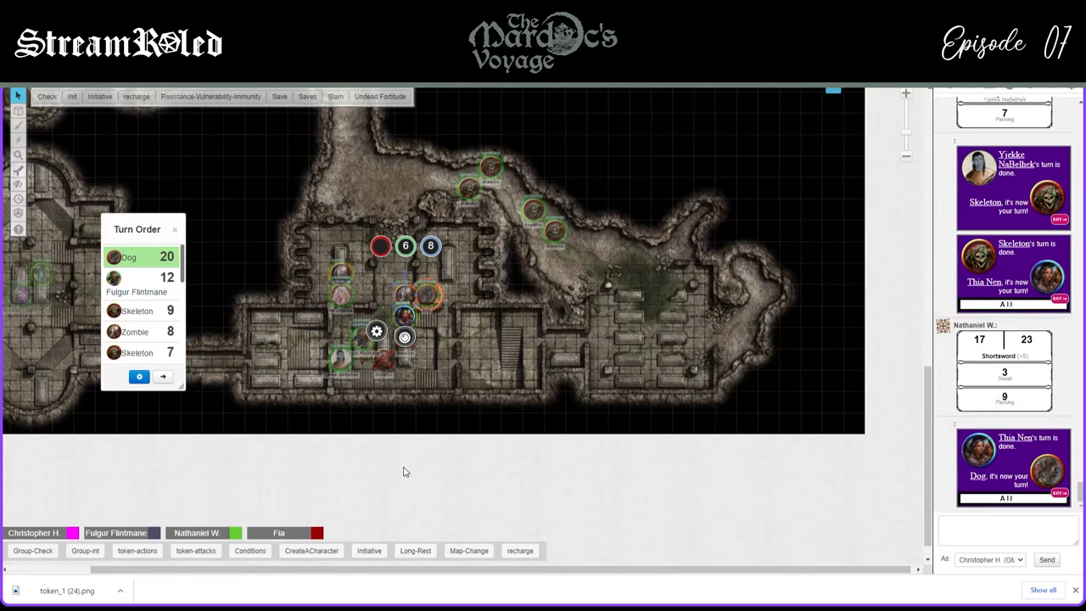
{"action": "mouse_move", "coordinate": [453, 329]}
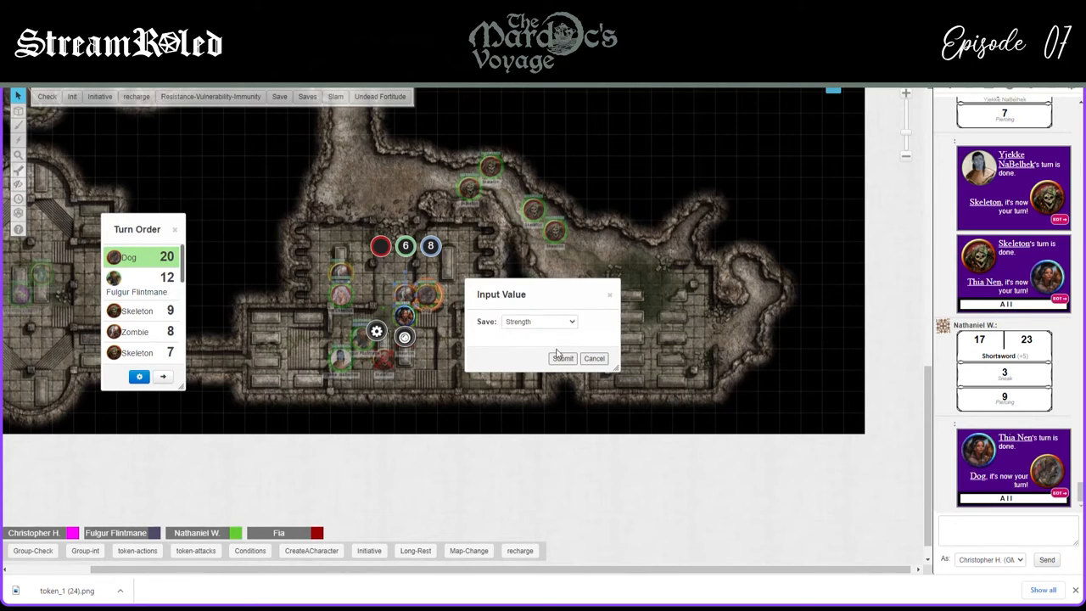
{"action": "left_click", "coordinate": [562, 357]}
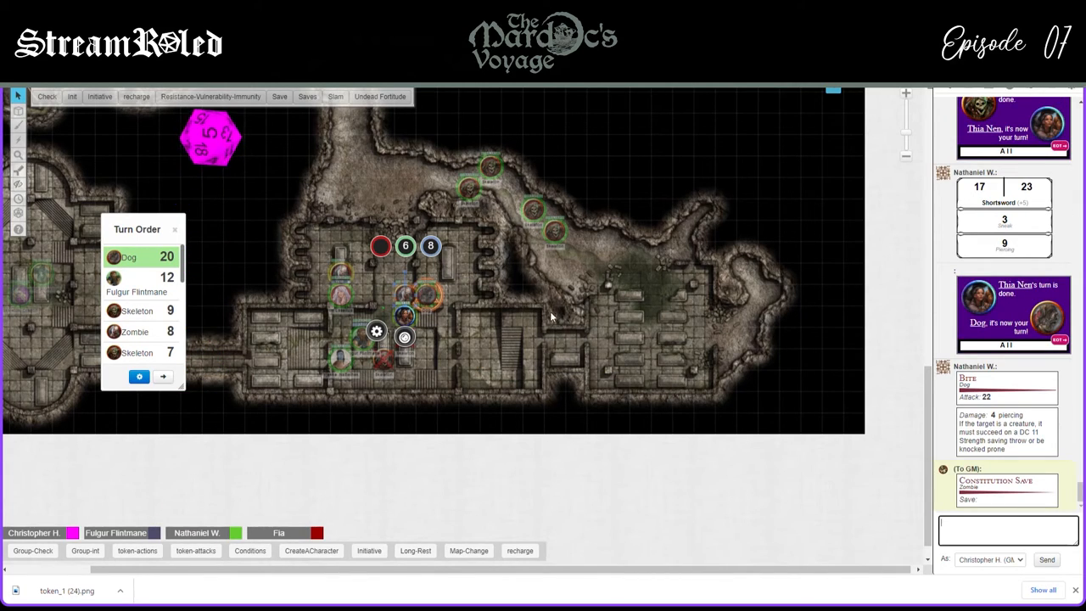
{"action": "left_click", "coordinate": [404, 246]}
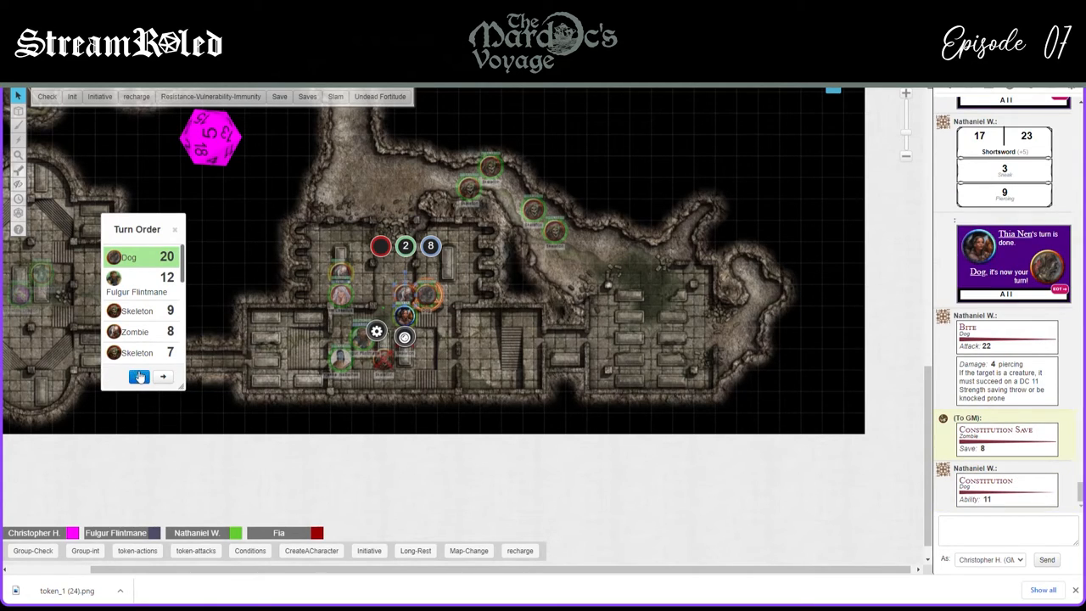
{"action": "left_click", "coordinate": [163, 375]}
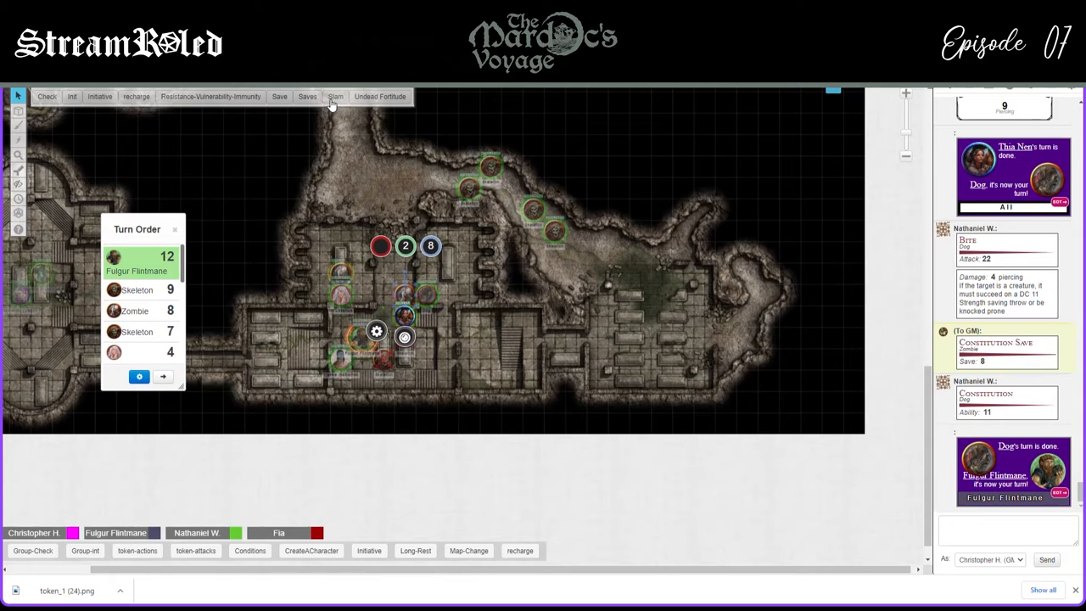
Roll the zombie's slam (15, 6 bludgeoning) and dismiss the saving throw prompt
{"action": "left_click", "coordinate": [279, 96]}
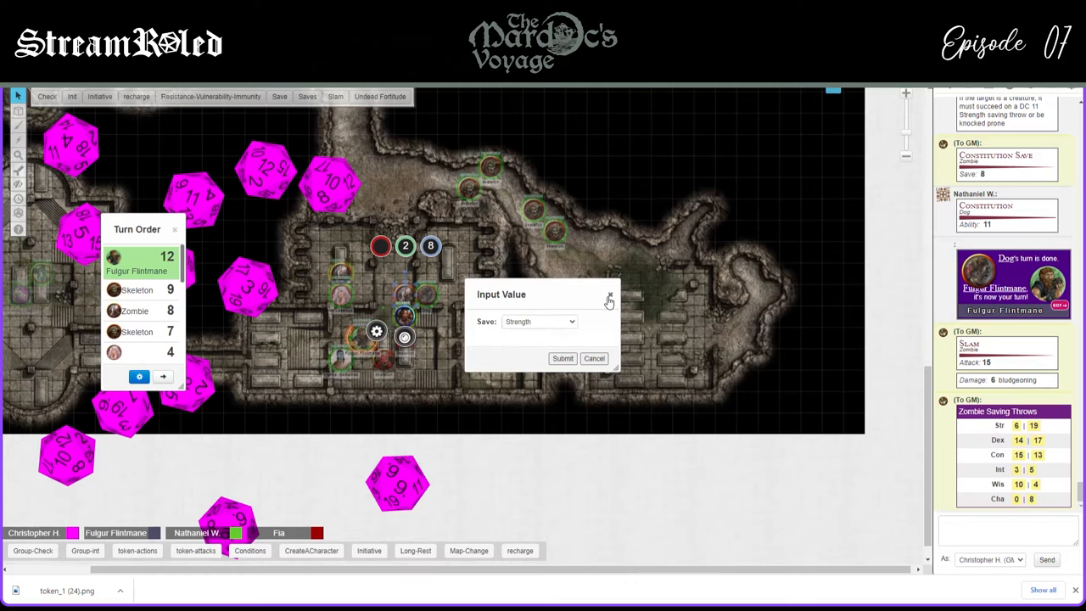
{"action": "left_click", "coordinate": [609, 299]}
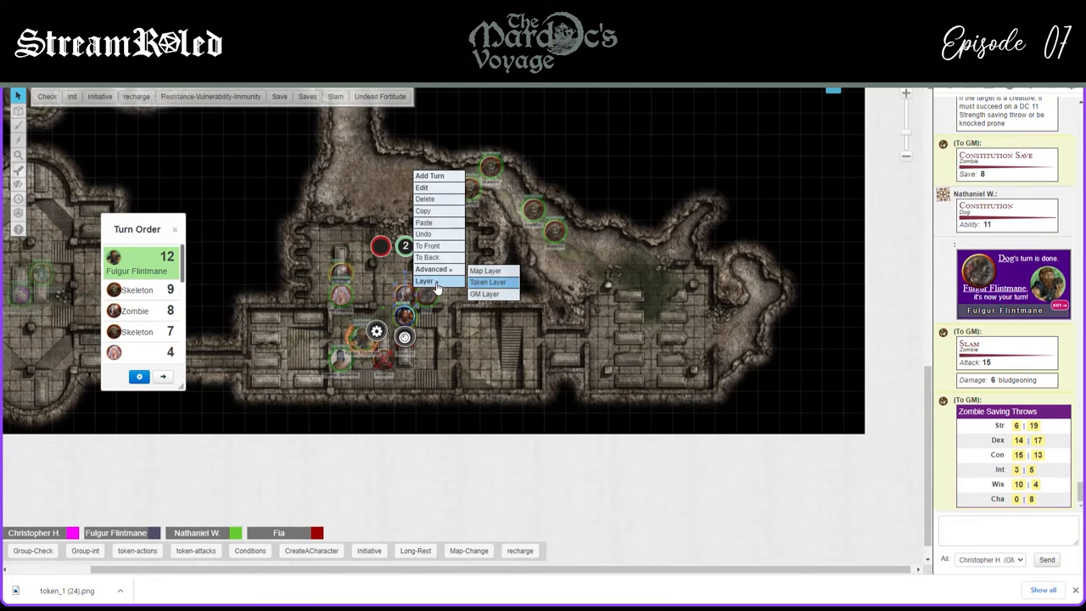
{"action": "left_click", "coordinate": [488, 281]}
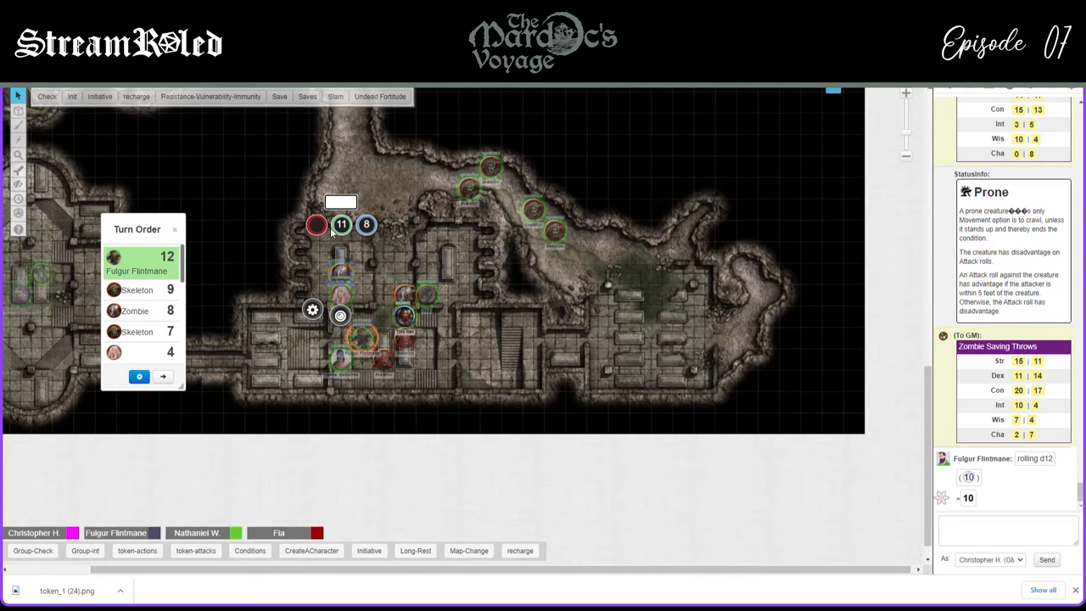
{"action": "mouse_move", "coordinate": [189, 242]}
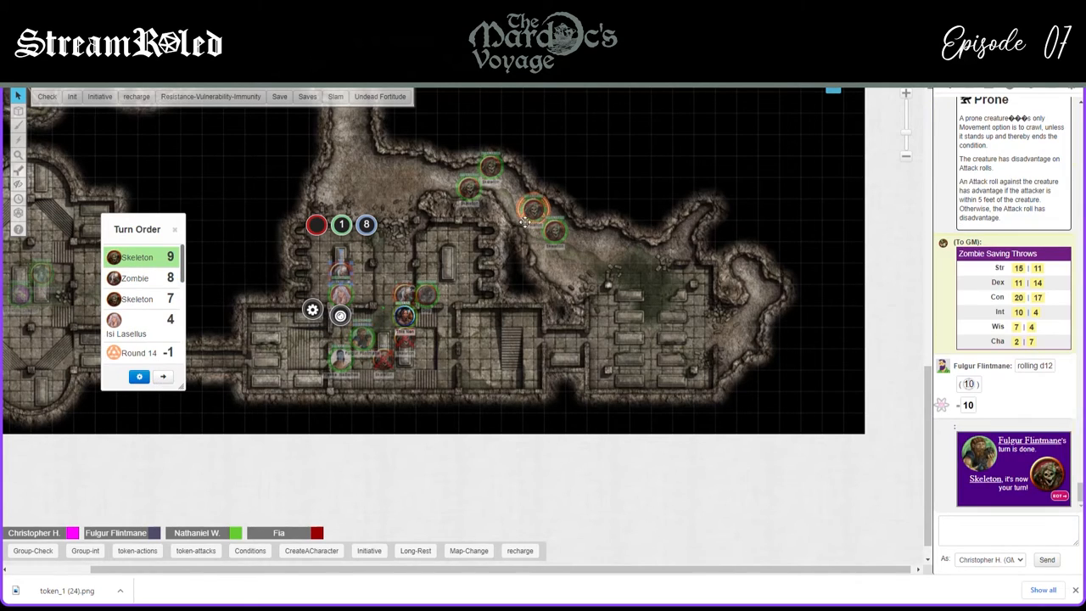
Move the skeleton up toward the party and roll its shortbow attack for 6 piercing
{"action": "left_click_drag", "start_coordinate": [532, 208], "coordinate": [412, 208]}
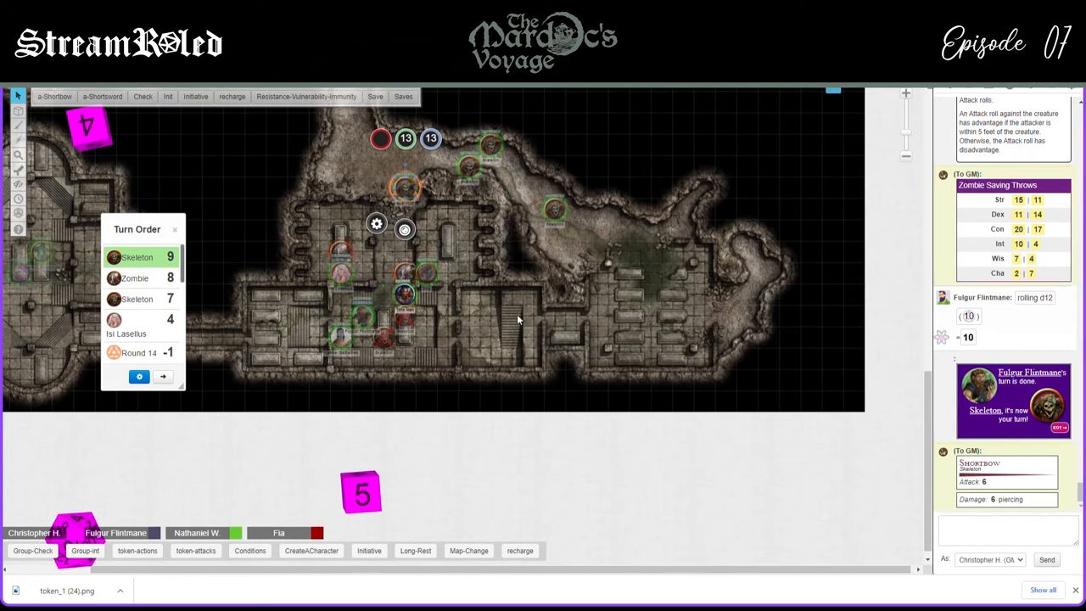
{"action": "mouse_move", "coordinate": [339, 307]}
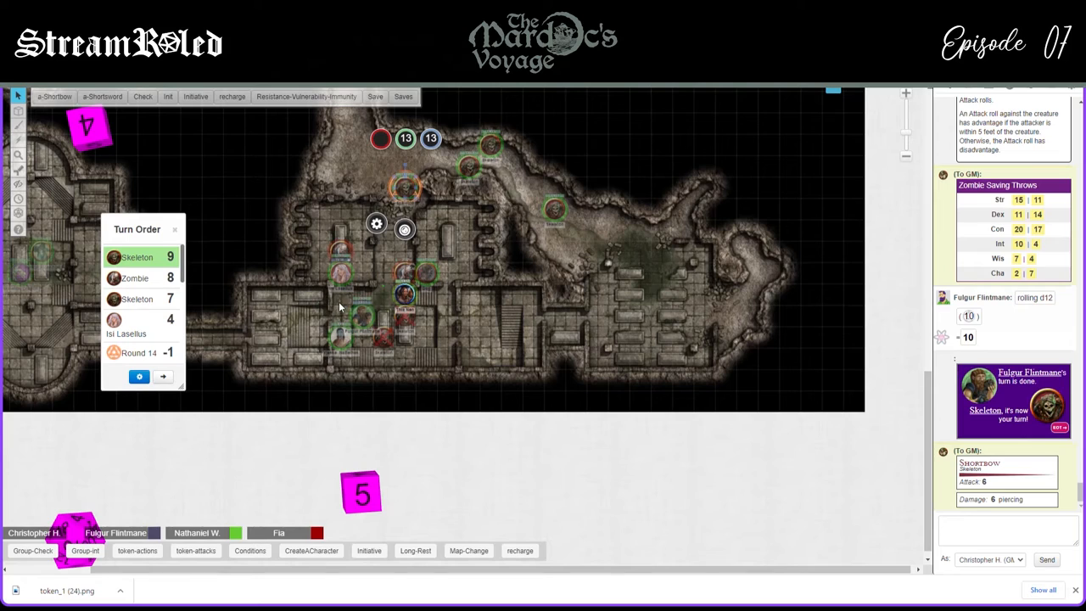
{"action": "mouse_move", "coordinate": [385, 306]}
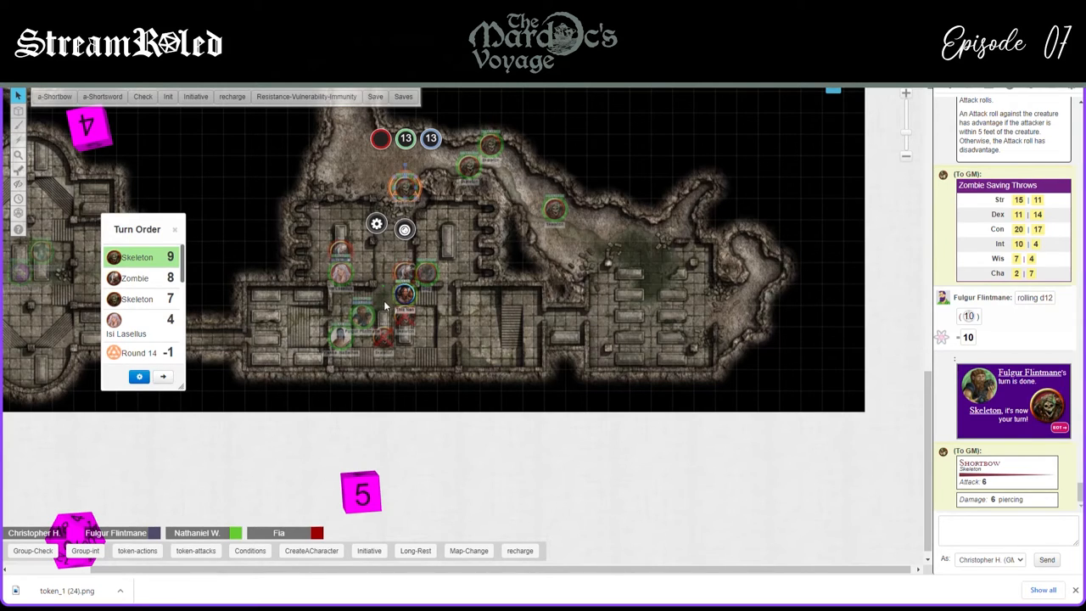
{"action": "left_click", "coordinate": [139, 376]}
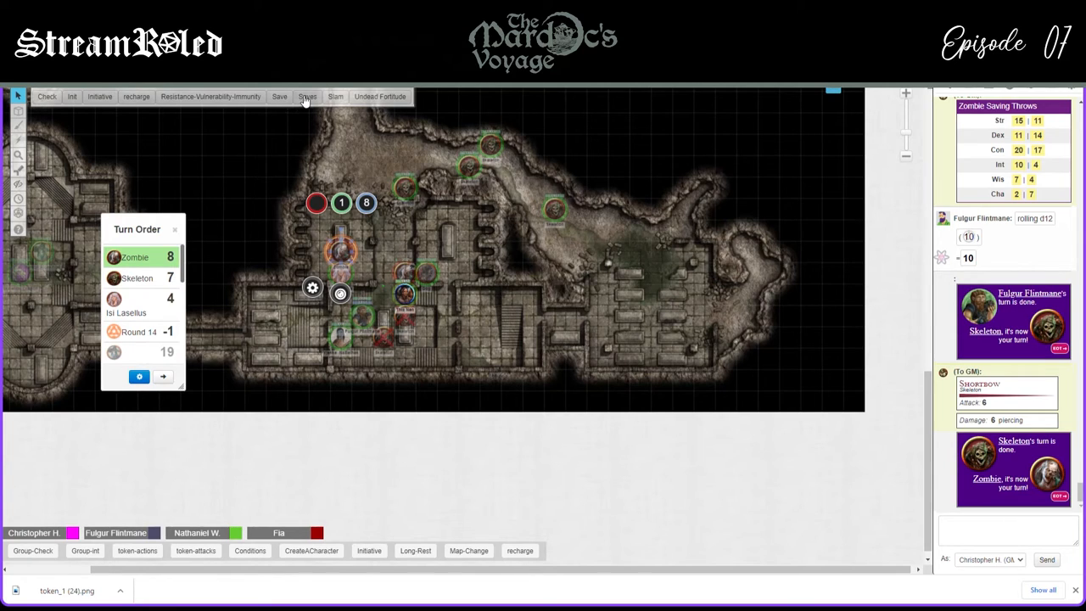
Roll the zombie's slam for 6 bludgeoning and pass the turn to the skeleton at initiative 7
{"action": "left_click", "coordinate": [336, 96]}
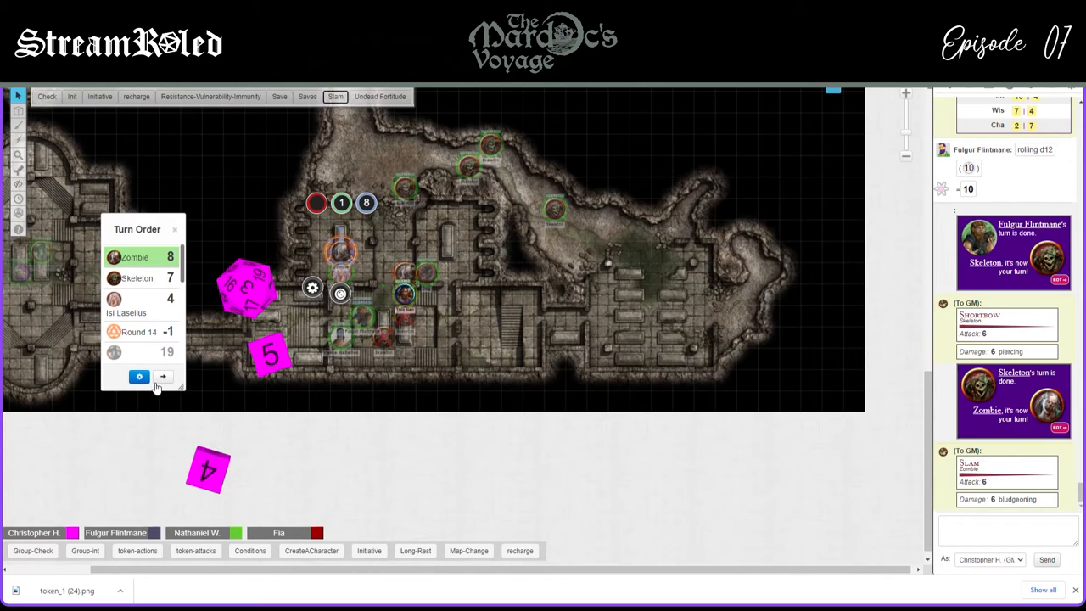
{"action": "left_click", "coordinate": [162, 376]}
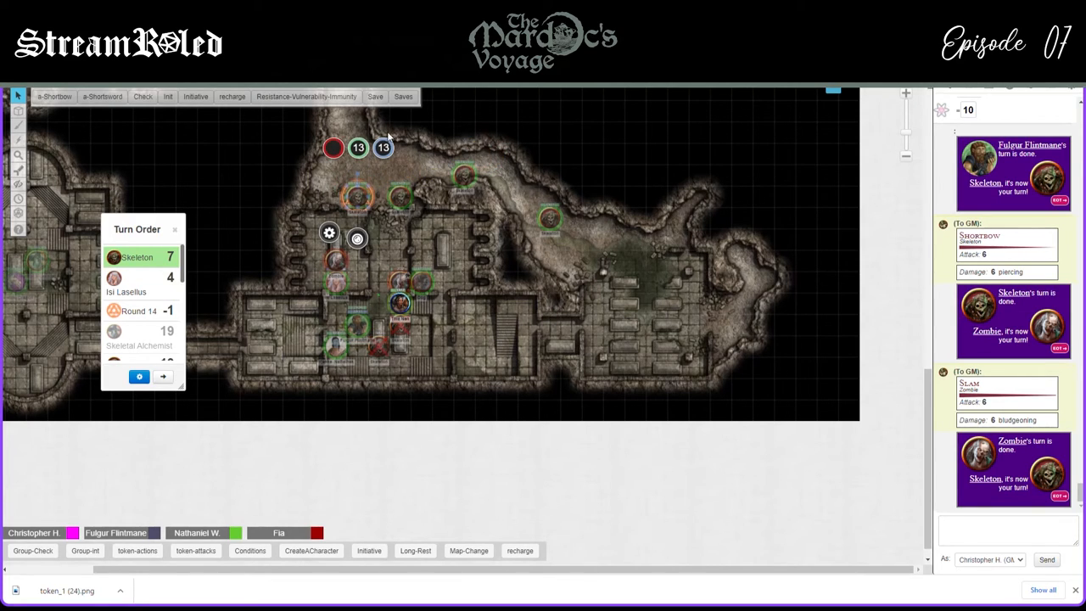
{"action": "mouse_move", "coordinate": [147, 165]}
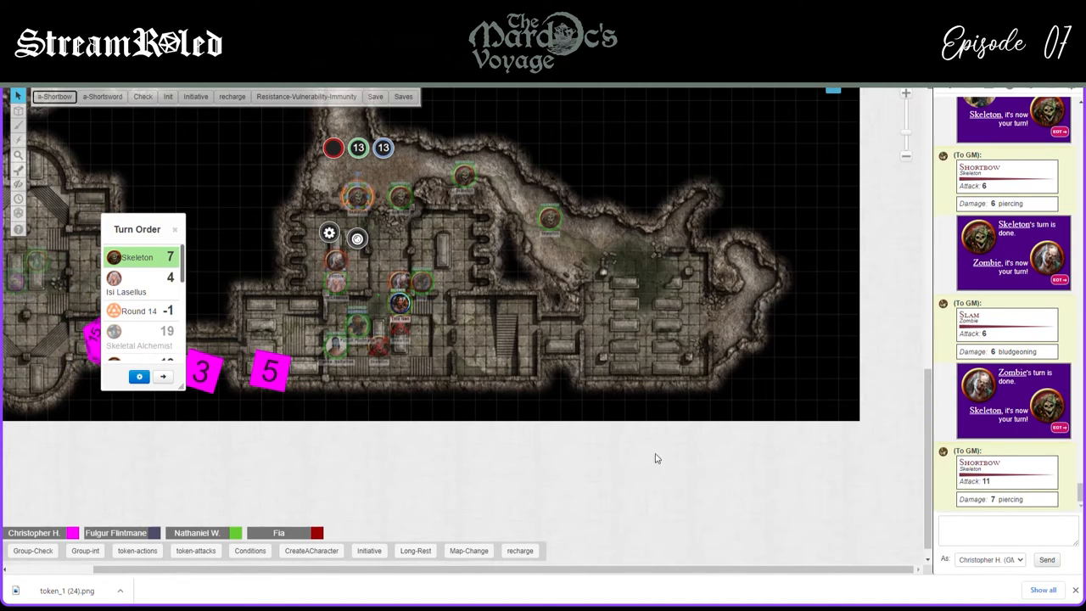
{"action": "mouse_move", "coordinate": [570, 347]}
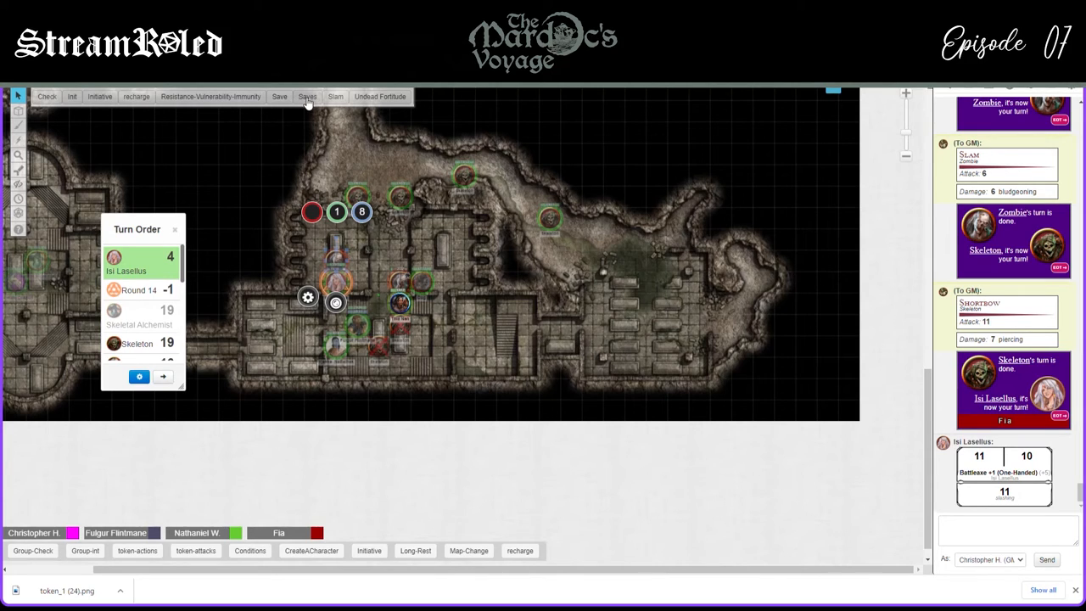
Post the zombie's Constitution save of 6, advance the turn order, and move a skeleton toward the party
{"action": "left_click", "coordinate": [279, 96]}
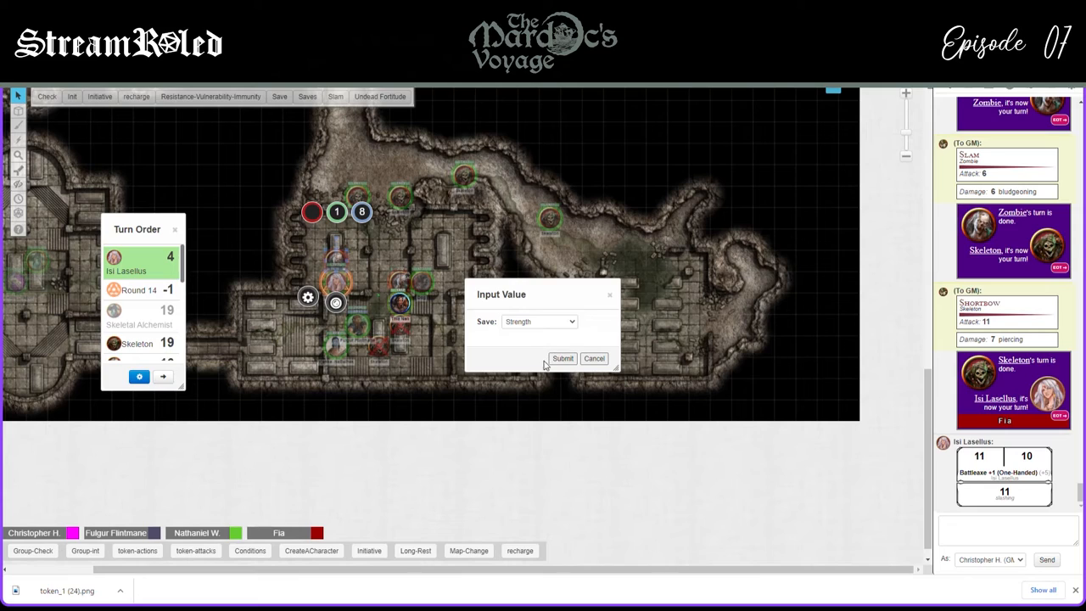
{"action": "left_click", "coordinate": [594, 358]}
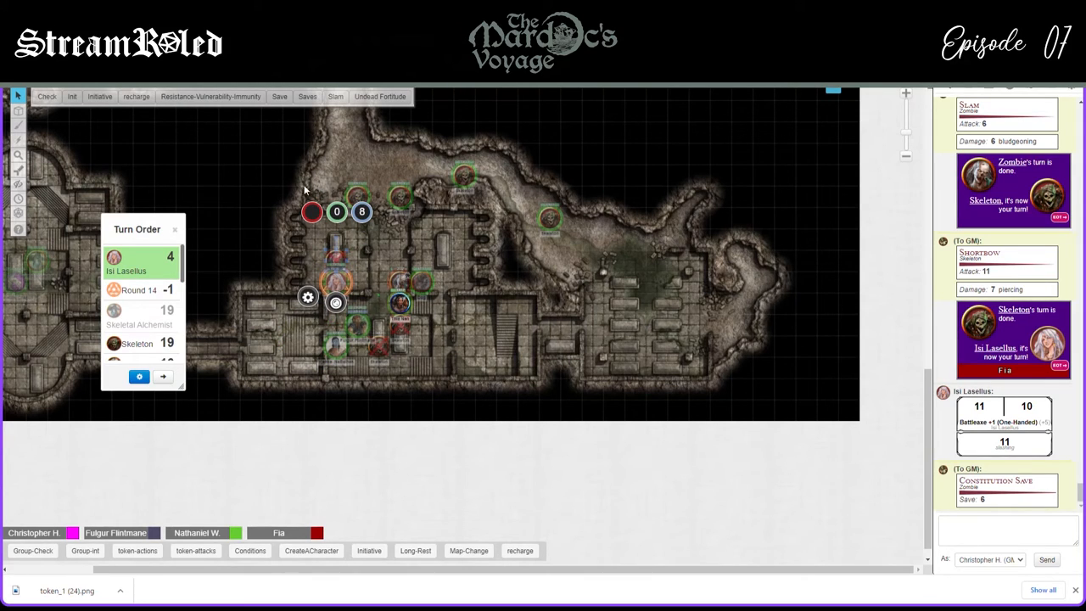
{"action": "left_click", "coordinate": [163, 376]}
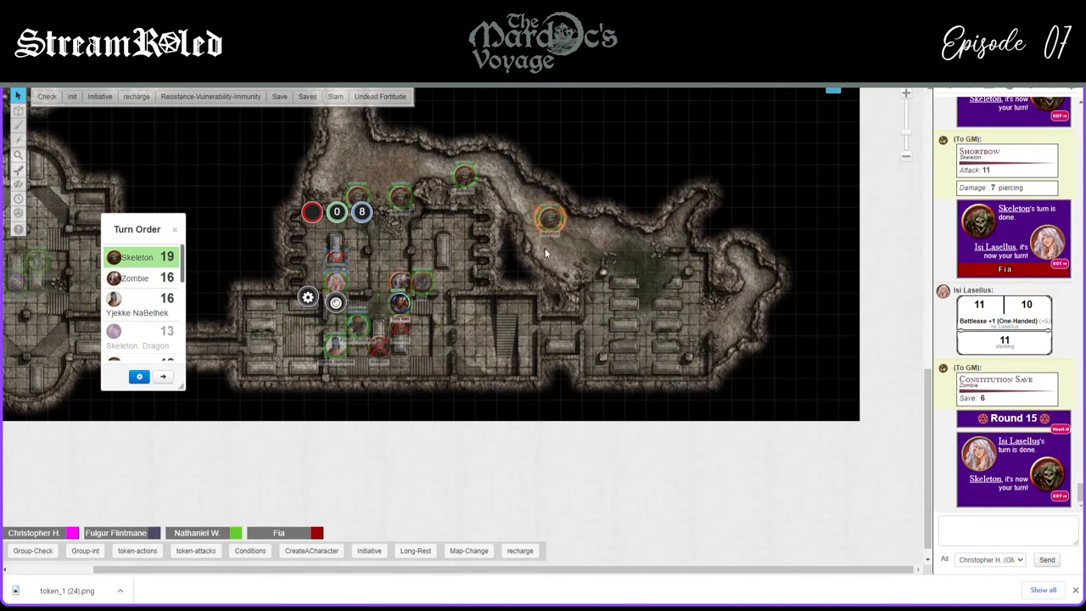
{"action": "left_click_drag", "start_coordinate": [360, 212], "coordinate": [552, 219]}
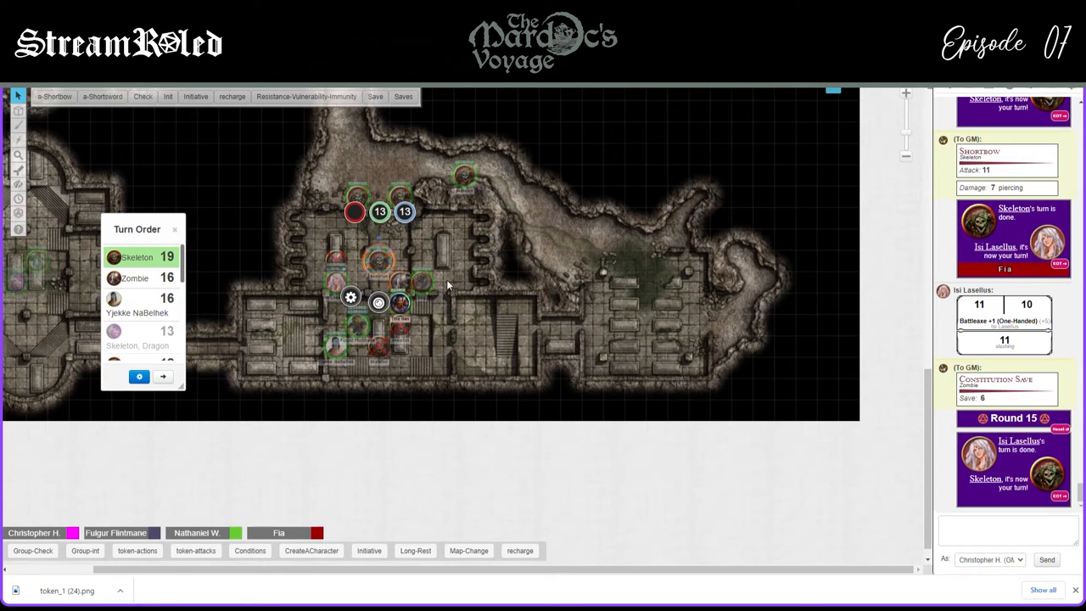
{"action": "mouse_move", "coordinate": [356, 284]}
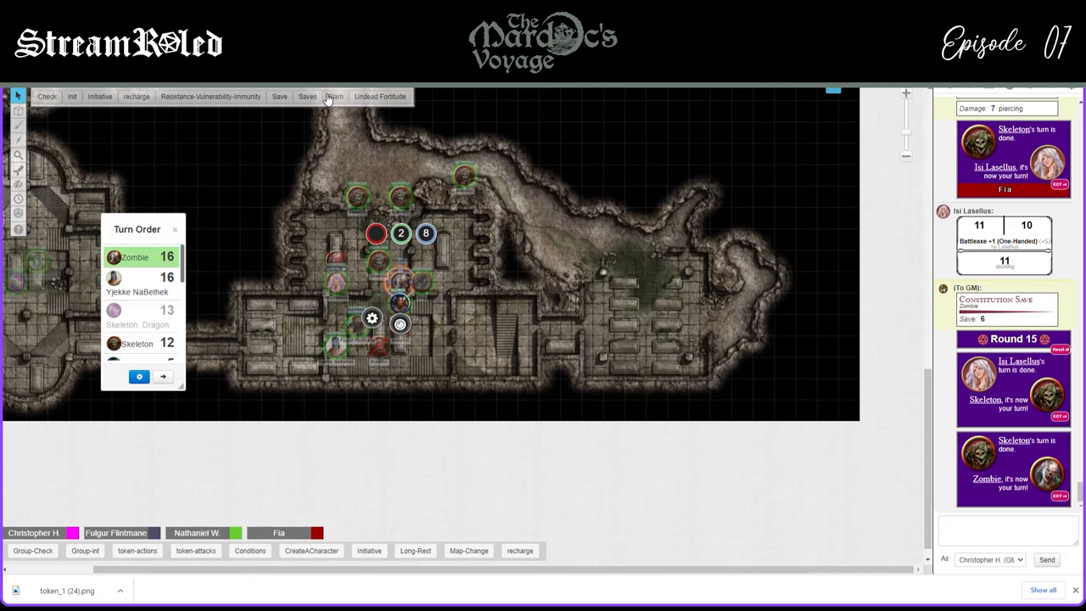
Advance the turn order past the Zombie to Yjekke NaBelhek
{"action": "left_click", "coordinate": [307, 95]}
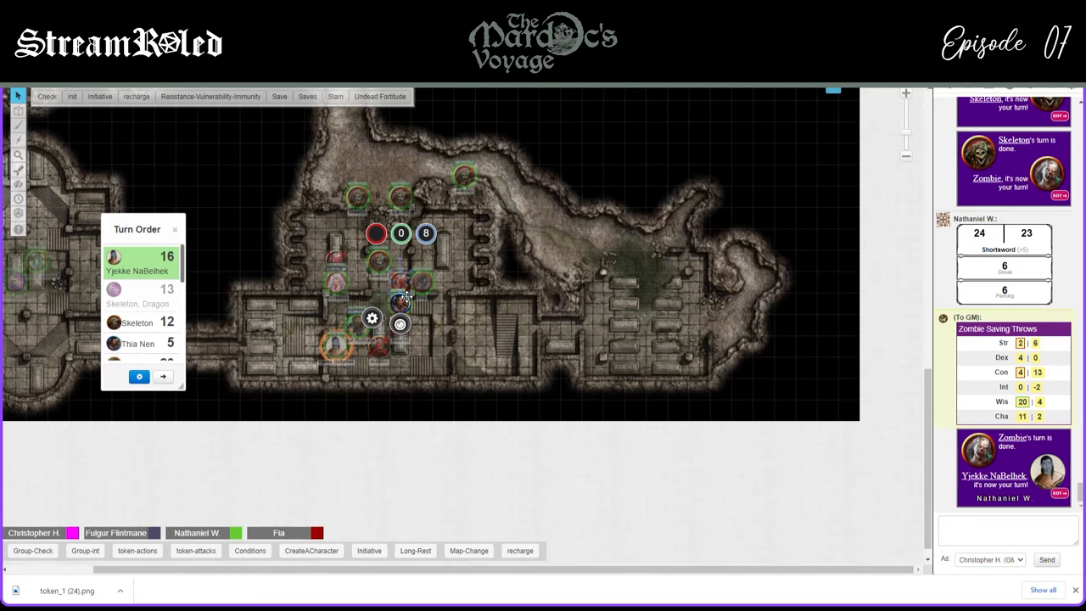
{"action": "mouse_move", "coordinate": [405, 297]}
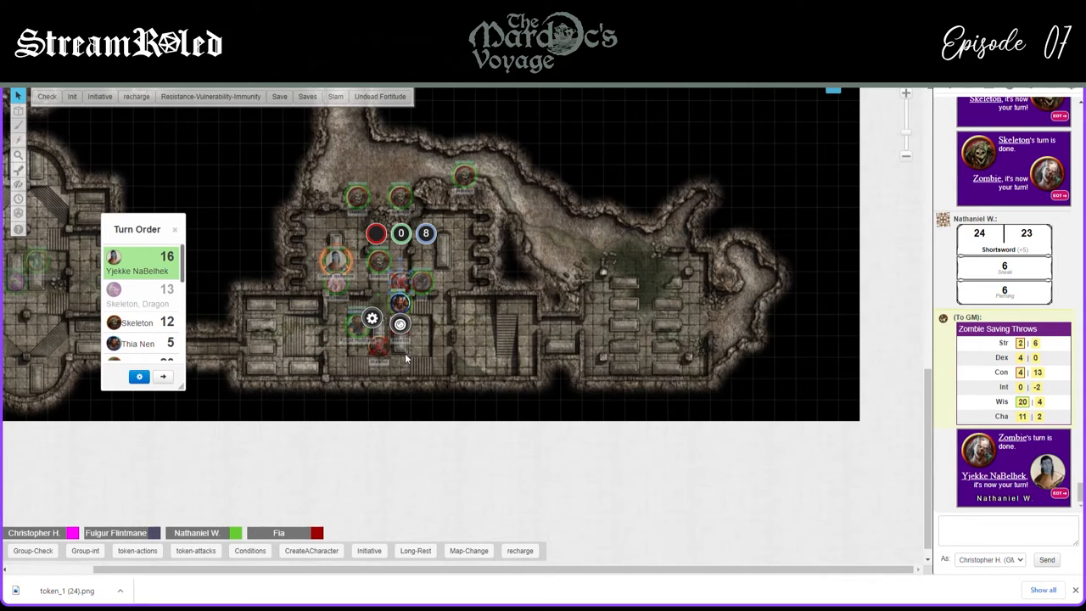
{"action": "mouse_move", "coordinate": [344, 303]}
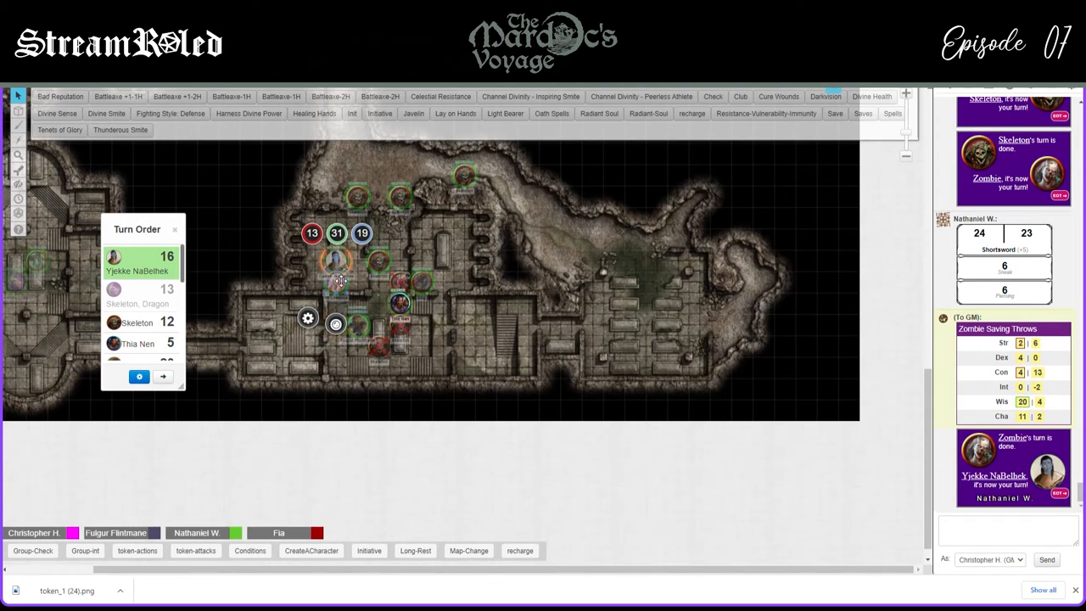
{"action": "mouse_move", "coordinate": [400, 273]}
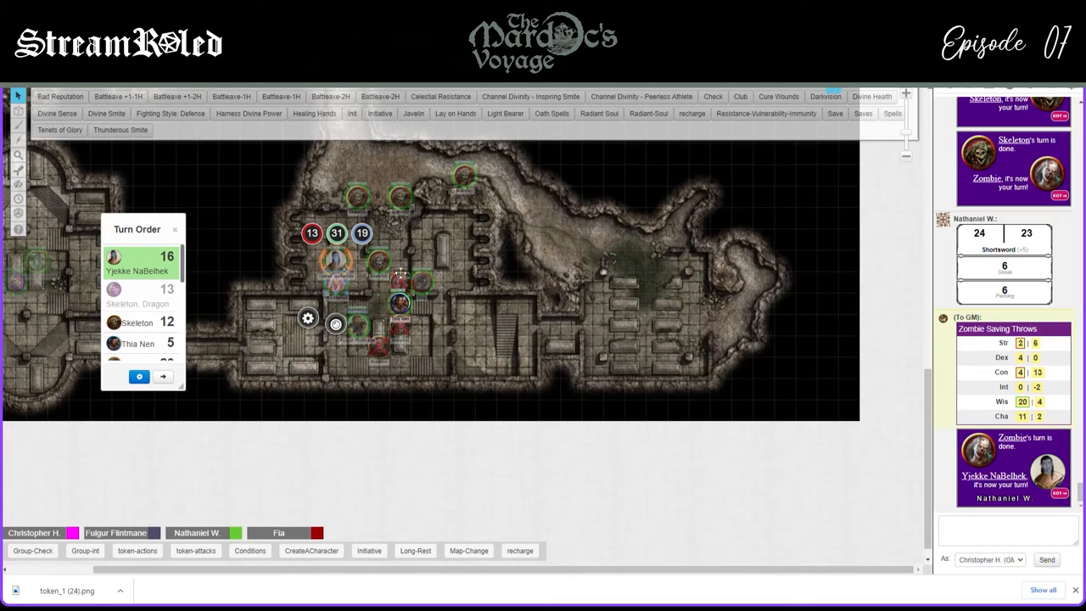
{"action": "mouse_move", "coordinate": [452, 263]}
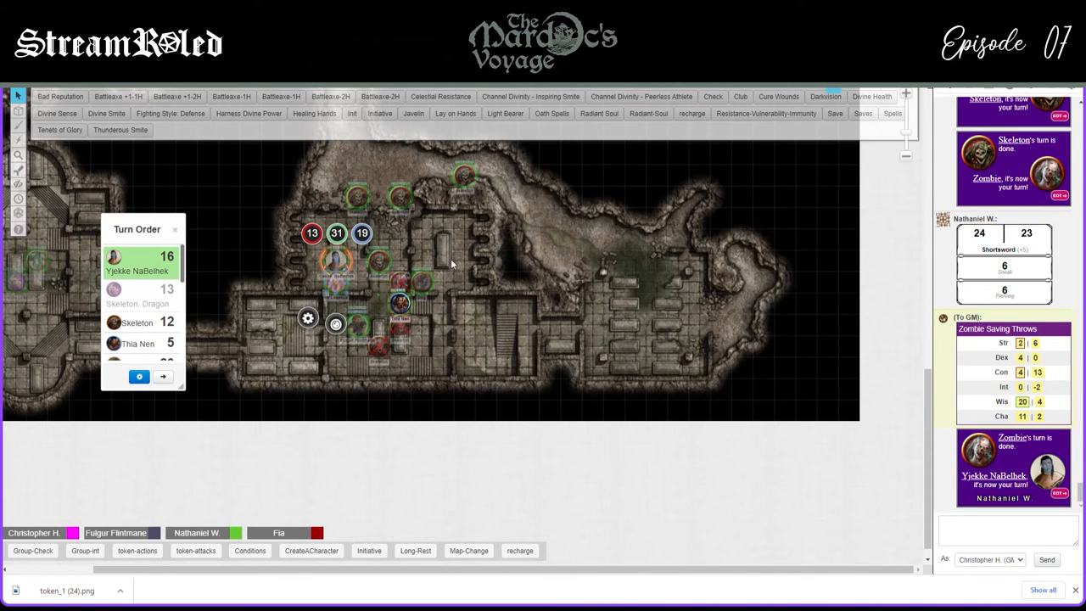
{"action": "mouse_move", "coordinate": [315, 255]}
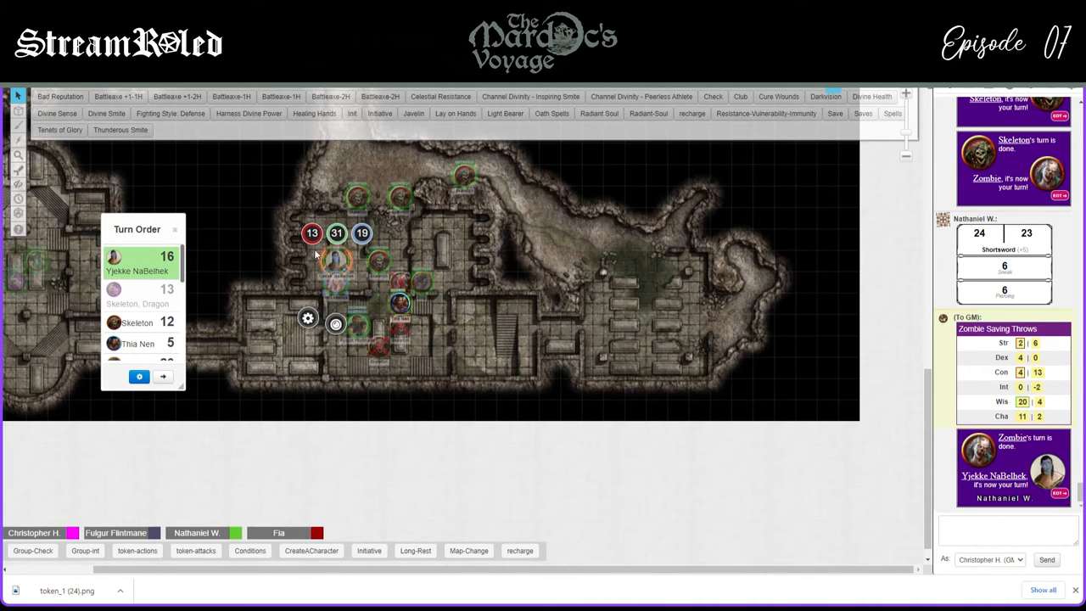
{"action": "mouse_move", "coordinate": [507, 347]}
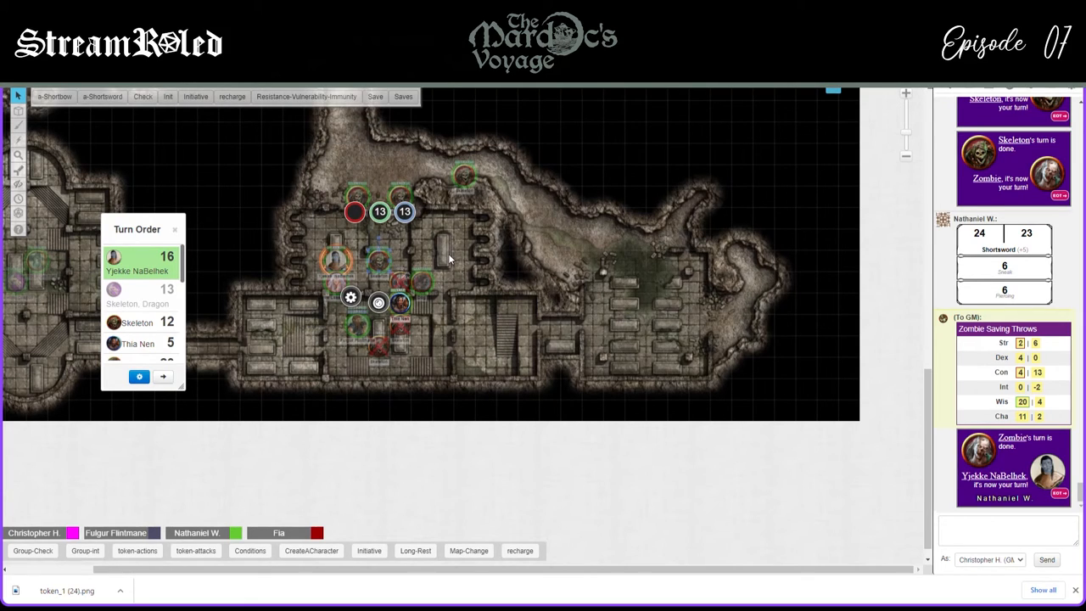
{"action": "mouse_move", "coordinate": [443, 257]}
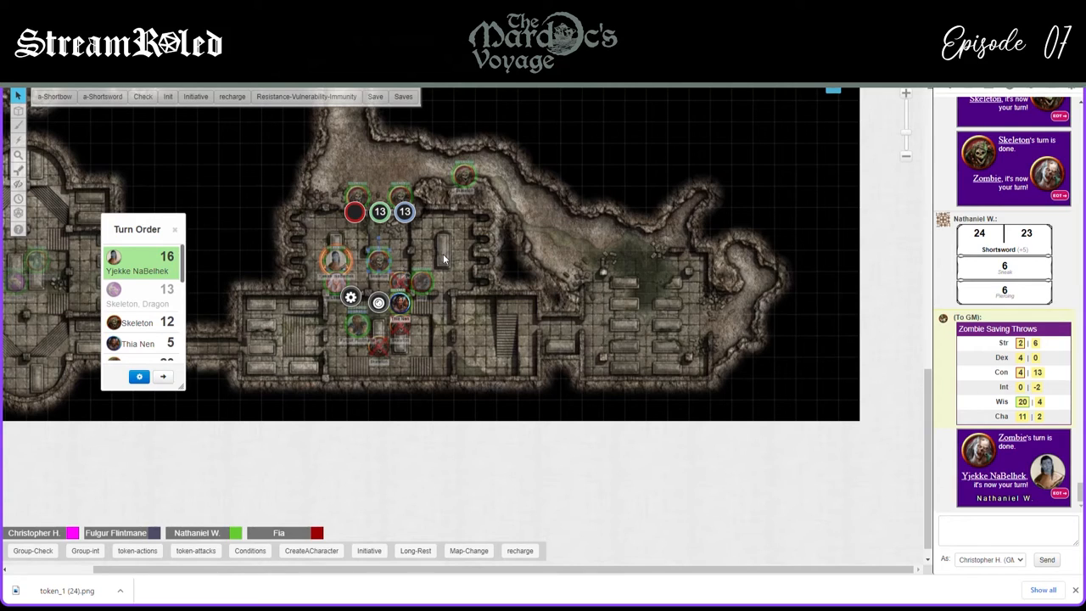
Scroll the chat to follow Yjekke NaBelhek's Athletics check of 22
{"action": "scroll", "scroll_direction": "down", "scroll_amount": 3}
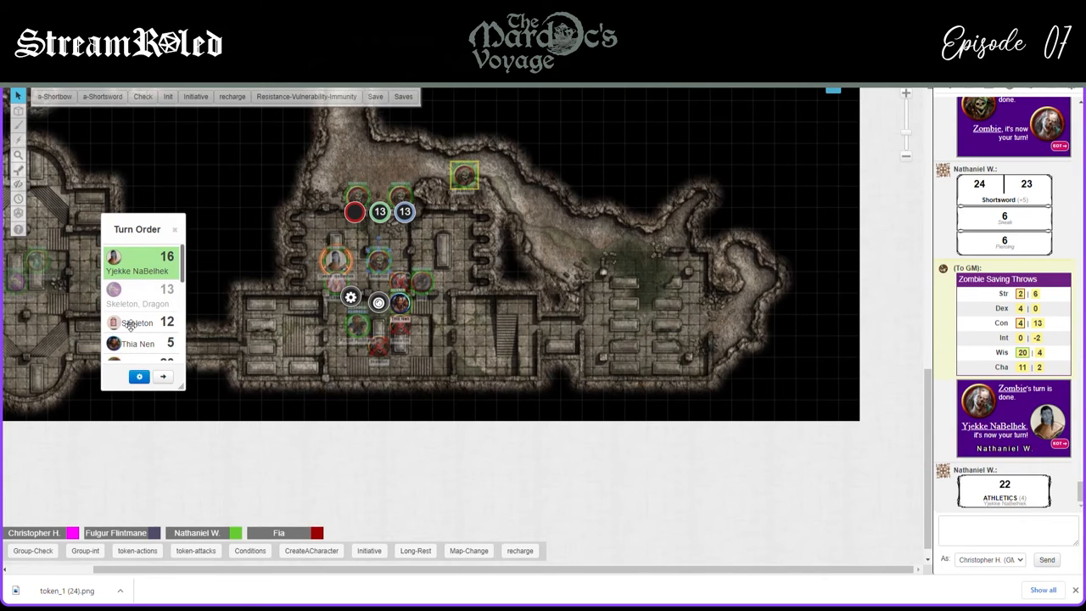
{"action": "mouse_move", "coordinate": [145, 323]}
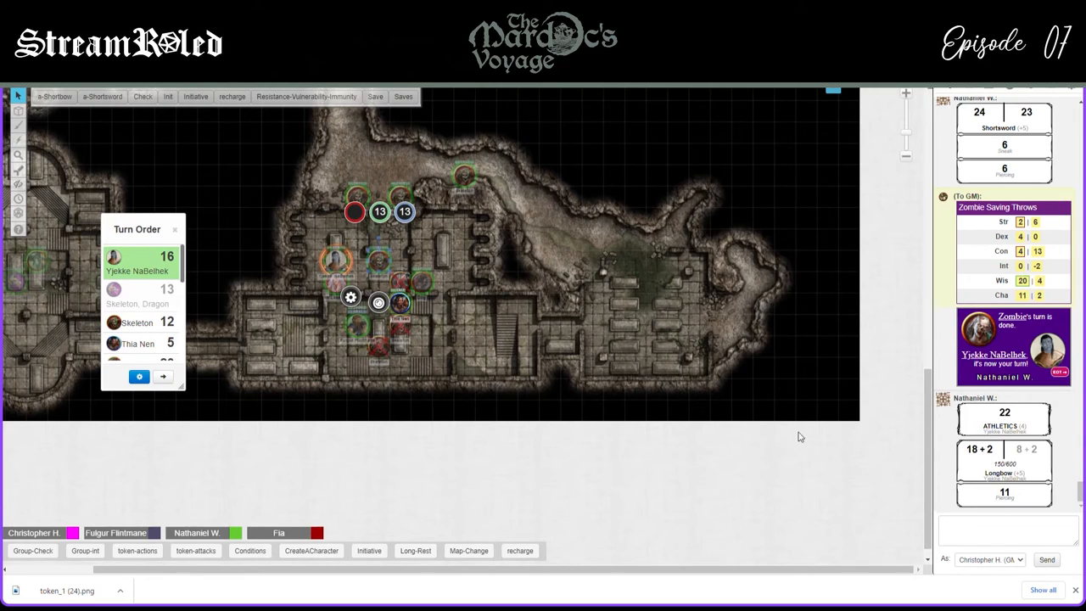
{"action": "mouse_move", "coordinate": [708, 408]}
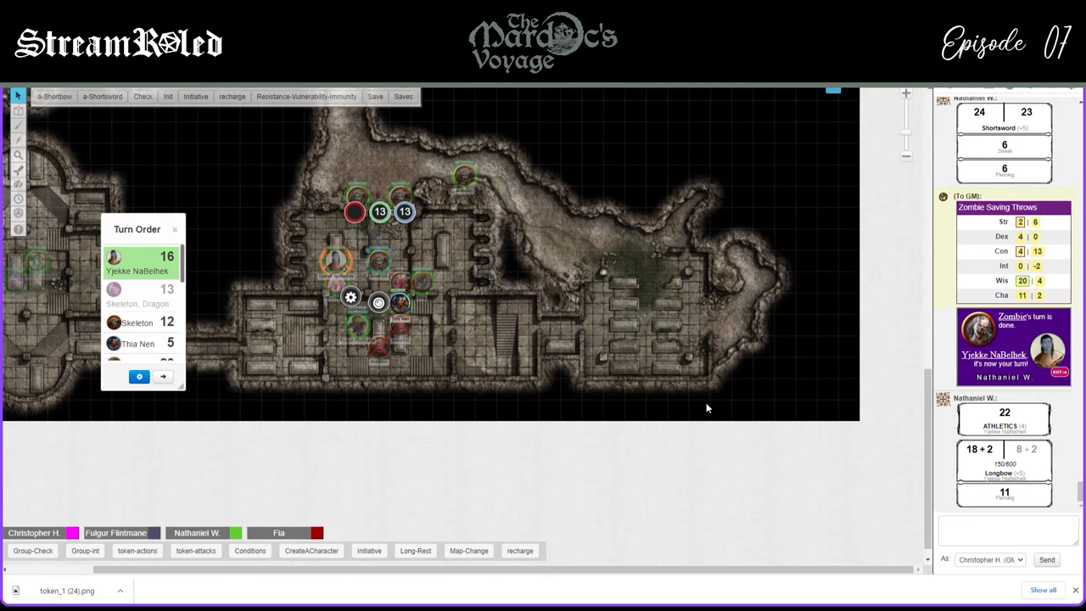
{"action": "mouse_move", "coordinate": [410, 238]}
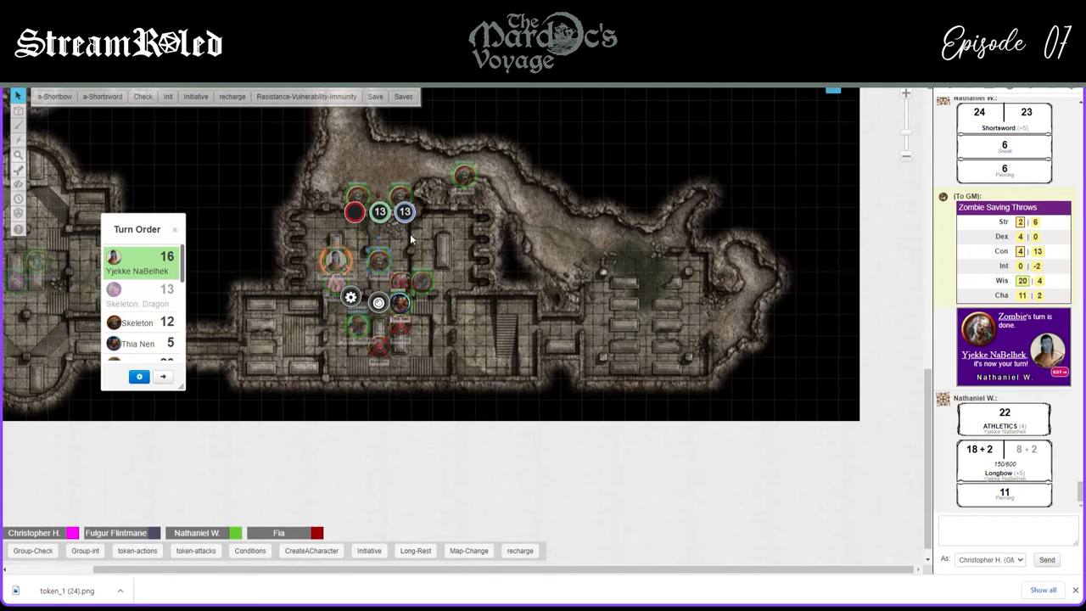
Apply 11 longbow damage to the skeleton, leaving it at 2 HP, and advance to the skeleton at 12
{"action": "left_click_drag", "start_coordinate": [378, 212], "coordinate": [357, 148]}
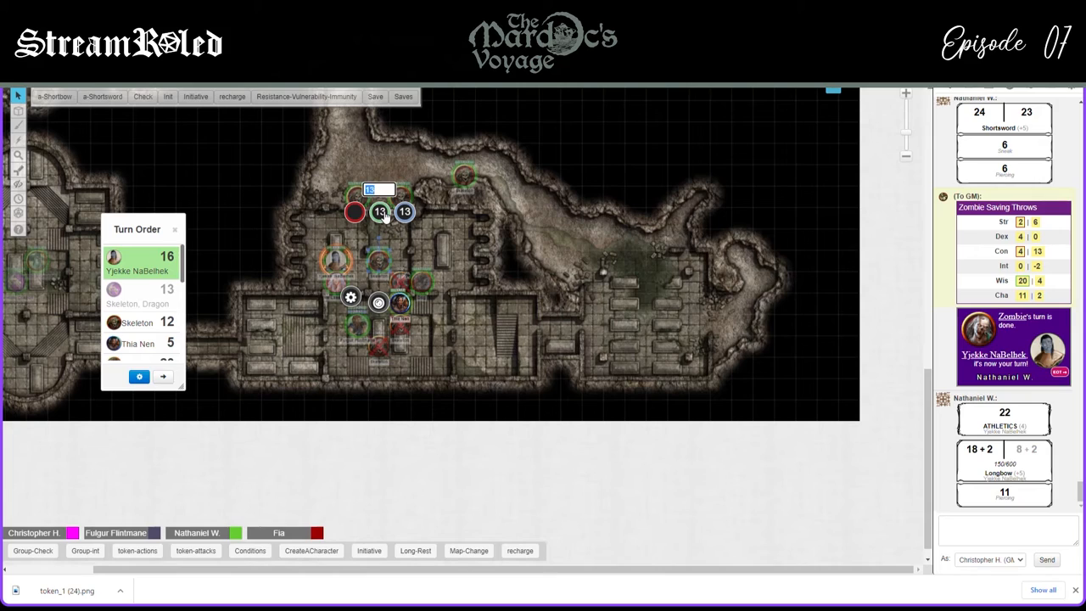
{"action": "type", "text": "-11"}
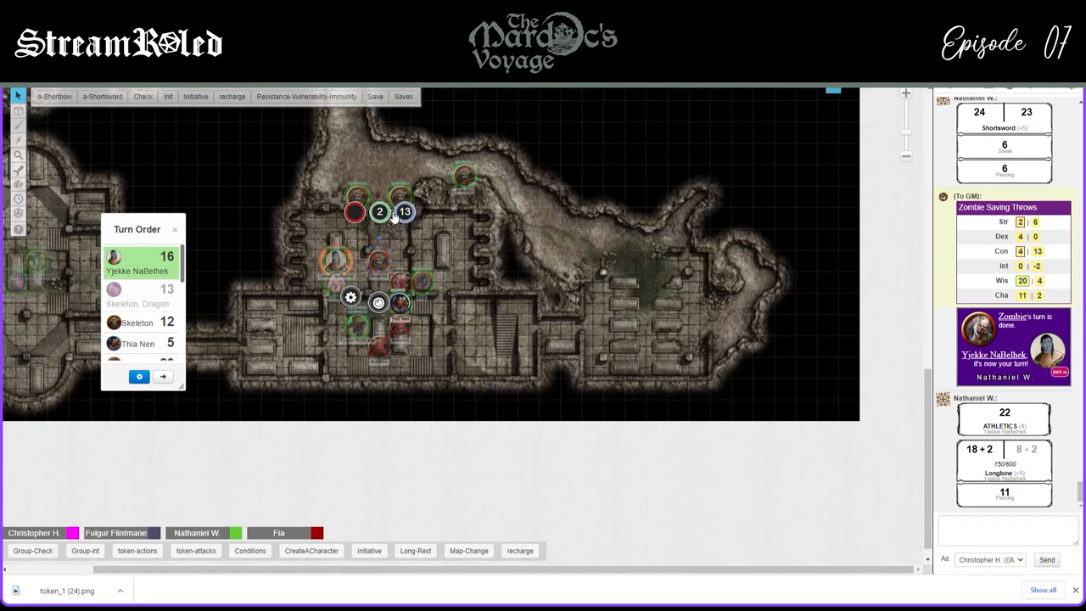
{"action": "left_click", "coordinate": [163, 376]}
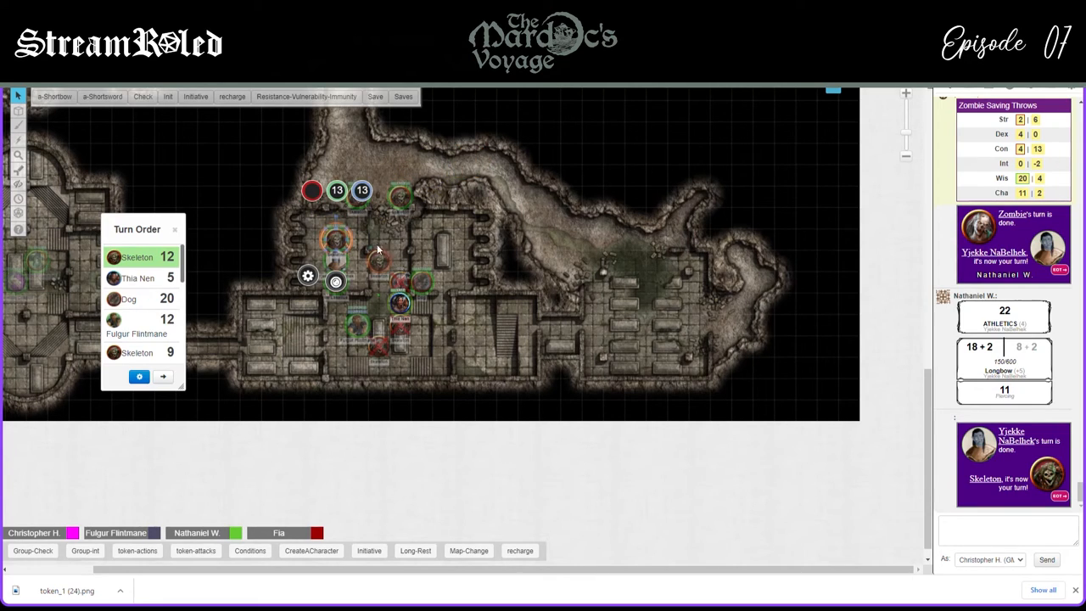
{"action": "mouse_move", "coordinate": [216, 301]}
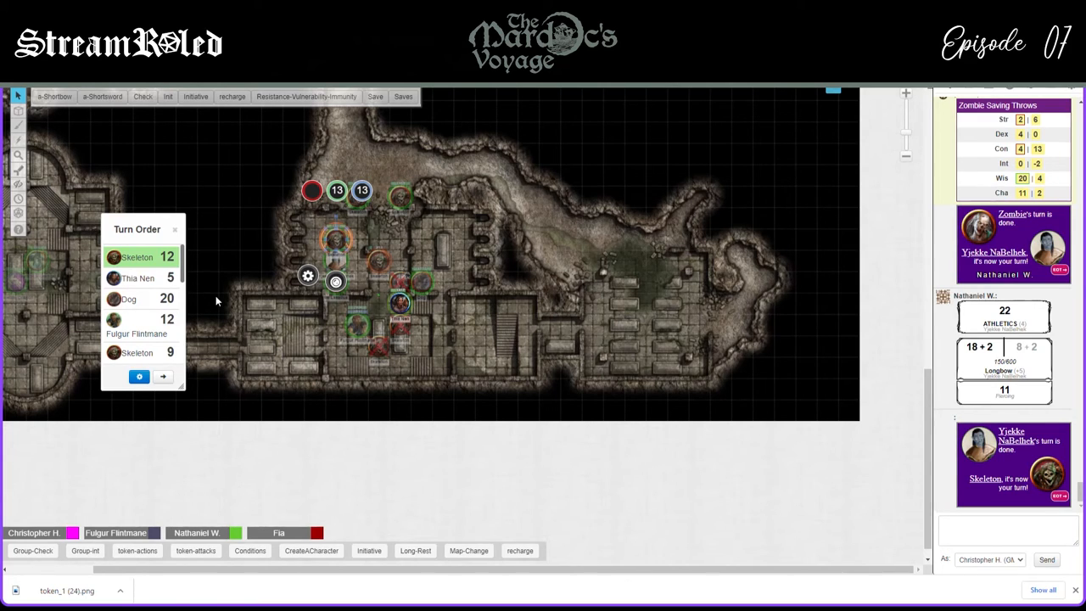
End the skeleton's turn so Thia Nen takes the turn at initiative 5
{"action": "left_click", "coordinate": [163, 375]}
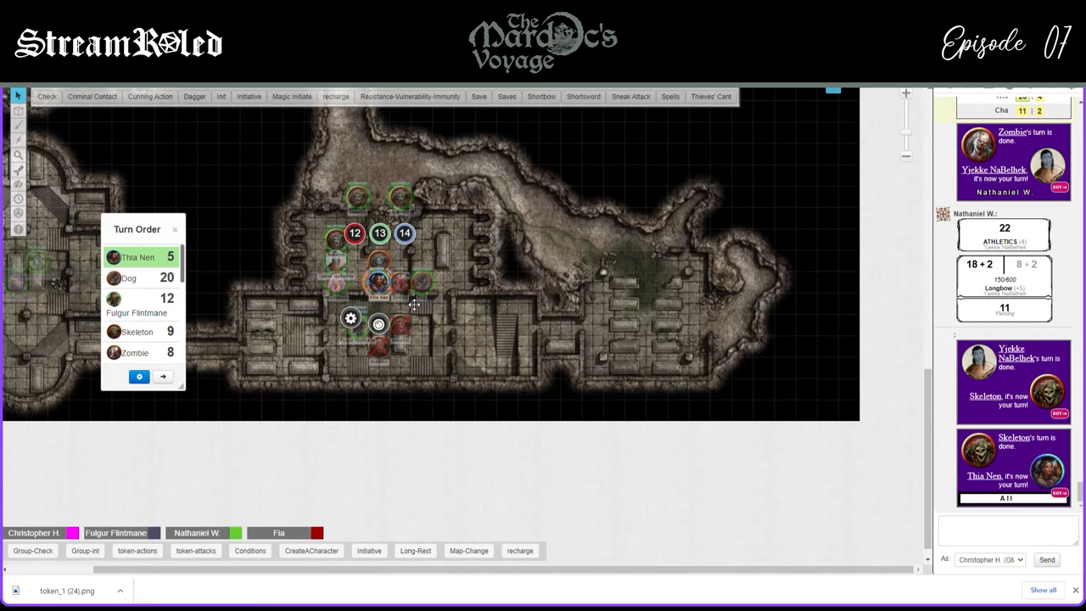
{"action": "mouse_move", "coordinate": [471, 307]}
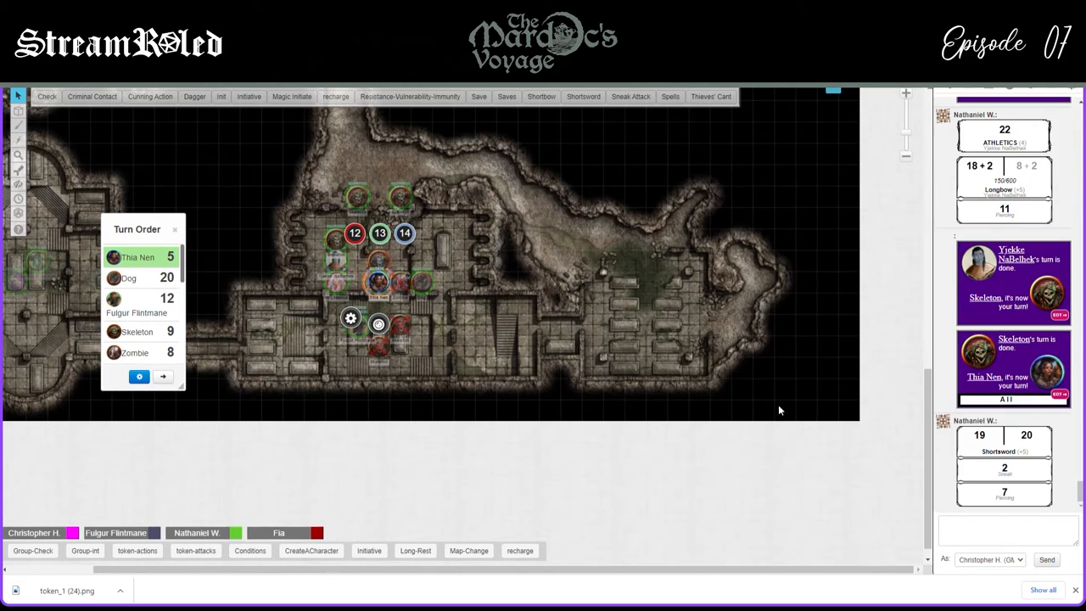
{"action": "mouse_move", "coordinate": [952, 446]}
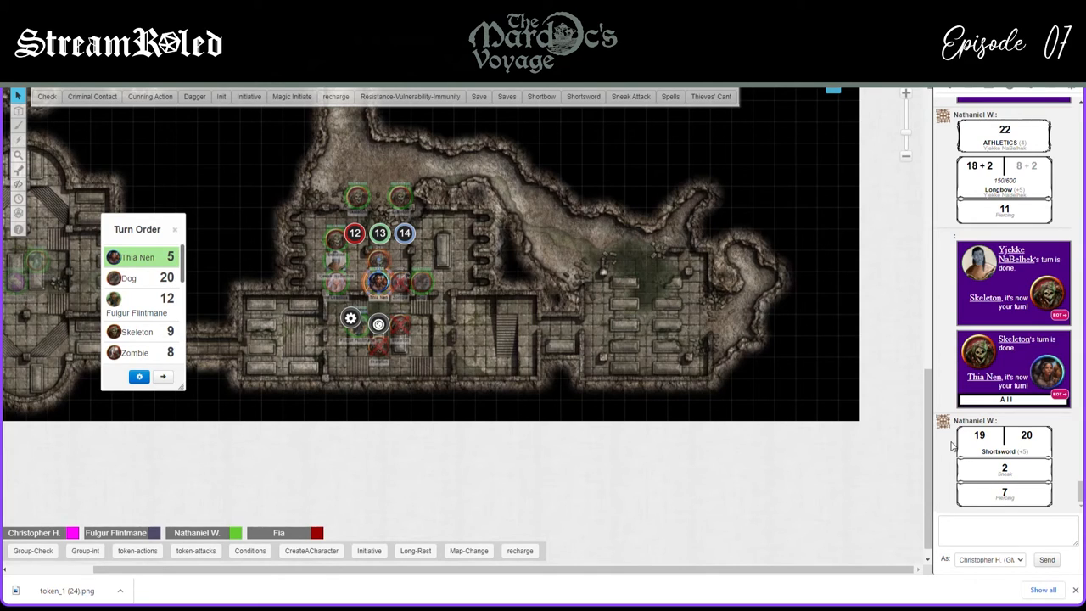
{"action": "mouse_move", "coordinate": [478, 286]}
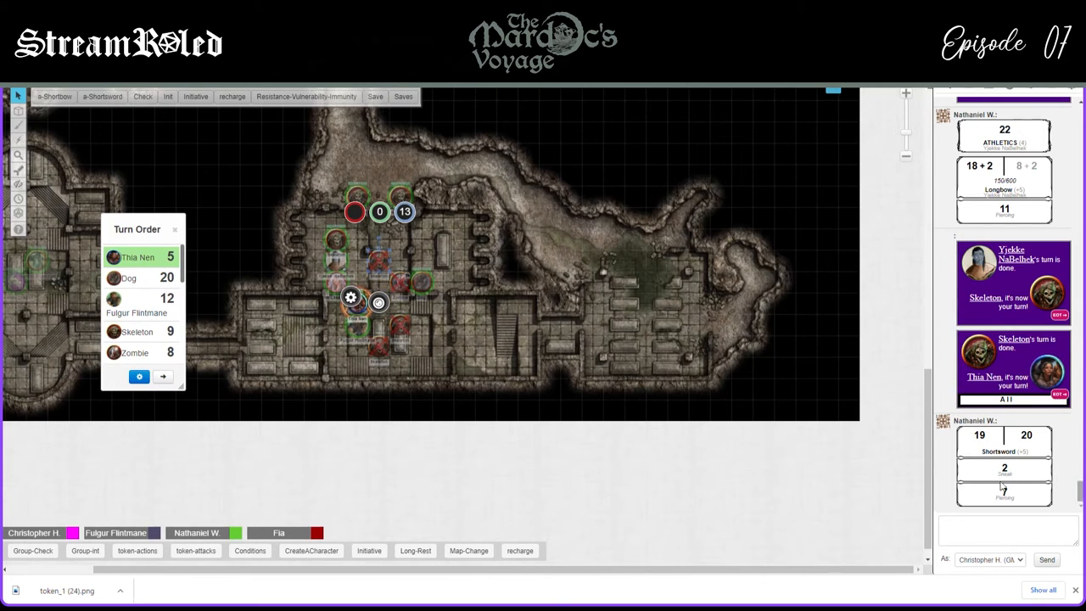
Advance the turn order from Thia Nen to the Dog
{"action": "left_click", "coordinate": [163, 376]}
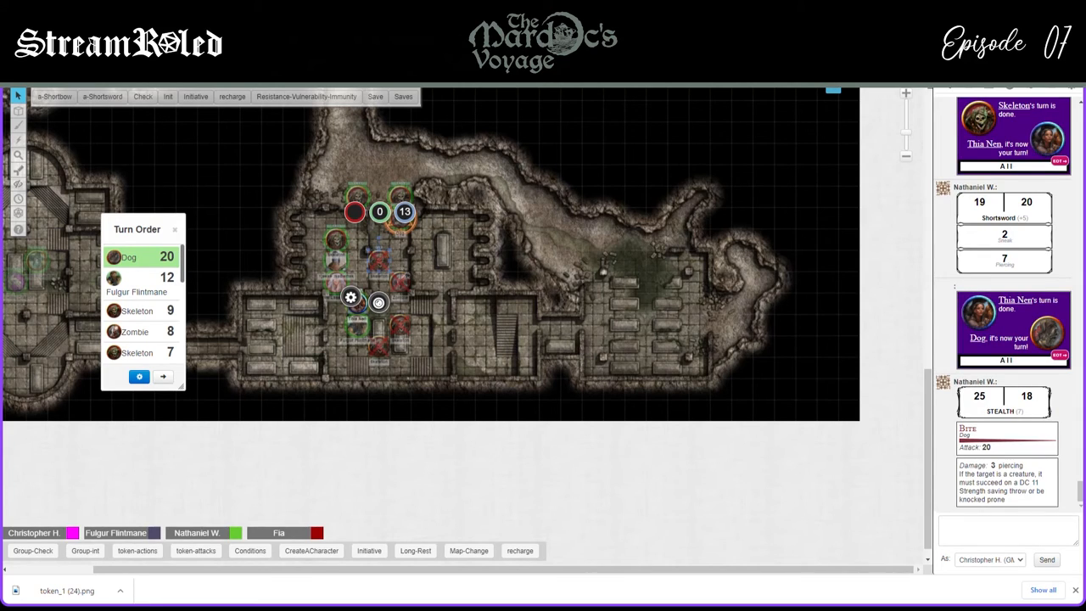
{"action": "mouse_move", "coordinate": [274, 293]}
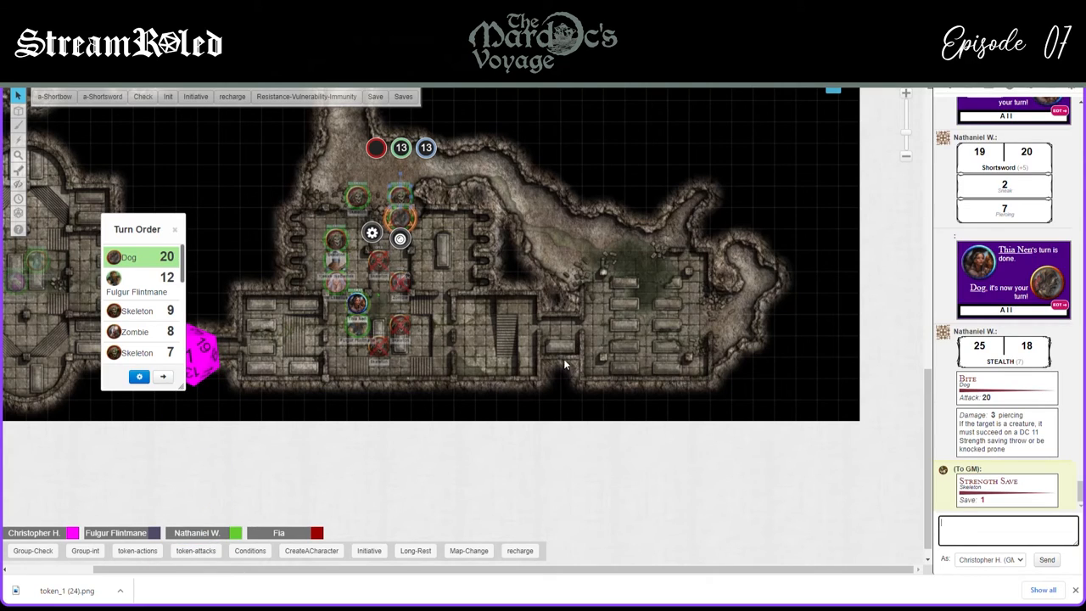
{"action": "mouse_move", "coordinate": [427, 217]}
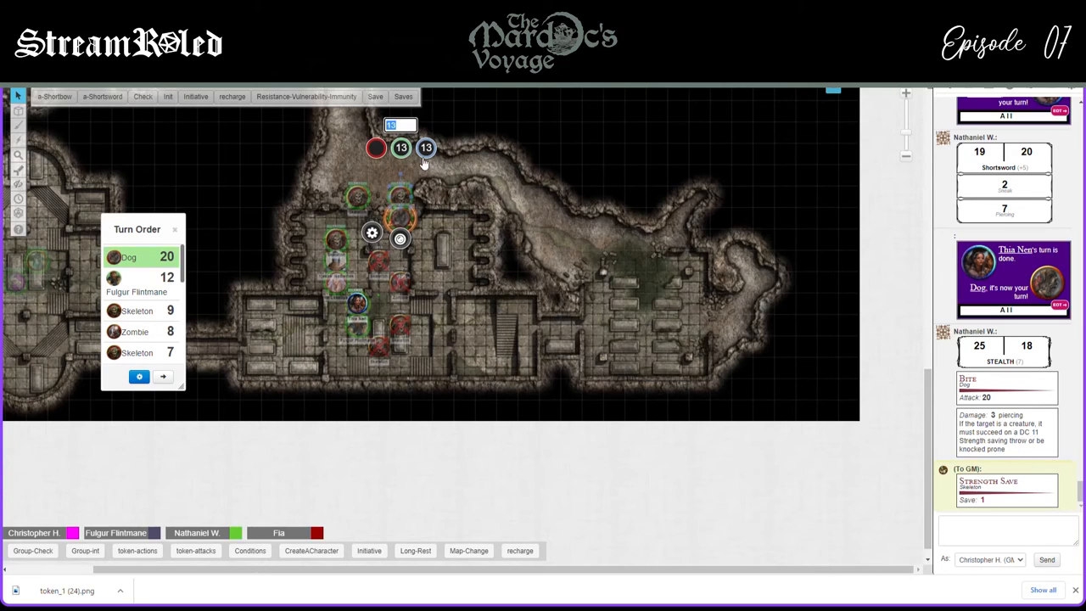
Set the bitten skeleton's hit points to 10 and pass the turn to Fulgur Flintmane
{"action": "type", "text": "10"}
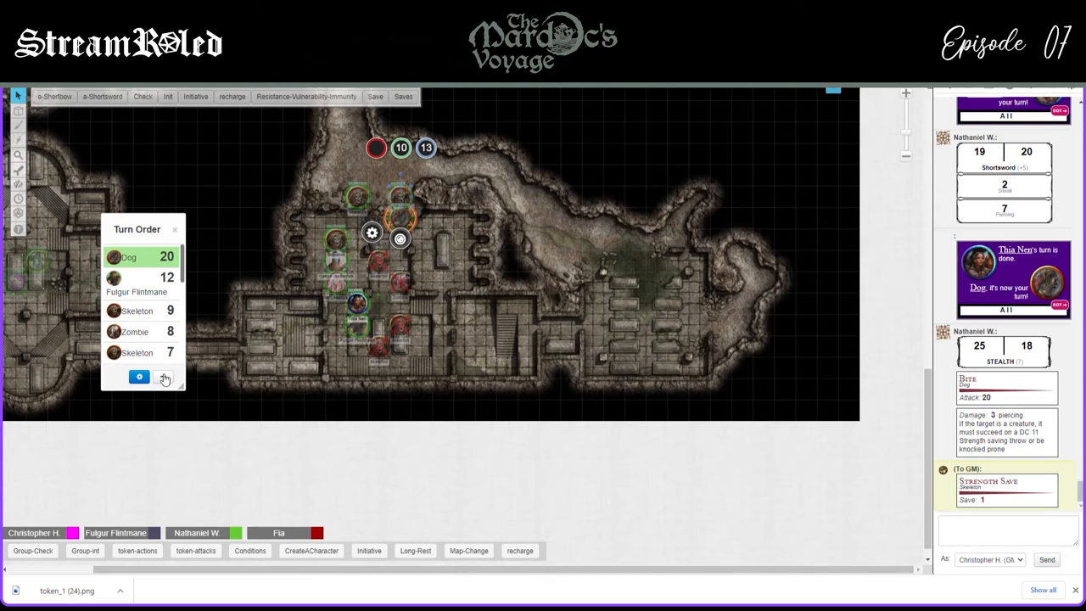
{"action": "left_click", "coordinate": [139, 376]}
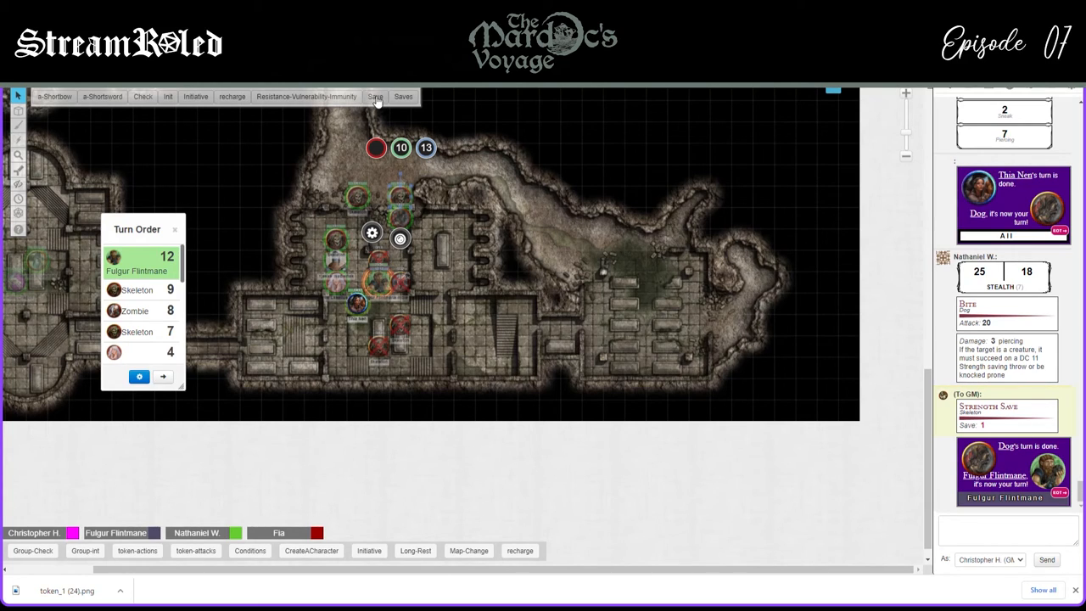
Roll the skeleton's Dexterity save of 21, advance to Skeleton (9), and select the 10-HP skeleton
{"action": "left_click", "coordinate": [375, 96]}
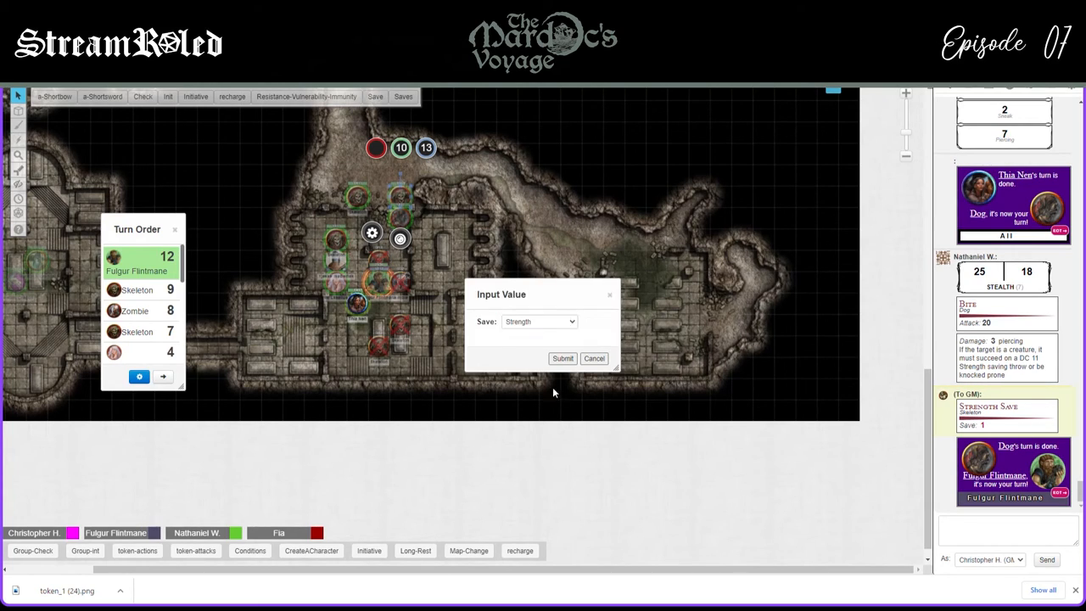
{"action": "left_click", "coordinate": [562, 358]}
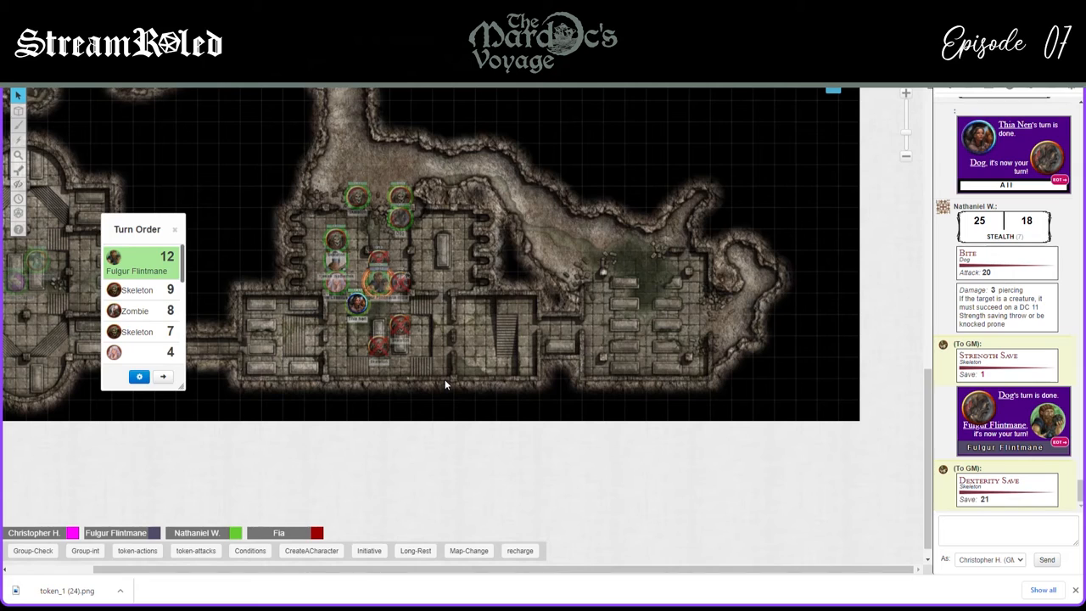
{"action": "left_click", "coordinate": [163, 376]}
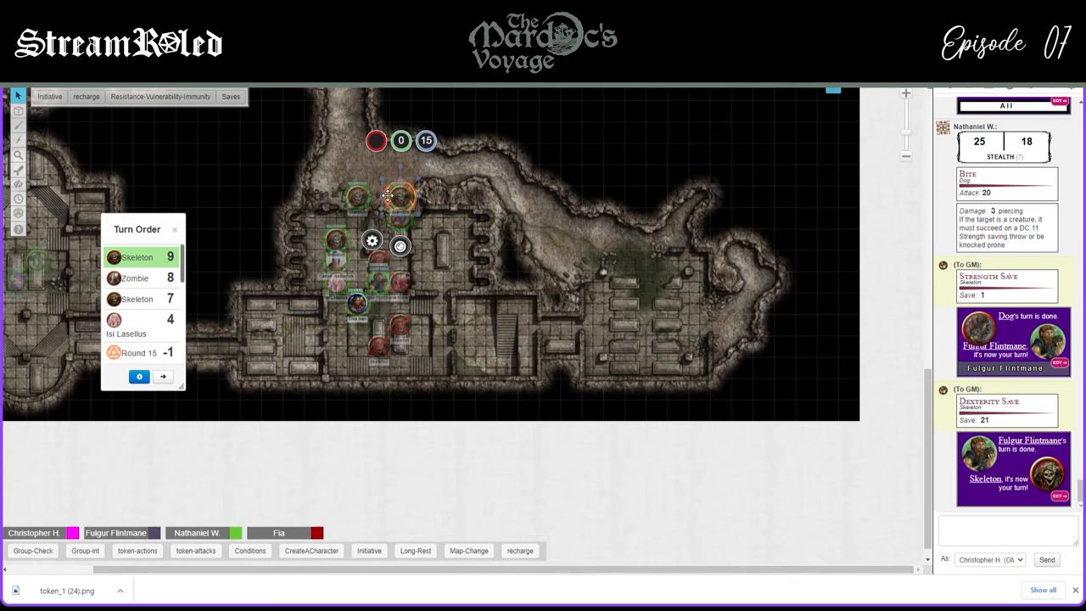
{"action": "left_click", "coordinate": [398, 195]}
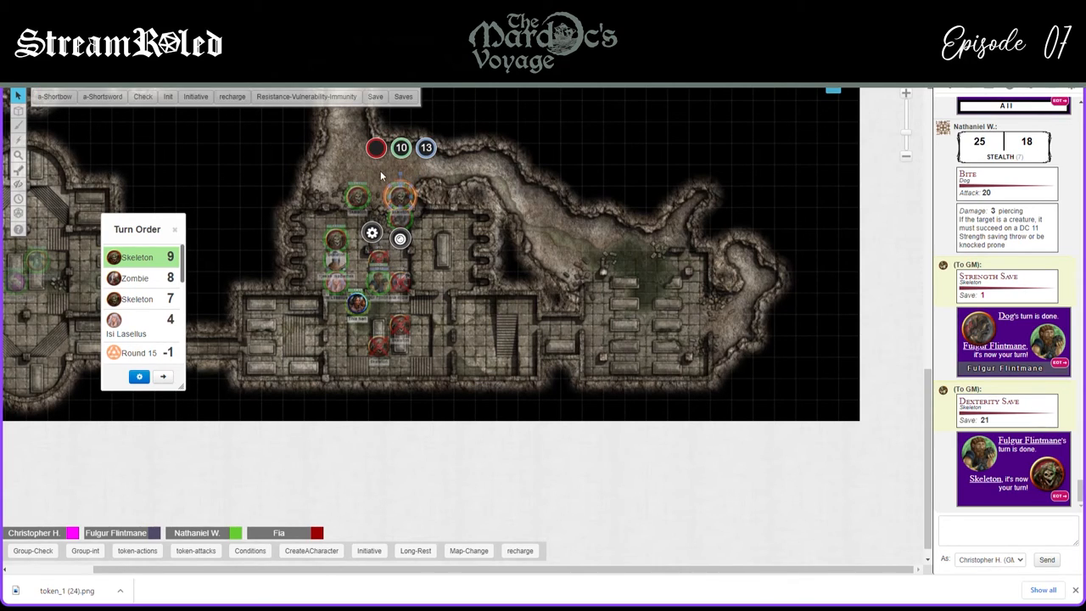
{"action": "scroll", "scroll_direction": "down", "scroll_amount": 3}
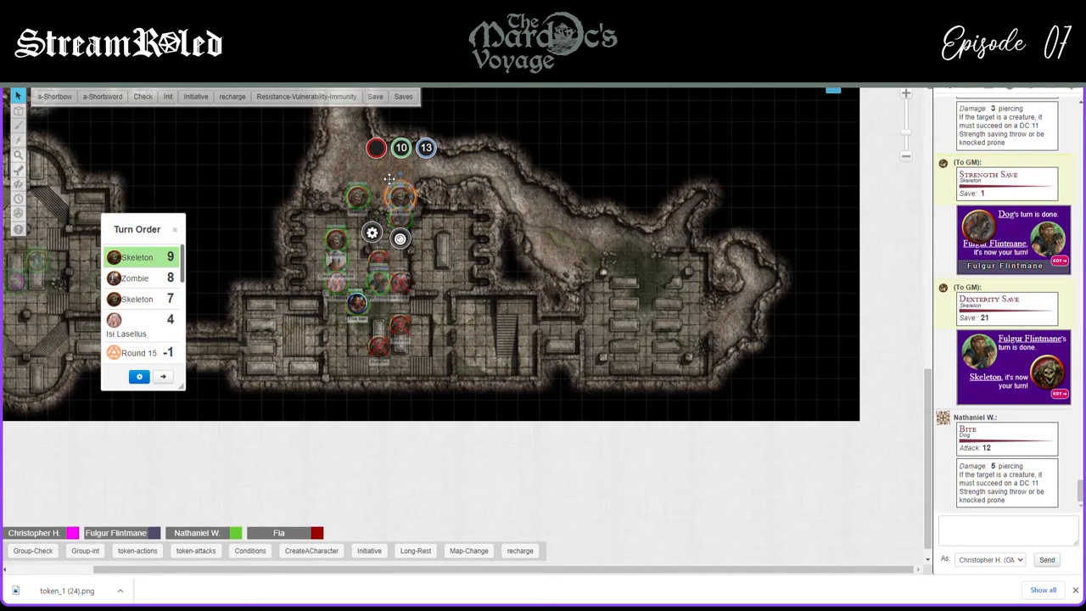
{"action": "mouse_move", "coordinate": [299, 134]}
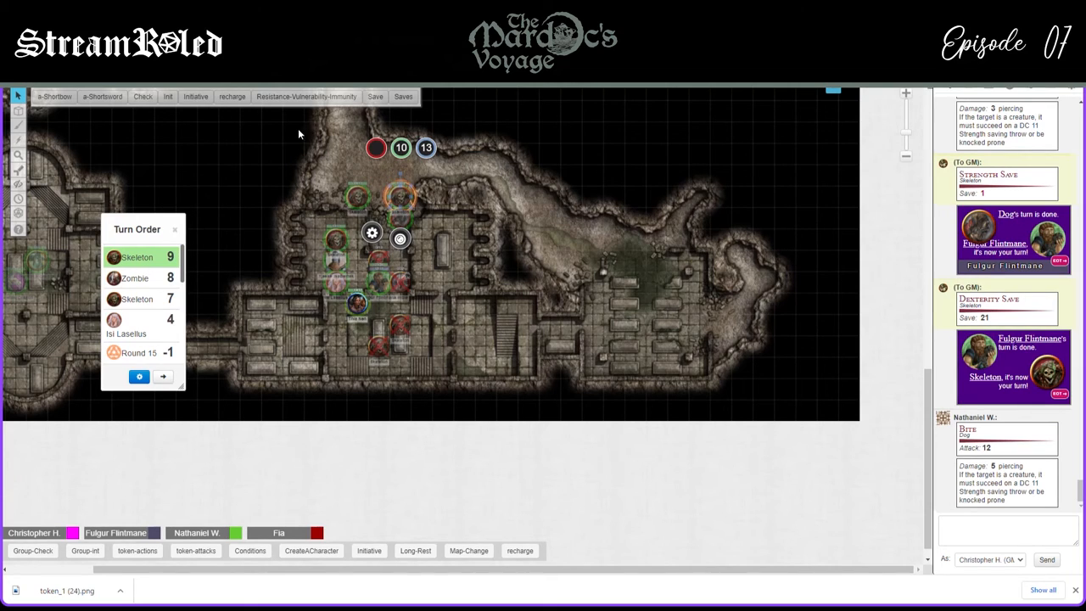
{"action": "mouse_move", "coordinate": [96, 106]}
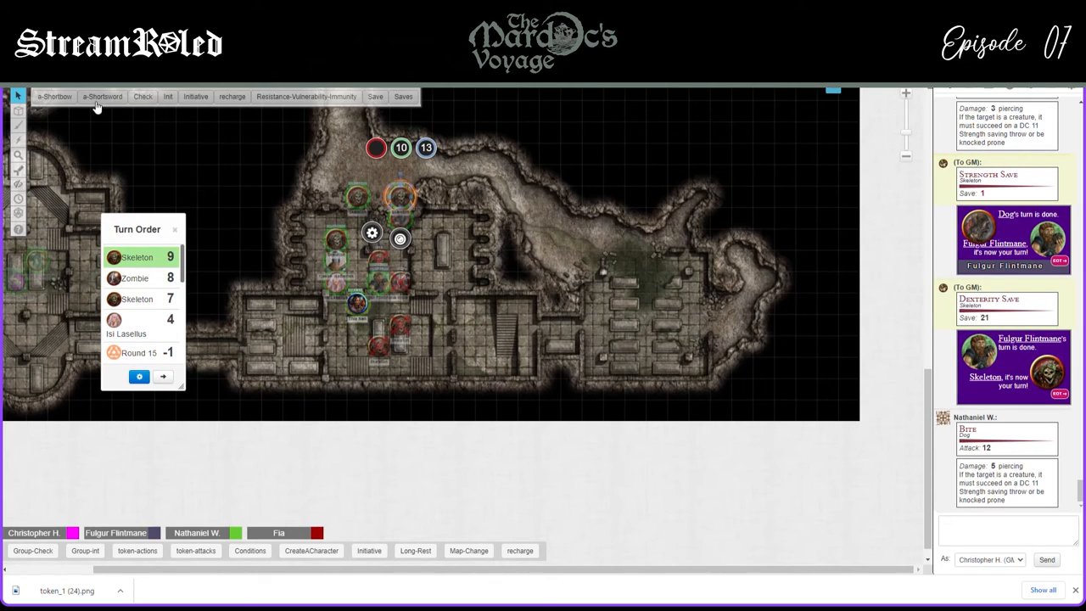
Roll the skeleton's shortsword attack, posting 12 for 4 piercing to chat
{"action": "left_click", "coordinate": [101, 96]}
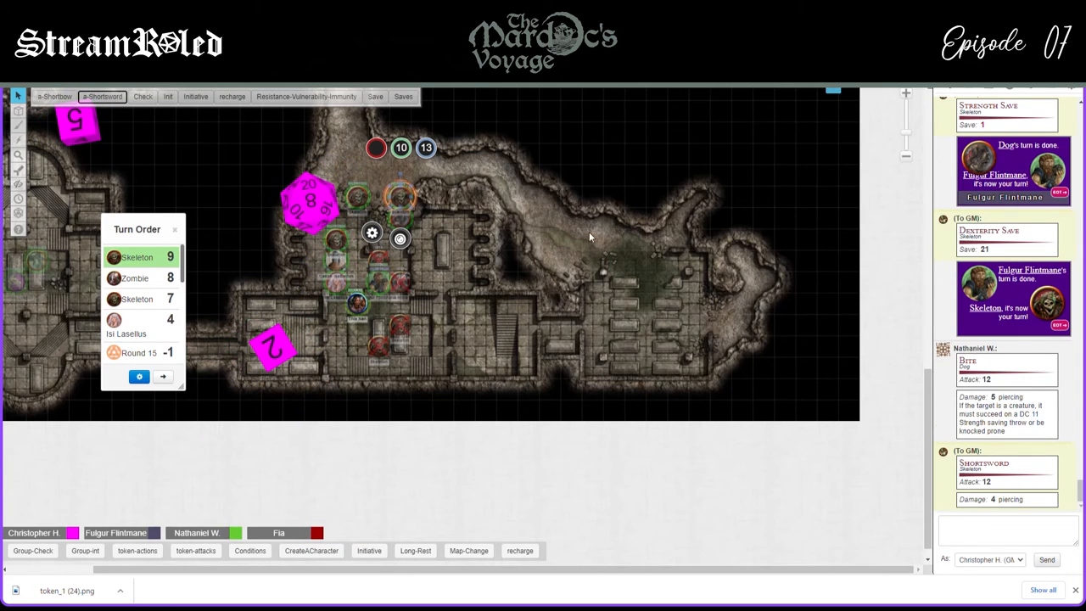
{"action": "mouse_move", "coordinate": [290, 213]}
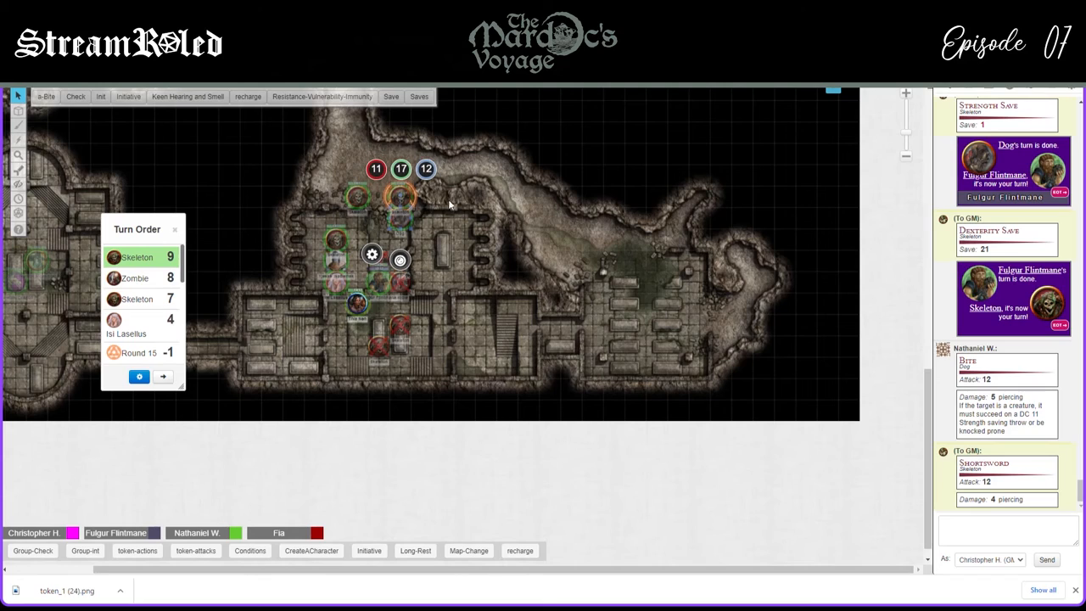
{"action": "mouse_move", "coordinate": [496, 235]}
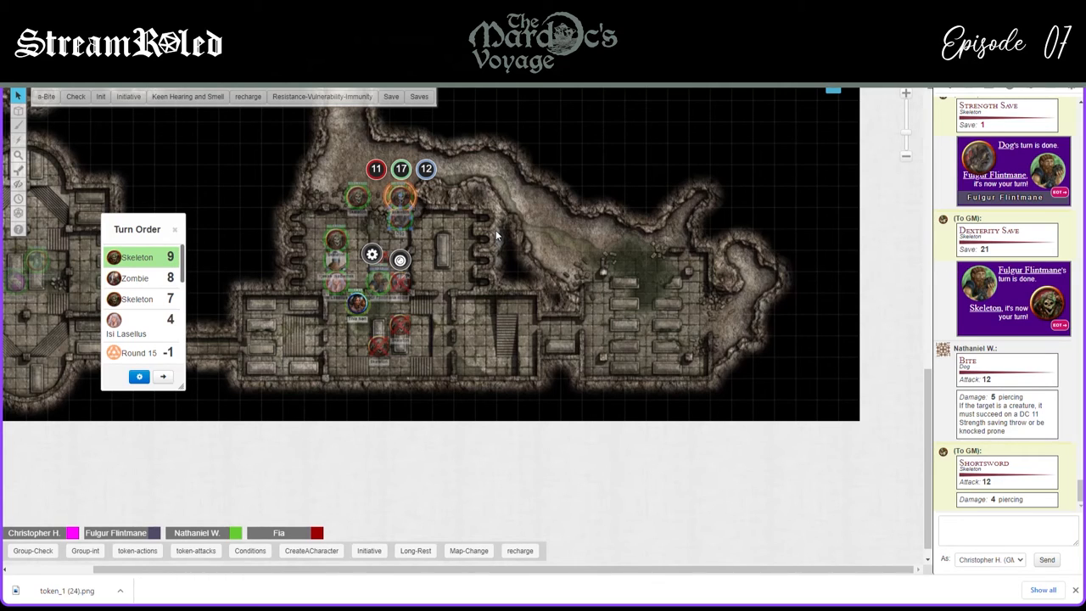
{"action": "mouse_move", "coordinate": [1072, 598]}
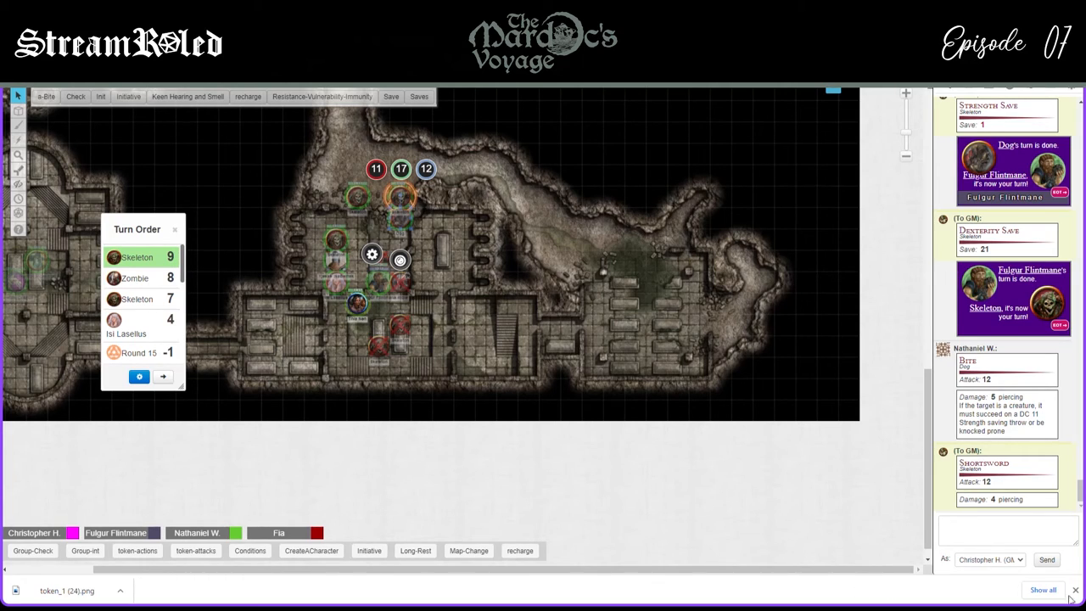
Log the skeleton's shortbow roll (9, 7 piercing) and pass the turn to Isi Lasellus
{"action": "left_click", "coordinate": [162, 376]}
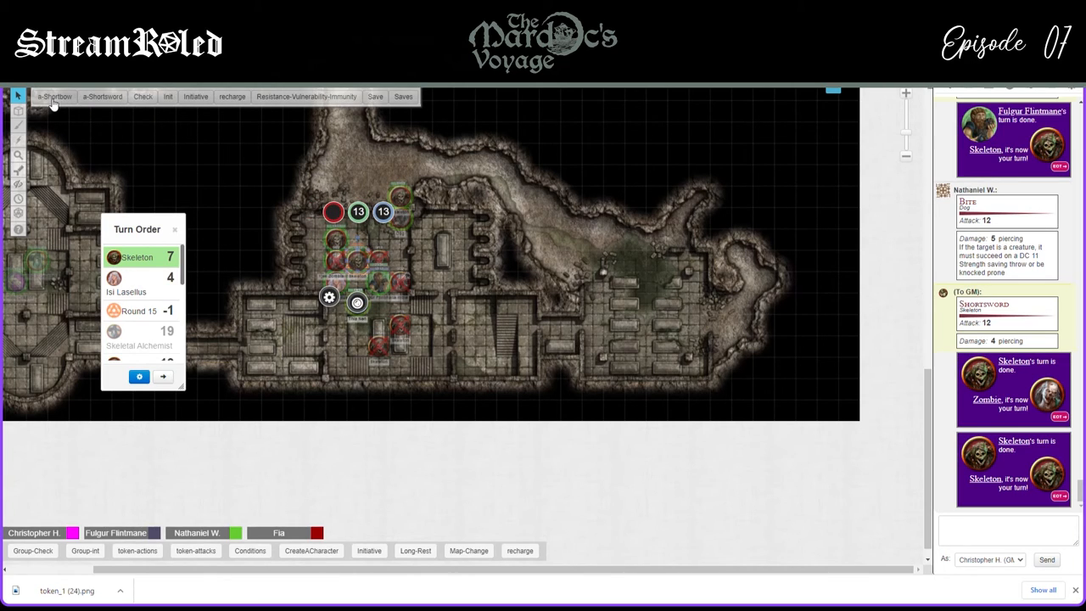
{"action": "mouse_move", "coordinate": [321, 232]}
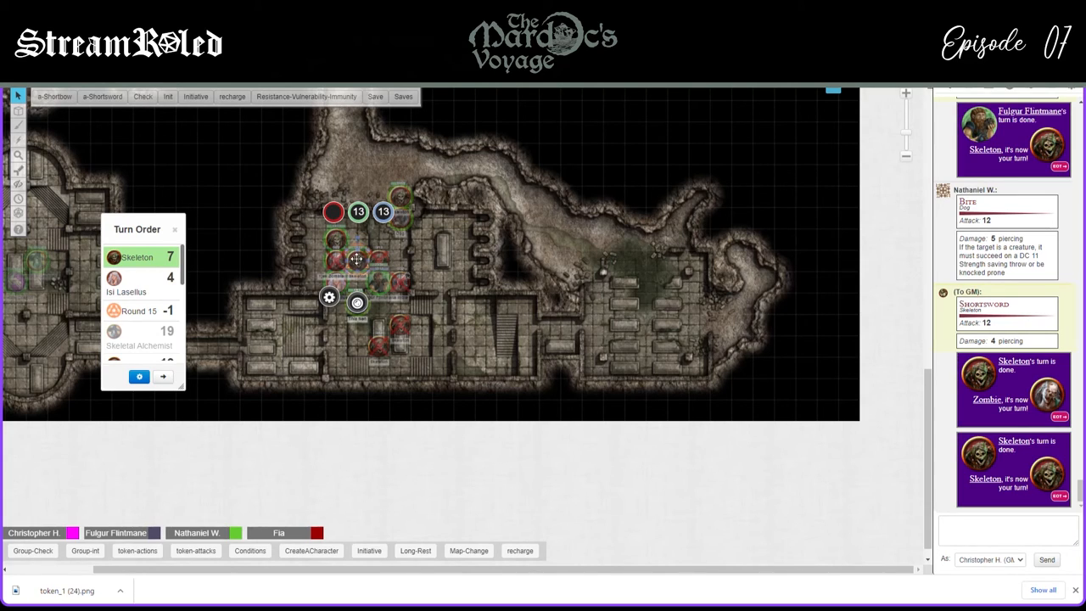
{"action": "mouse_move", "coordinate": [379, 284]}
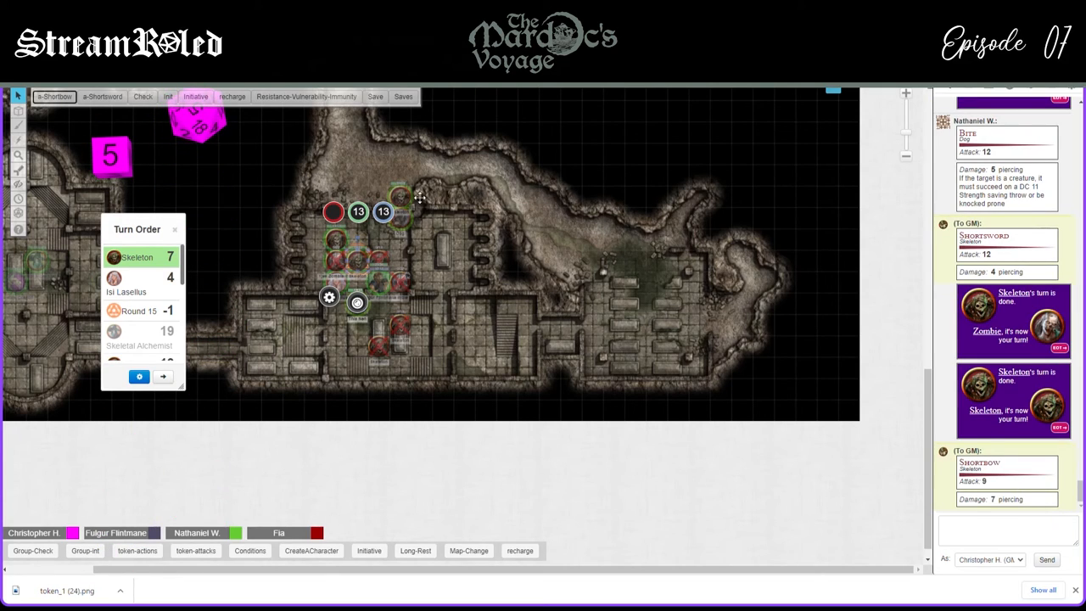
{"action": "mouse_move", "coordinate": [379, 283]}
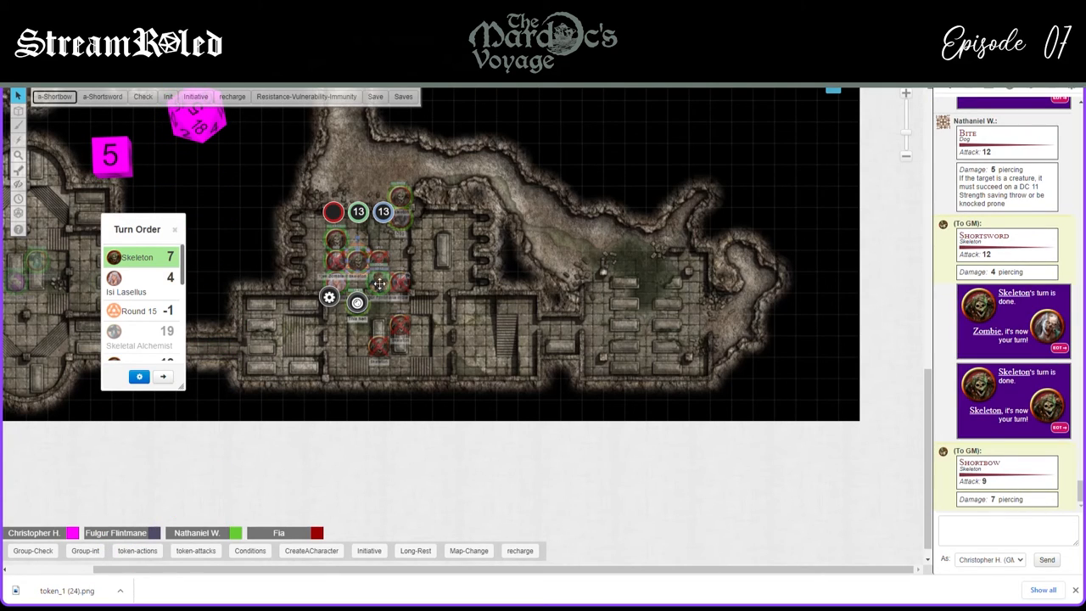
{"action": "left_click", "coordinate": [163, 377]}
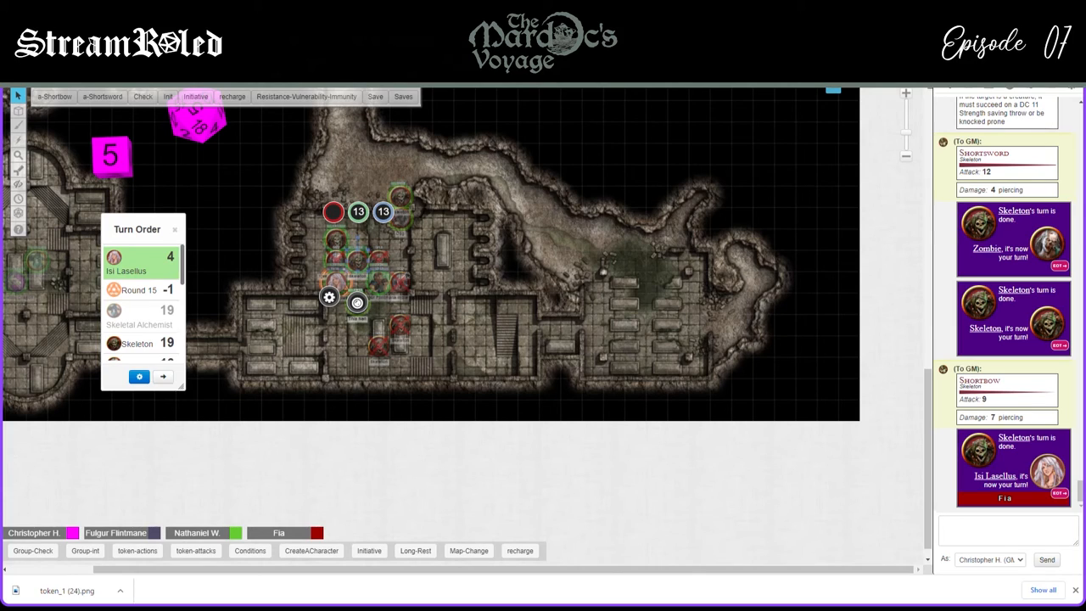
Drop the battleaxe-hit skeleton's HP to 1 and advance the tracker to Round 16
{"action": "scroll", "scroll_direction": "down", "scroll_amount": 3}
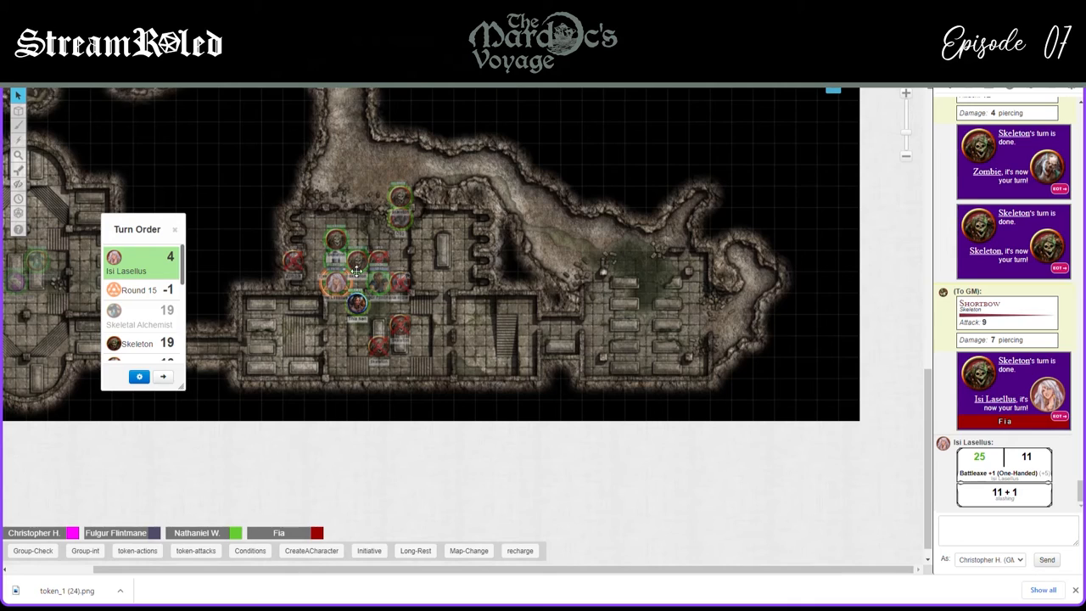
{"action": "left_click", "coordinate": [356, 271]}
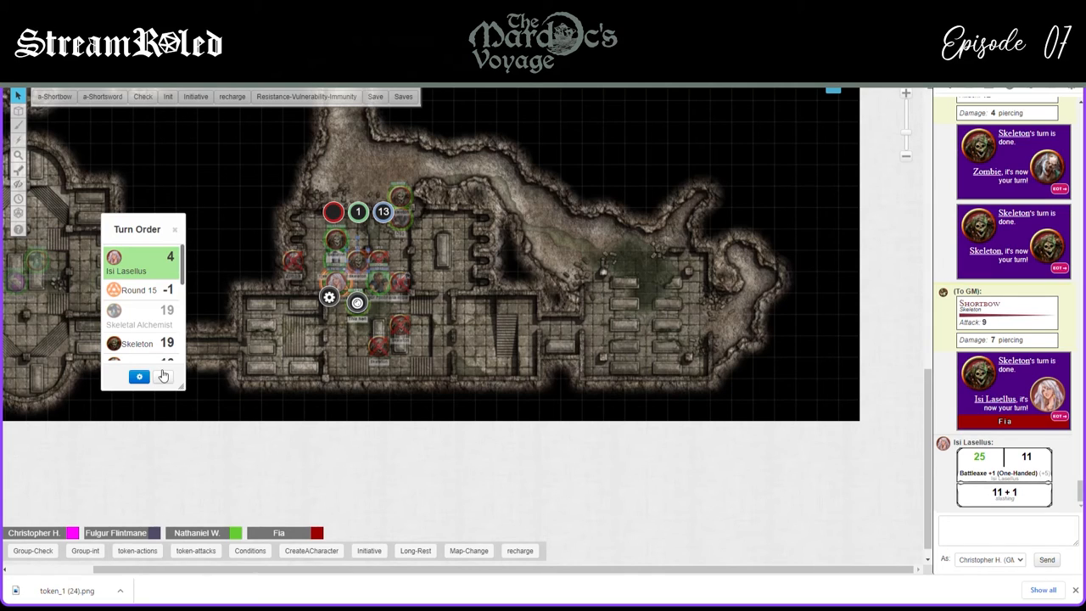
{"action": "left_click", "coordinate": [139, 376]}
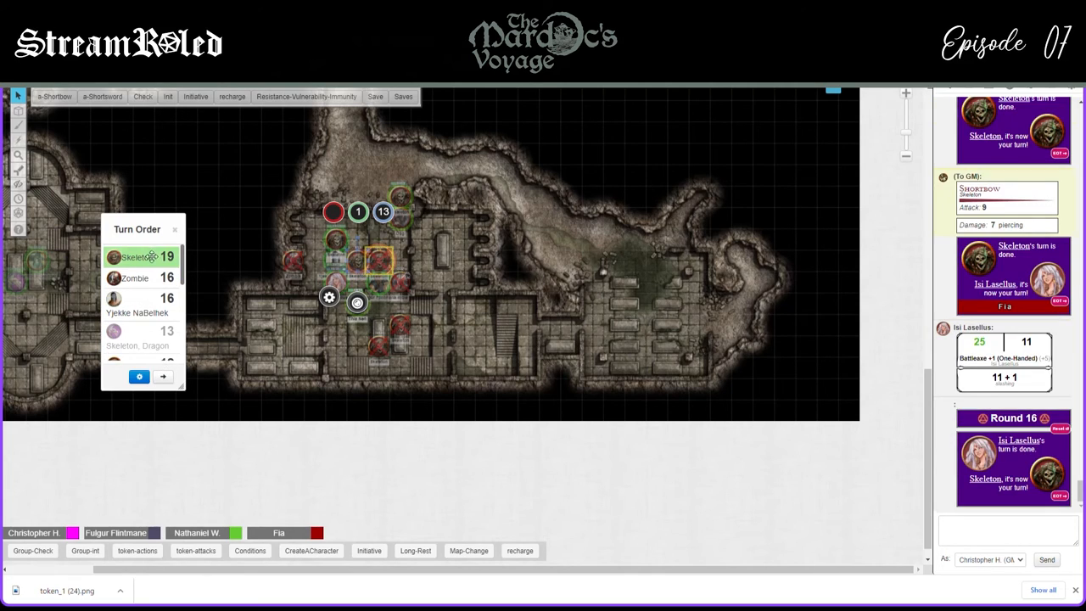
Advance to Yjekke NaBelhek, log her scimitar roll (20+2, 6 slashing), then pass to skeleton on 12
{"action": "left_click", "coordinate": [163, 376]}
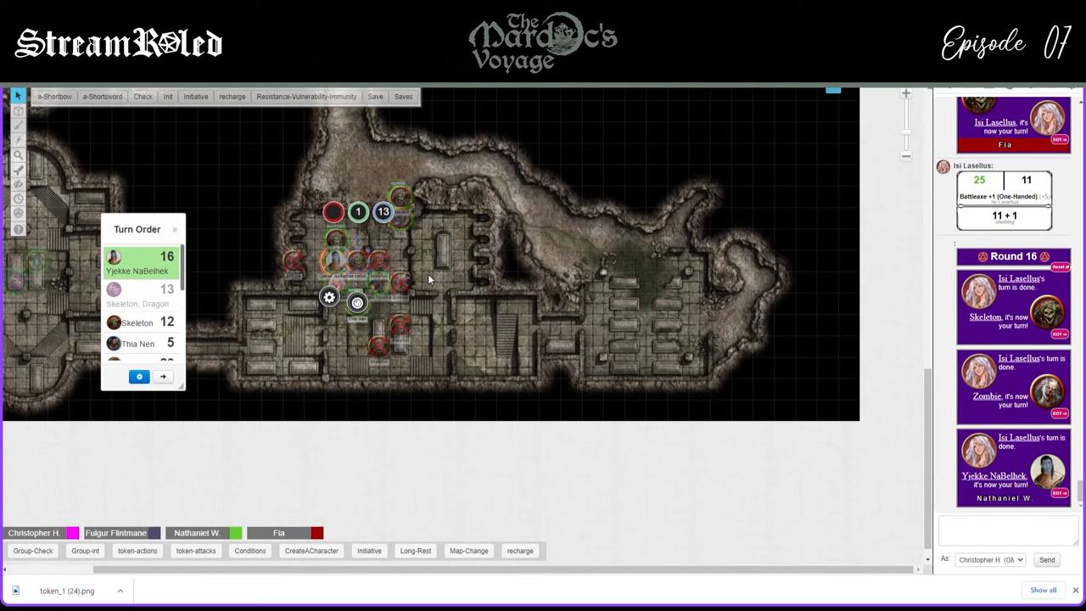
{"action": "scroll", "scroll_direction": "down", "scroll_amount": 3}
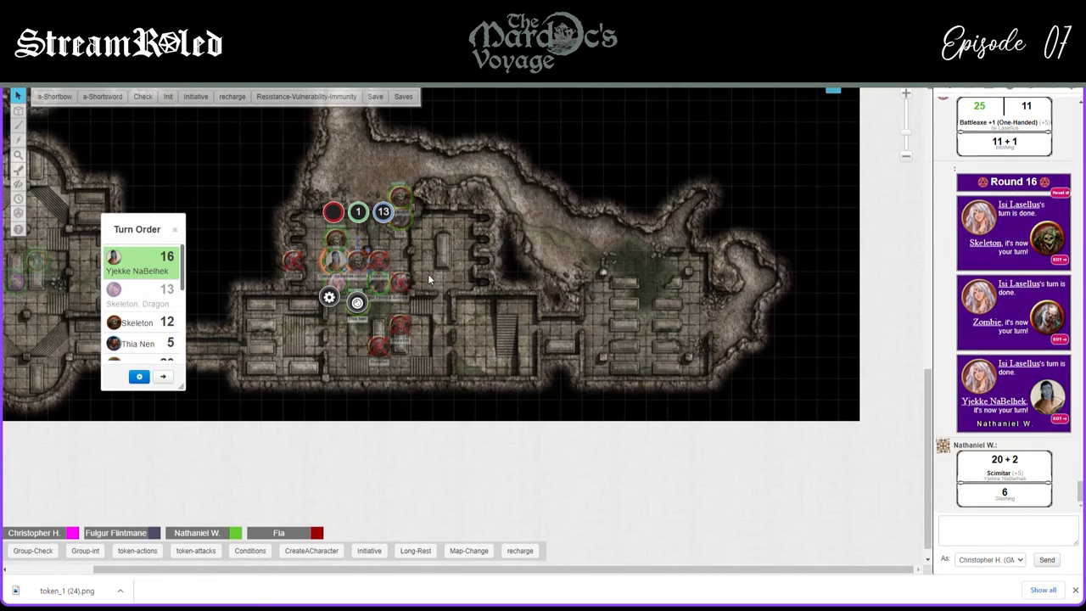
{"action": "double_click", "coordinate": [359, 211]}
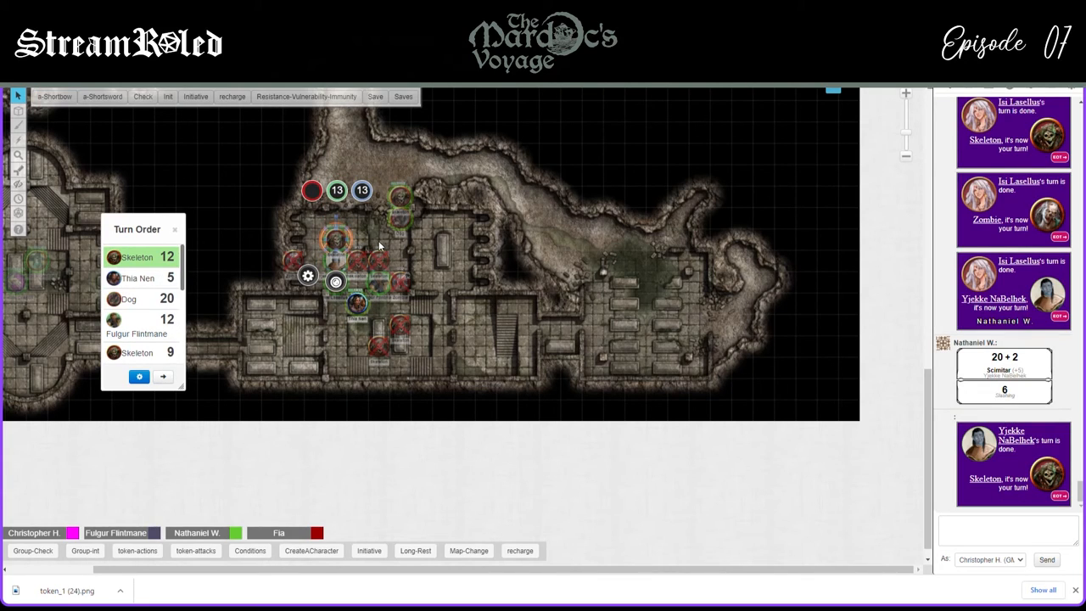
{"action": "mouse_move", "coordinate": [401, 242]}
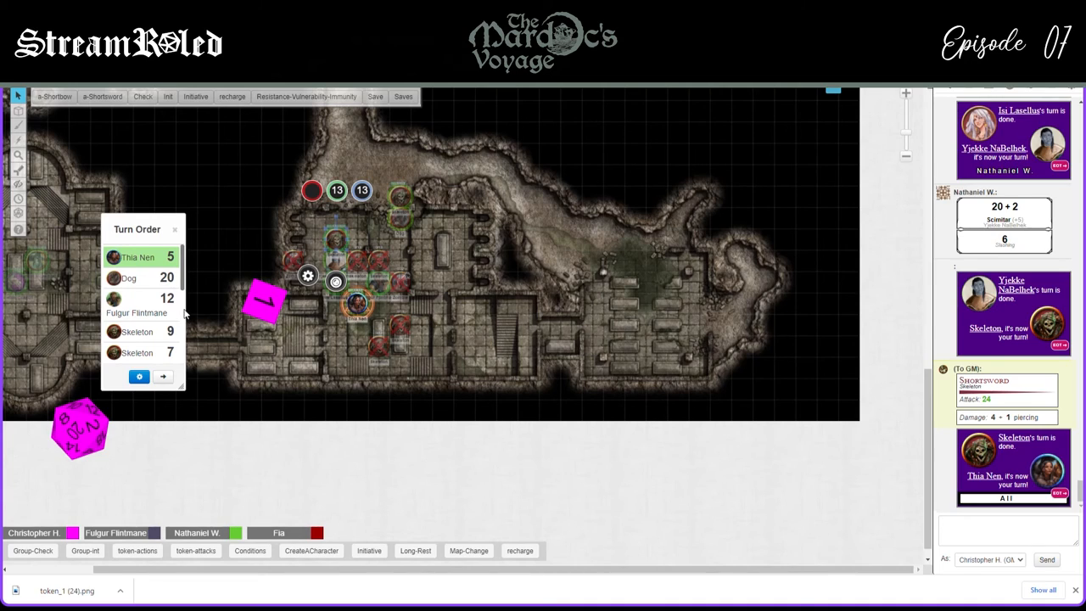
{"action": "mouse_move", "coordinate": [502, 289]}
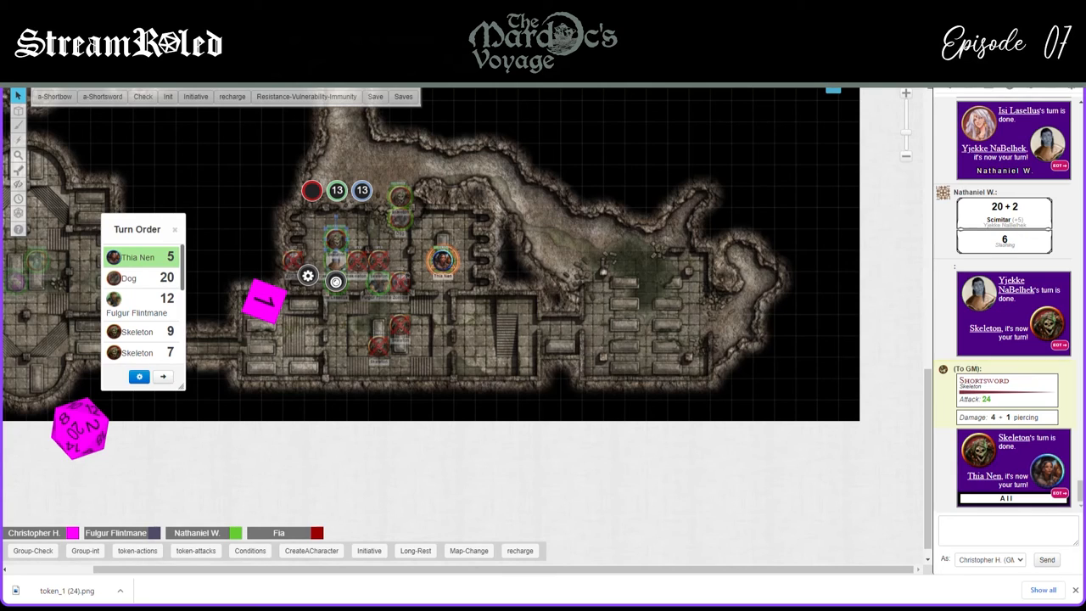
{"action": "mouse_move", "coordinate": [411, 373]}
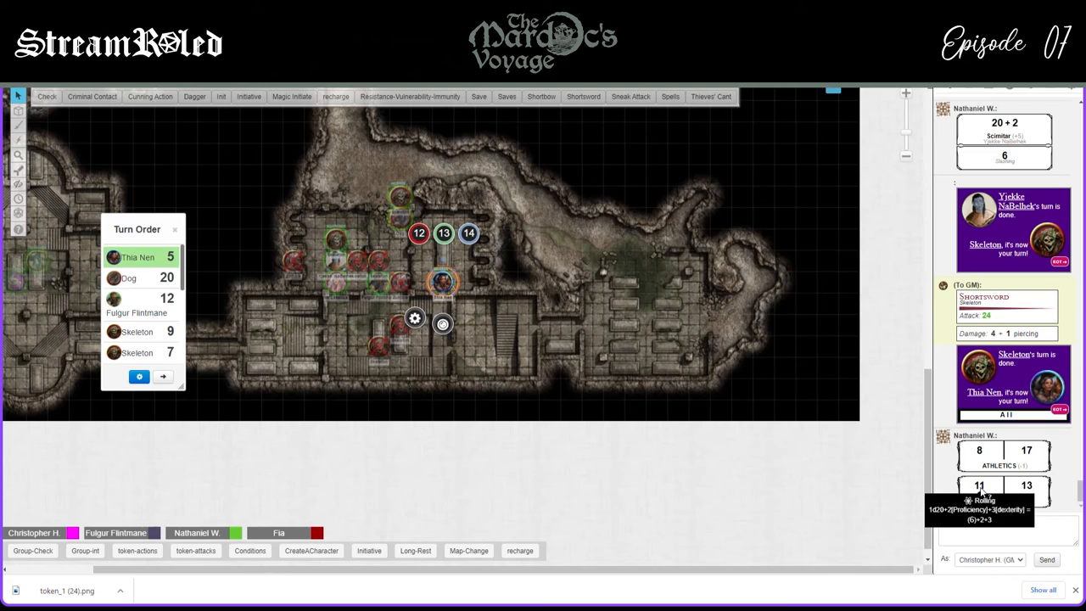
{"action": "mouse_move", "coordinate": [522, 231]}
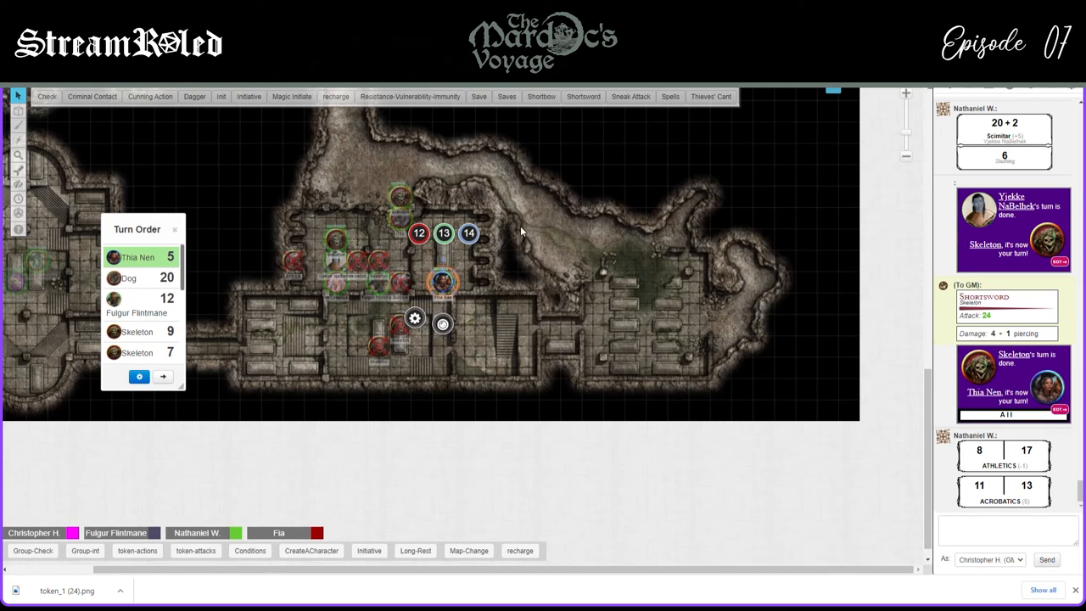
{"action": "mouse_move", "coordinate": [464, 251]}
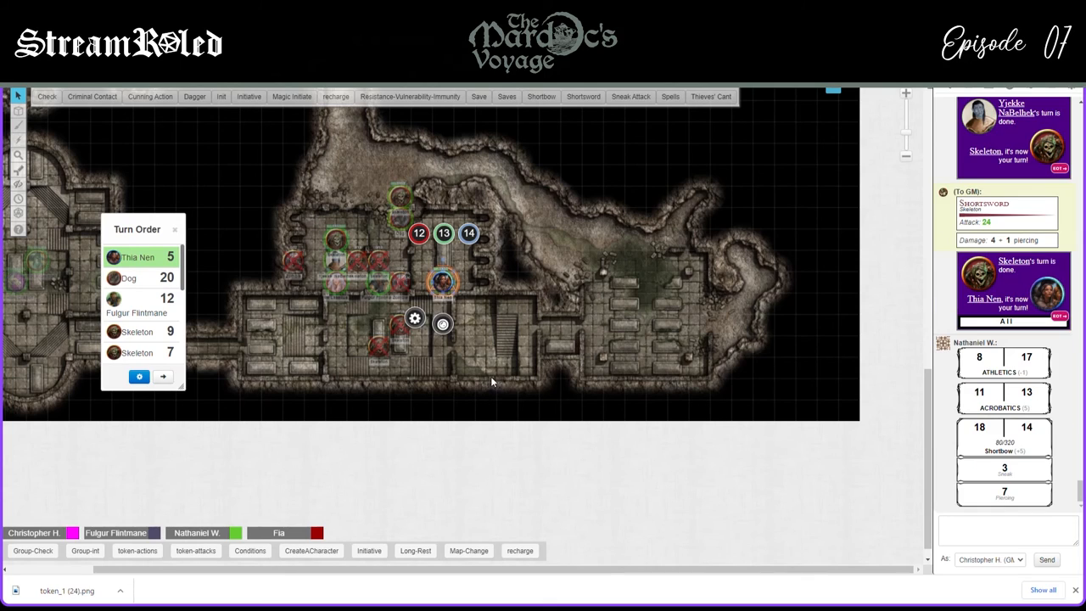
{"action": "mouse_move", "coordinate": [321, 234]}
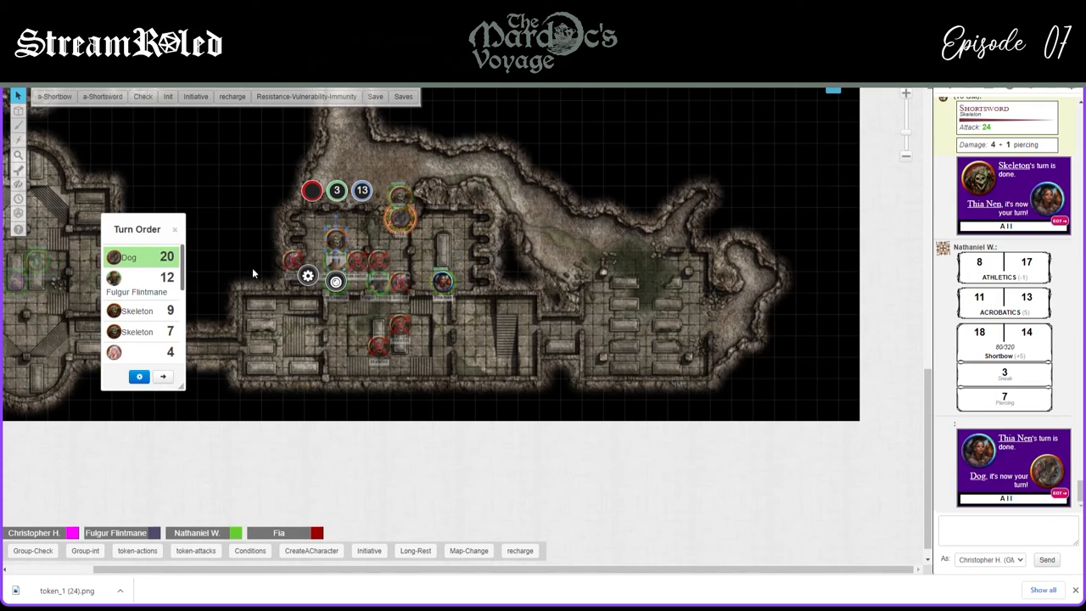
{"action": "mouse_move", "coordinate": [82, 370]}
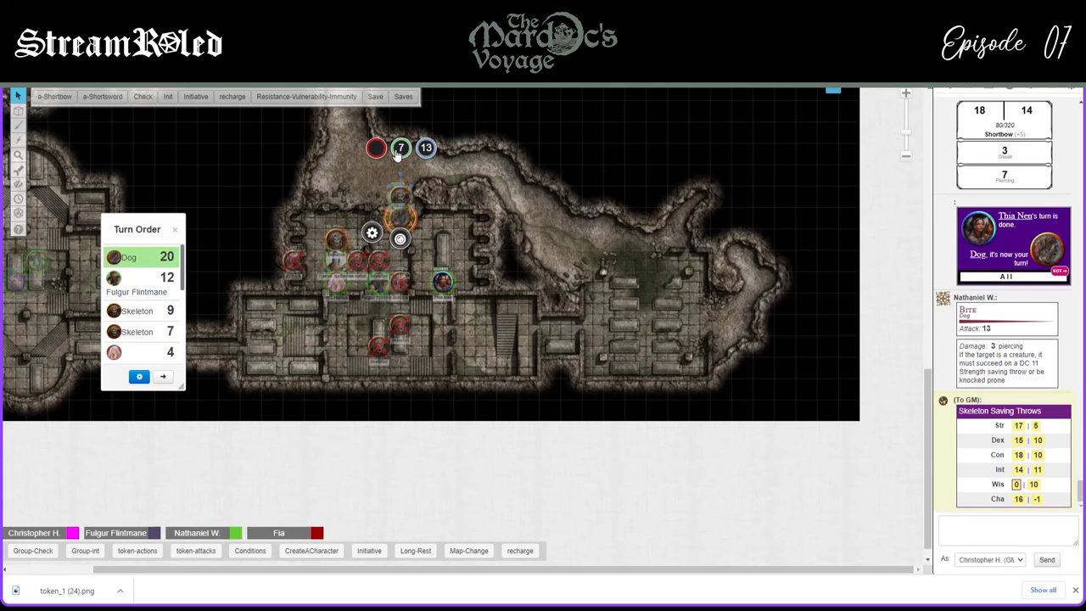
Advance the Turn Order to the Dog, posting its 13 bite for 3 piercing
{"action": "left_click", "coordinate": [162, 377]}
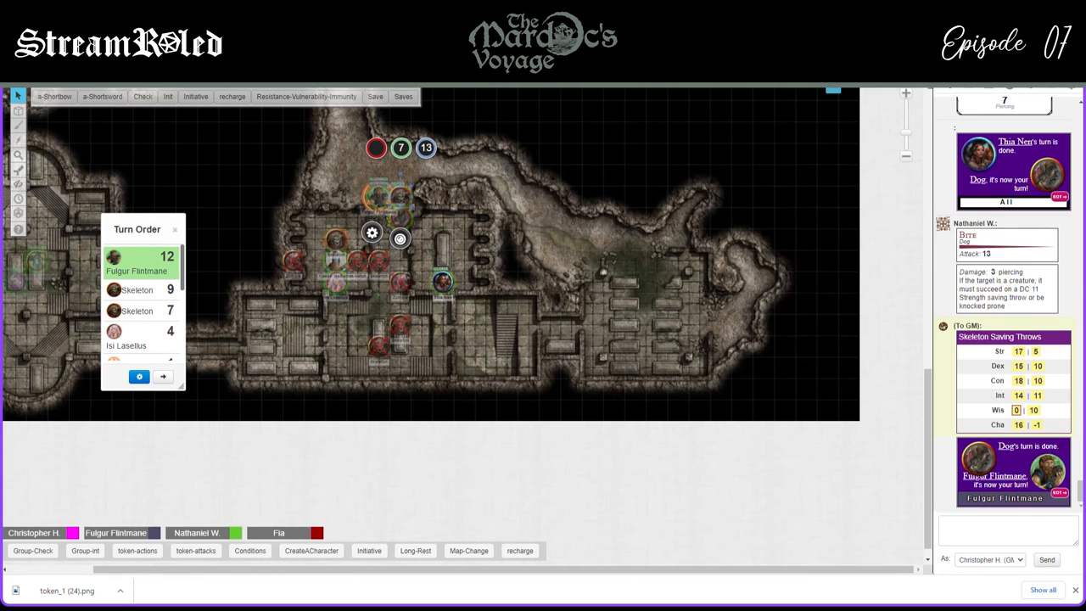
{"action": "mouse_move", "coordinate": [395, 327]}
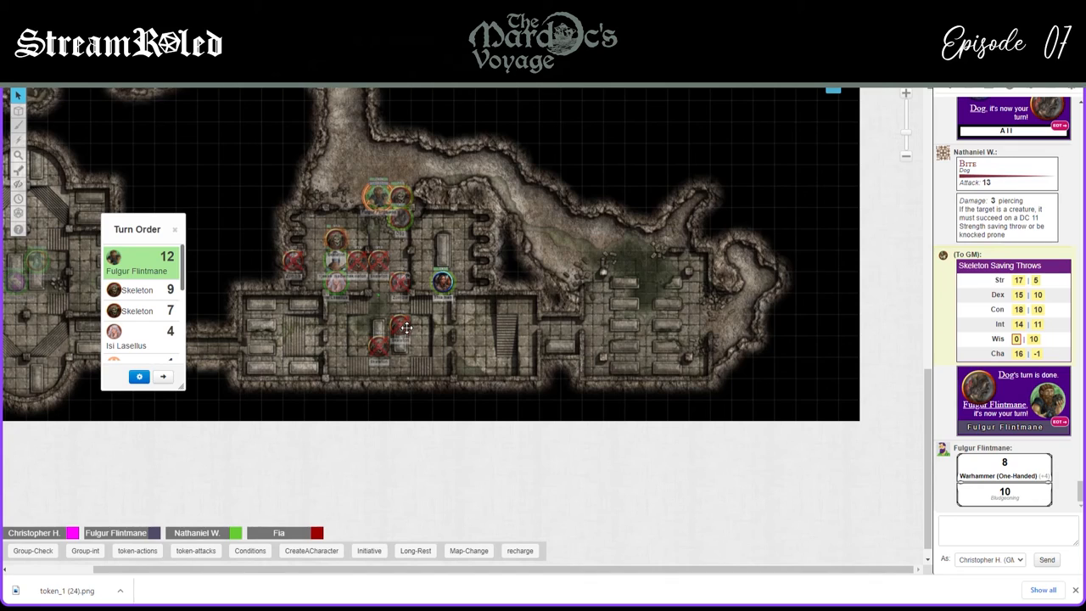
Pass the turn to Fulgur Flintmane, posting his warhammer roll of 8 for 10 bludgeoning
{"action": "left_click", "coordinate": [163, 376]}
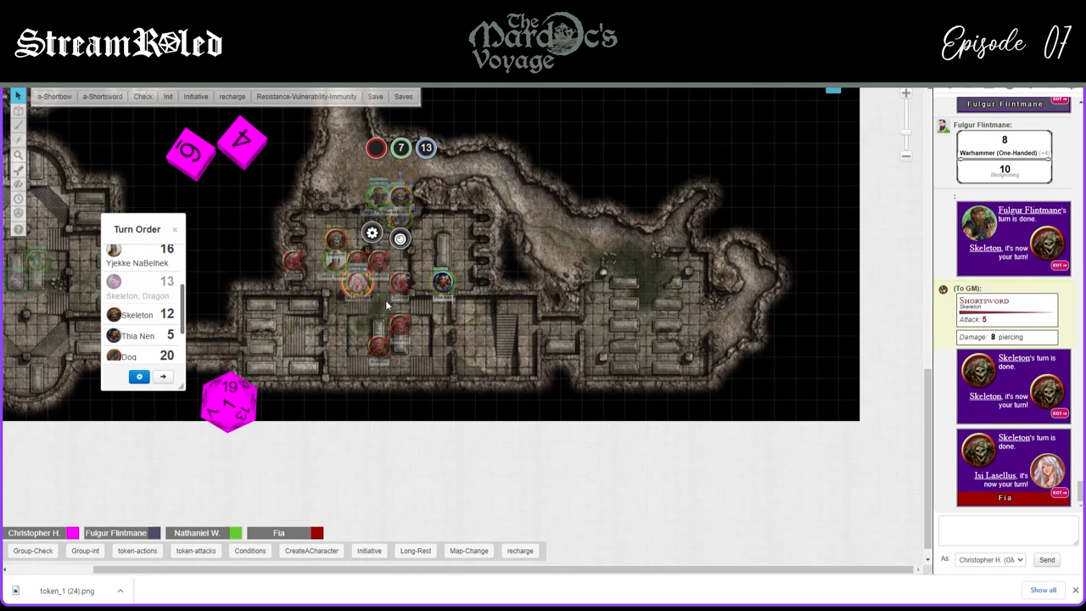
{"action": "mouse_move", "coordinate": [403, 305]}
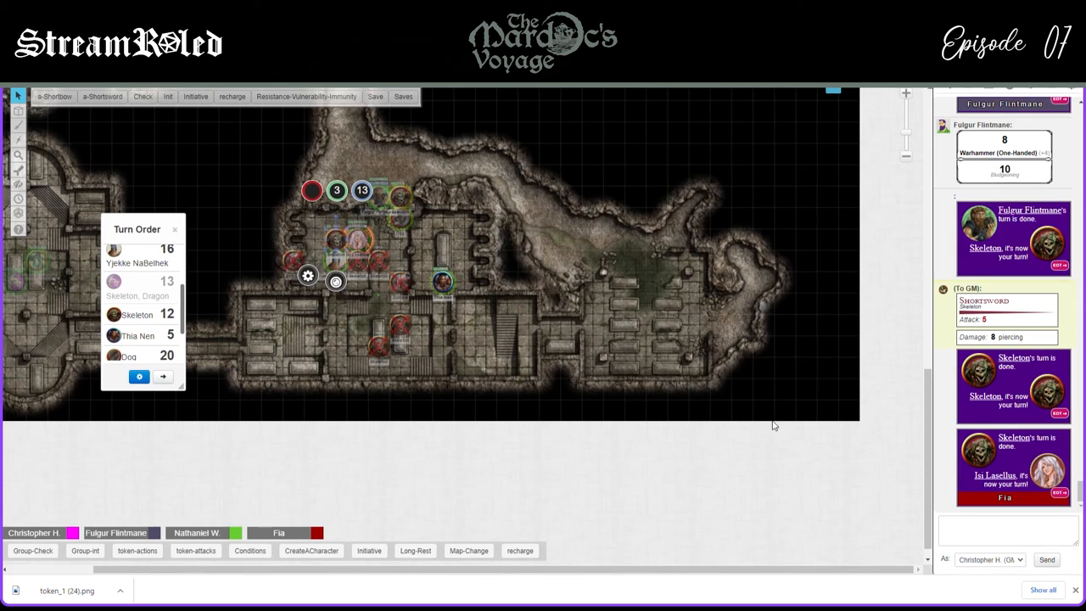
Scroll the chat to the 5-damage battleaxe hit that drops the foe to 0
{"action": "scroll", "scroll_direction": "down", "scroll_amount": 3}
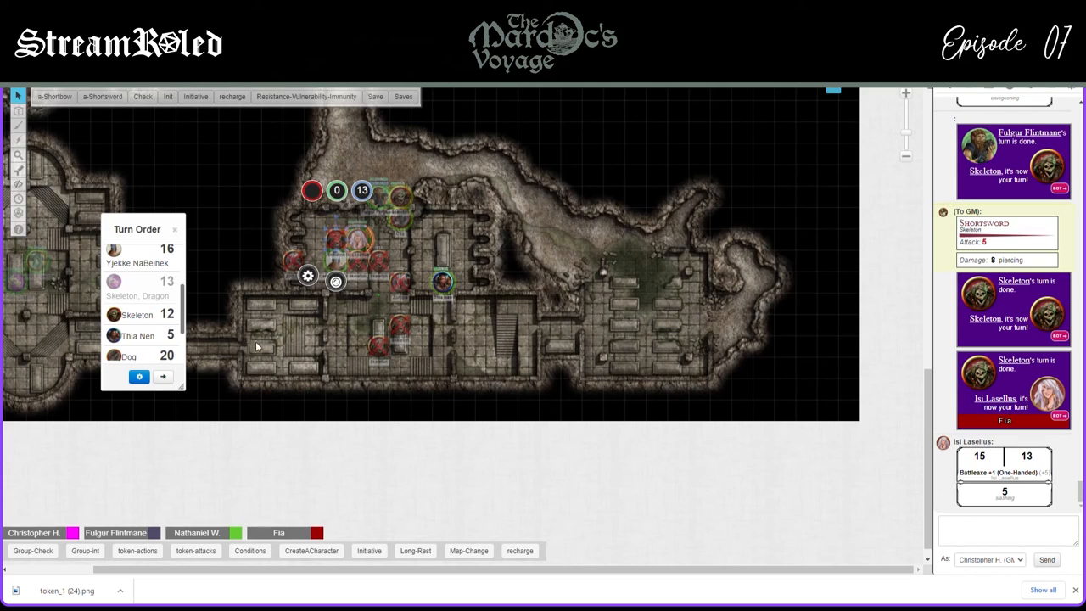
{"action": "mouse_move", "coordinate": [174, 390]}
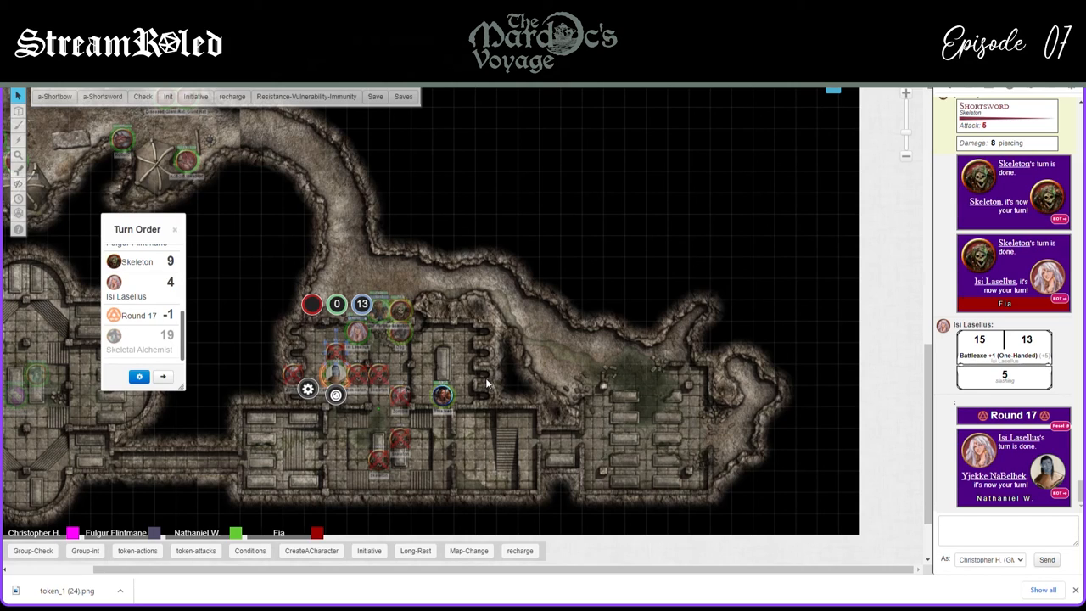
{"action": "mouse_move", "coordinate": [475, 386]}
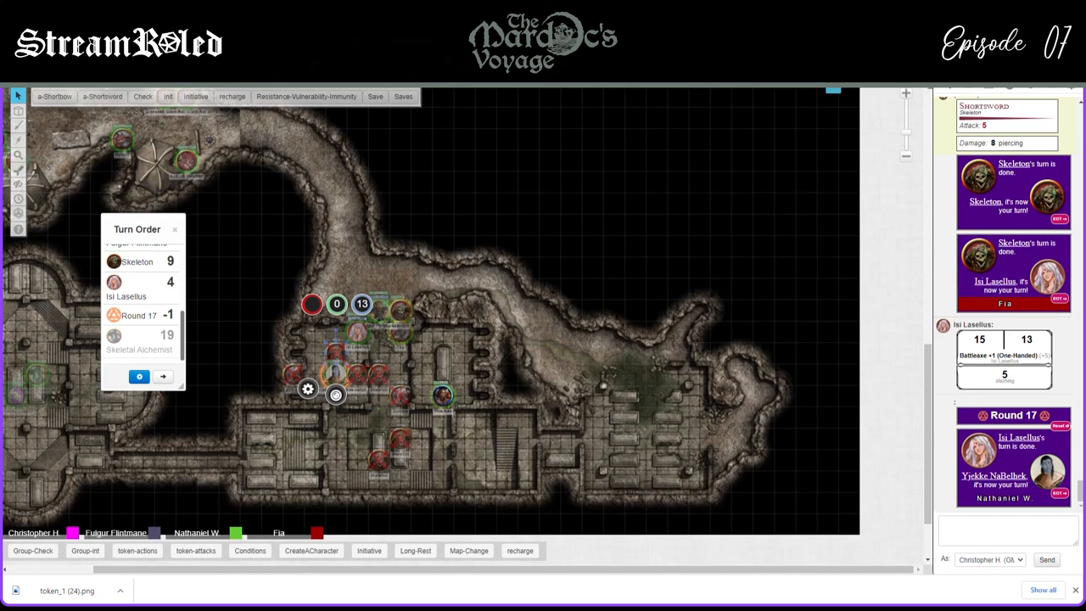
{"action": "mouse_move", "coordinate": [499, 401]}
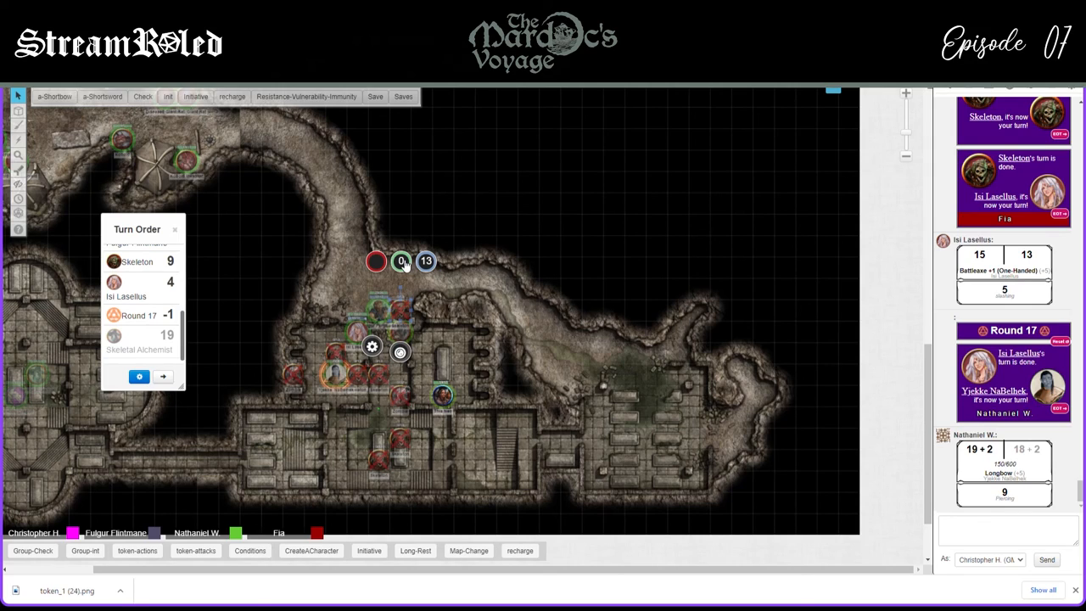
{"action": "mouse_move", "coordinate": [180, 417]}
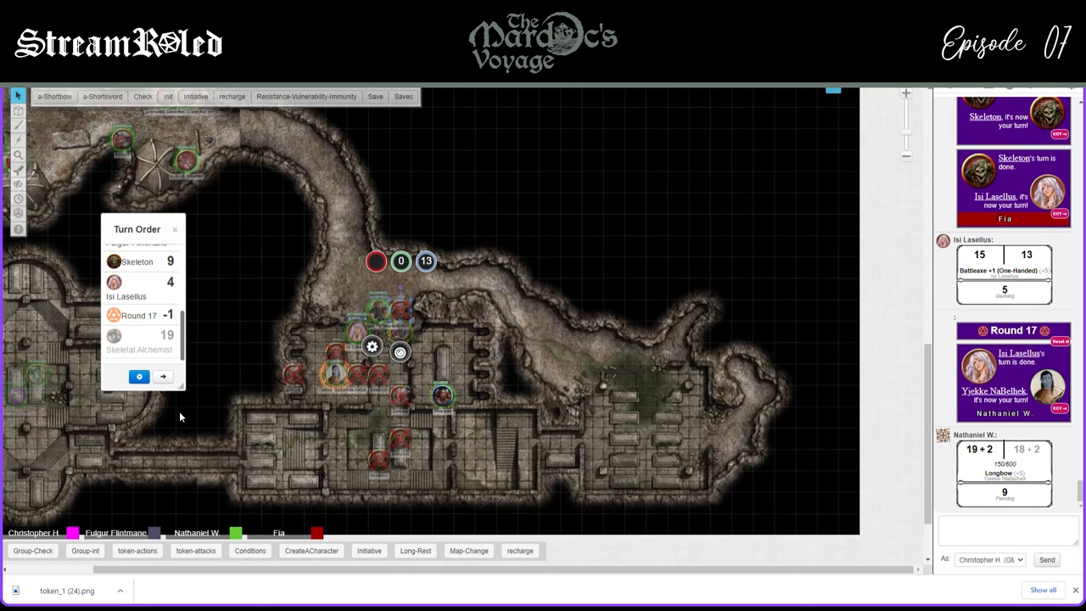
{"action": "mouse_move", "coordinate": [179, 429]}
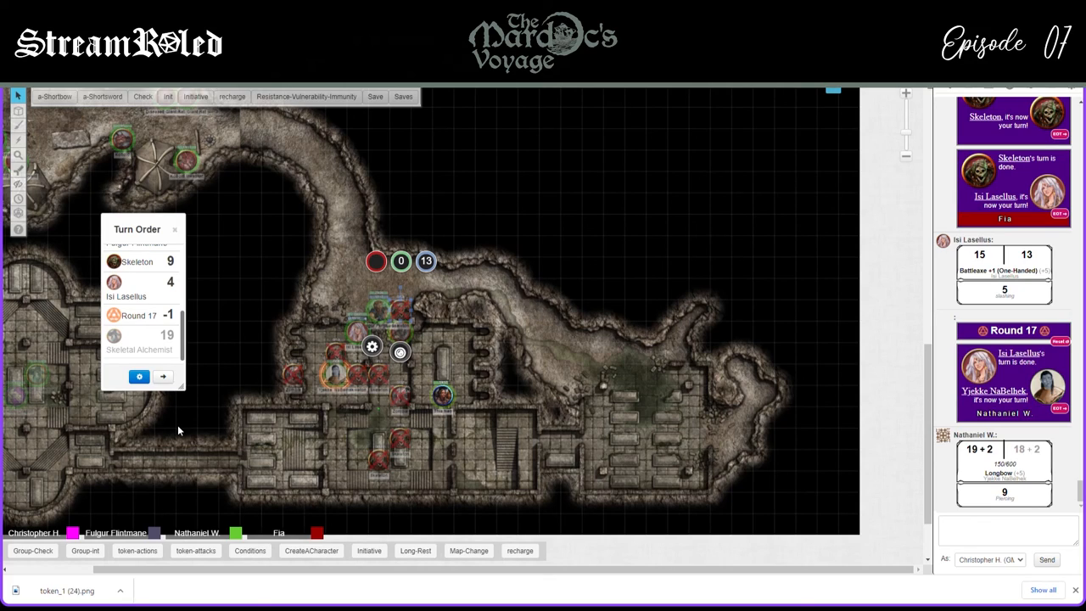
{"action": "mouse_move", "coordinate": [174, 430]}
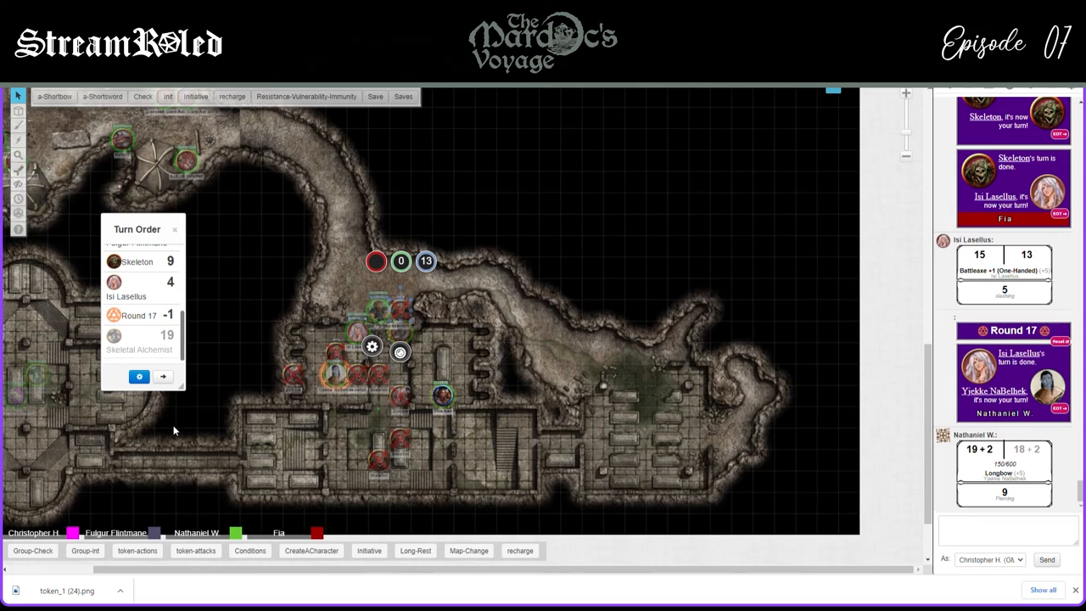